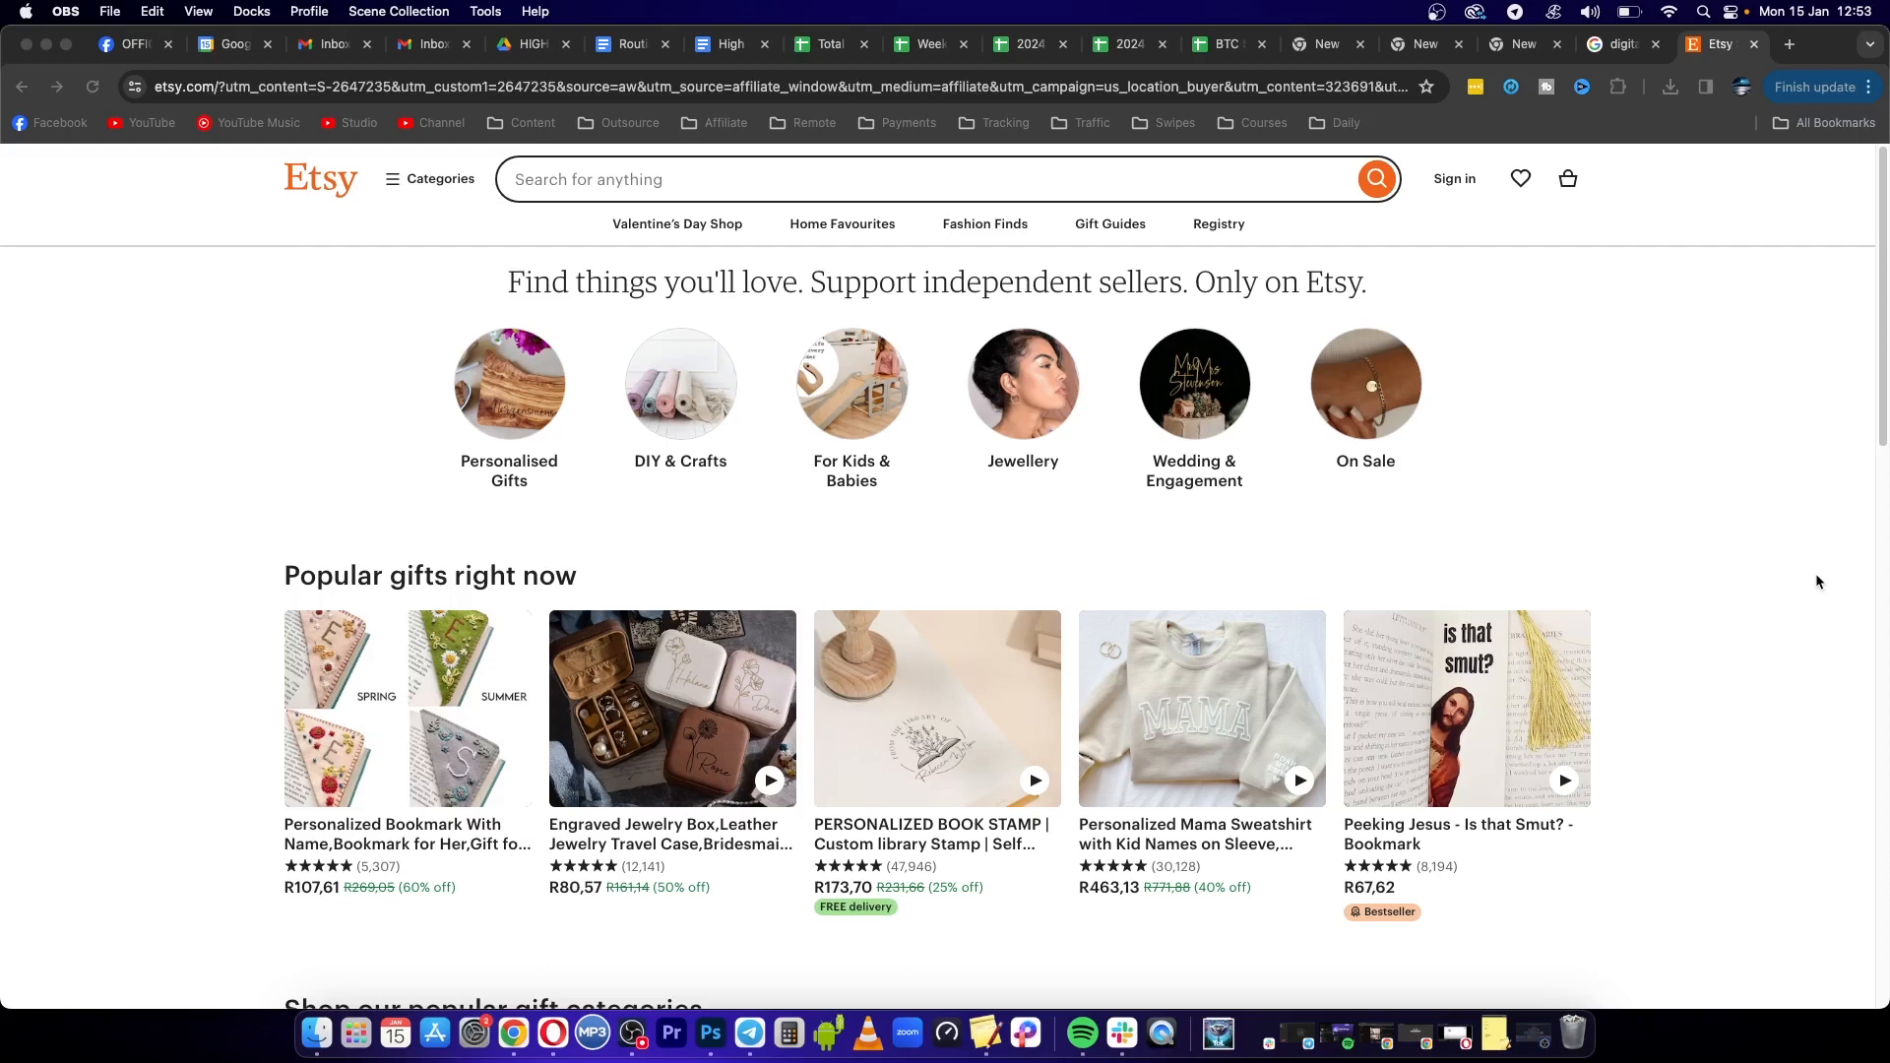
mouse_move(1688, 433)
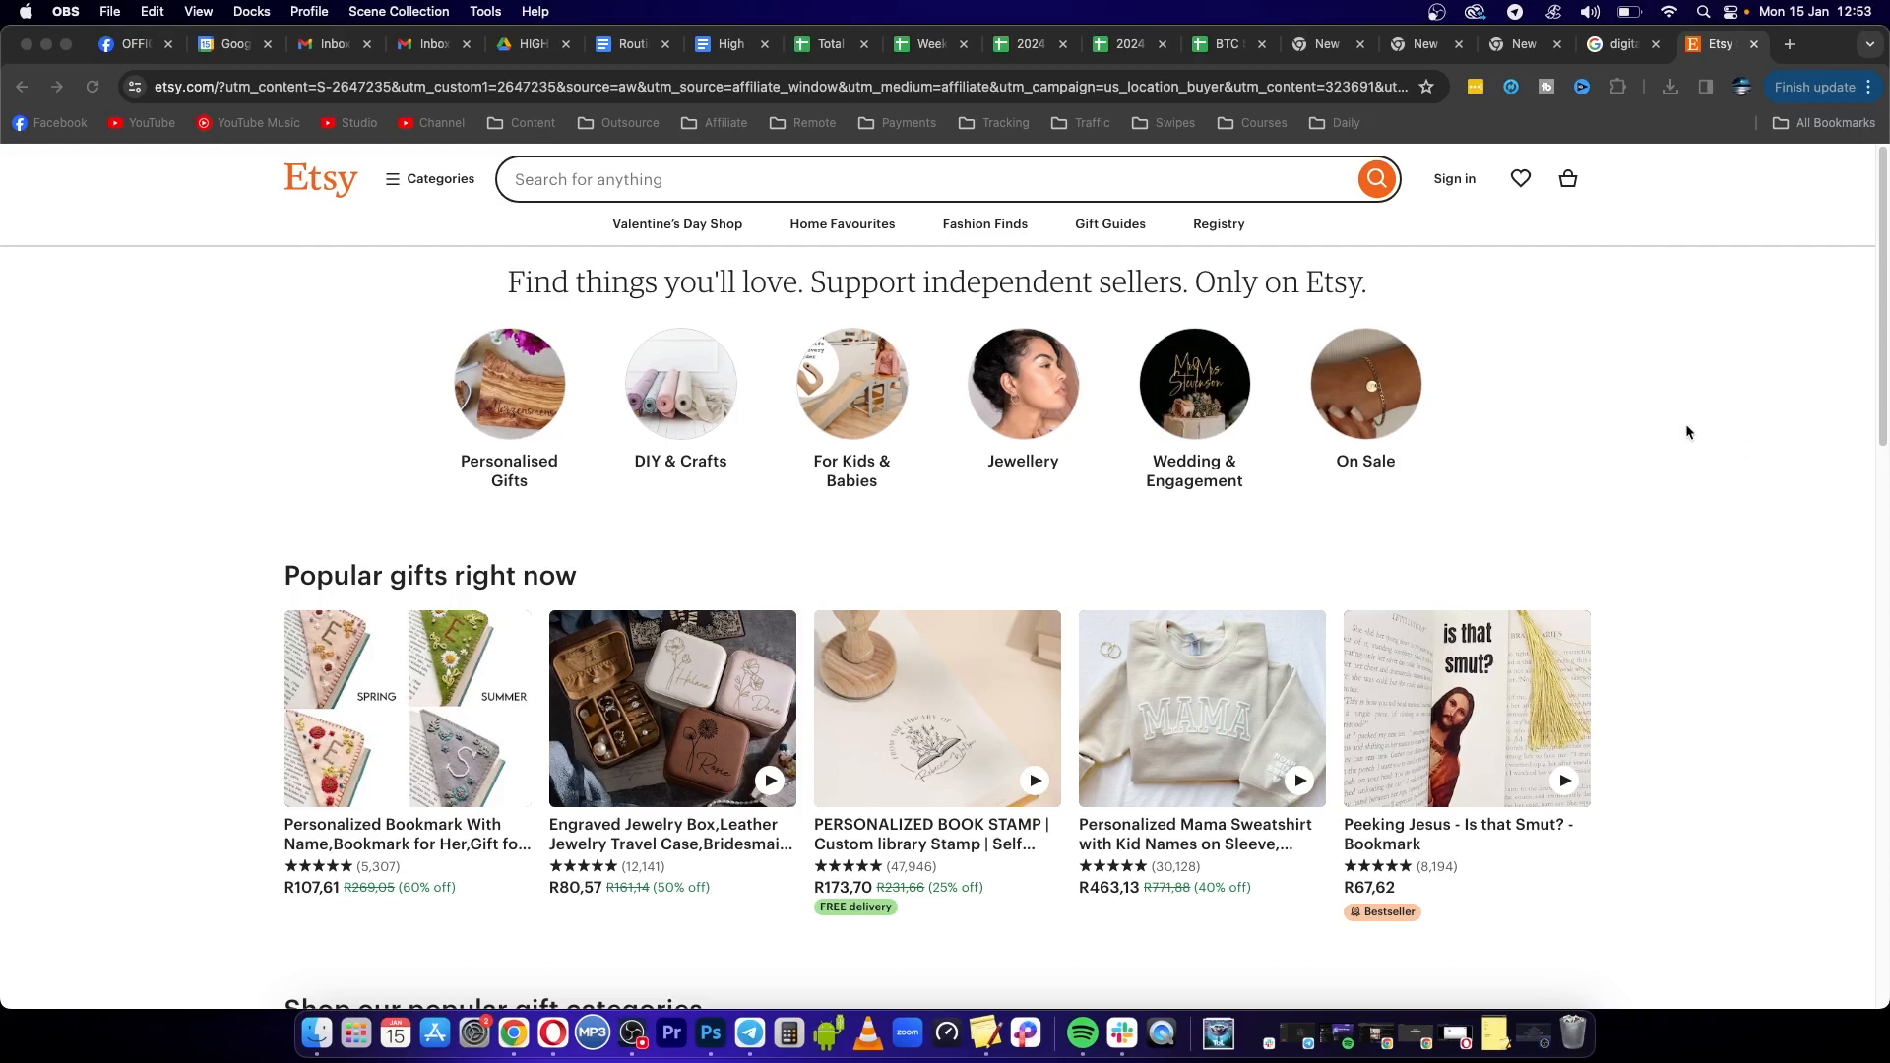
mouse_move(126, 130)
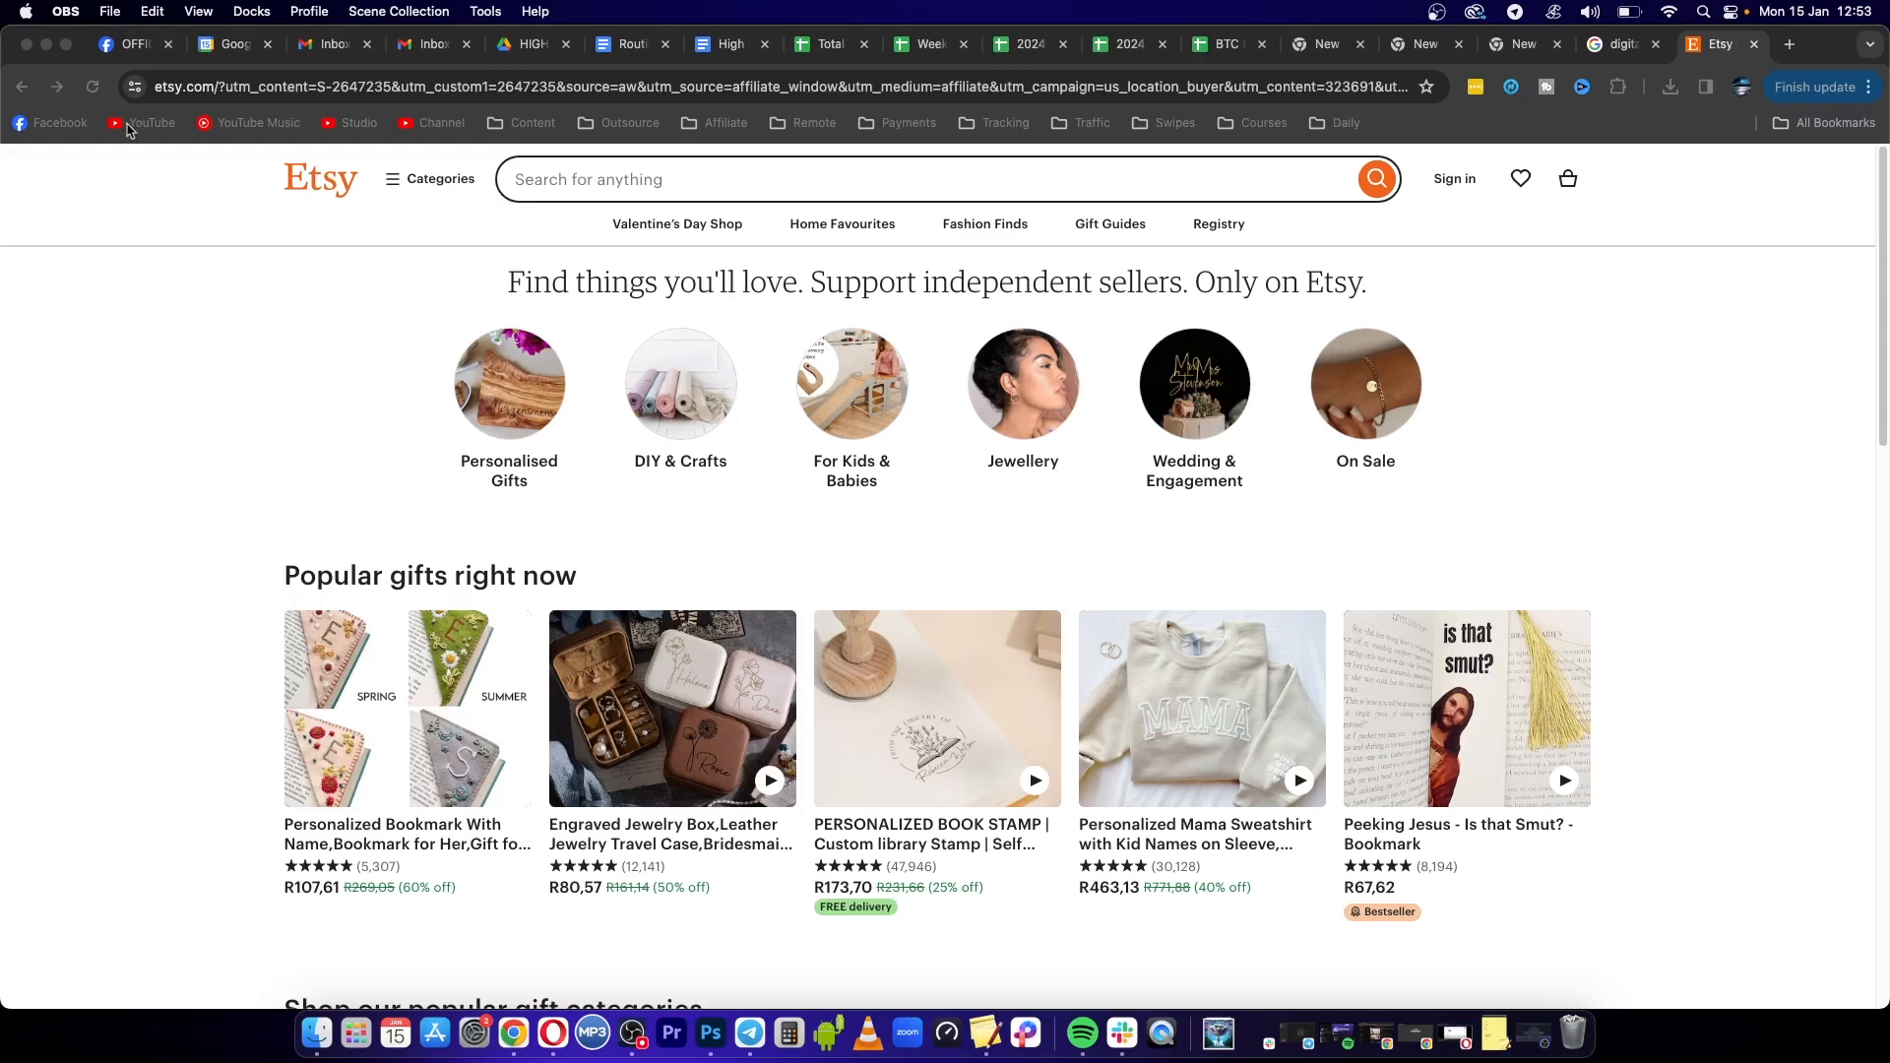
mouse_move(1453, 235)
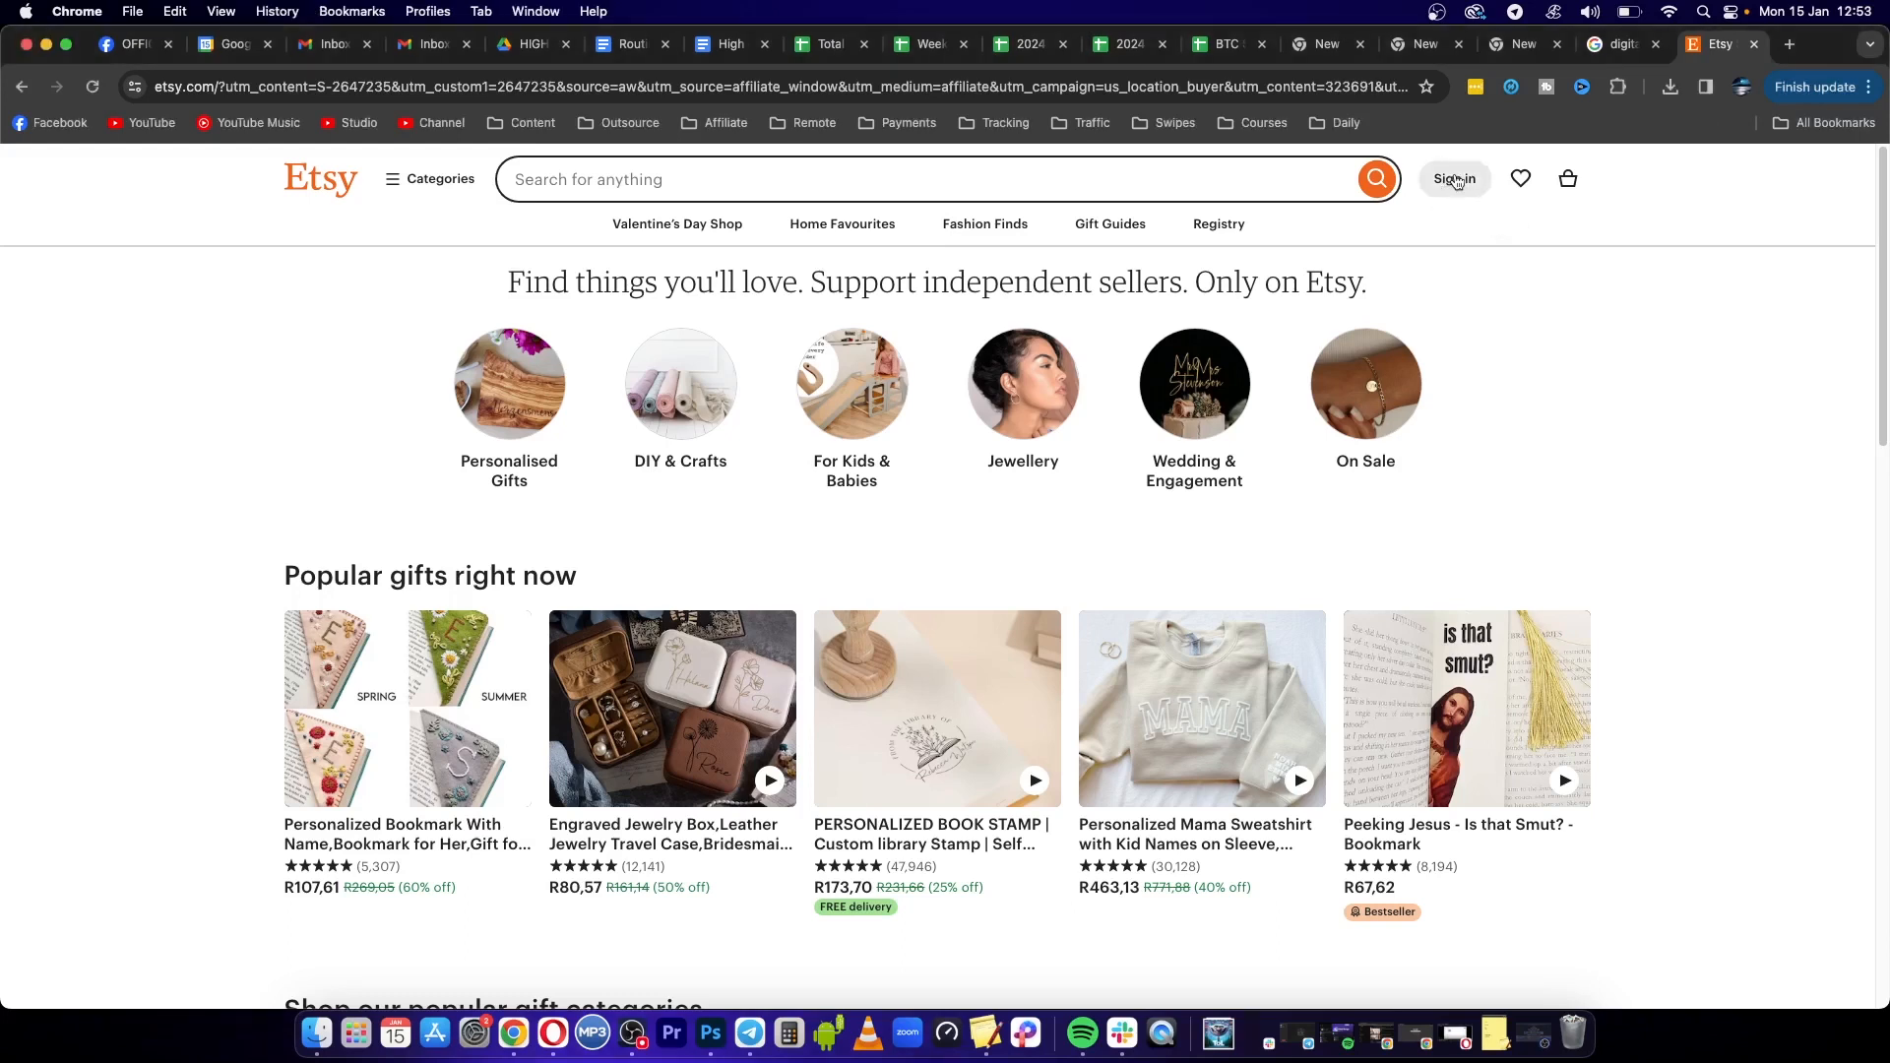
Bring up Etsy's sign-in form and focus the email field for credentials
left_click(1453, 179)
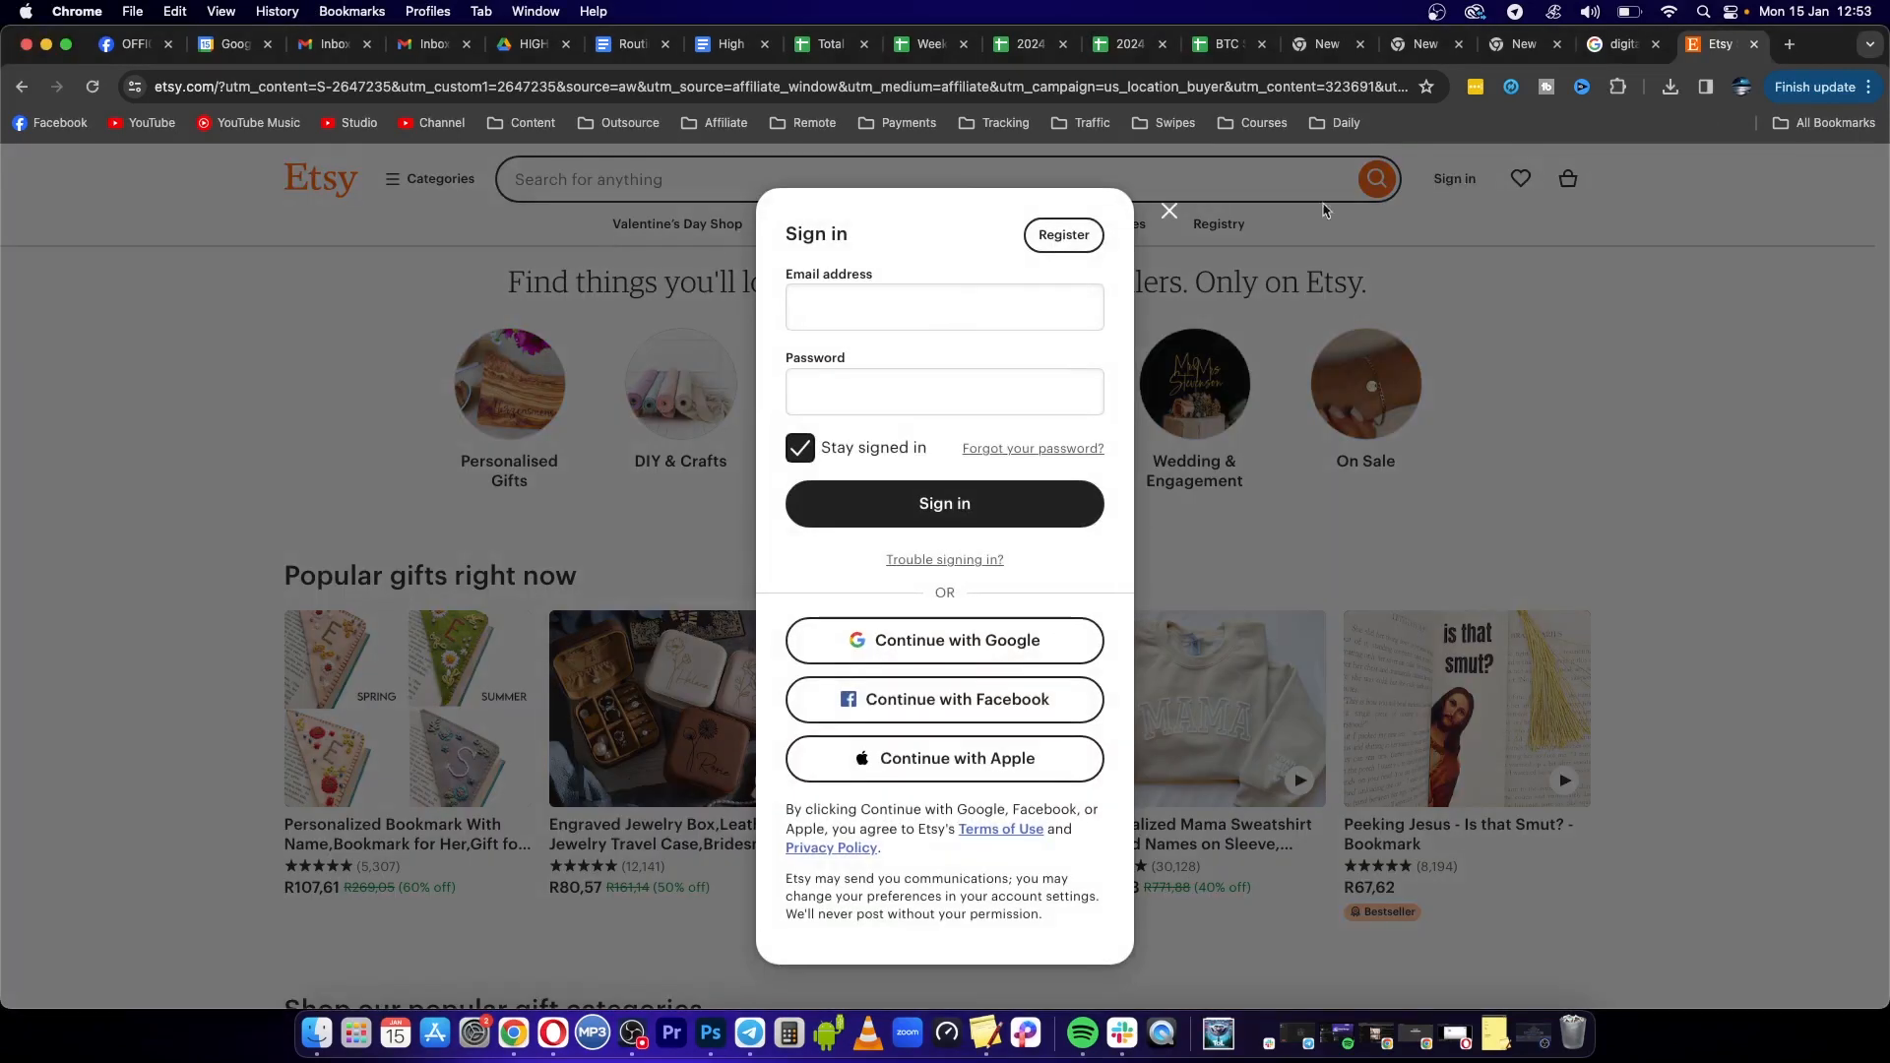
left_click(944, 390)
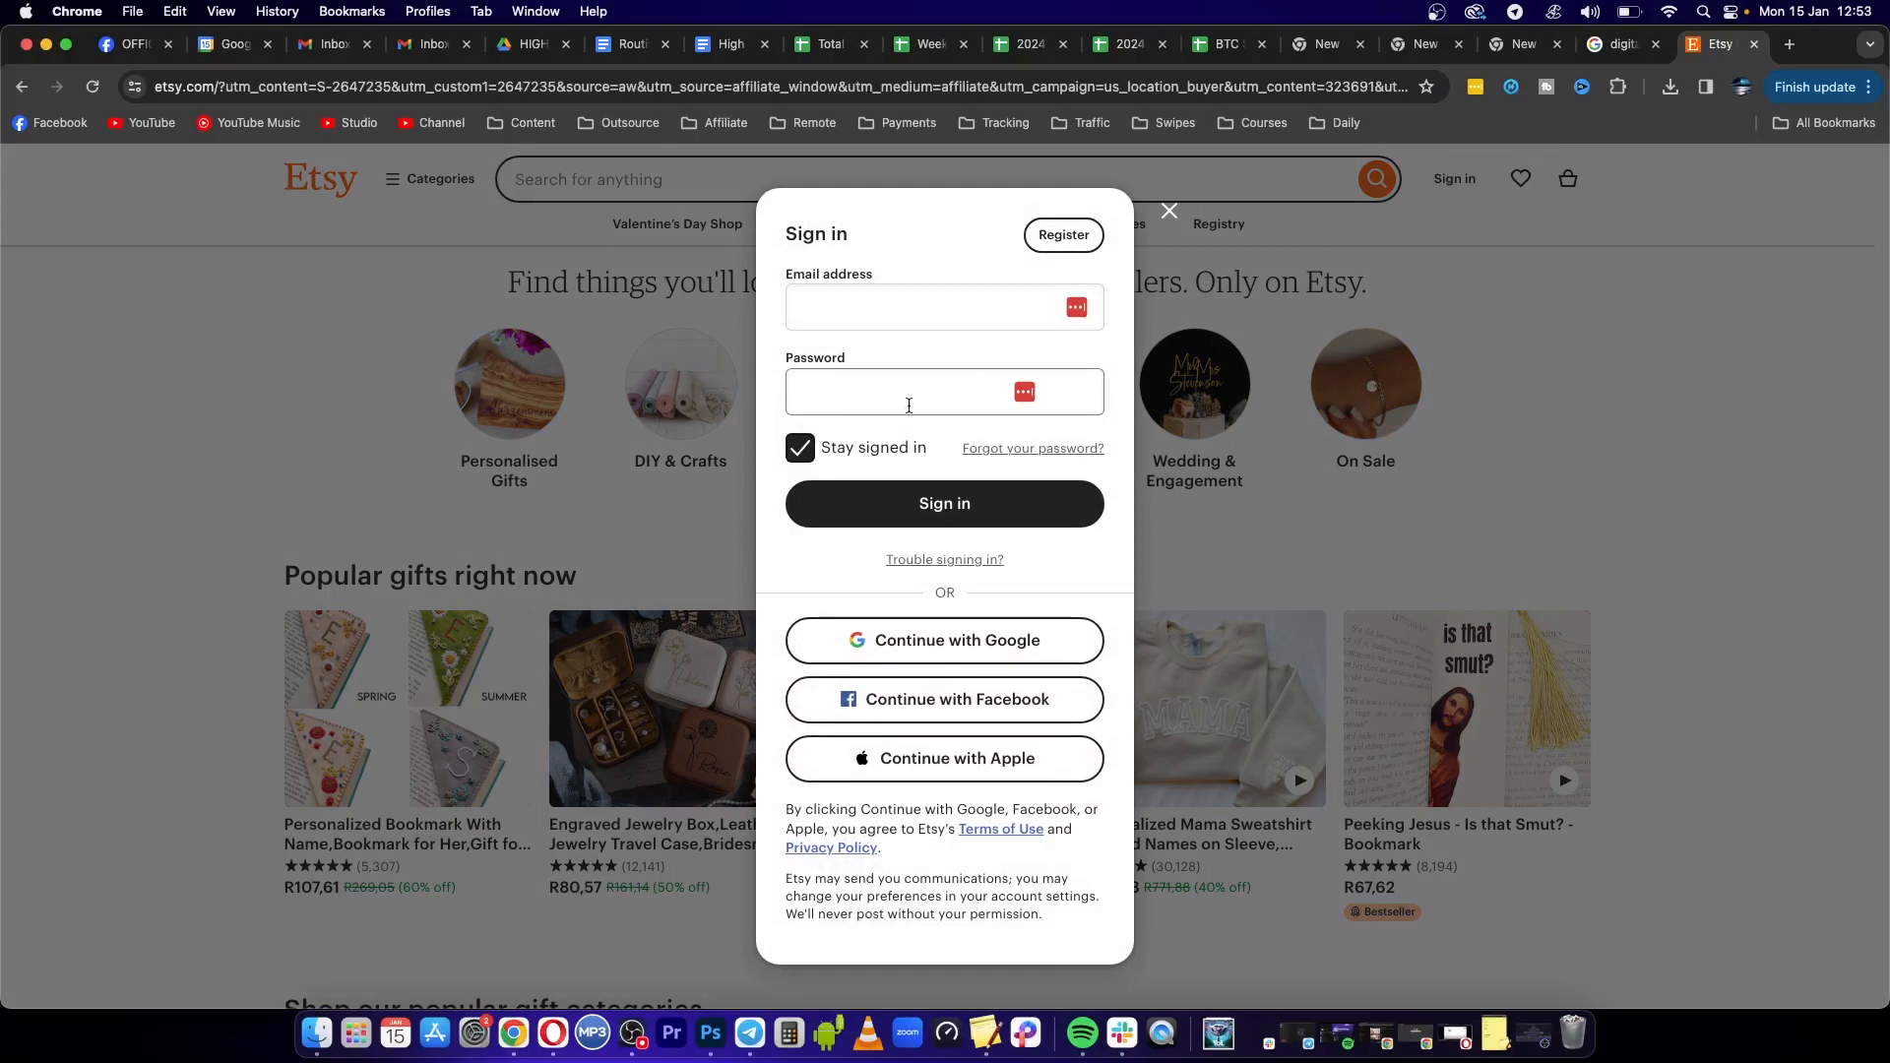
mouse_move(957, 427)
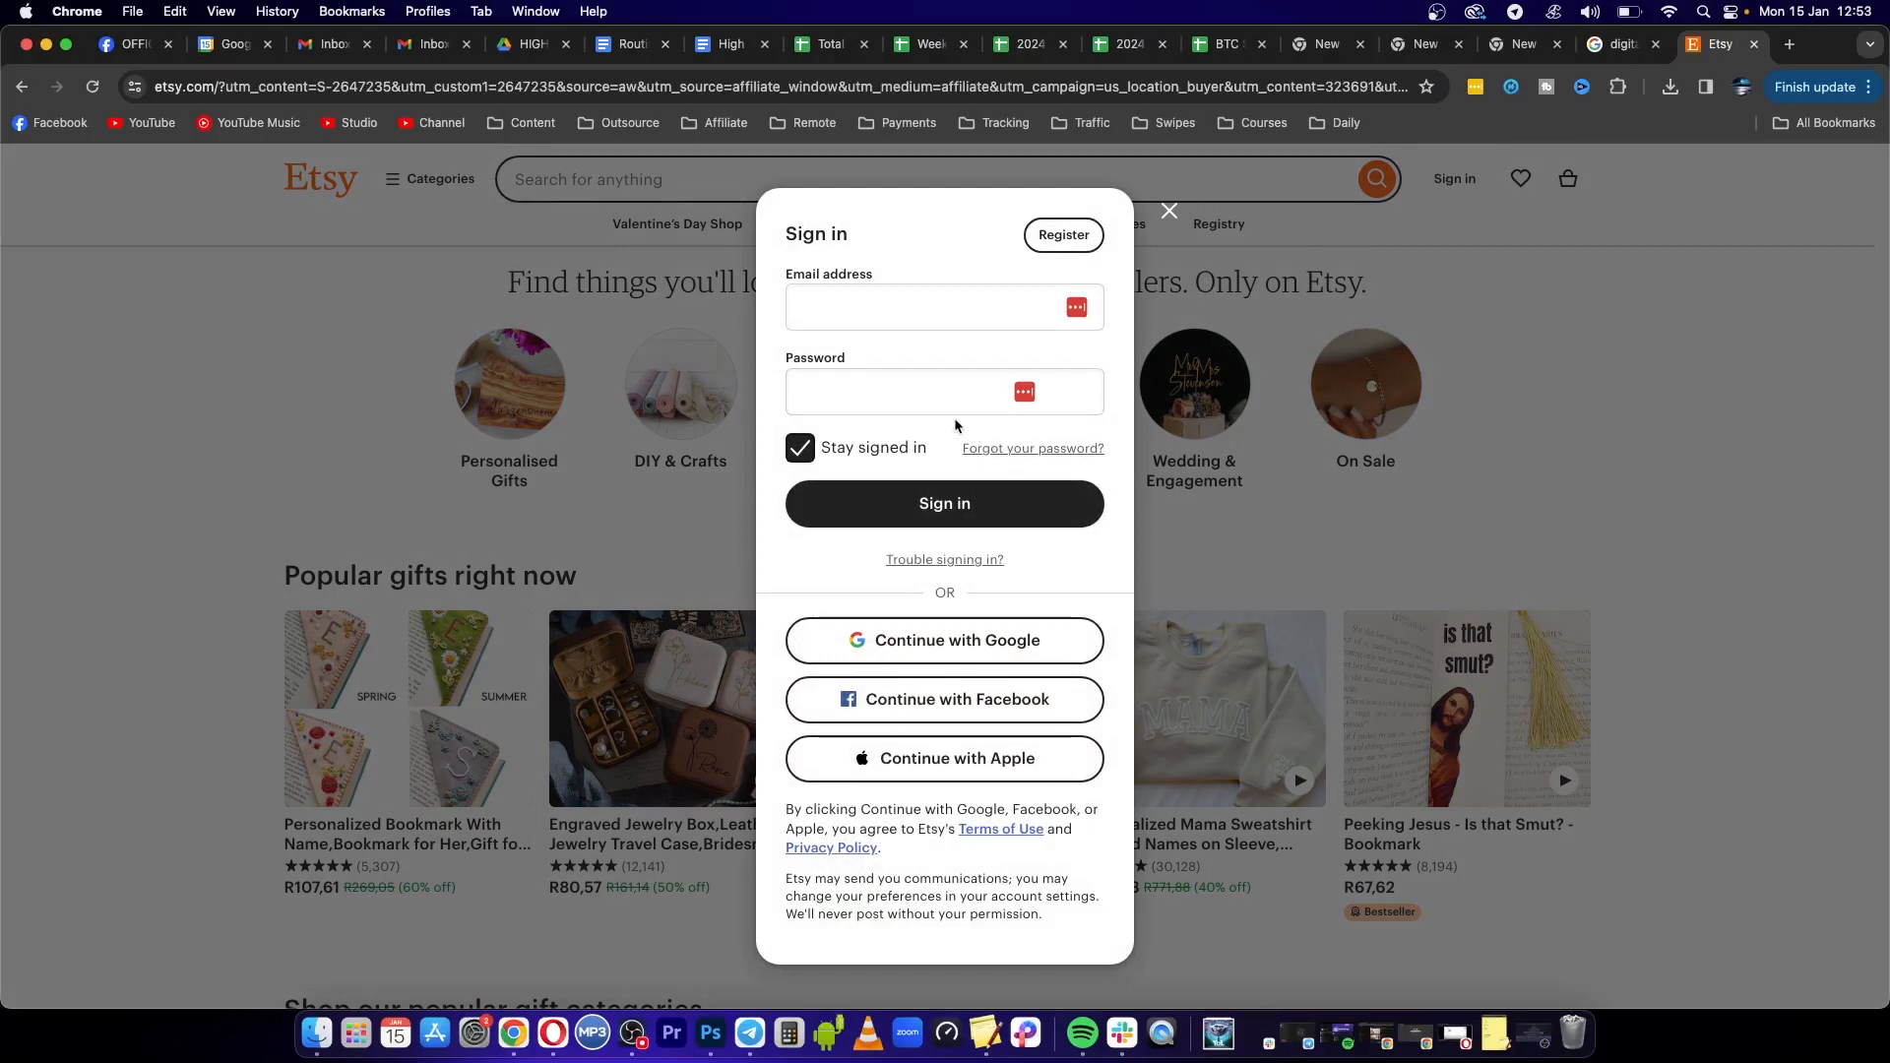
mouse_move(948, 648)
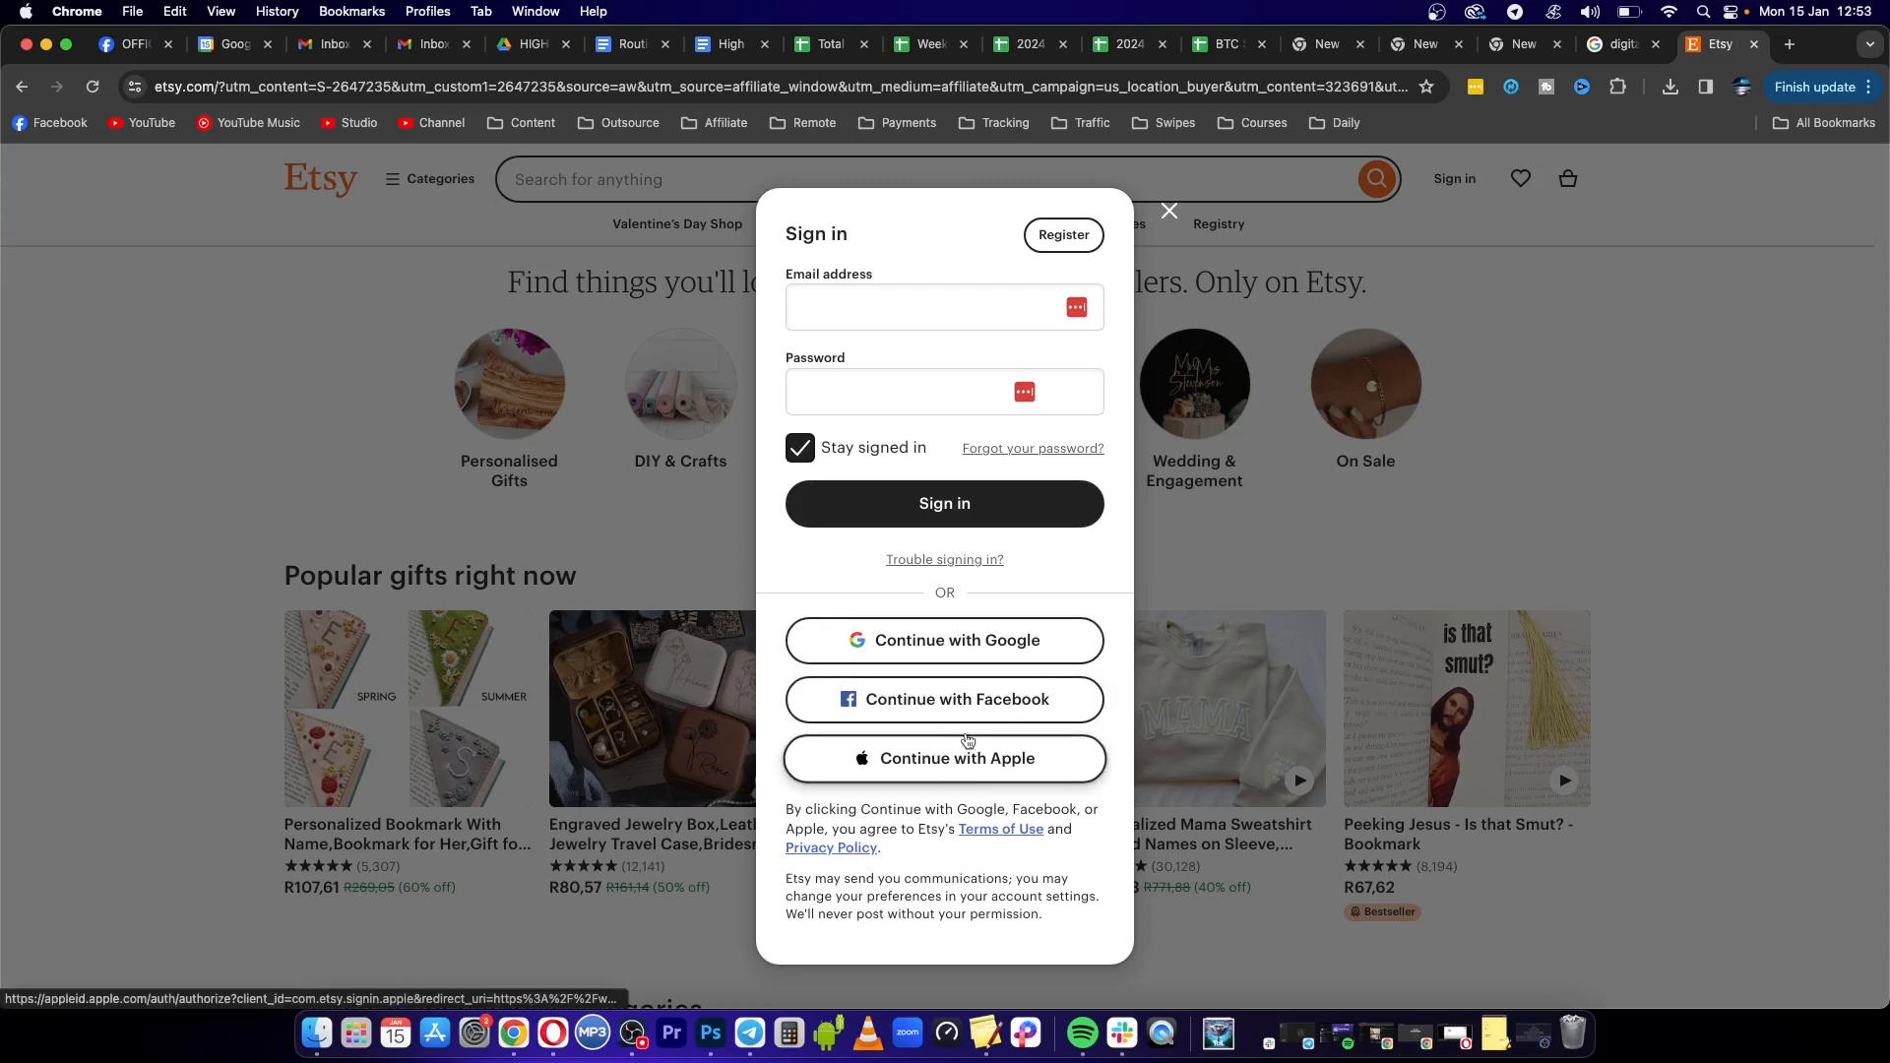
mouse_move(993, 709)
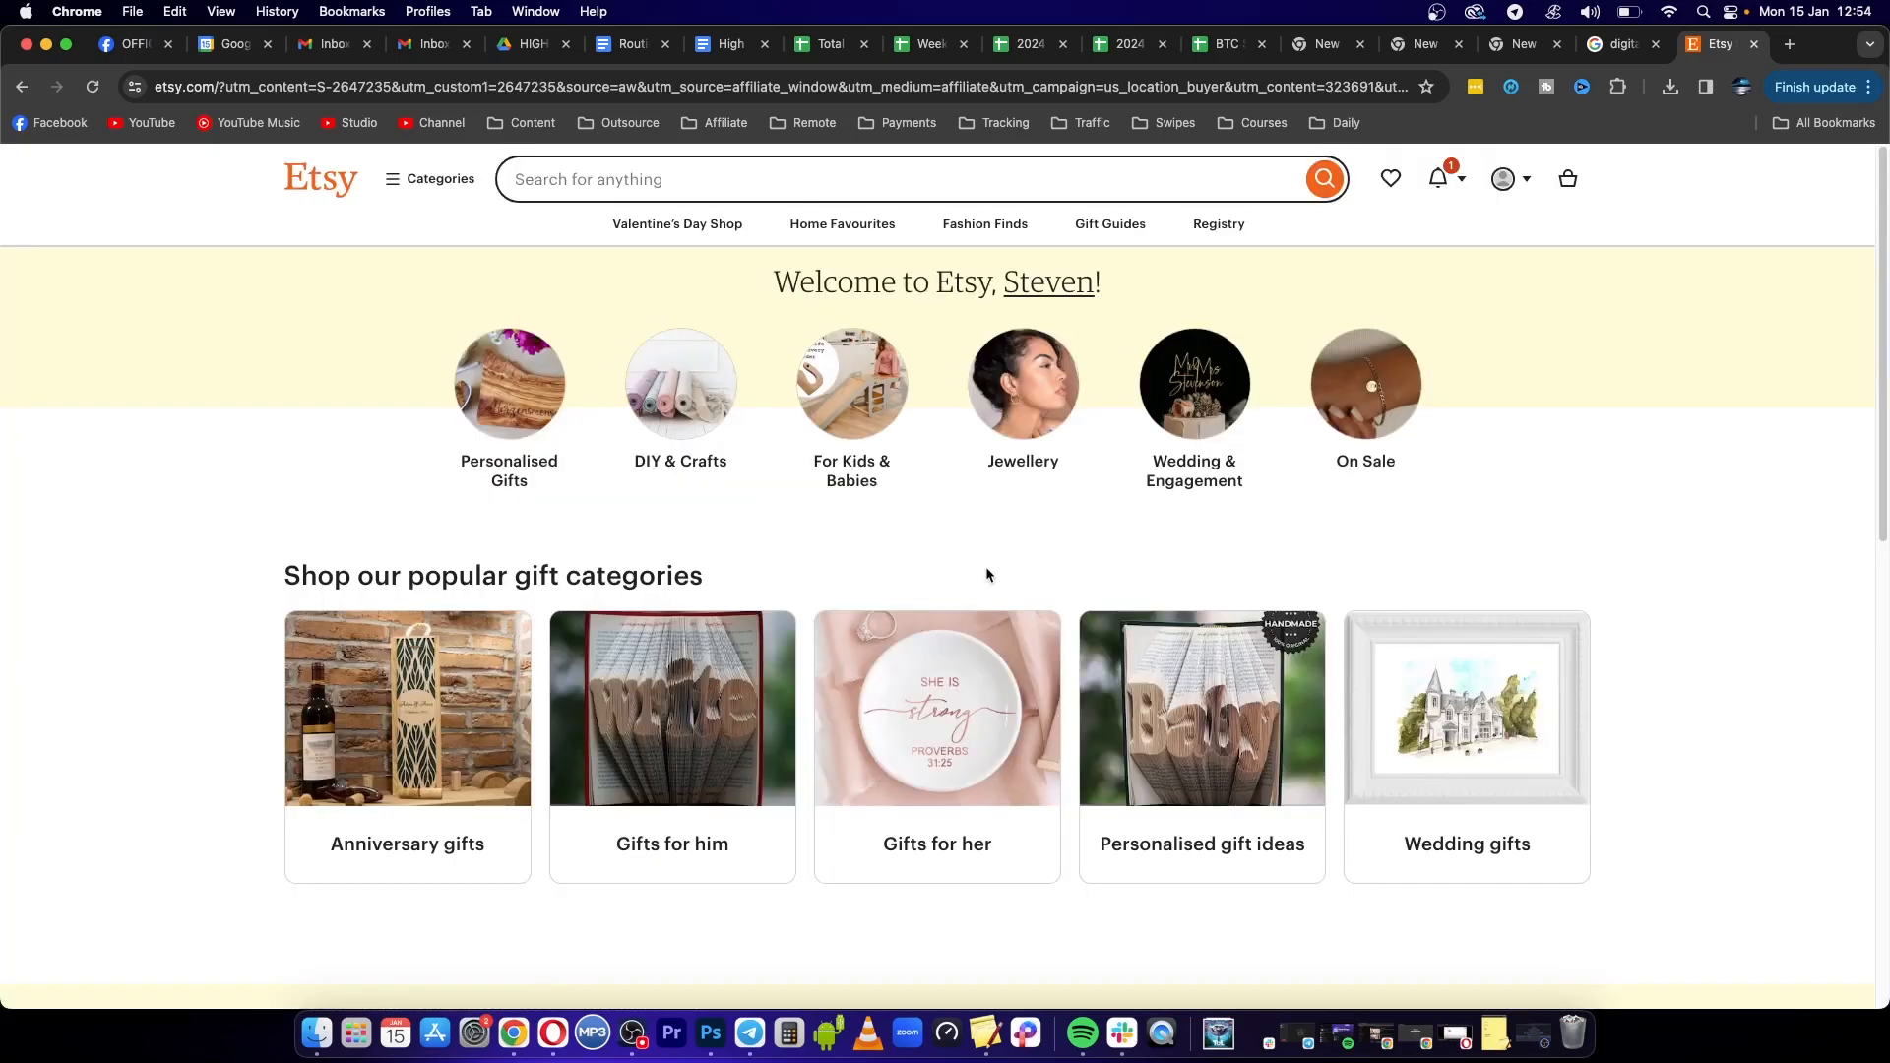
mouse_move(926, 362)
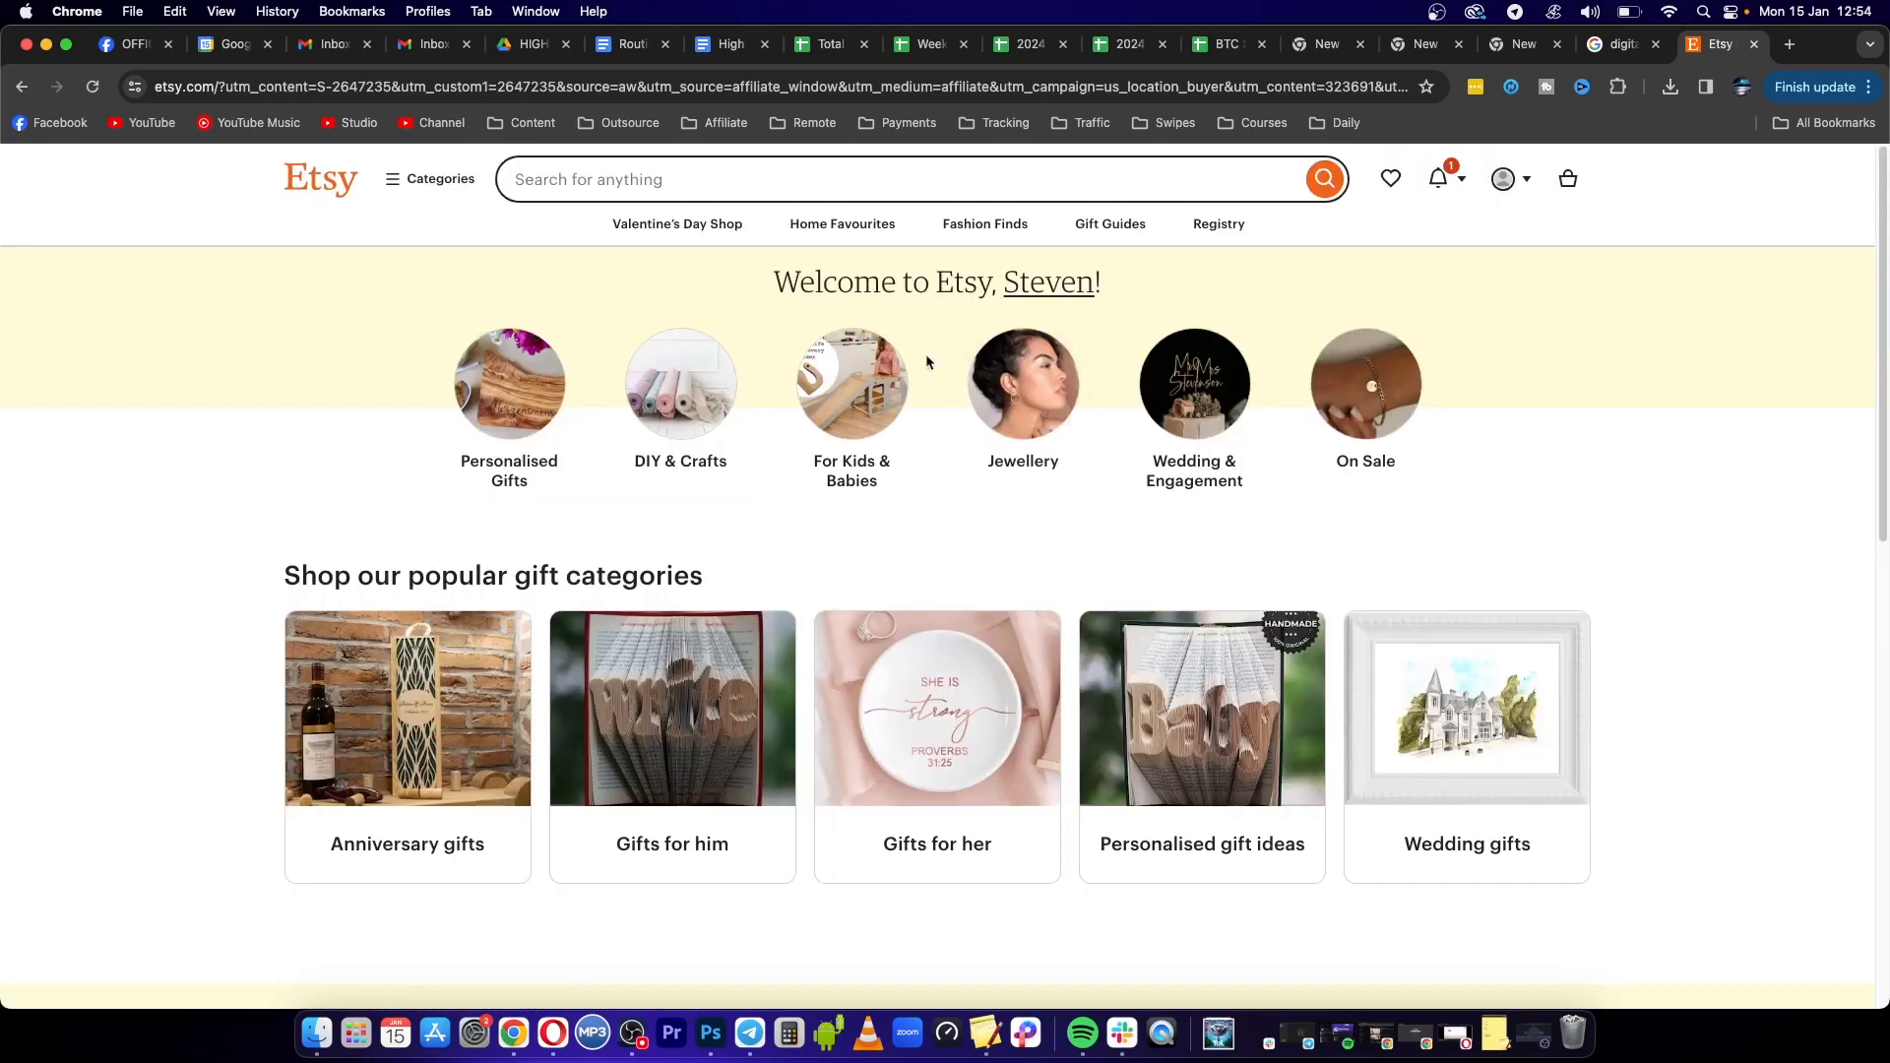
mouse_move(1690, 199)
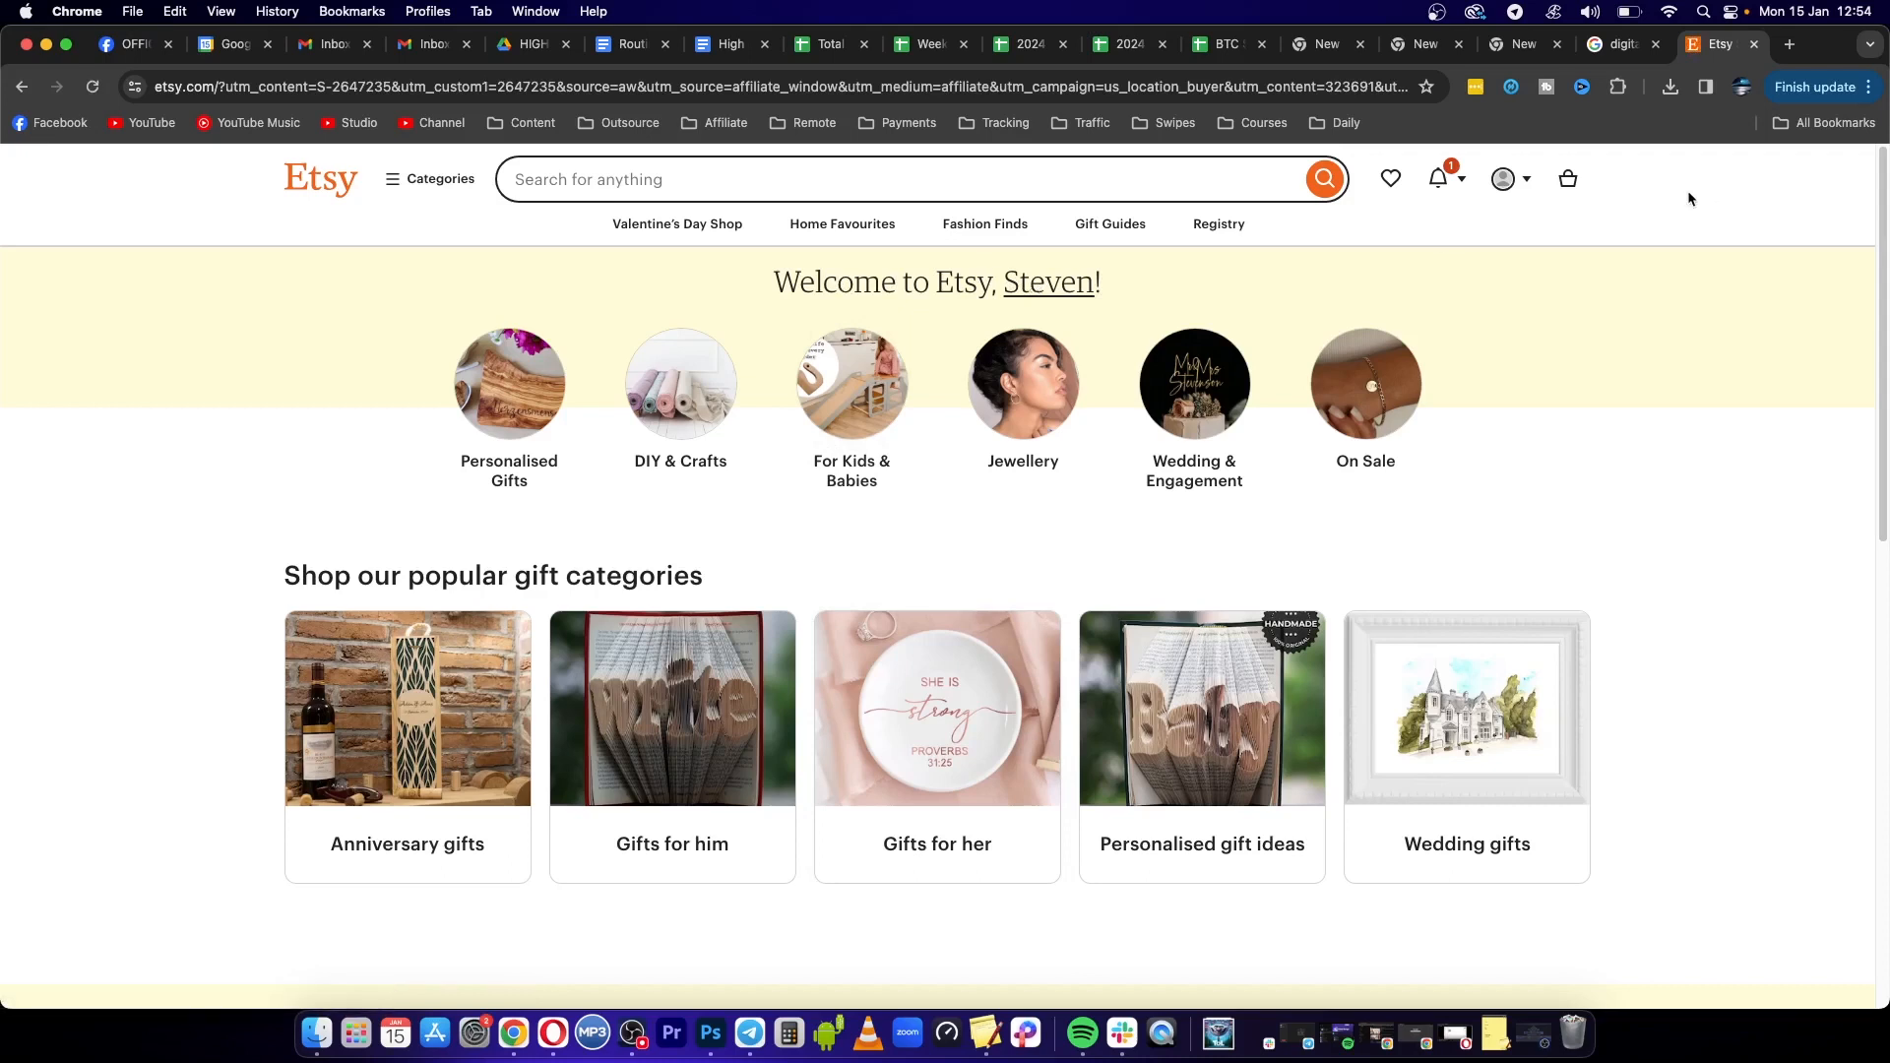
mouse_move(1510, 181)
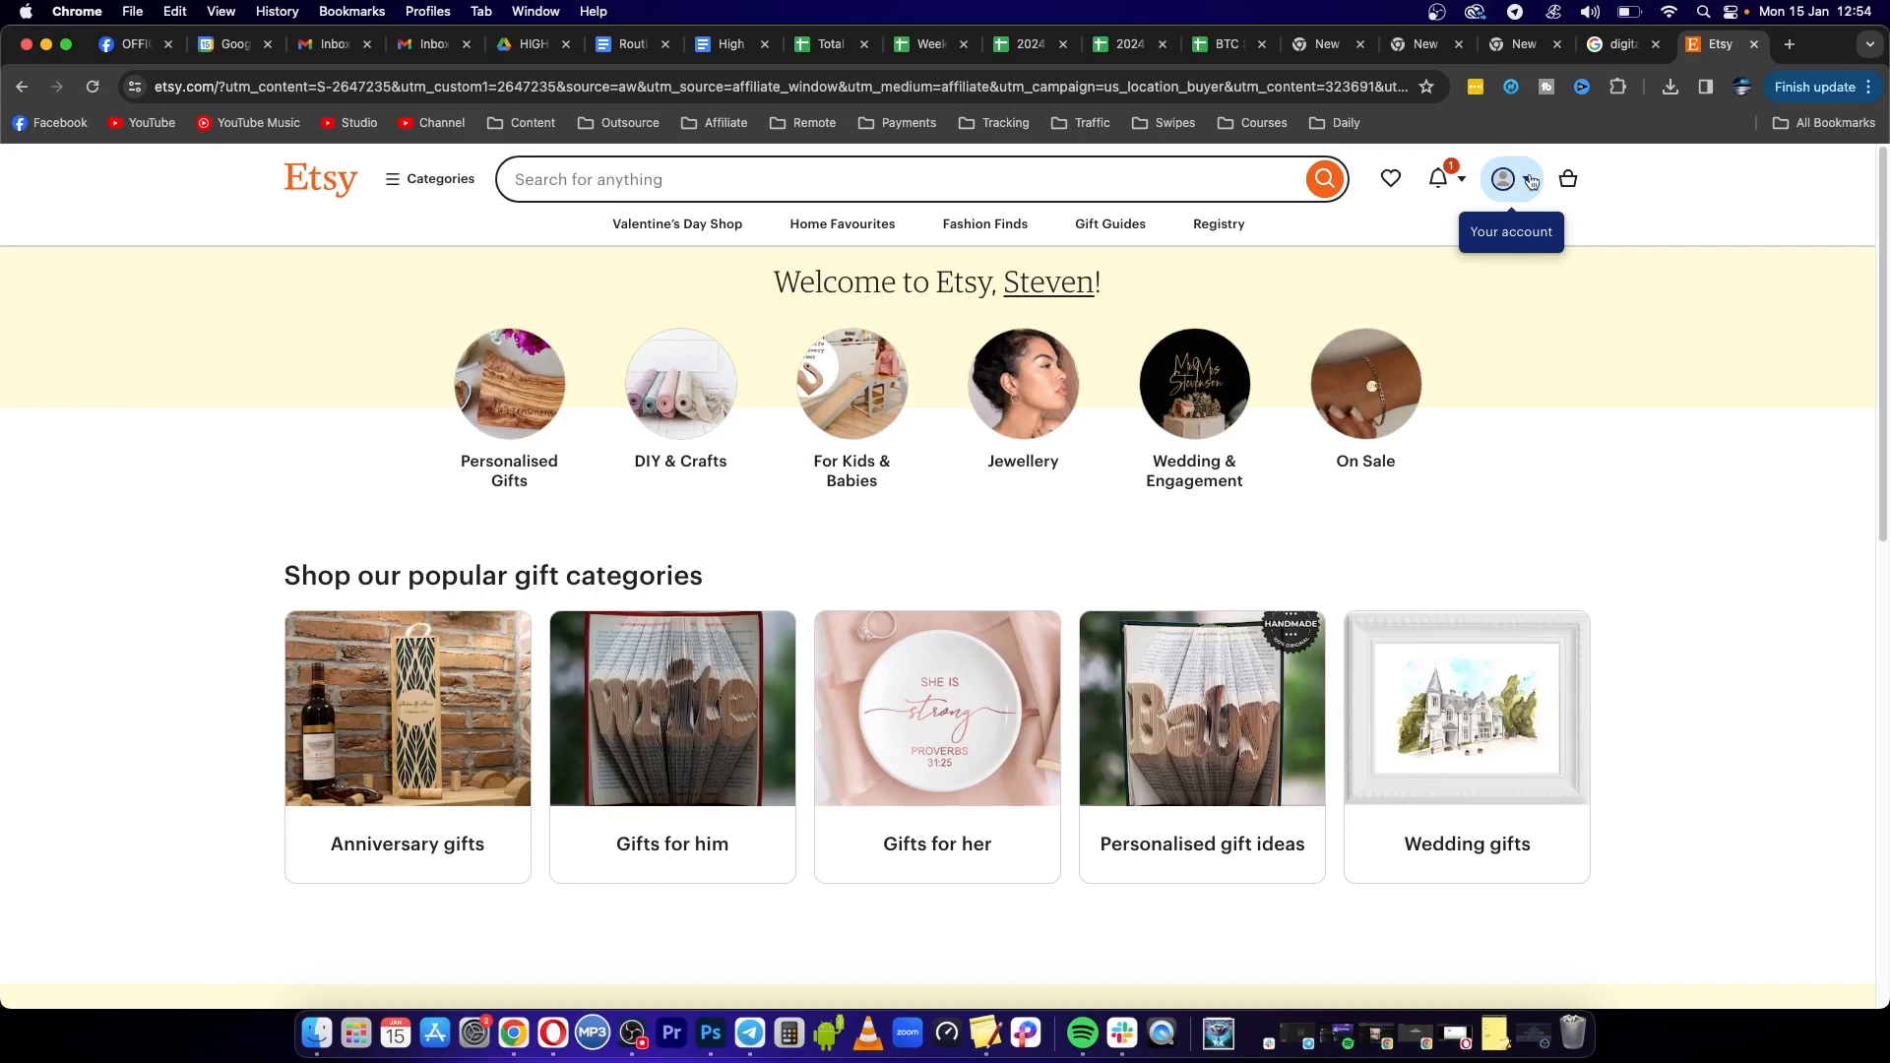
From the account avatar menu, go to the Sell on Etsy landing page
left_click(1503, 179)
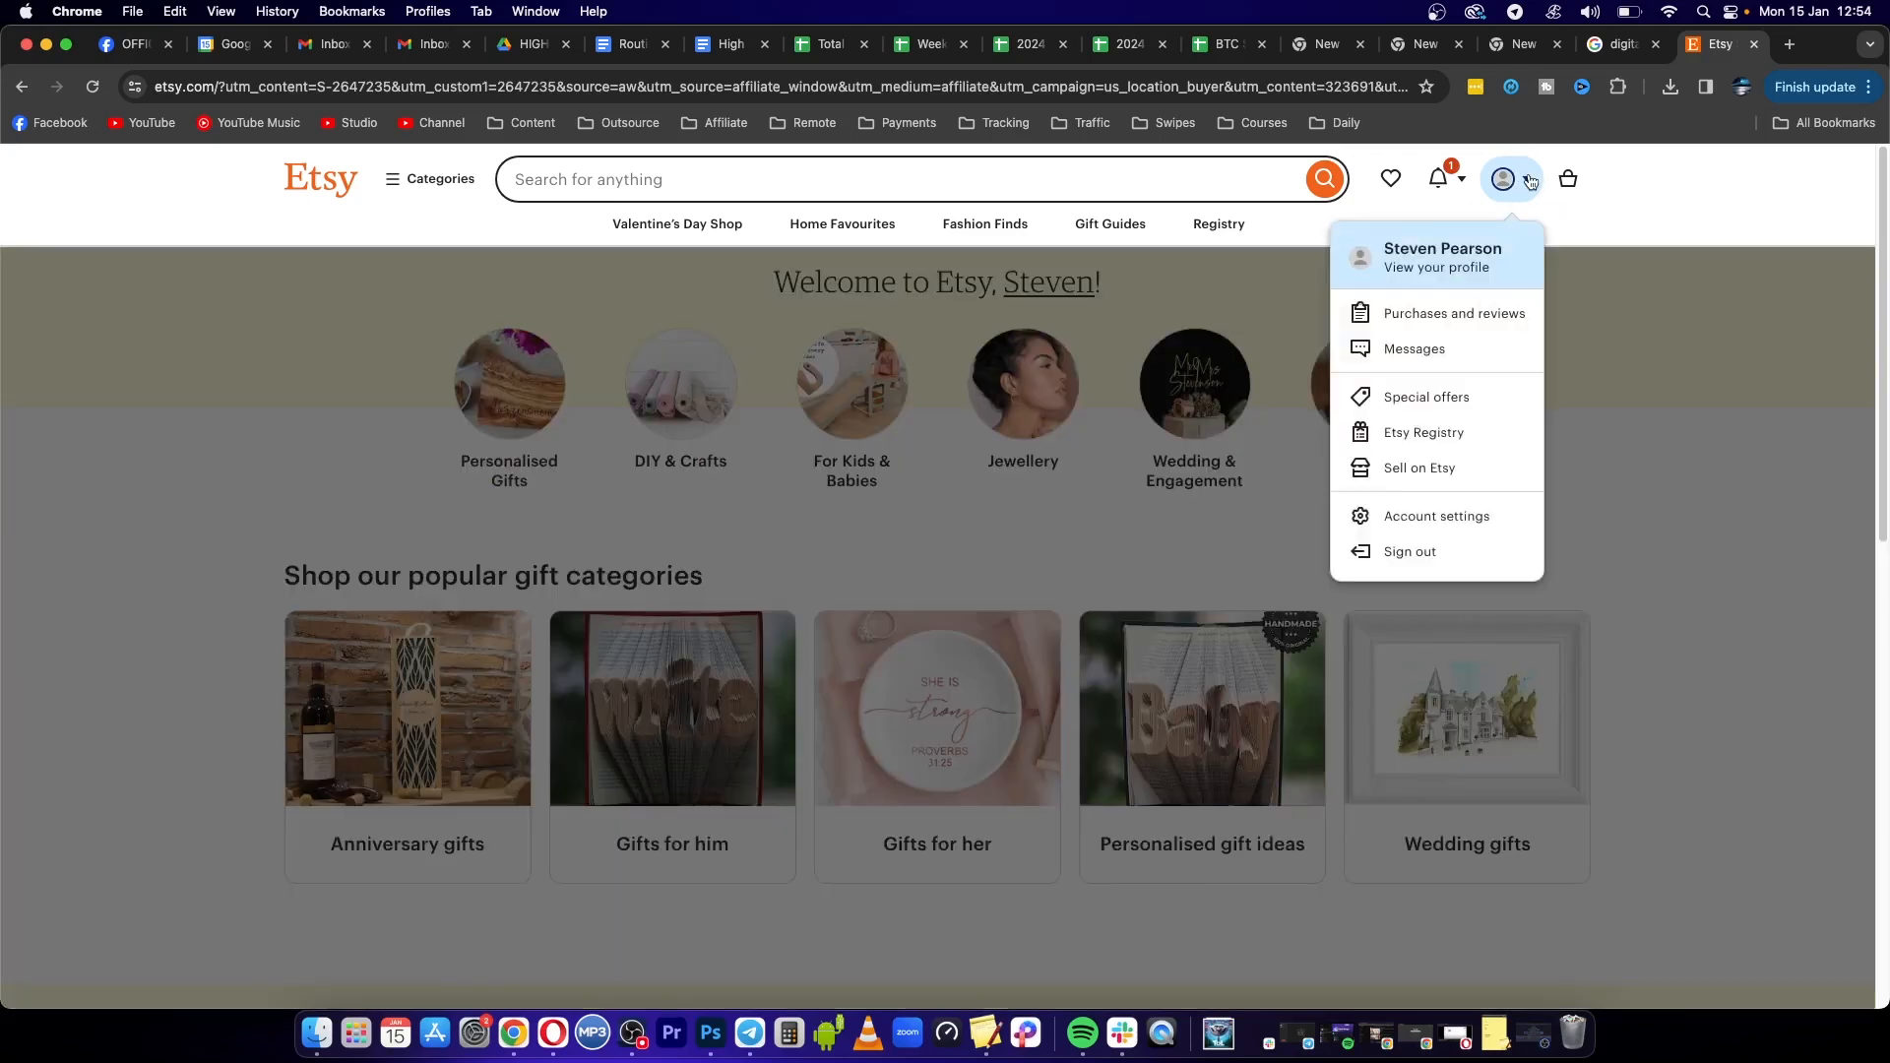
mouse_move(1430, 469)
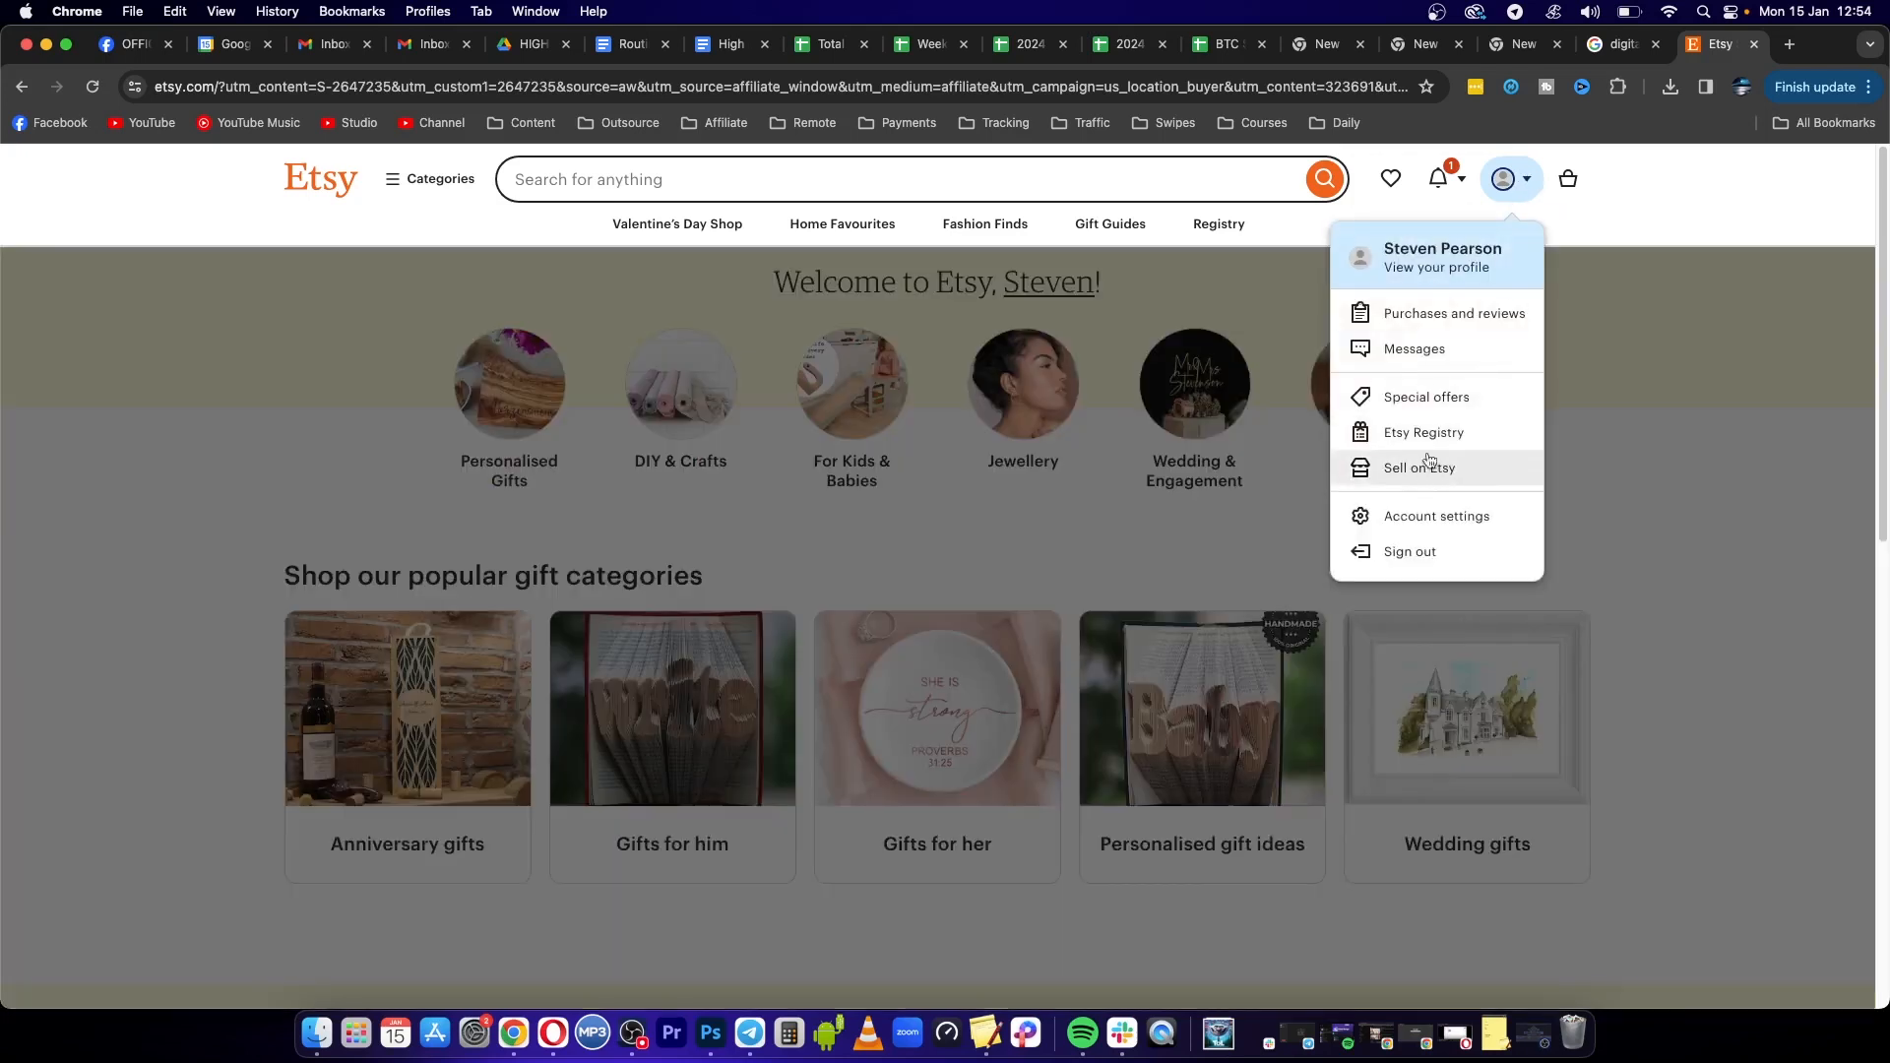
mouse_move(1420, 474)
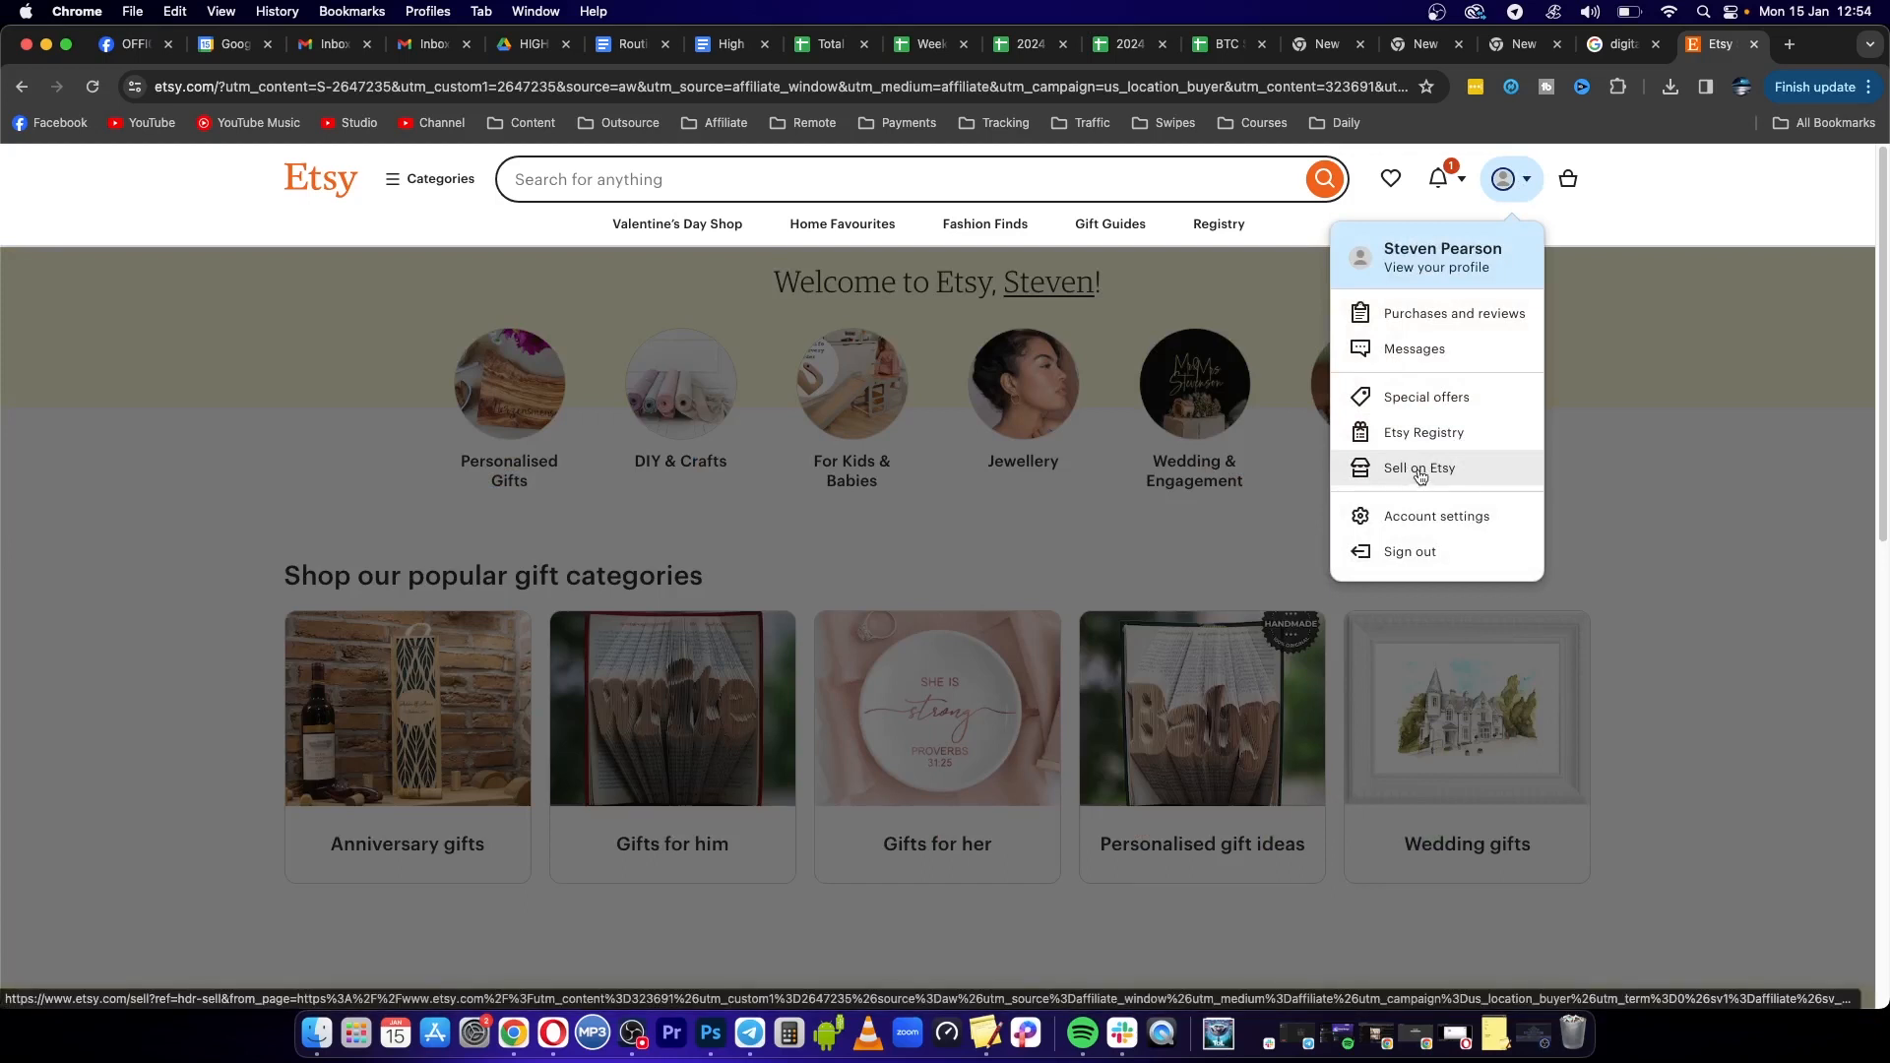
left_click(1419, 477)
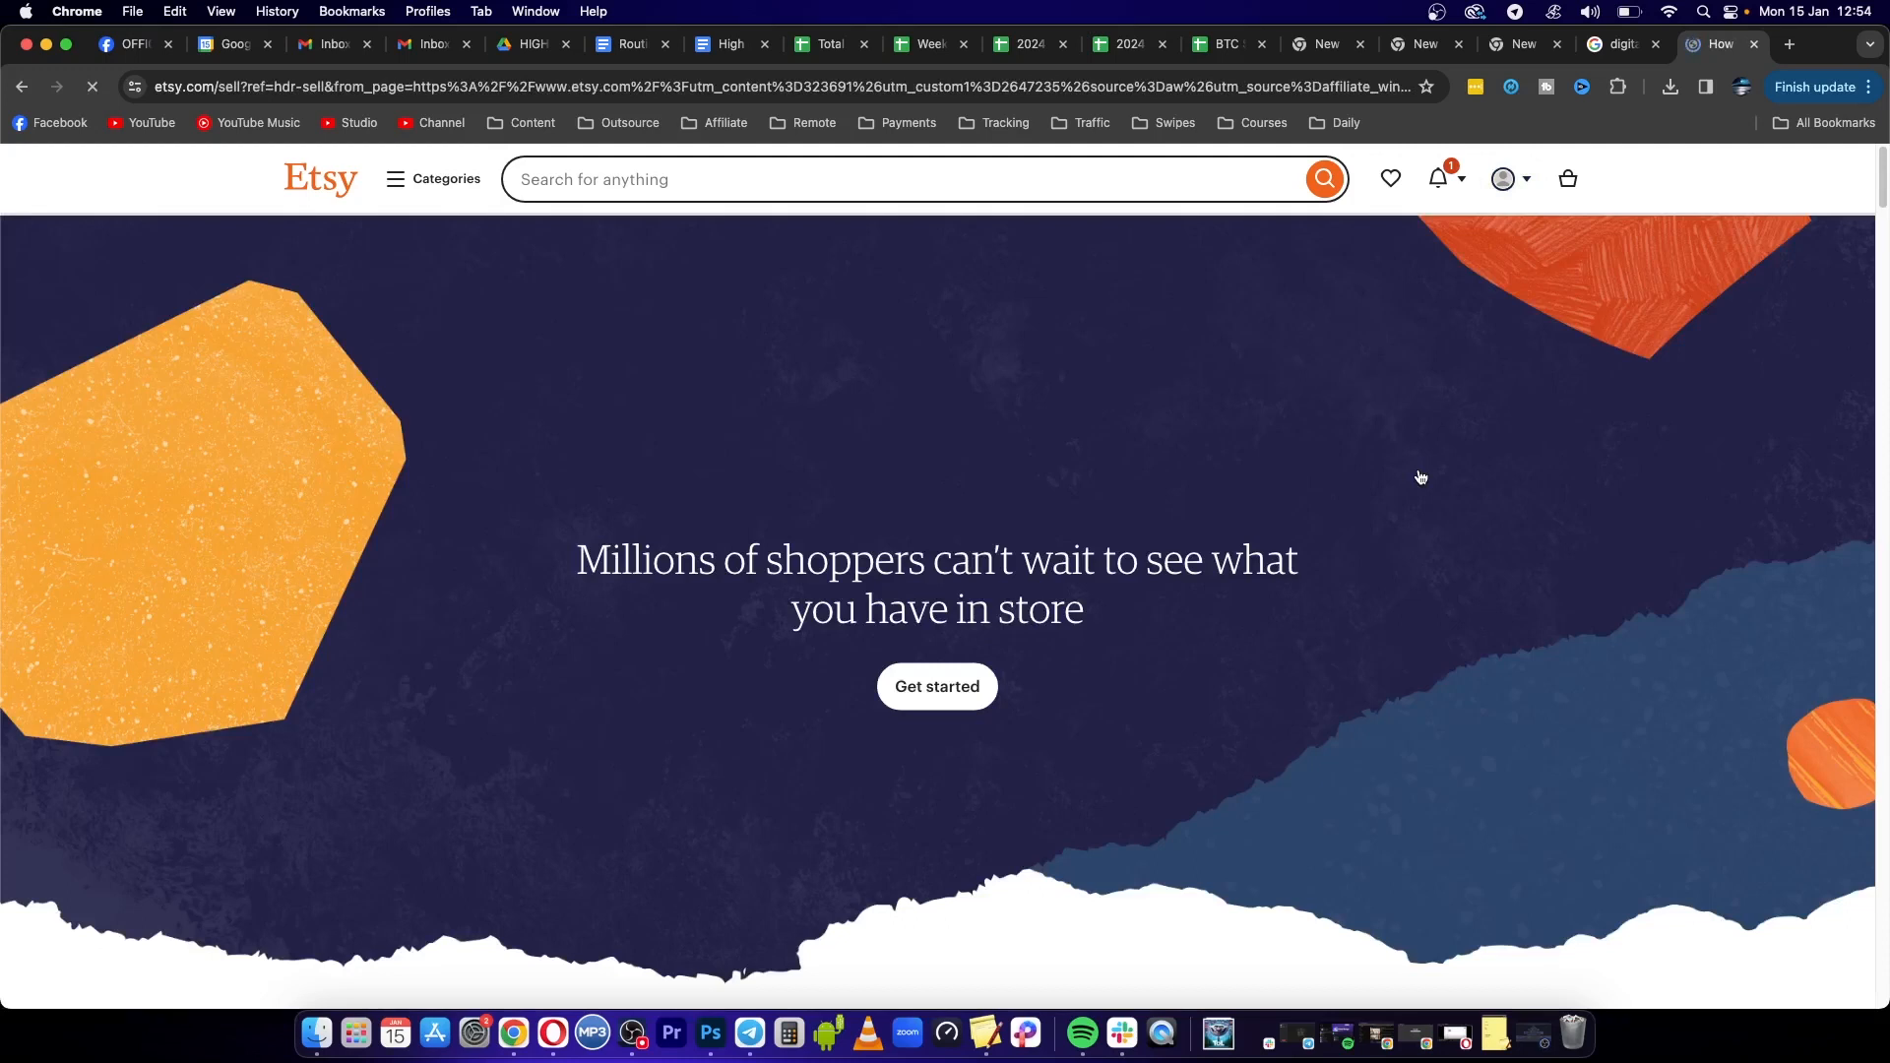
Start creating a new shop via Get started, reaching the onboarding welcome screen
scroll("down", 3)
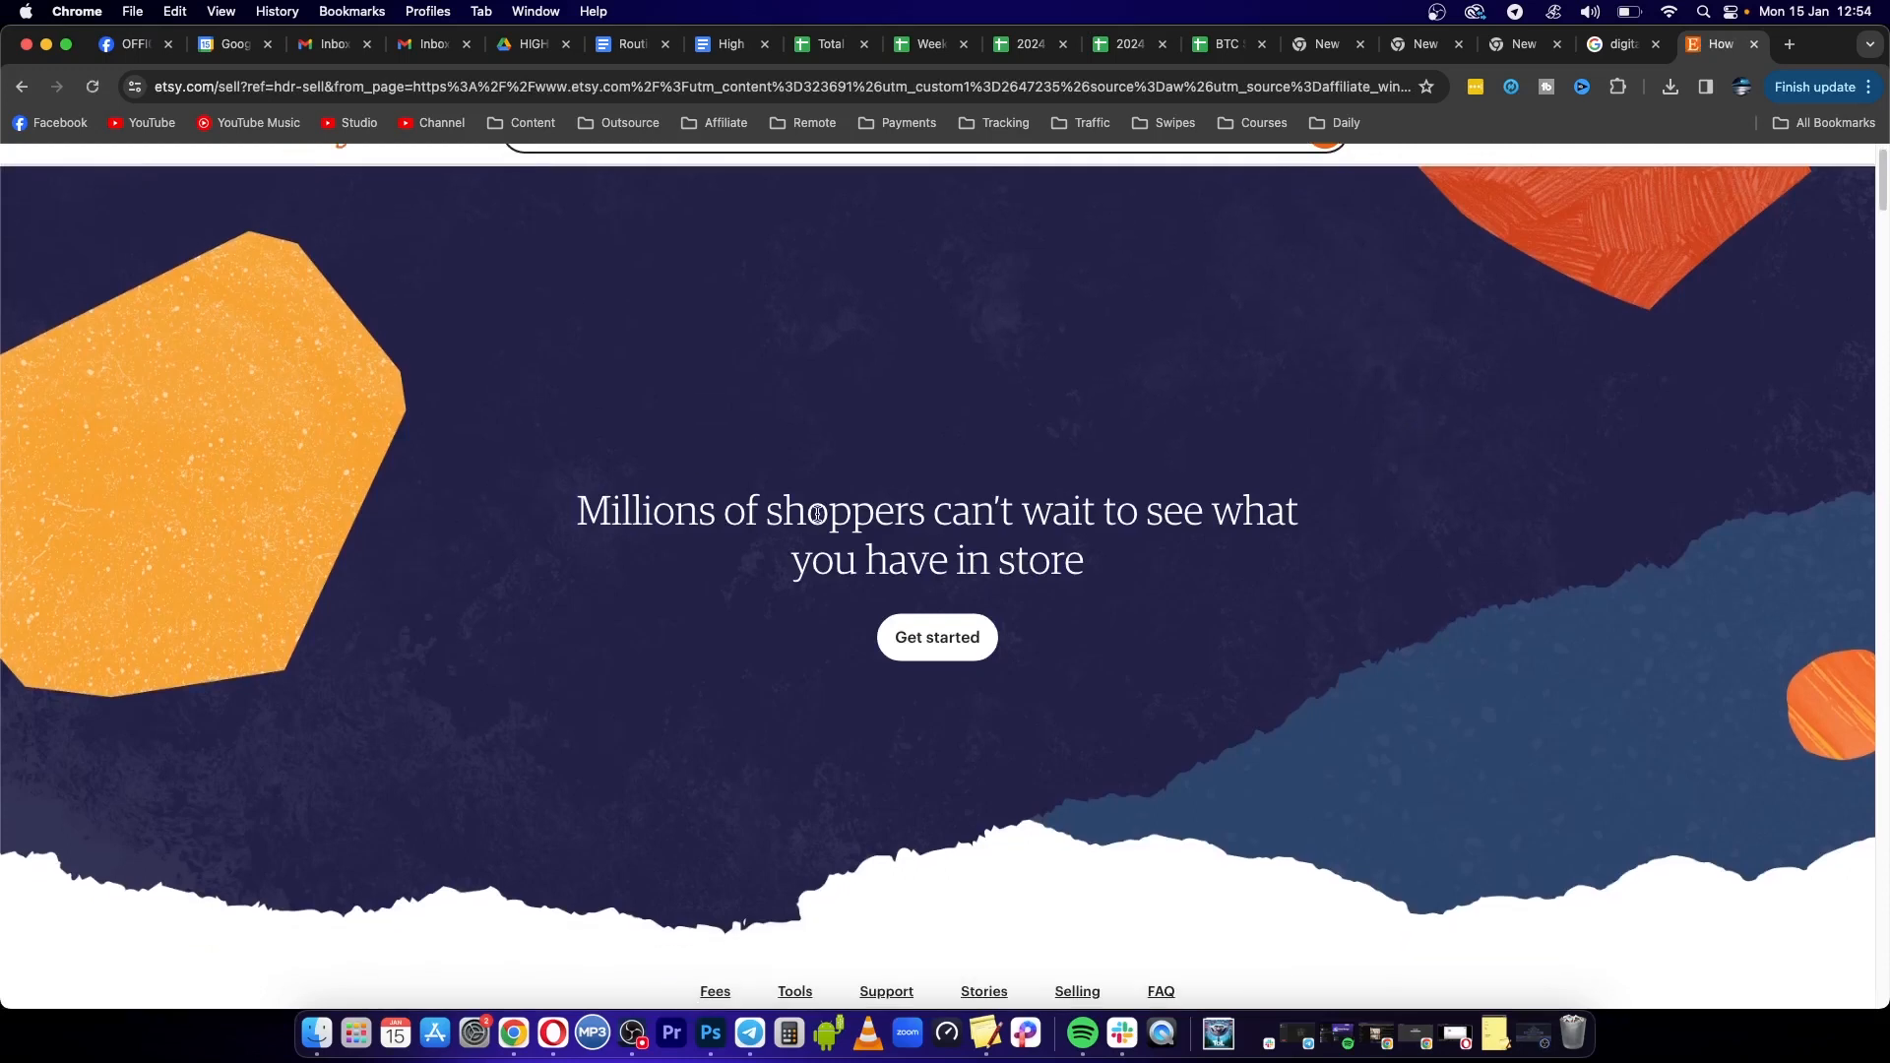
mouse_move(1016, 543)
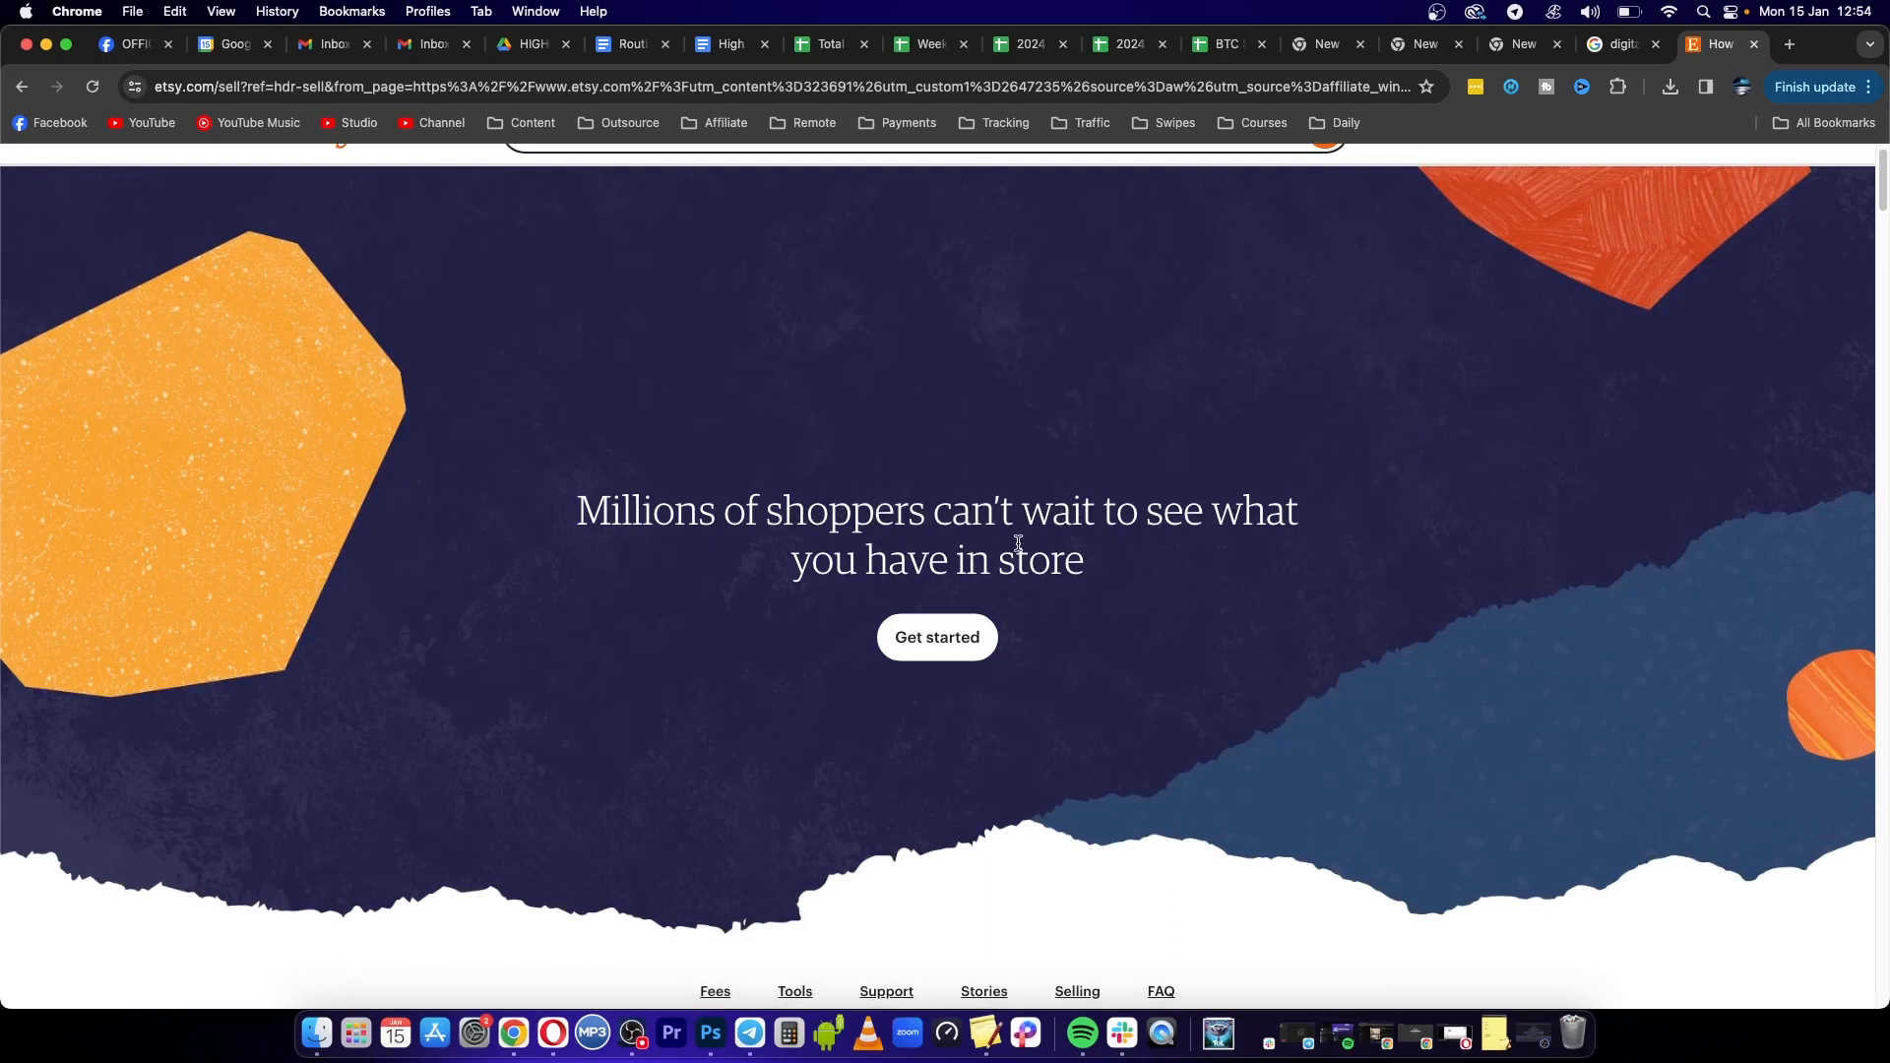
left_click(937, 638)
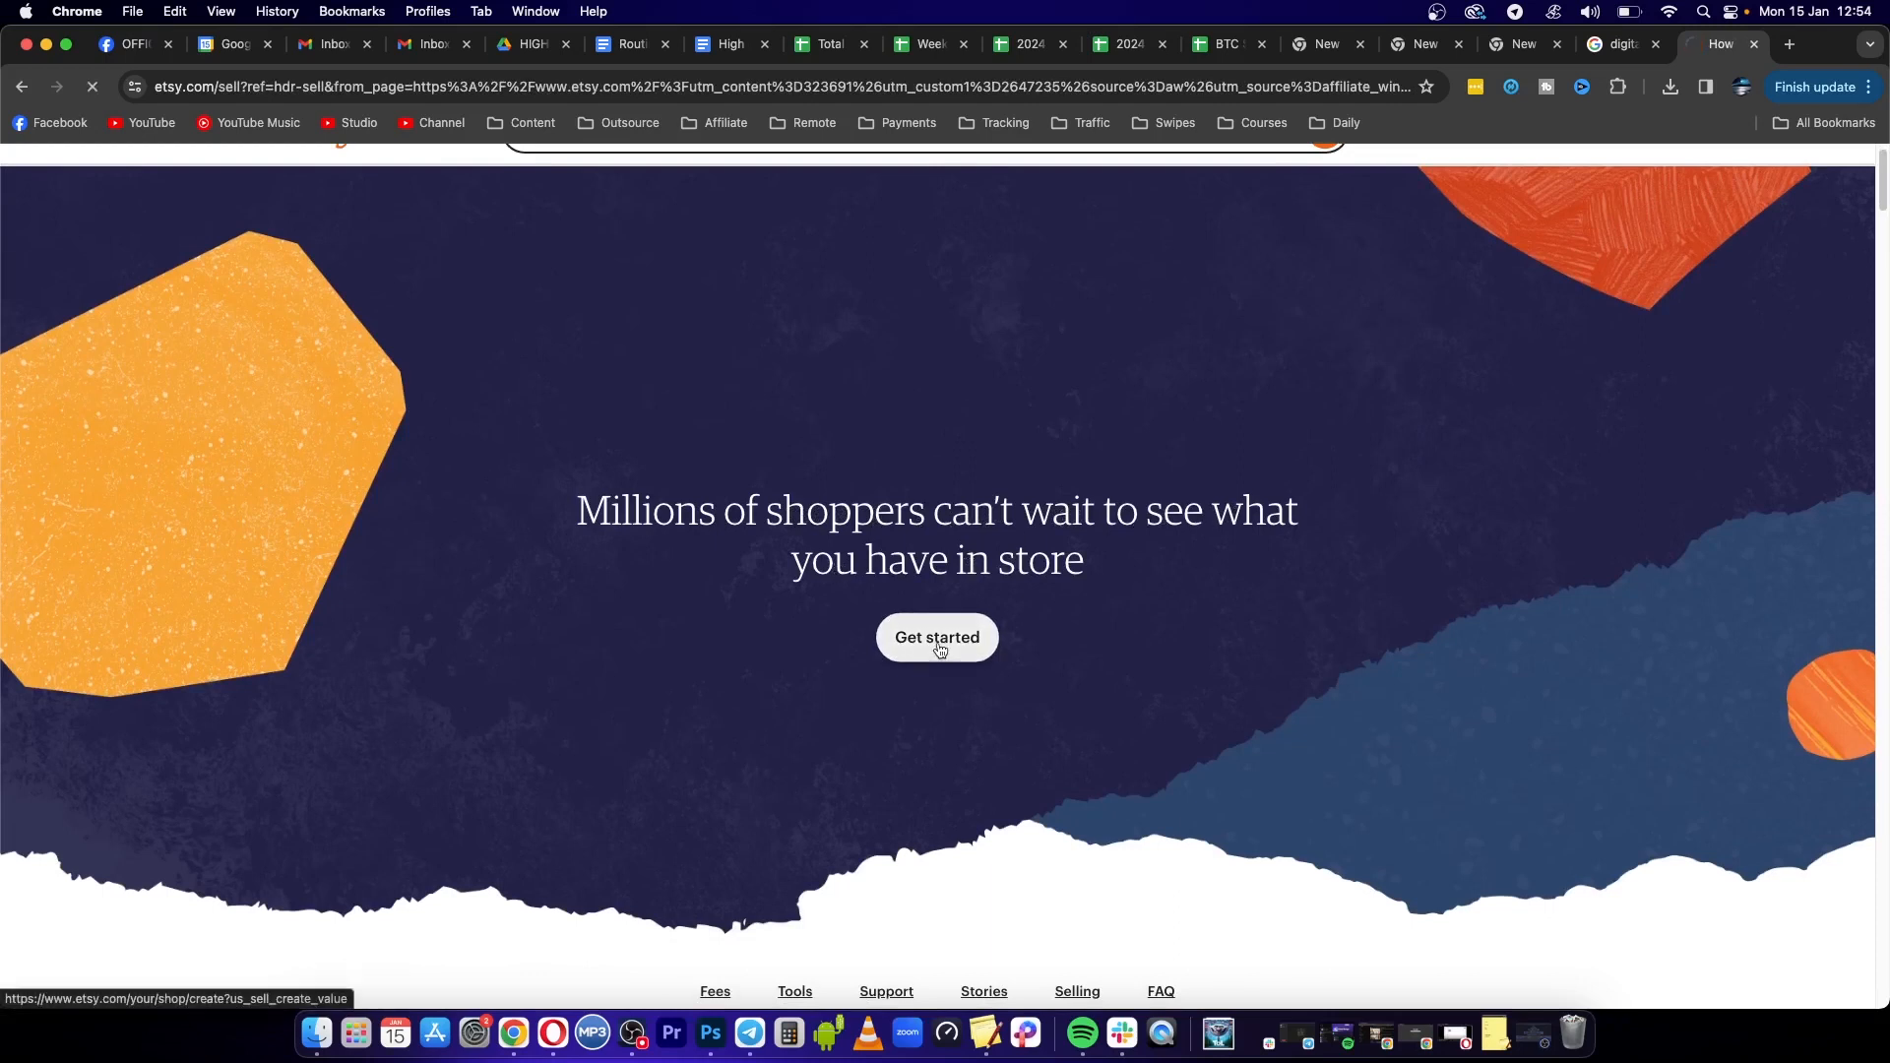
left_click(937, 636)
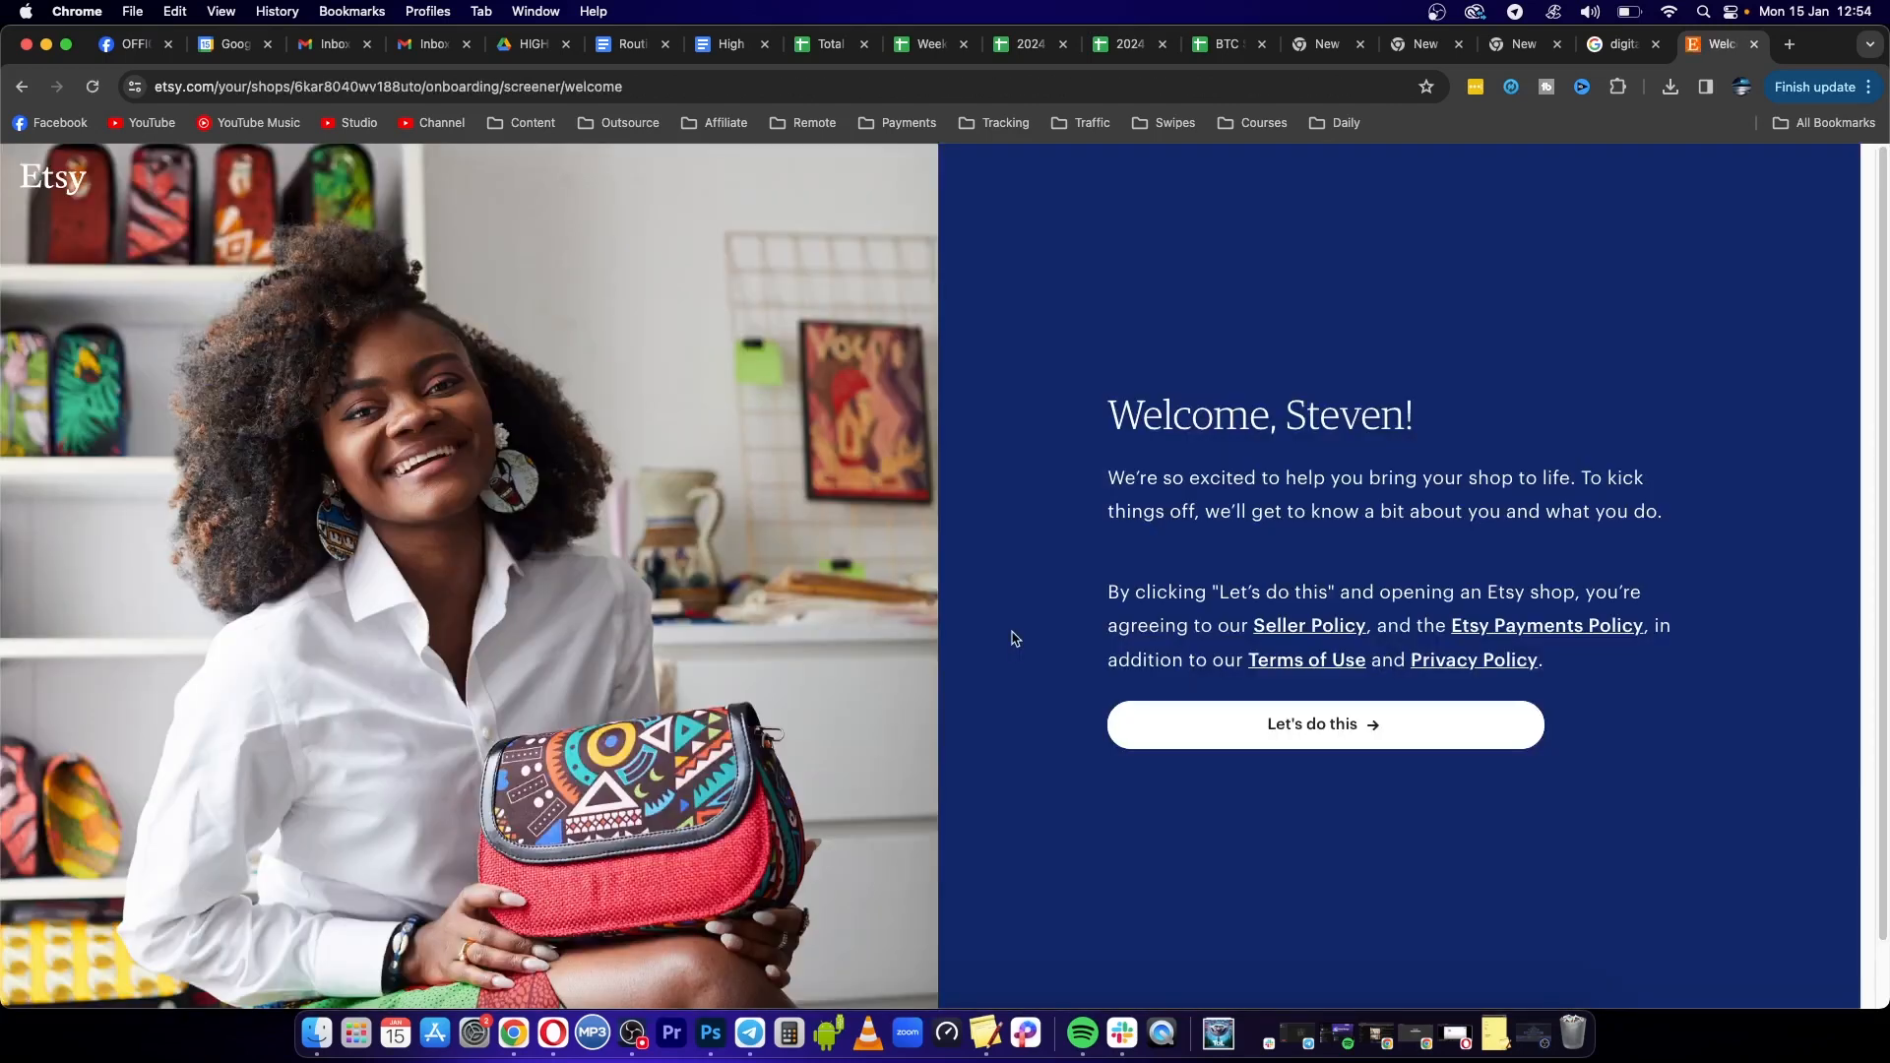
mouse_move(1317, 732)
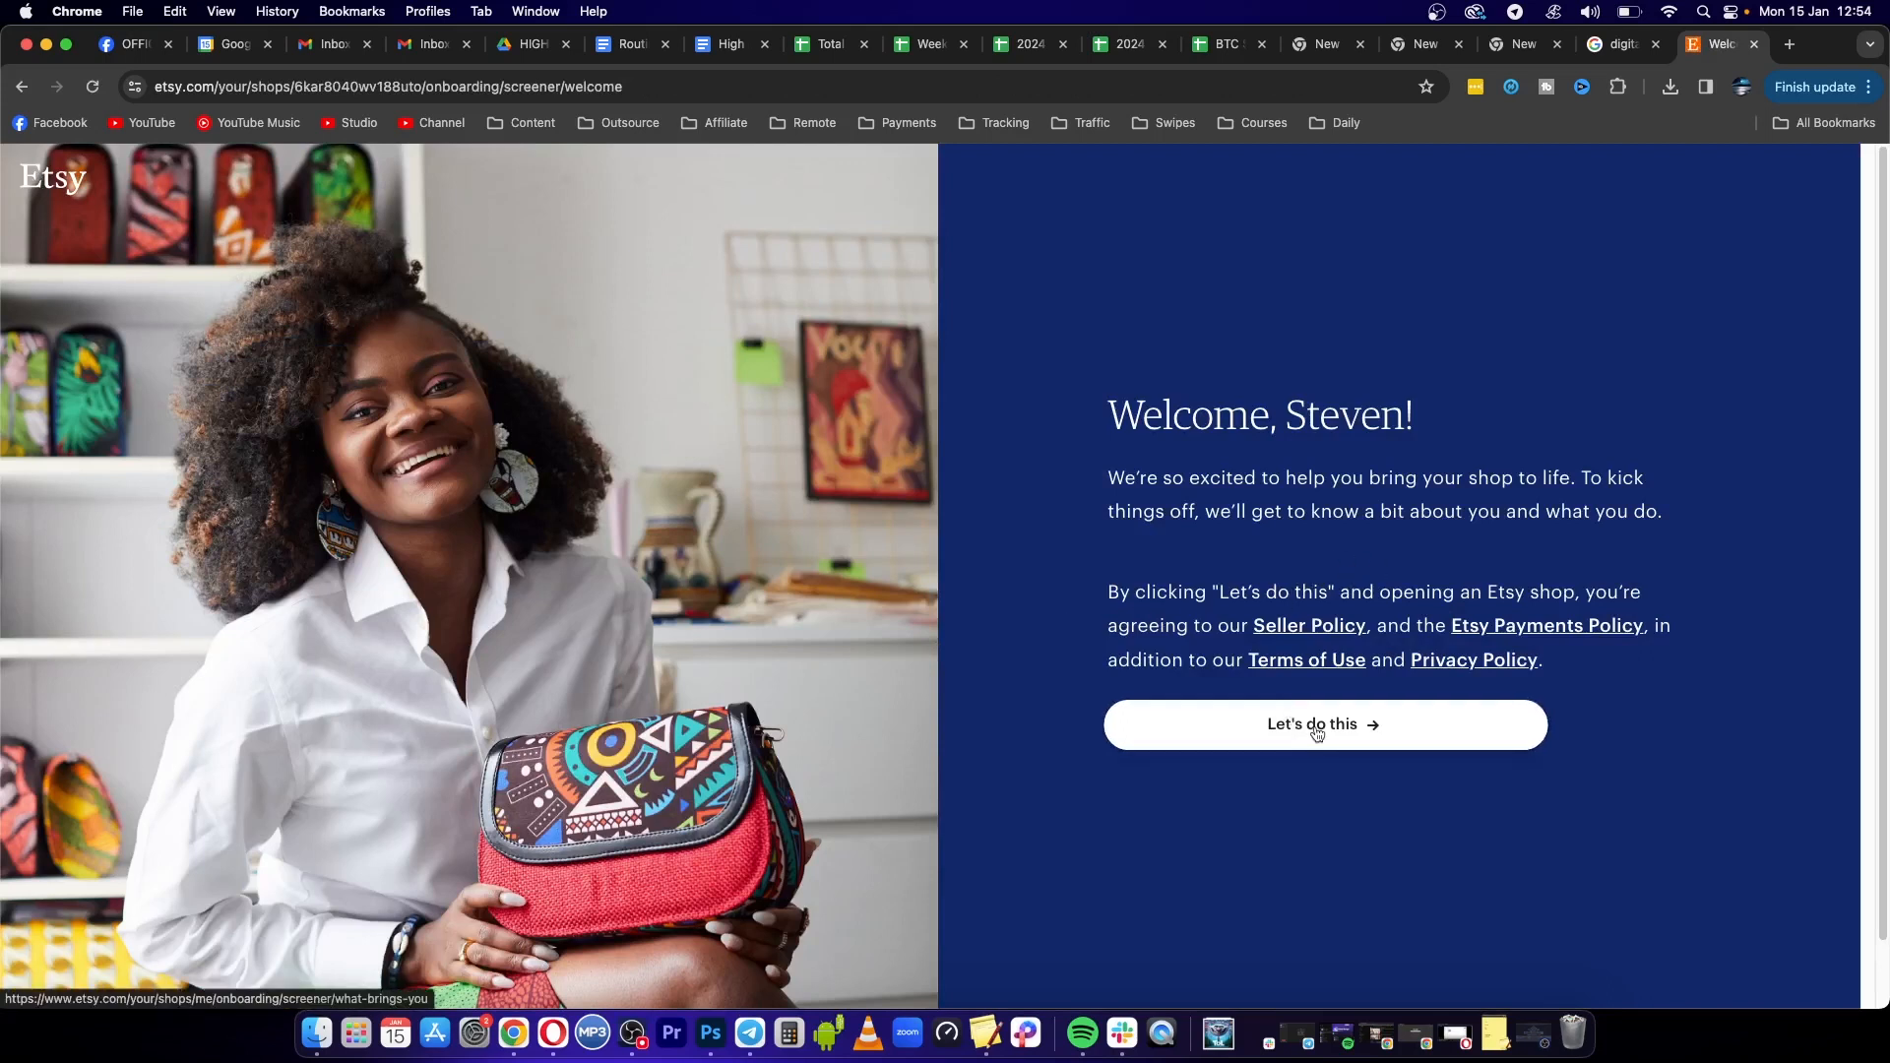
Accept the seller terms and answer that this is the first time ever selling
left_click(1324, 725)
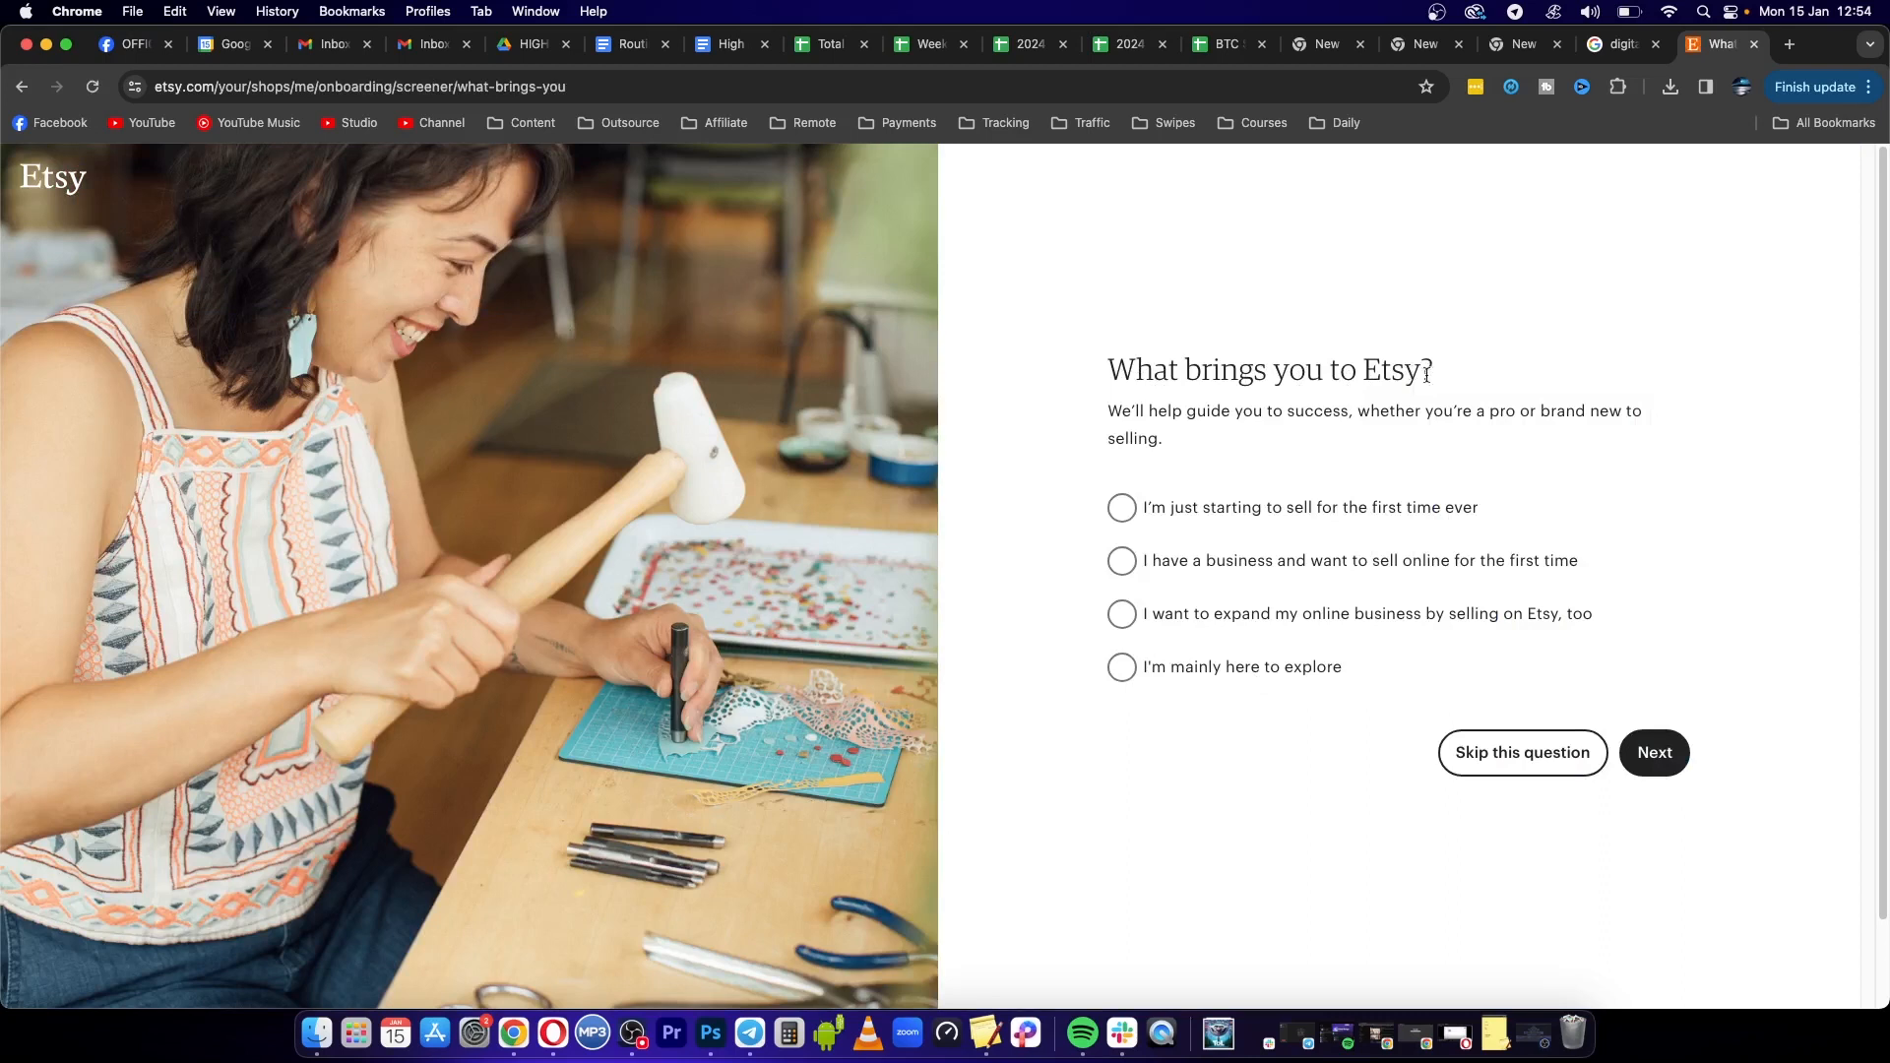
mouse_move(1176, 520)
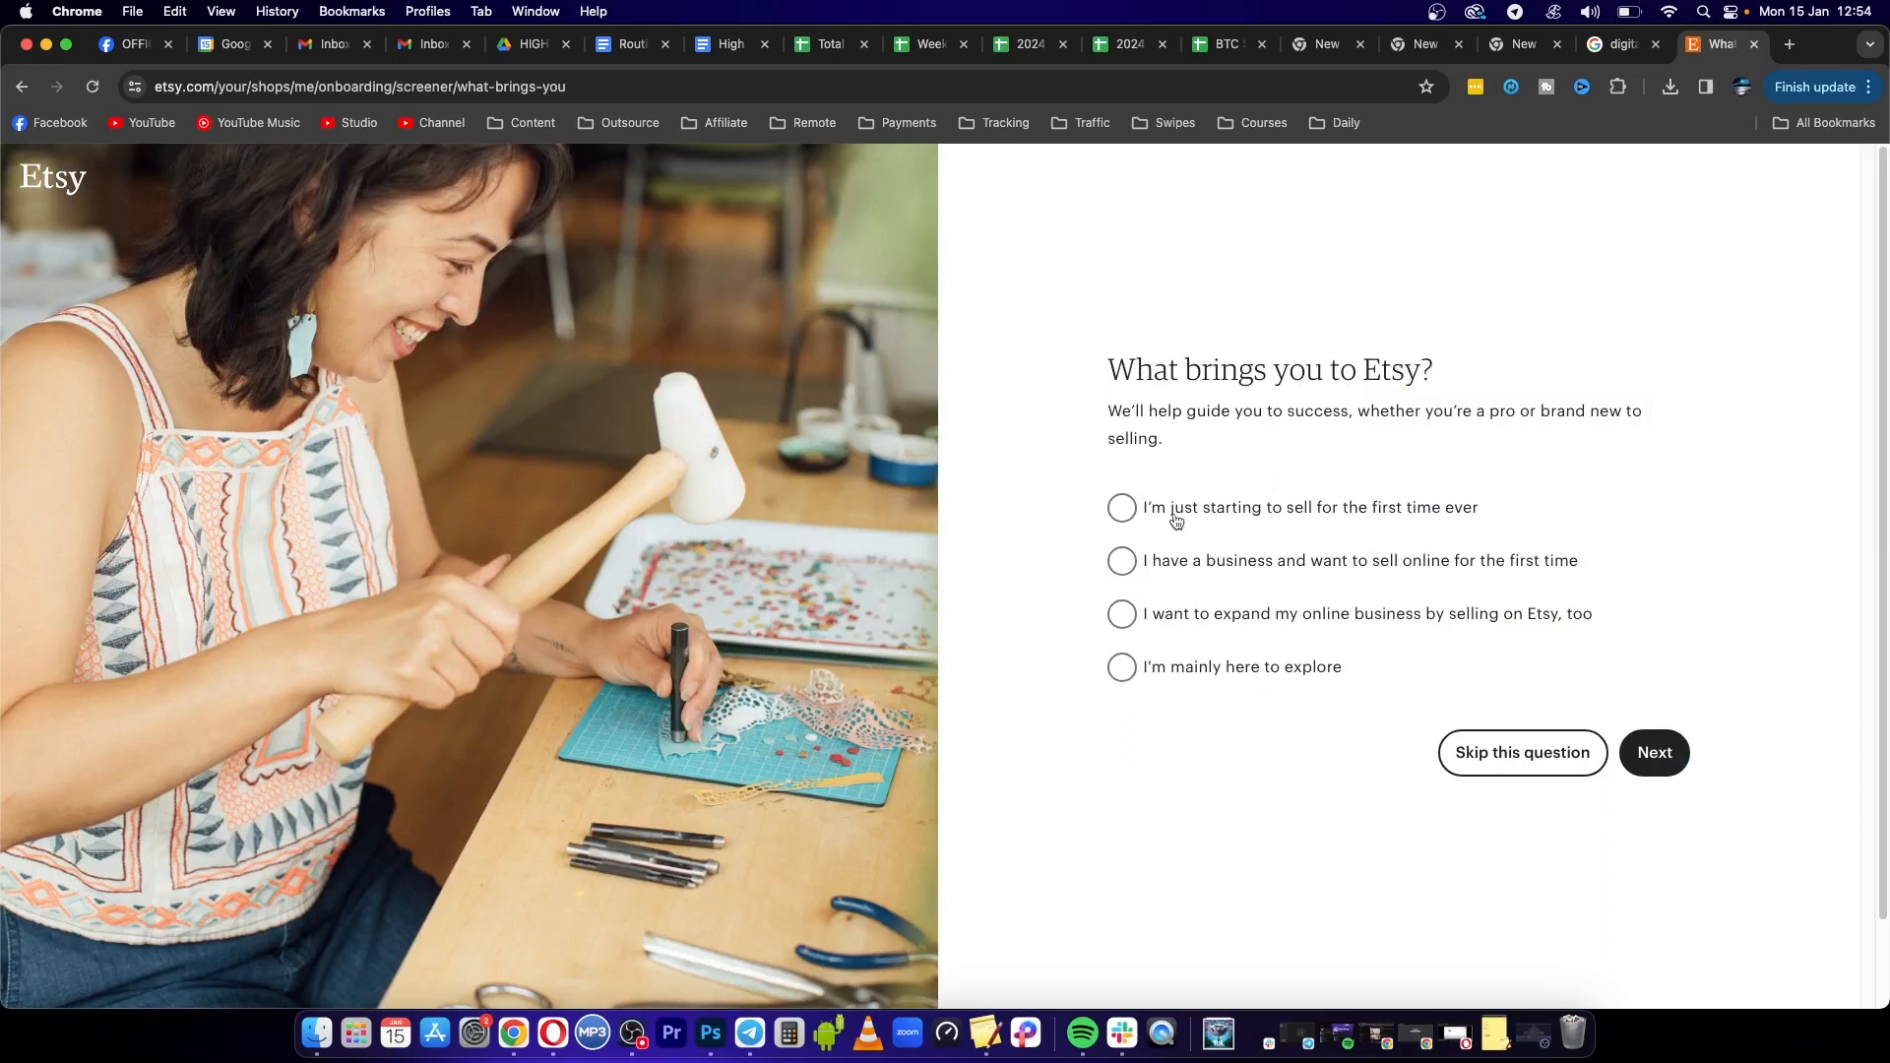
left_click(1120, 508)
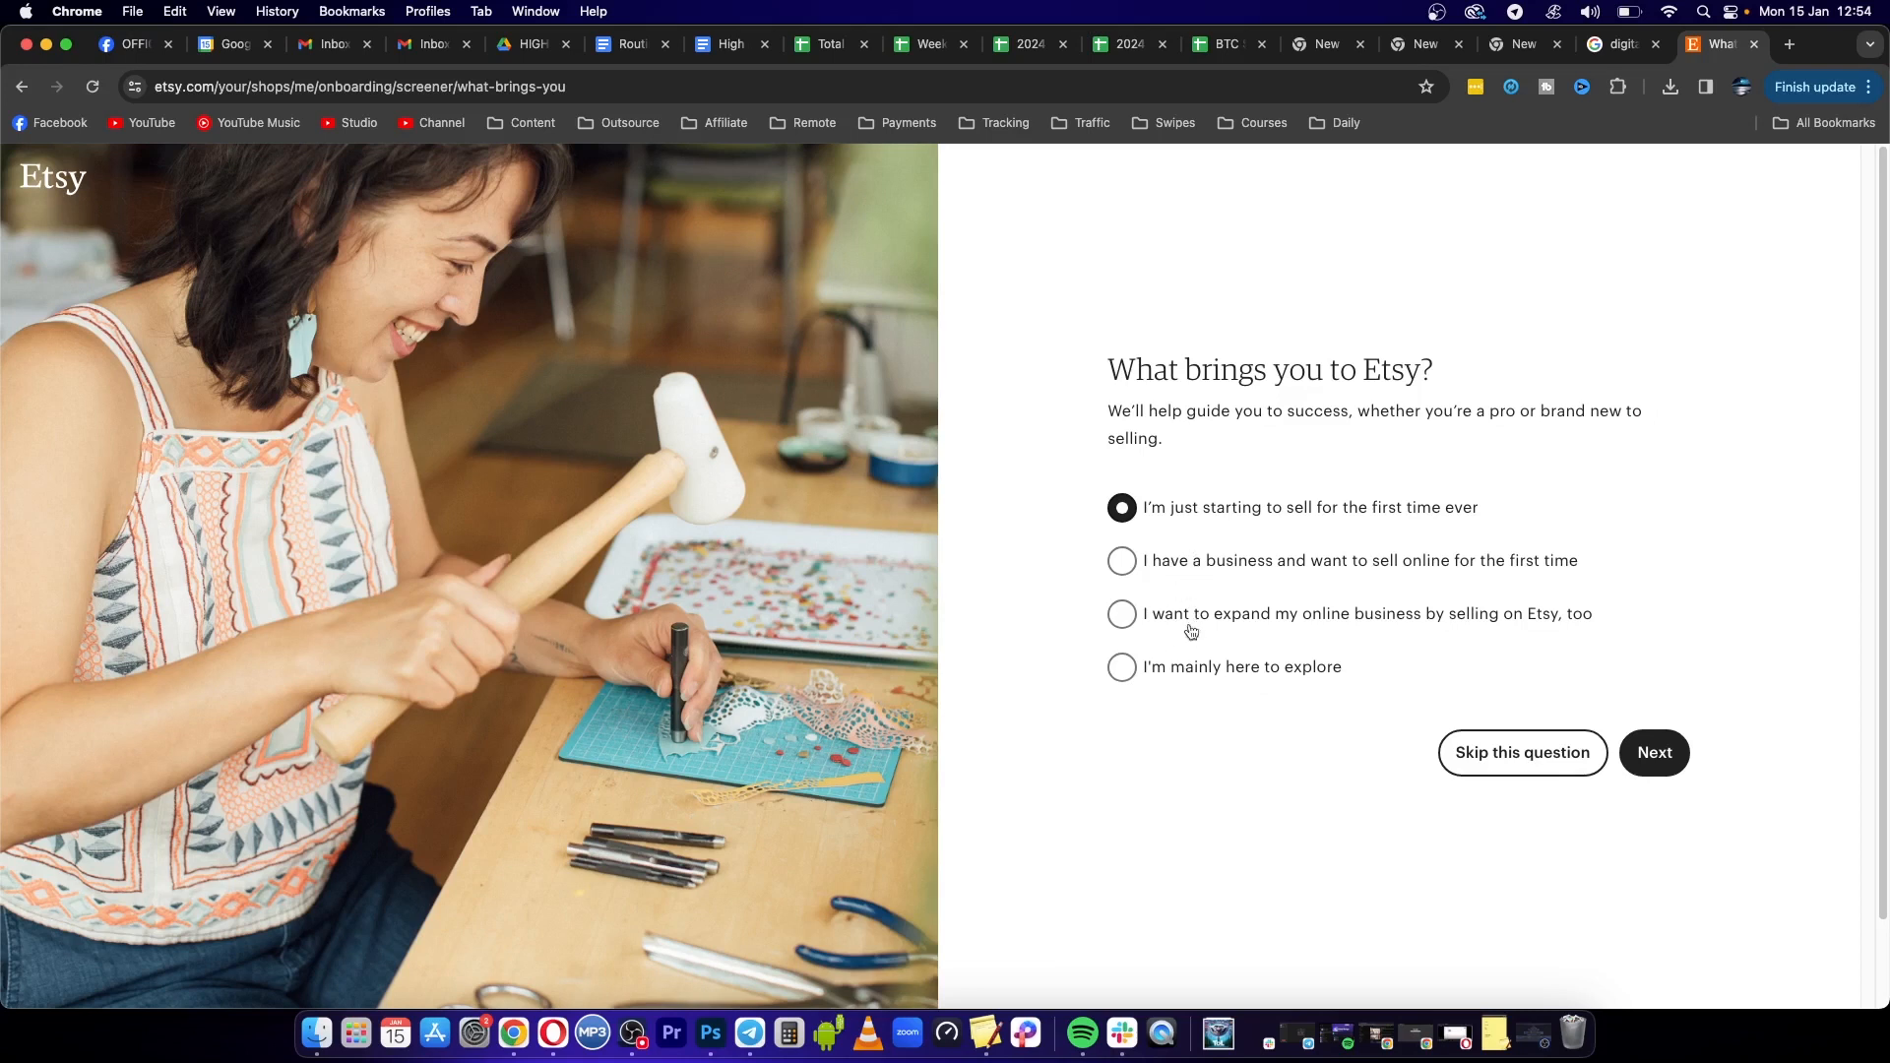
mouse_move(1522, 752)
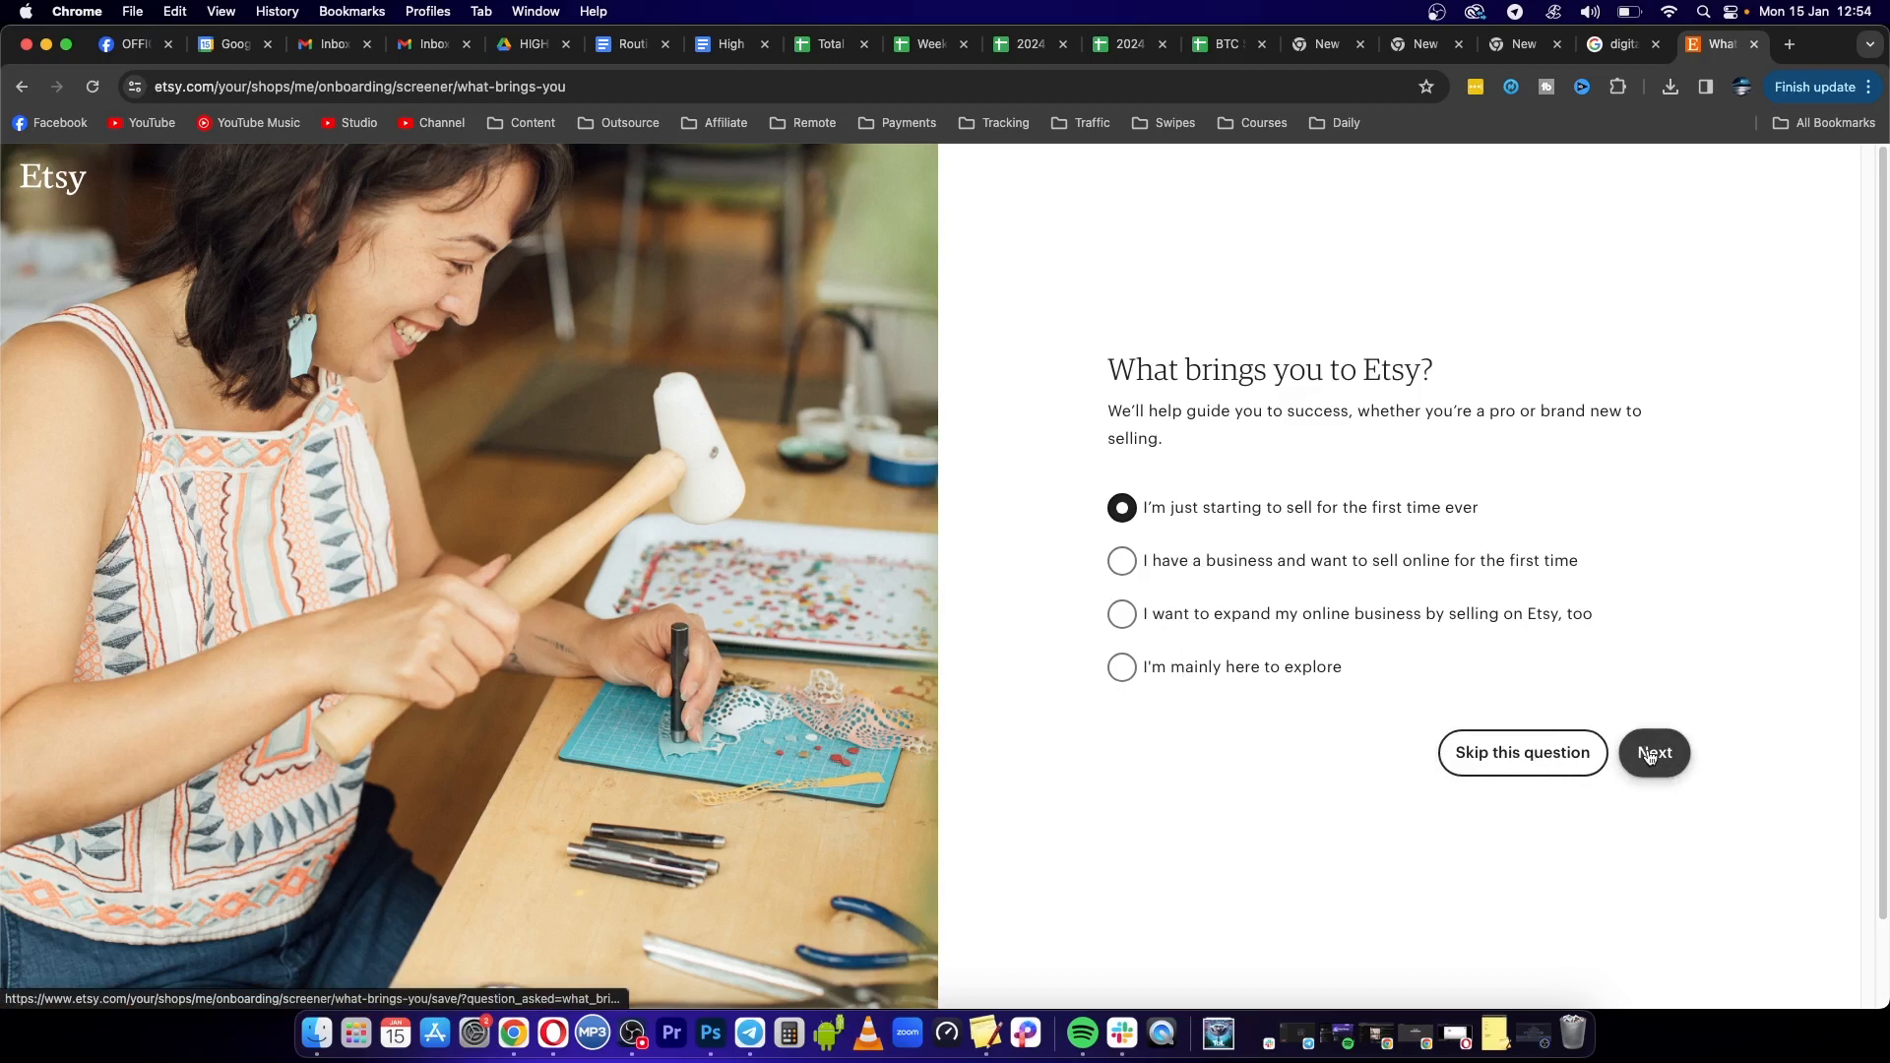
left_click(1652, 753)
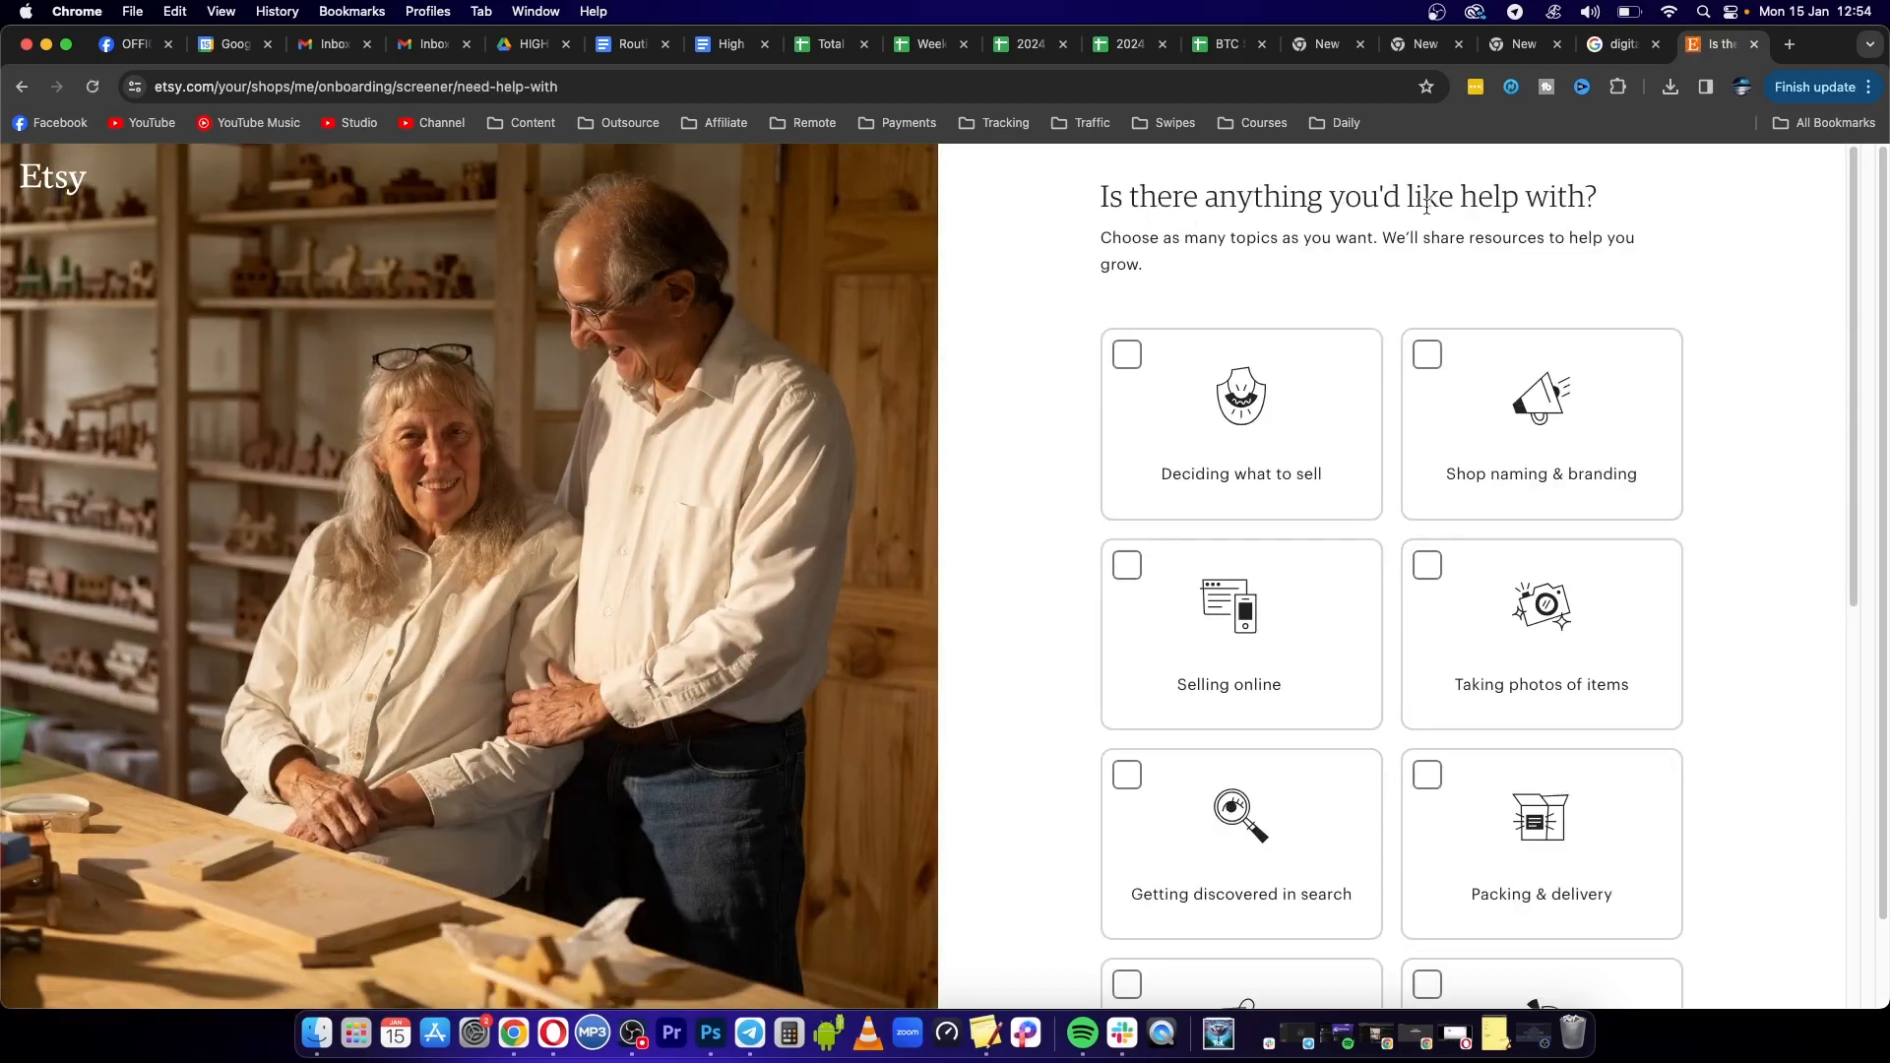
Skip the help-topics question and begin setting up the shop
scroll("down", 3)
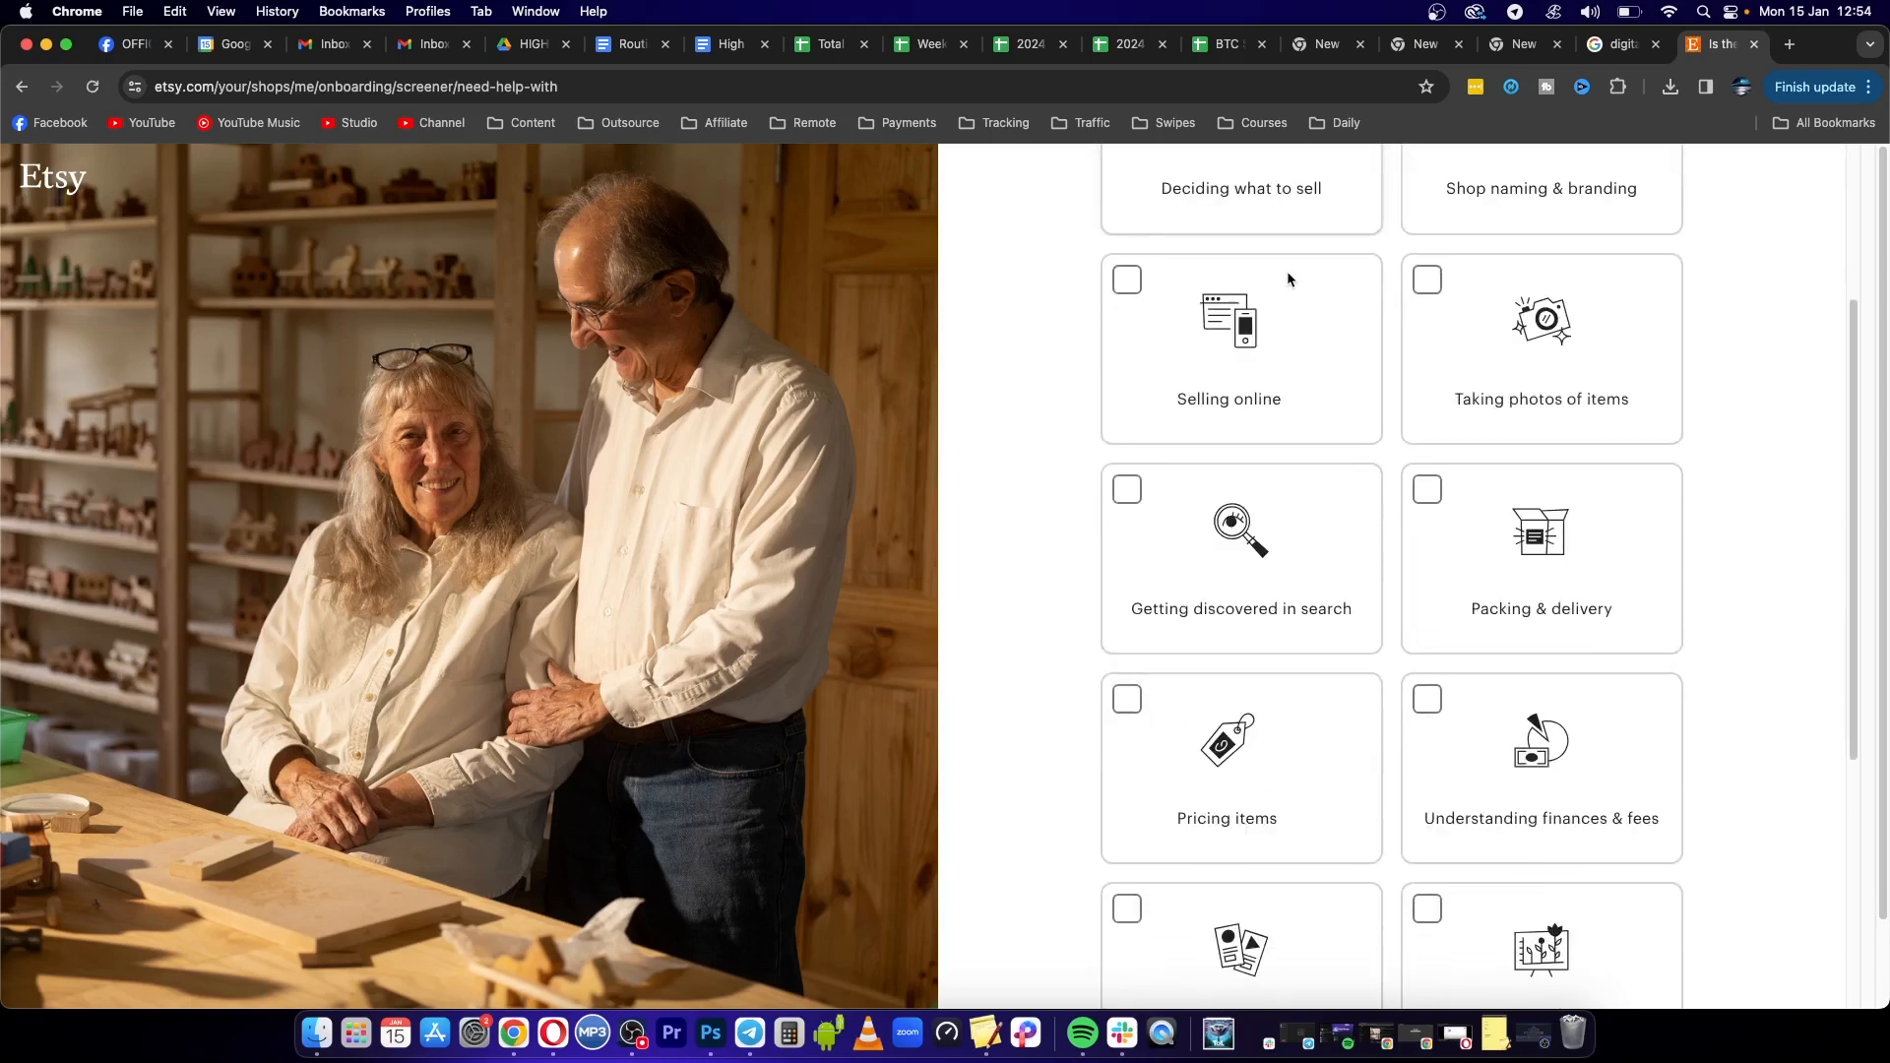
scroll("down", 3)
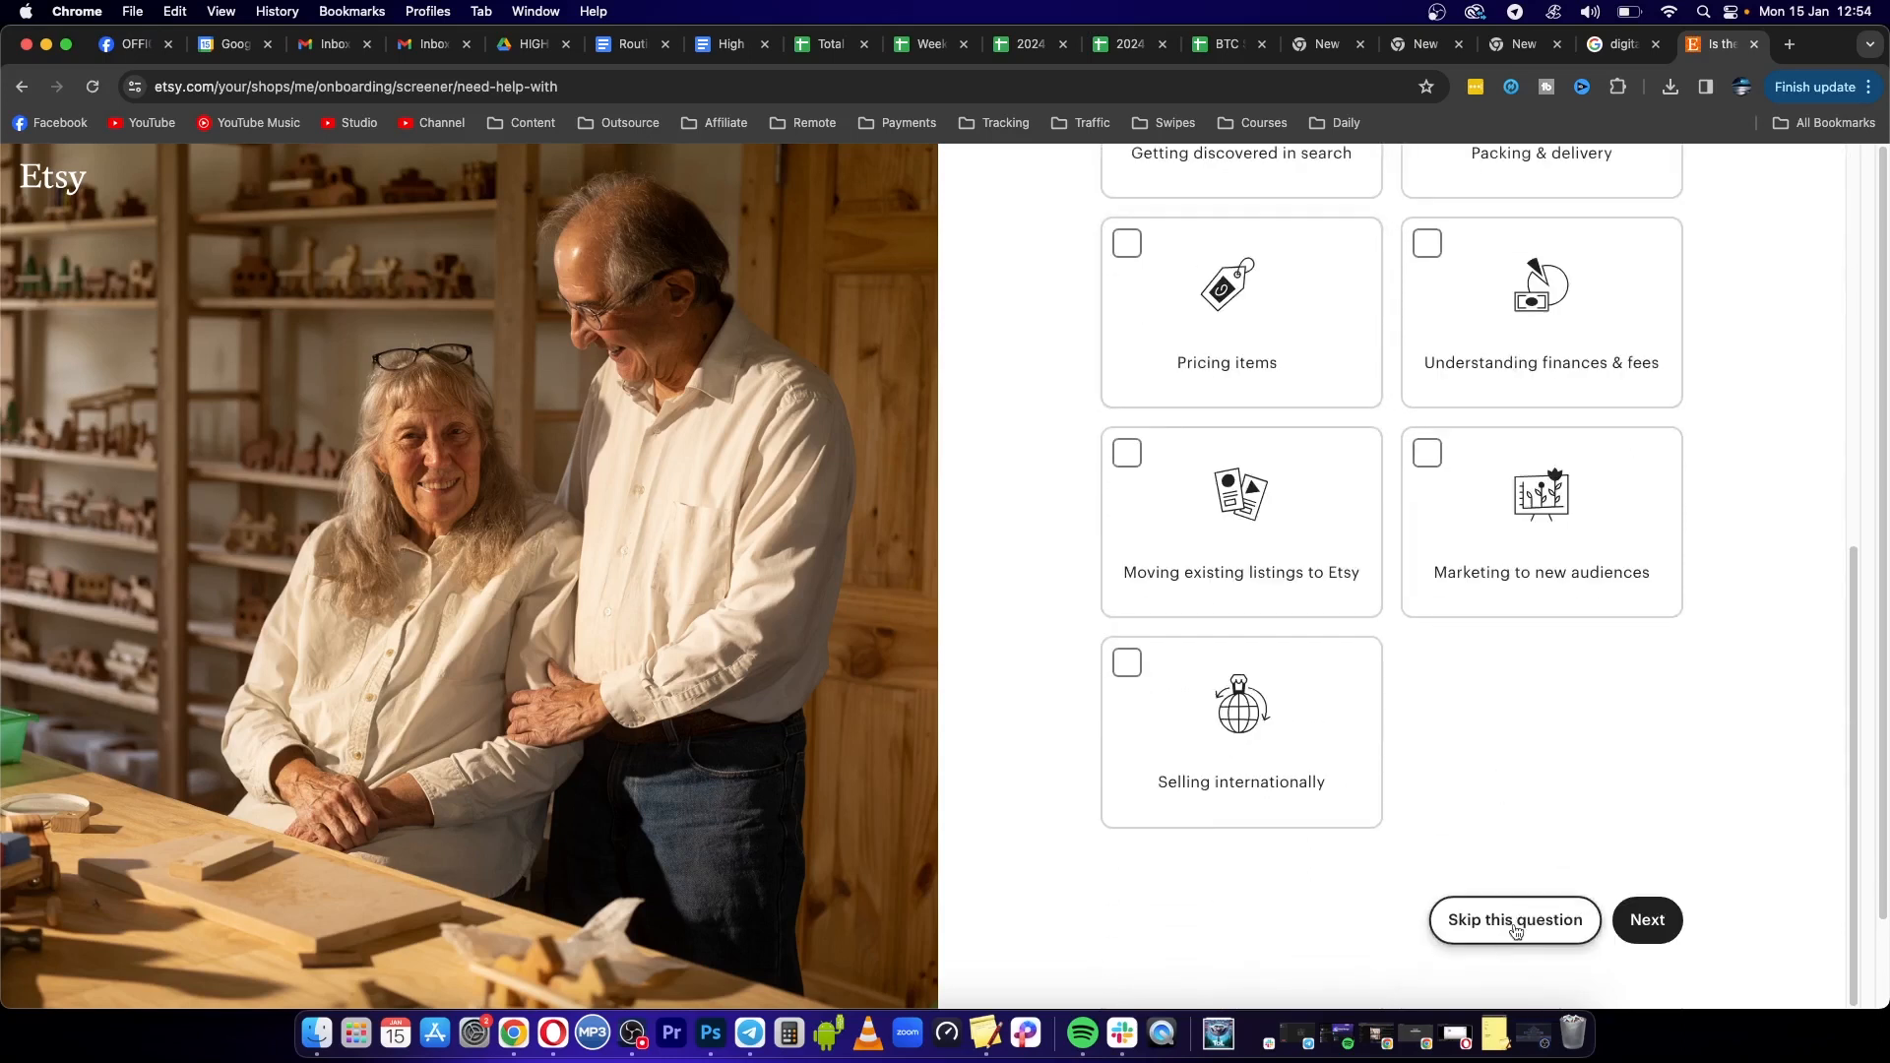
left_click(1515, 920)
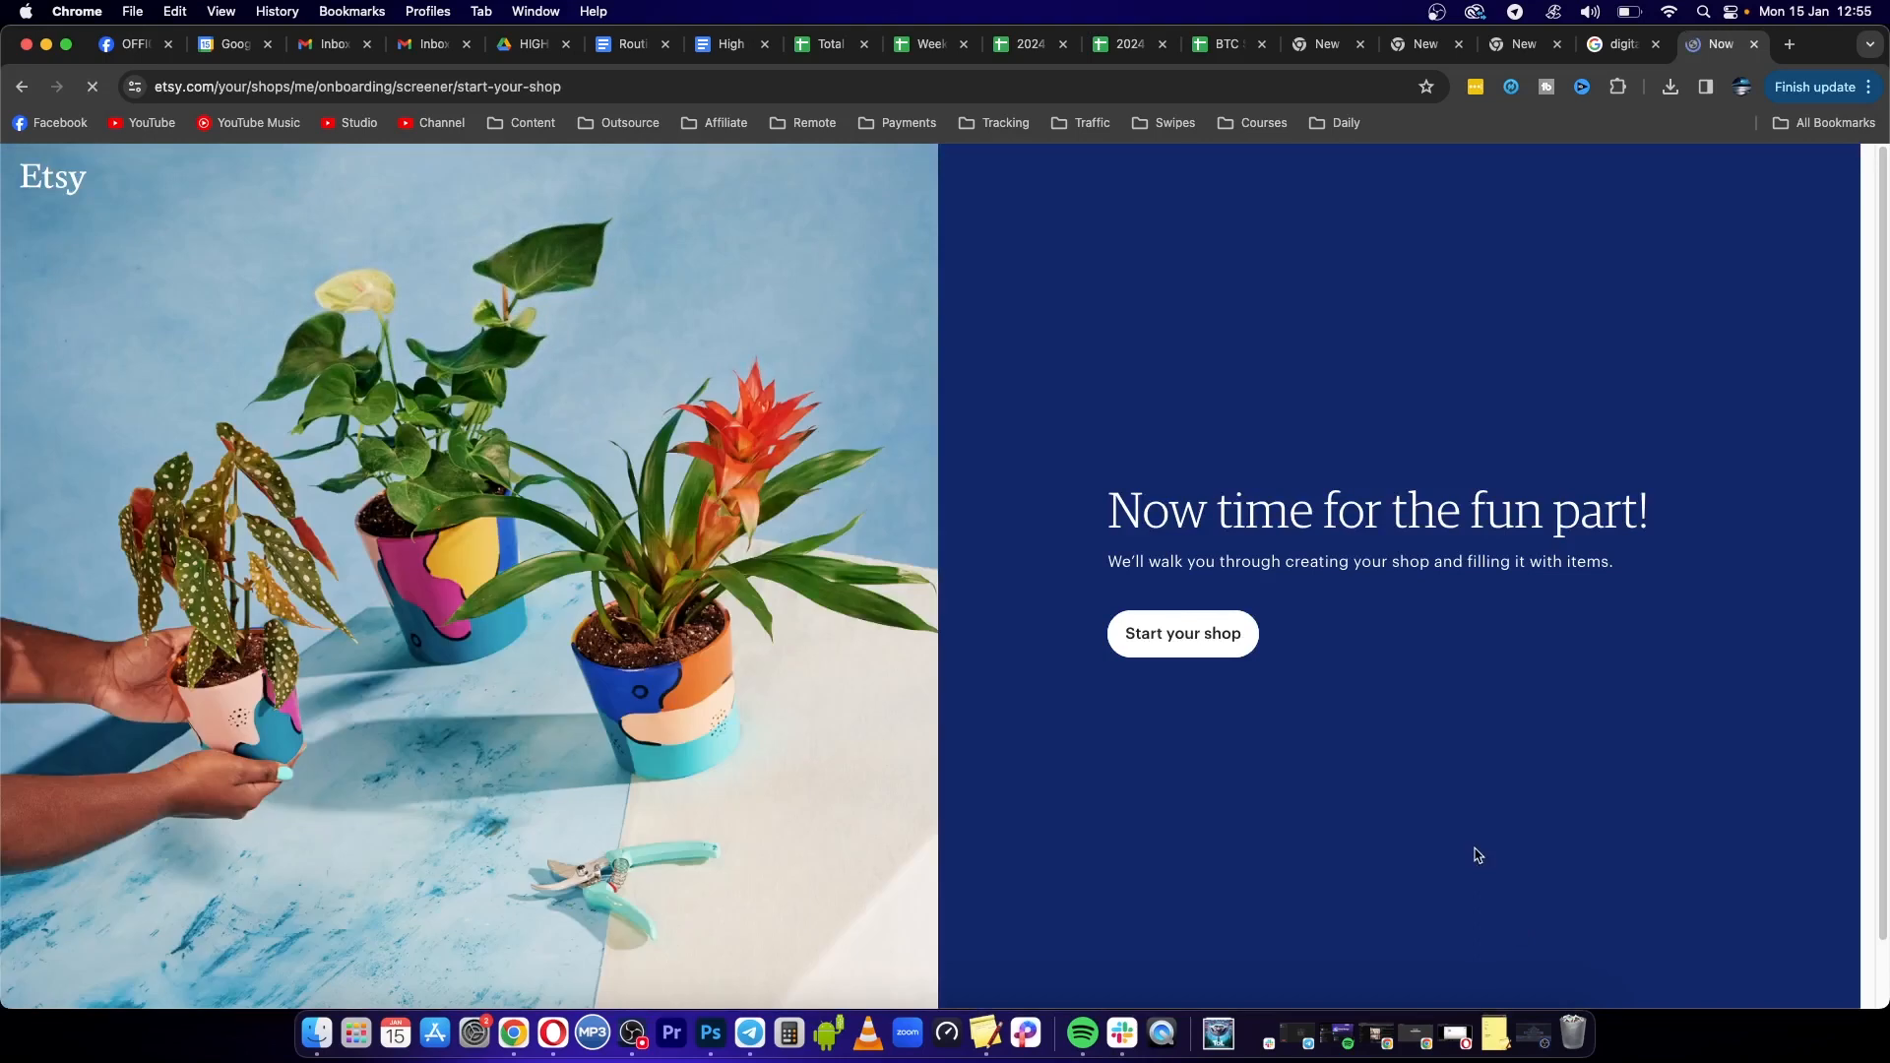
mouse_move(1245, 583)
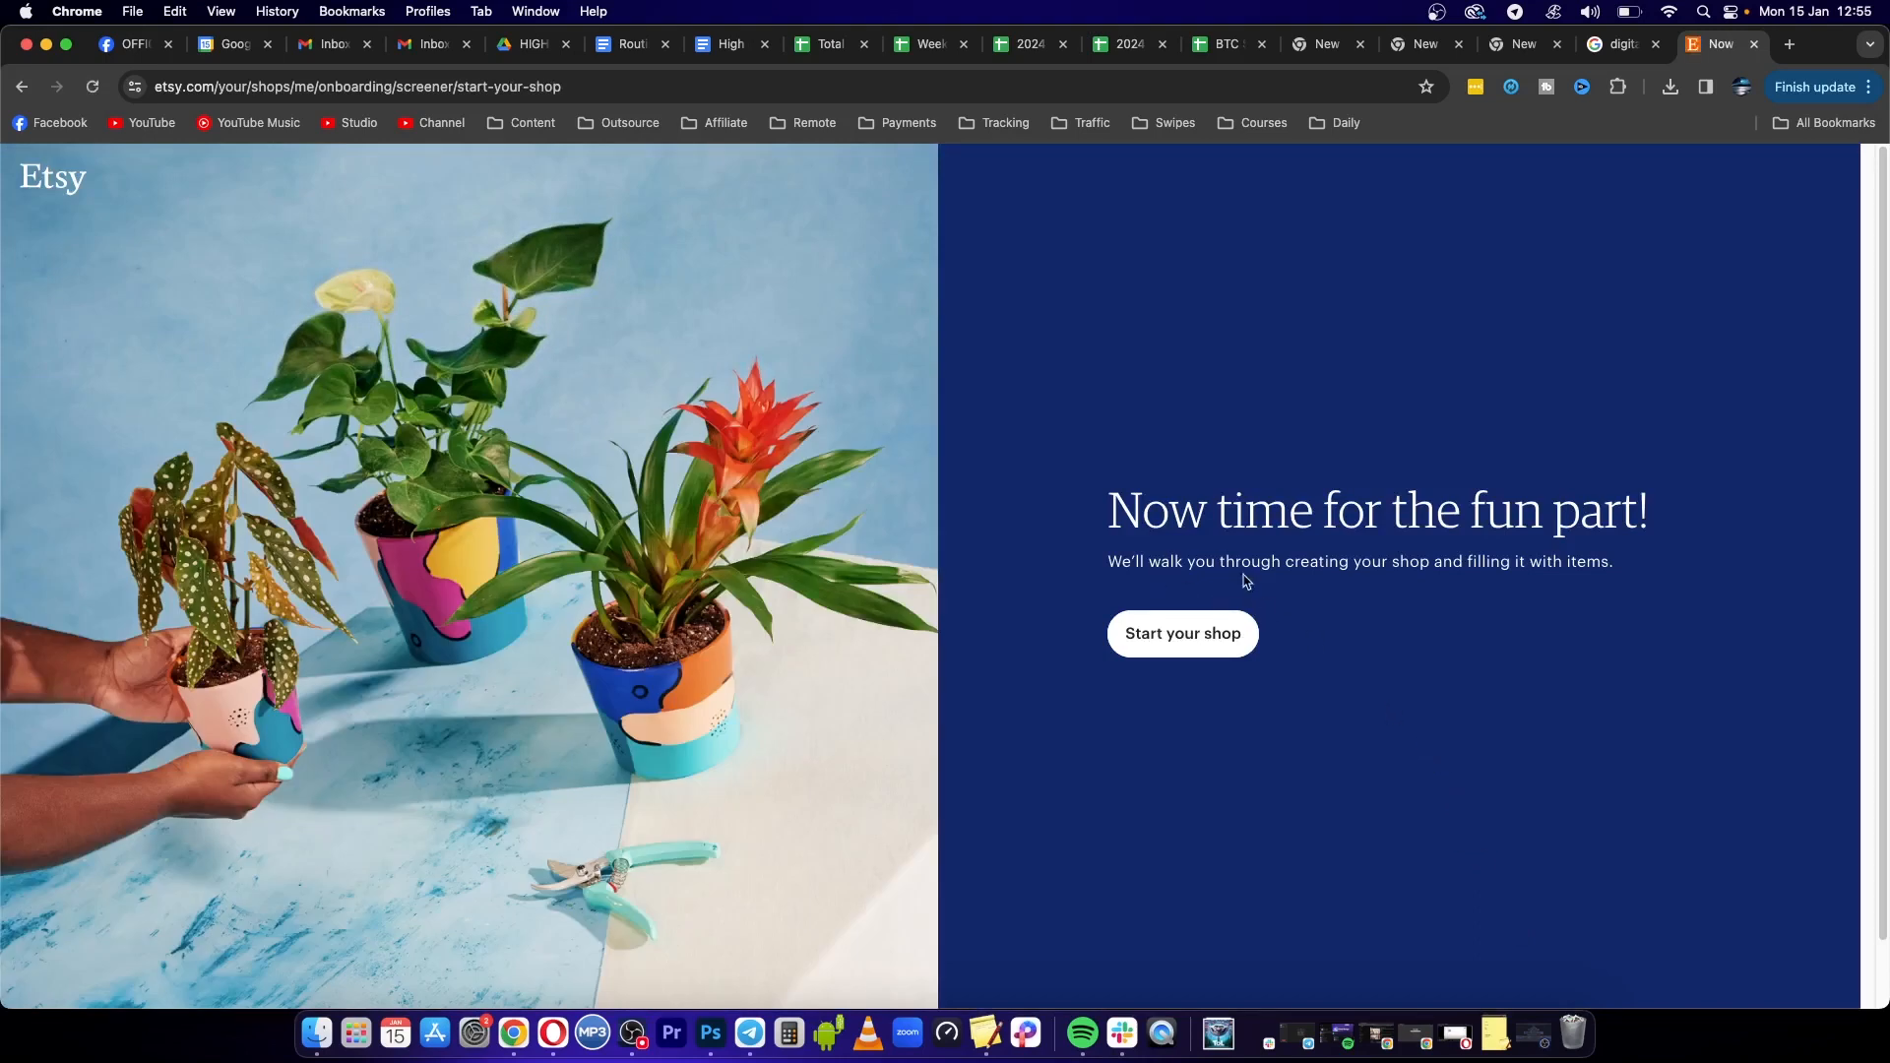
left_click(1181, 634)
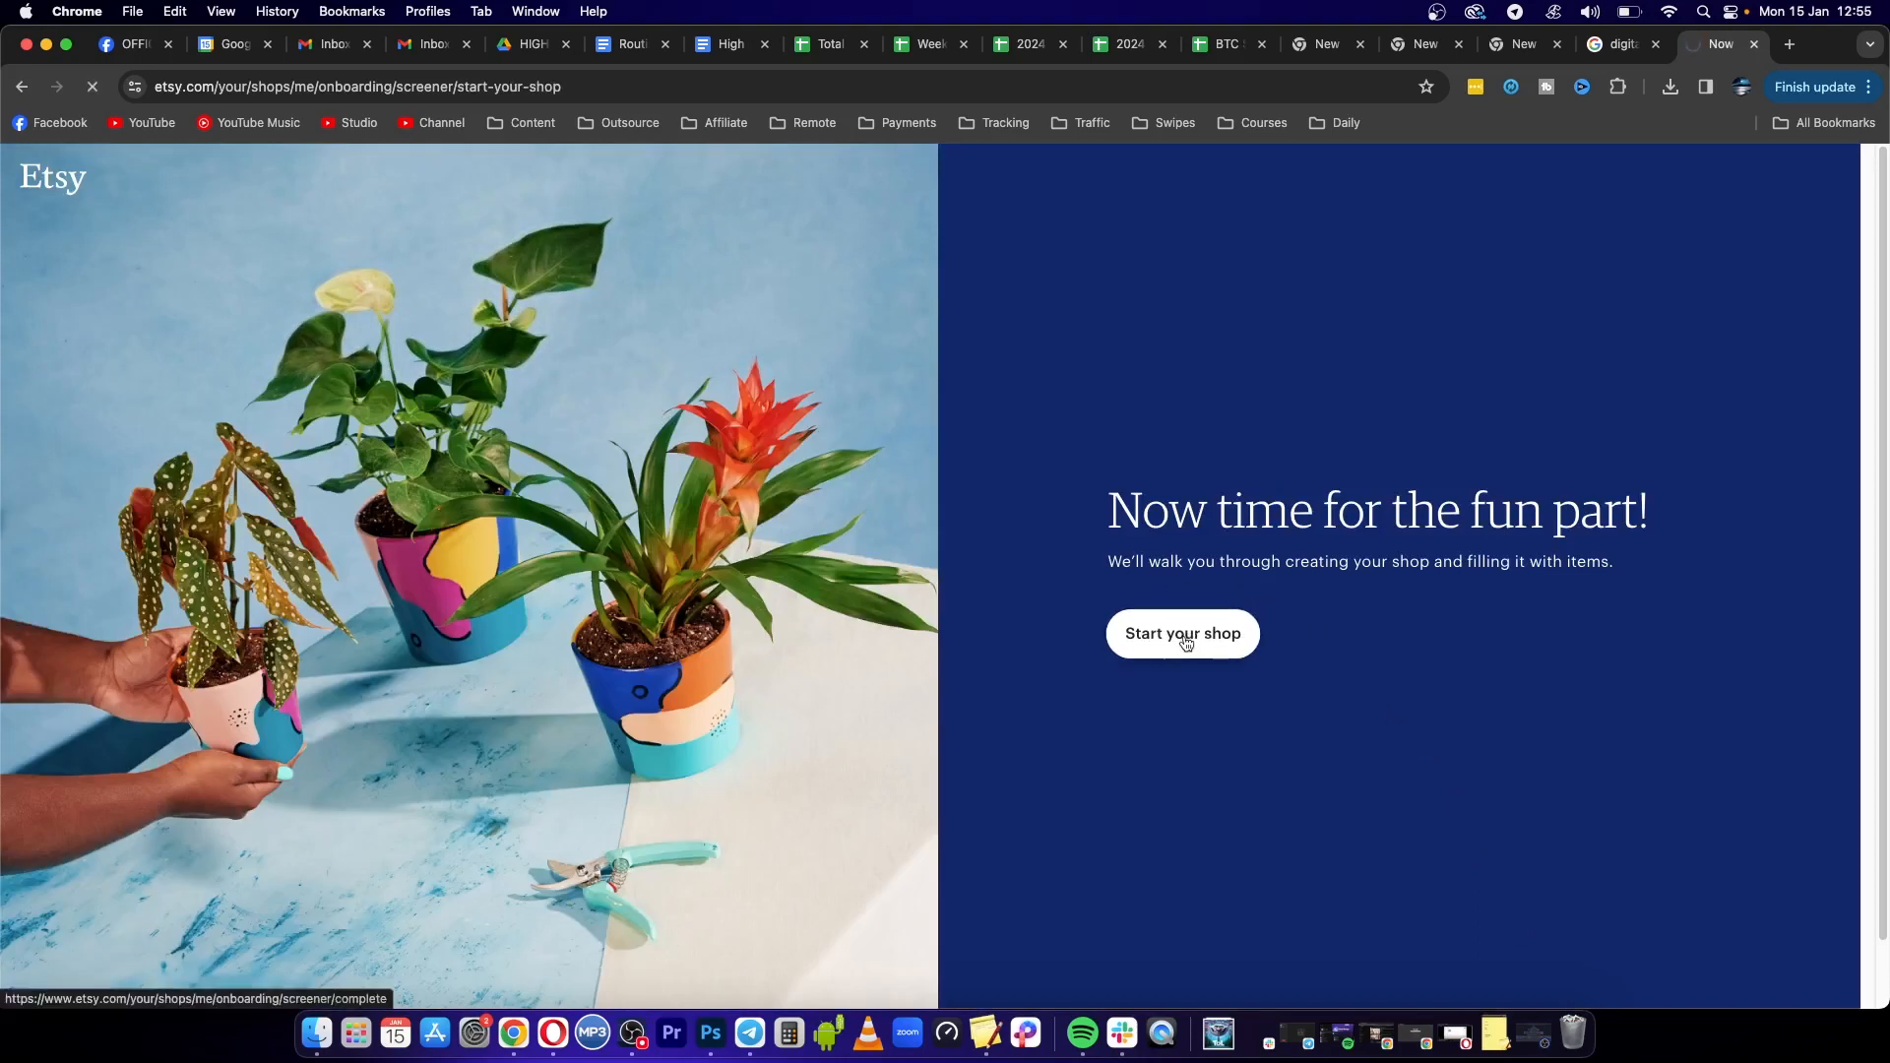
Set shop language English and currency United States Dollar, keeping South Africa, then save preferences
left_click(1181, 636)
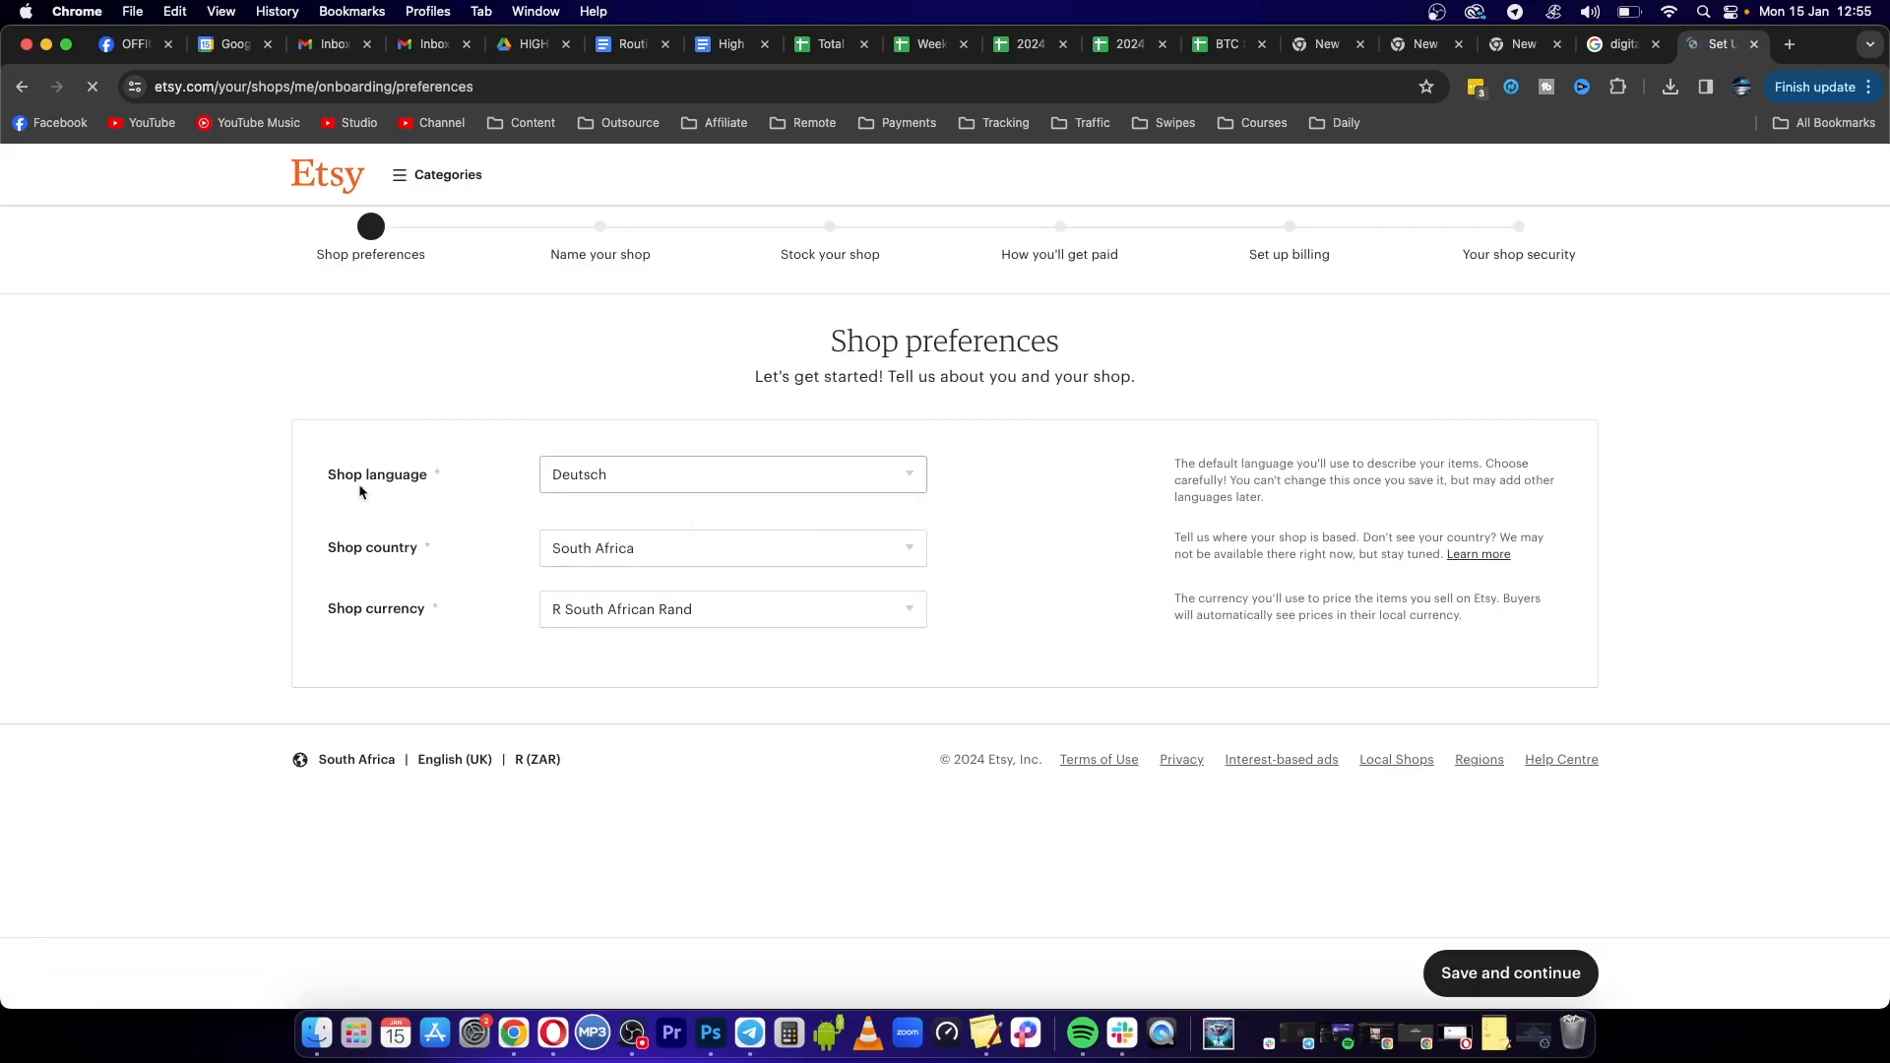
left_click(733, 475)
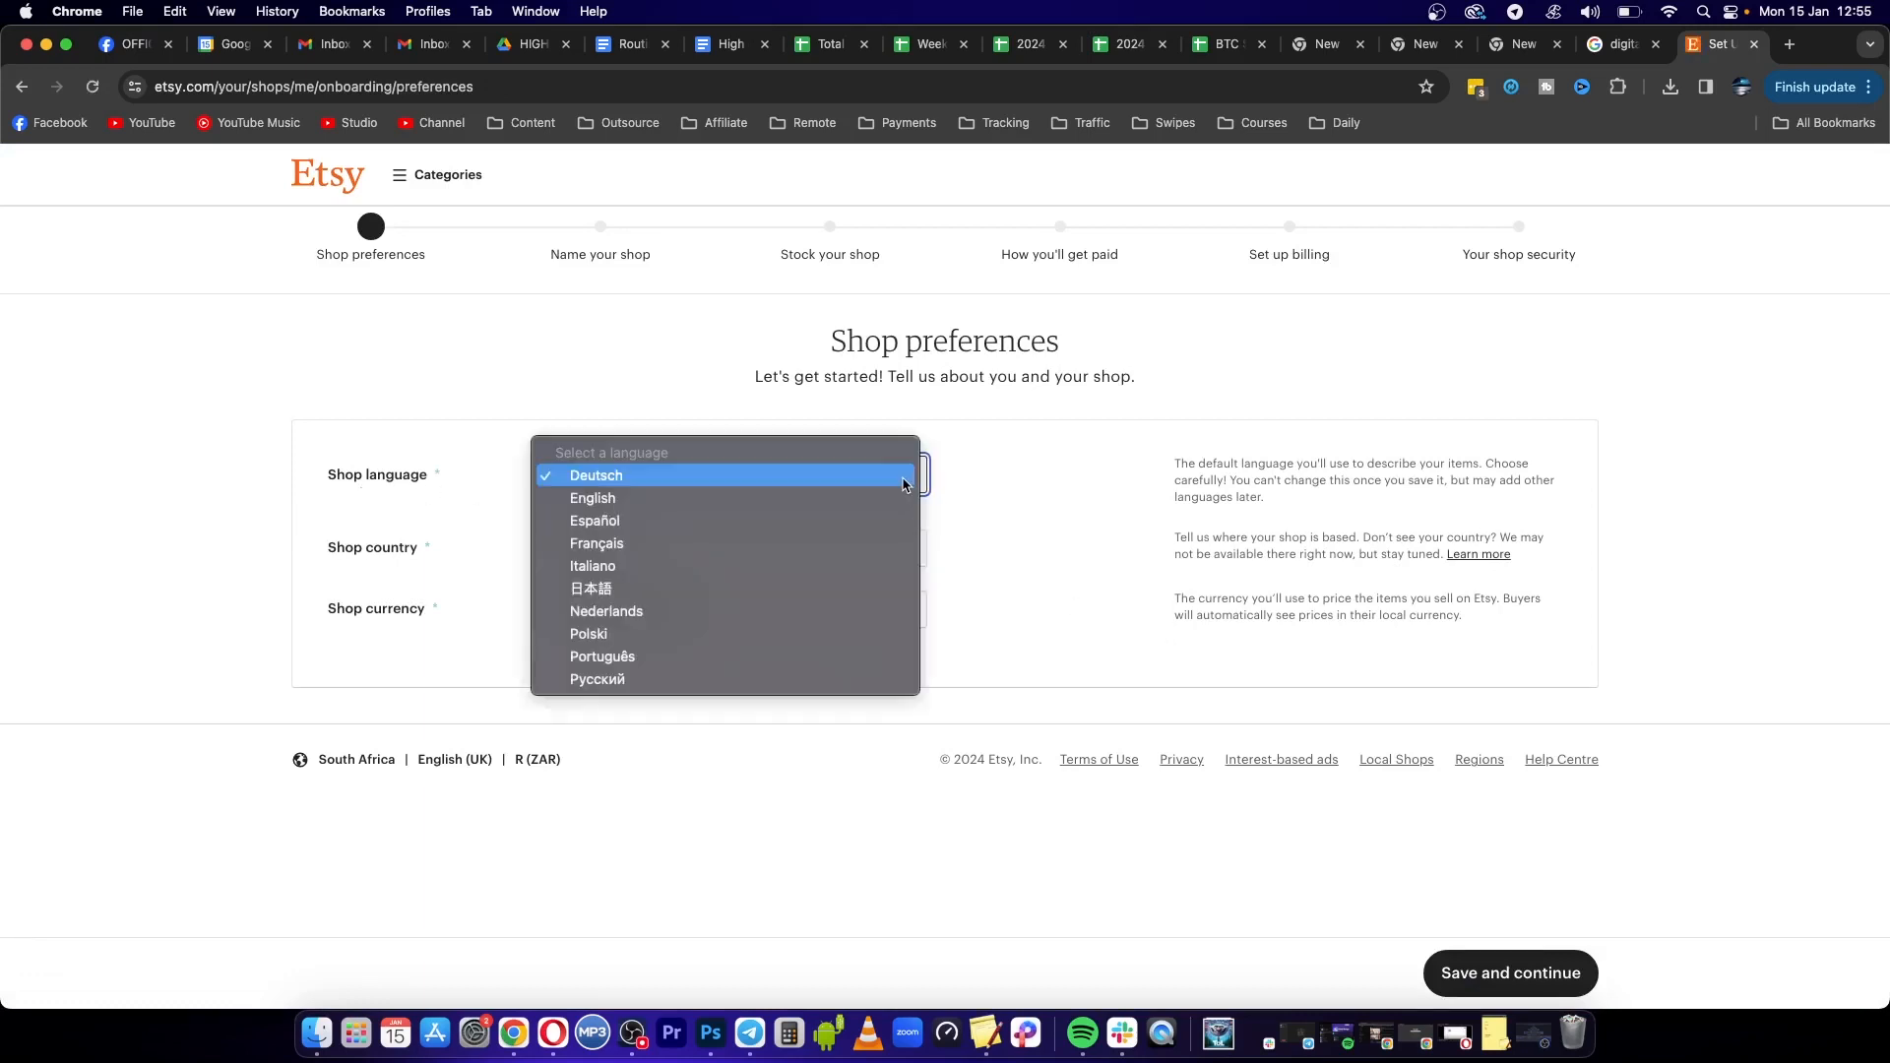
left_click(593, 498)
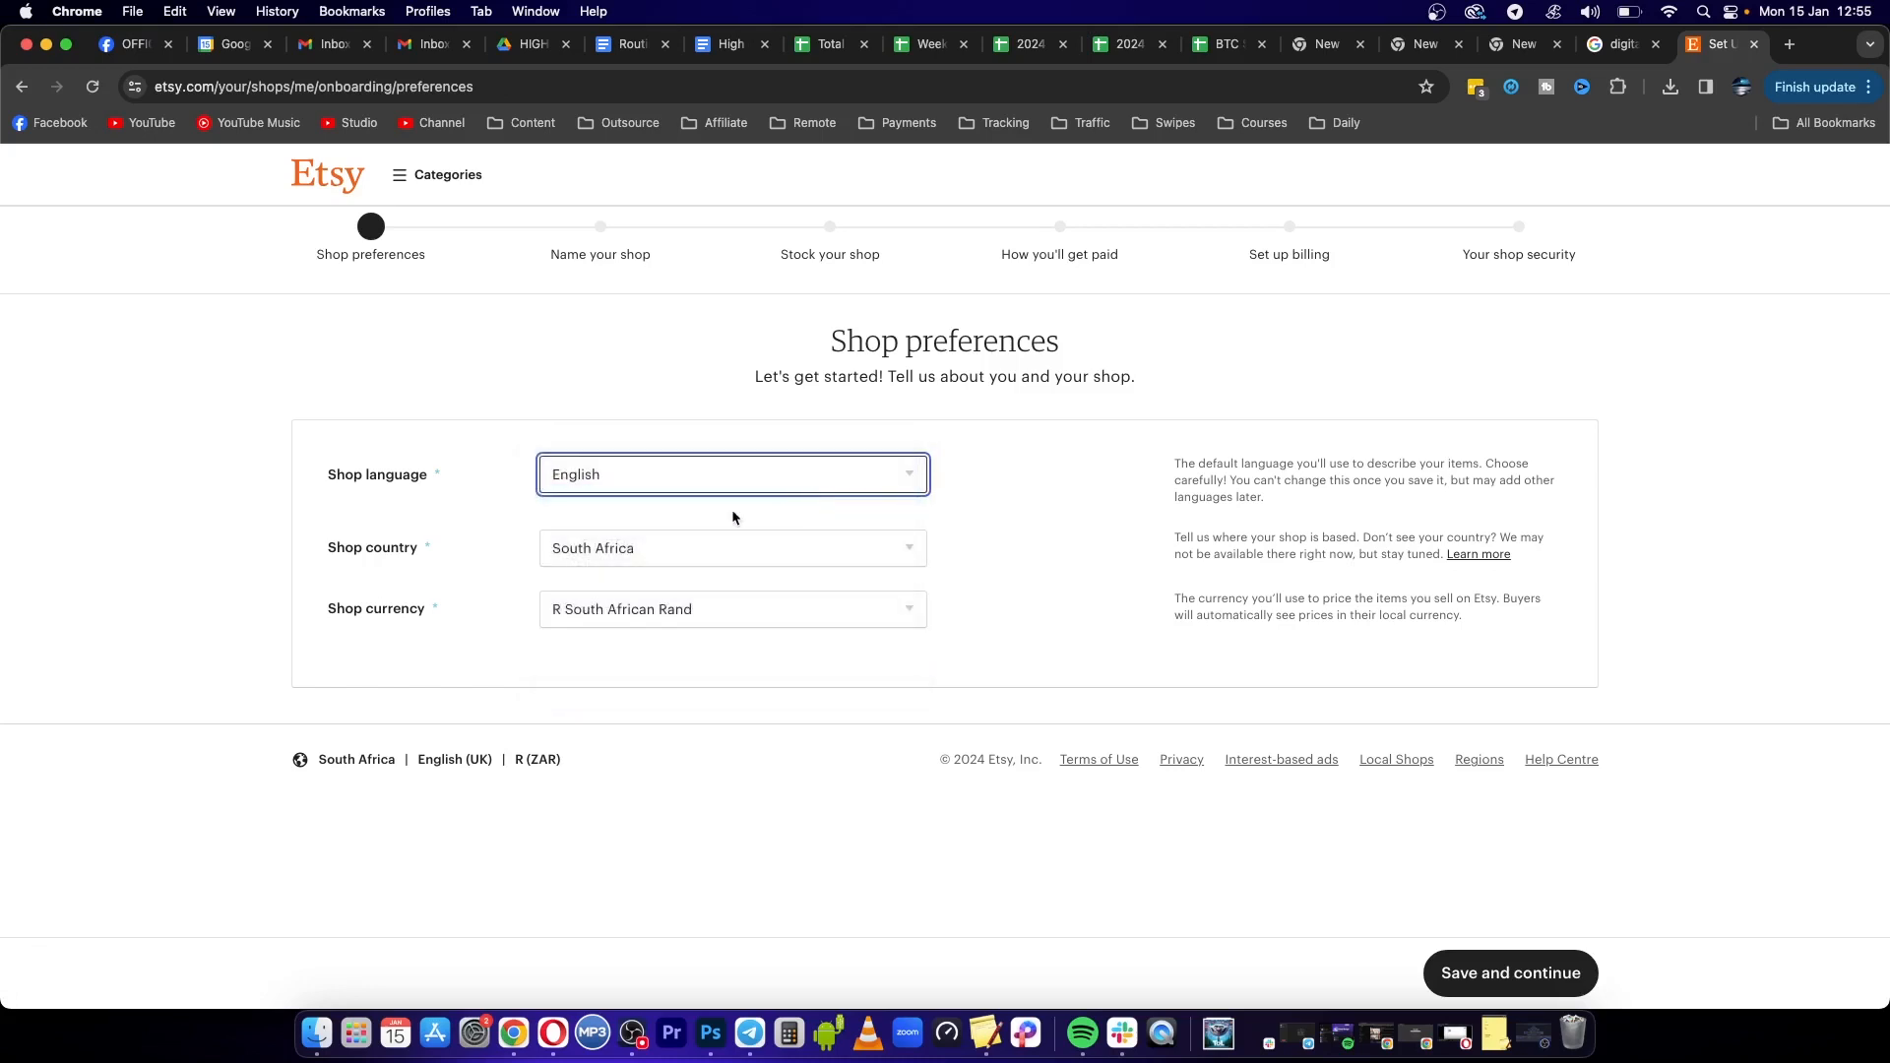
mouse_move(645, 561)
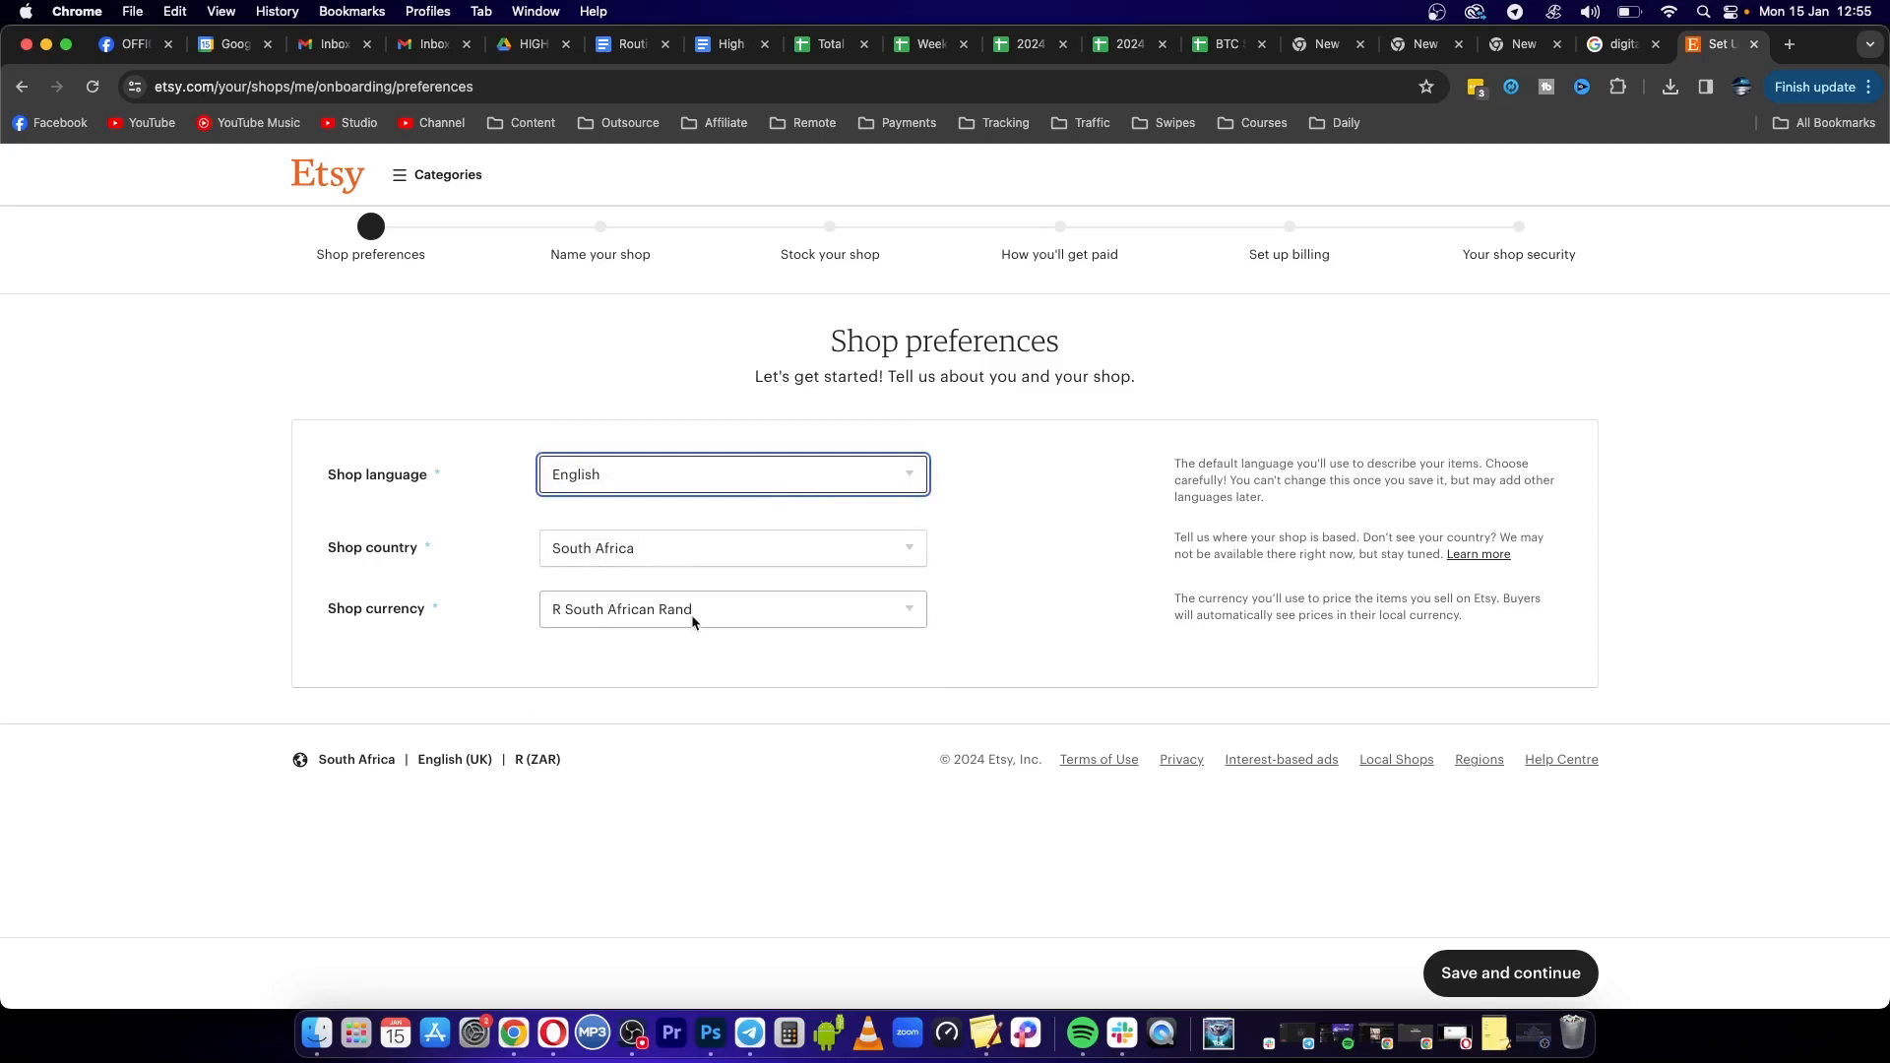
mouse_move(985, 606)
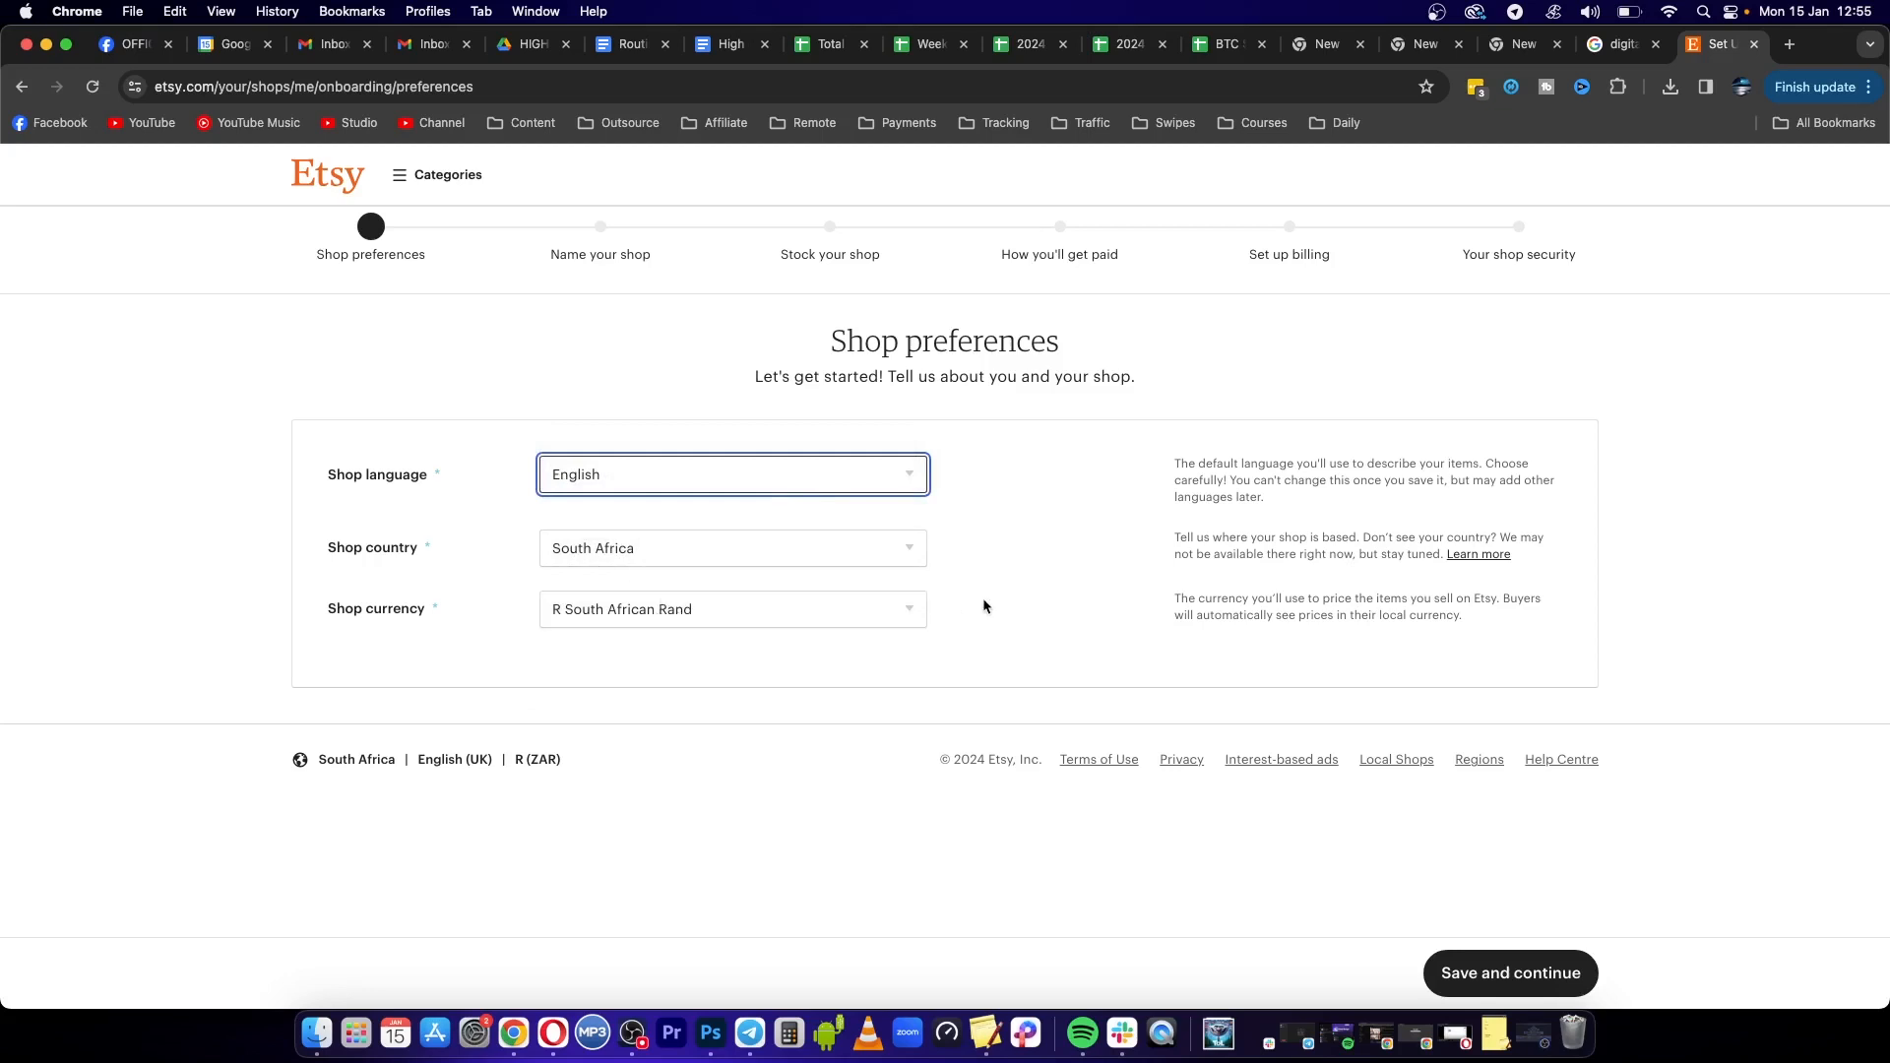
left_click(733, 609)
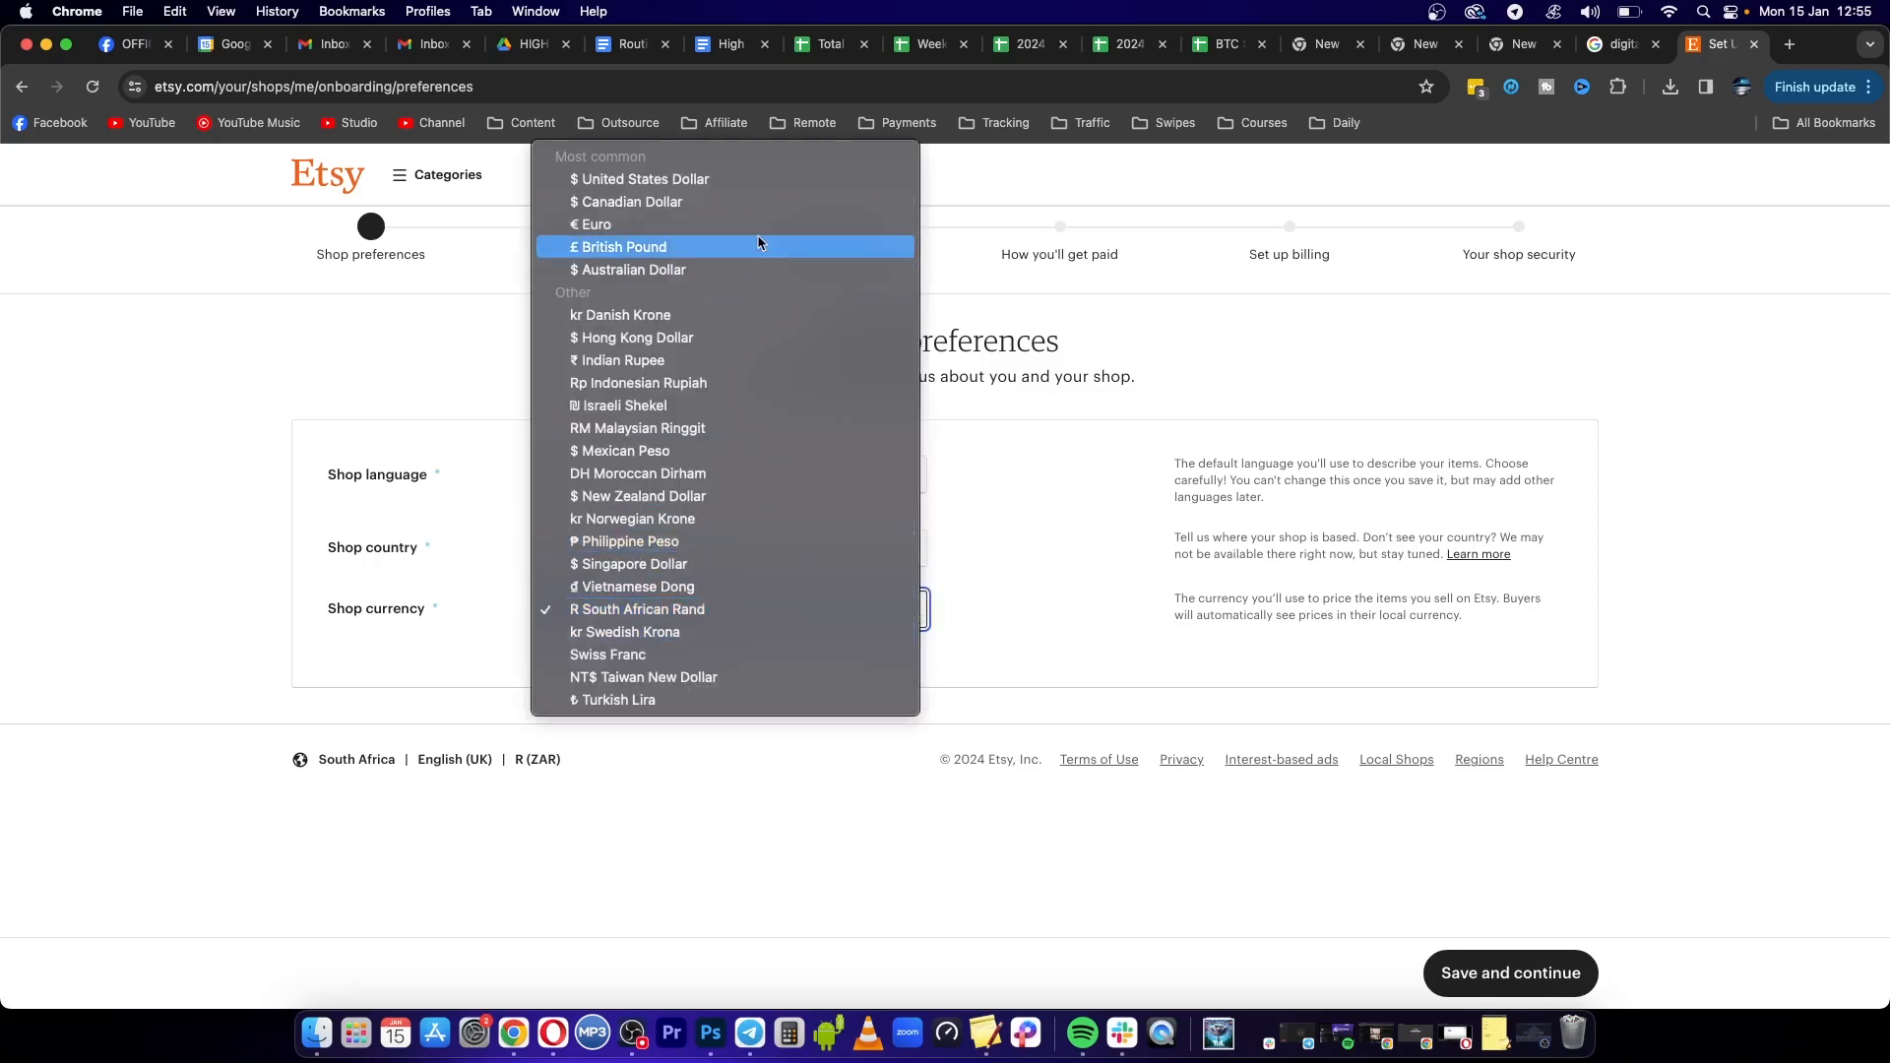
mouse_move(1030, 540)
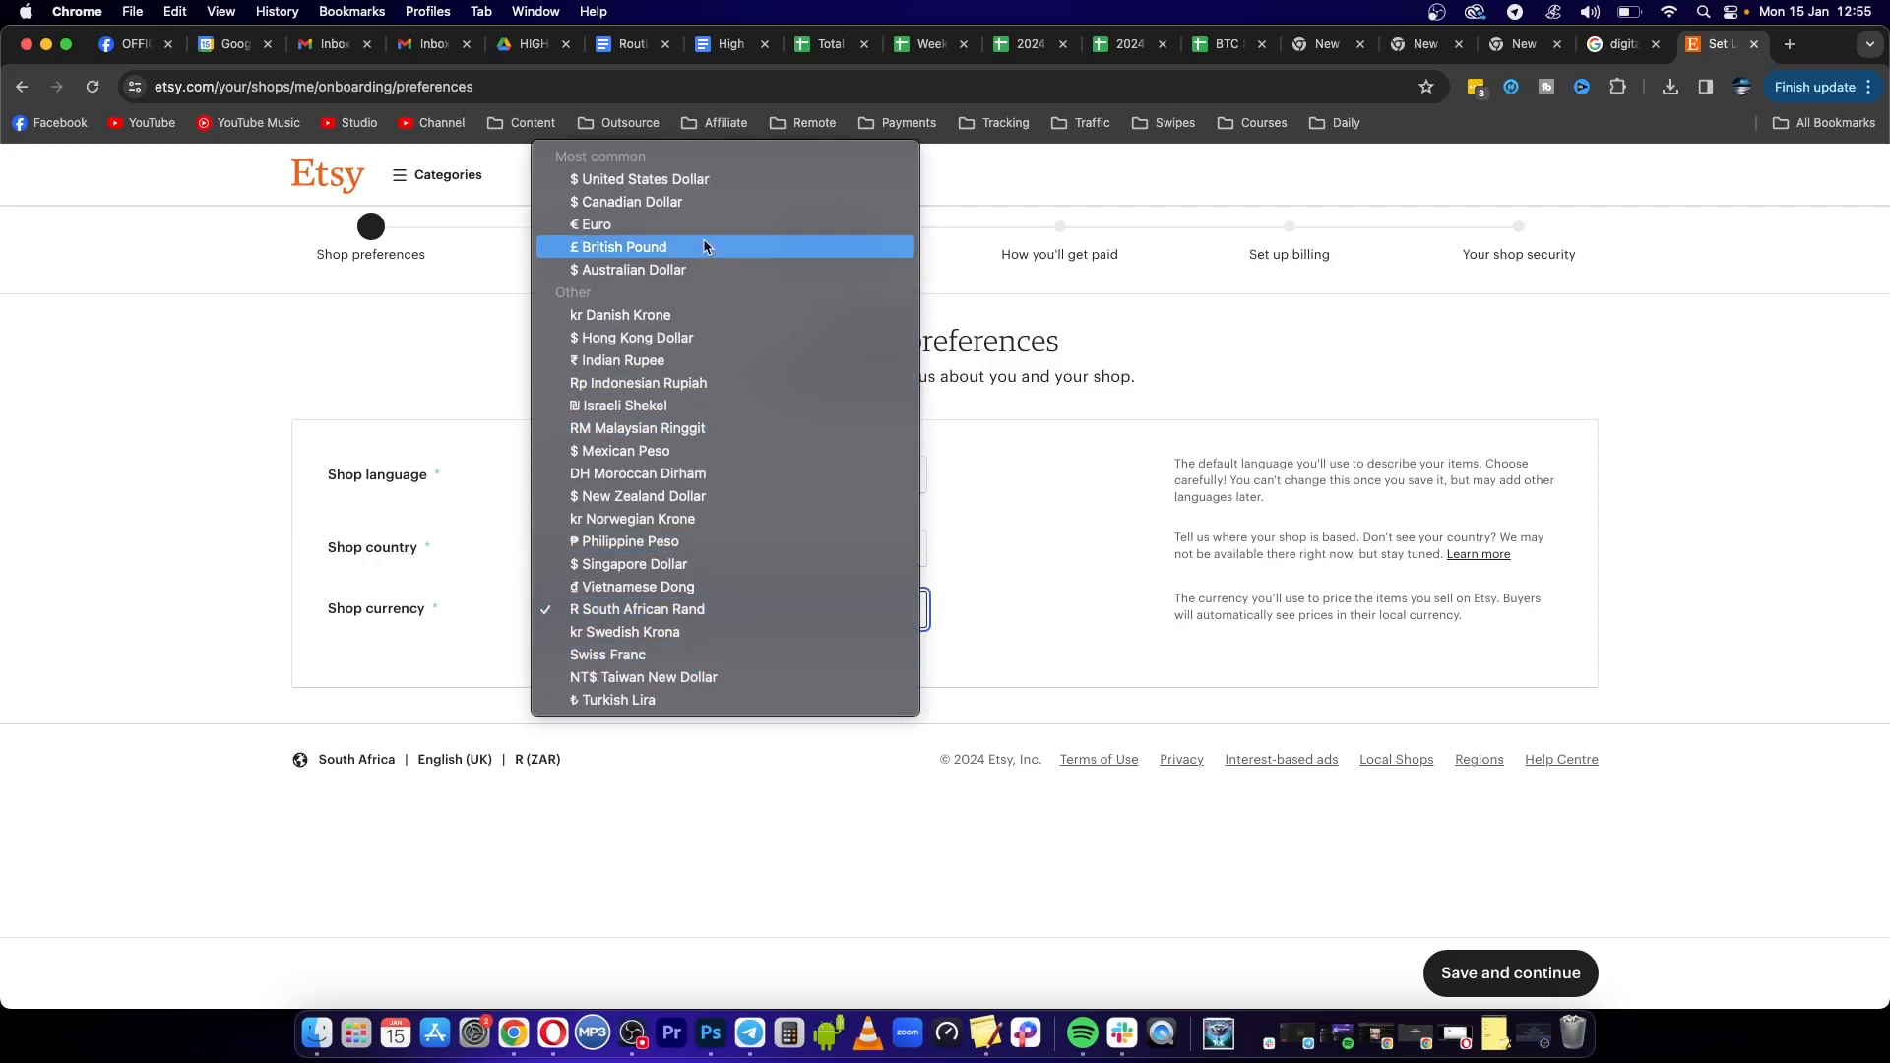
mouse_move(642, 179)
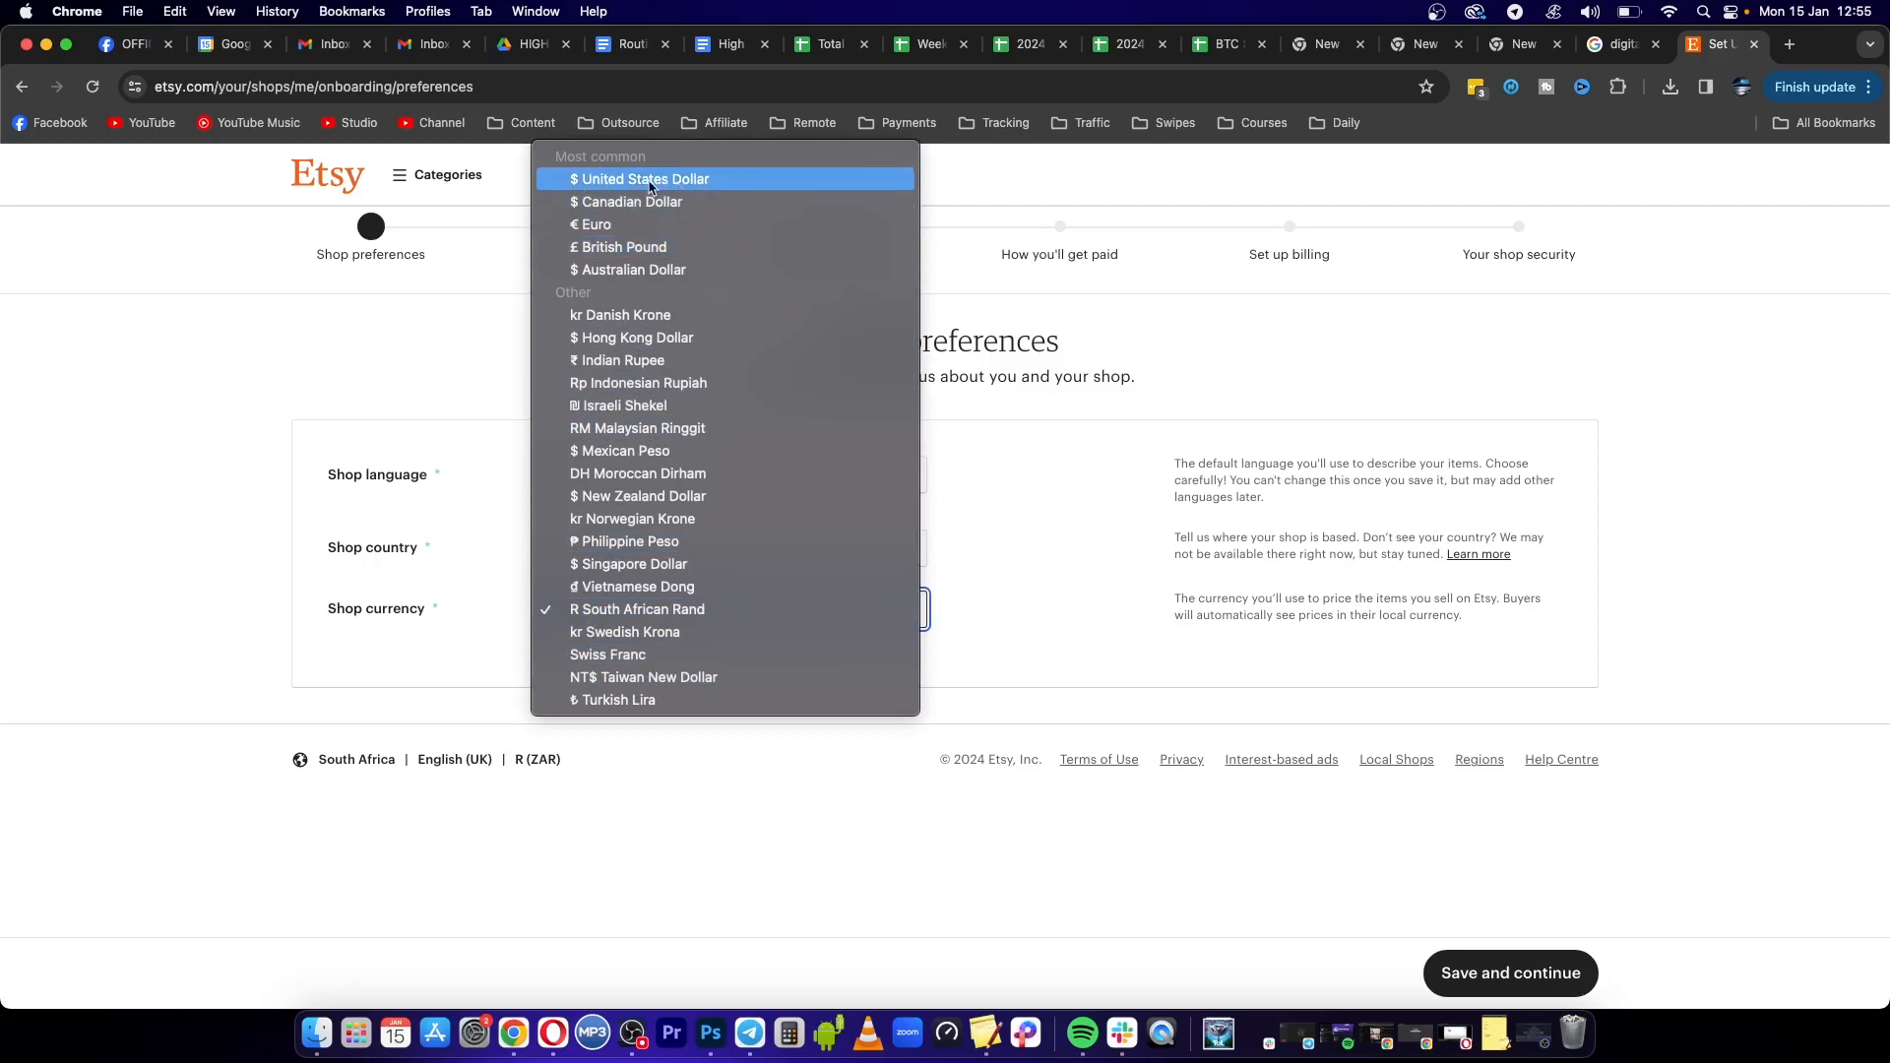
left_click(640, 179)
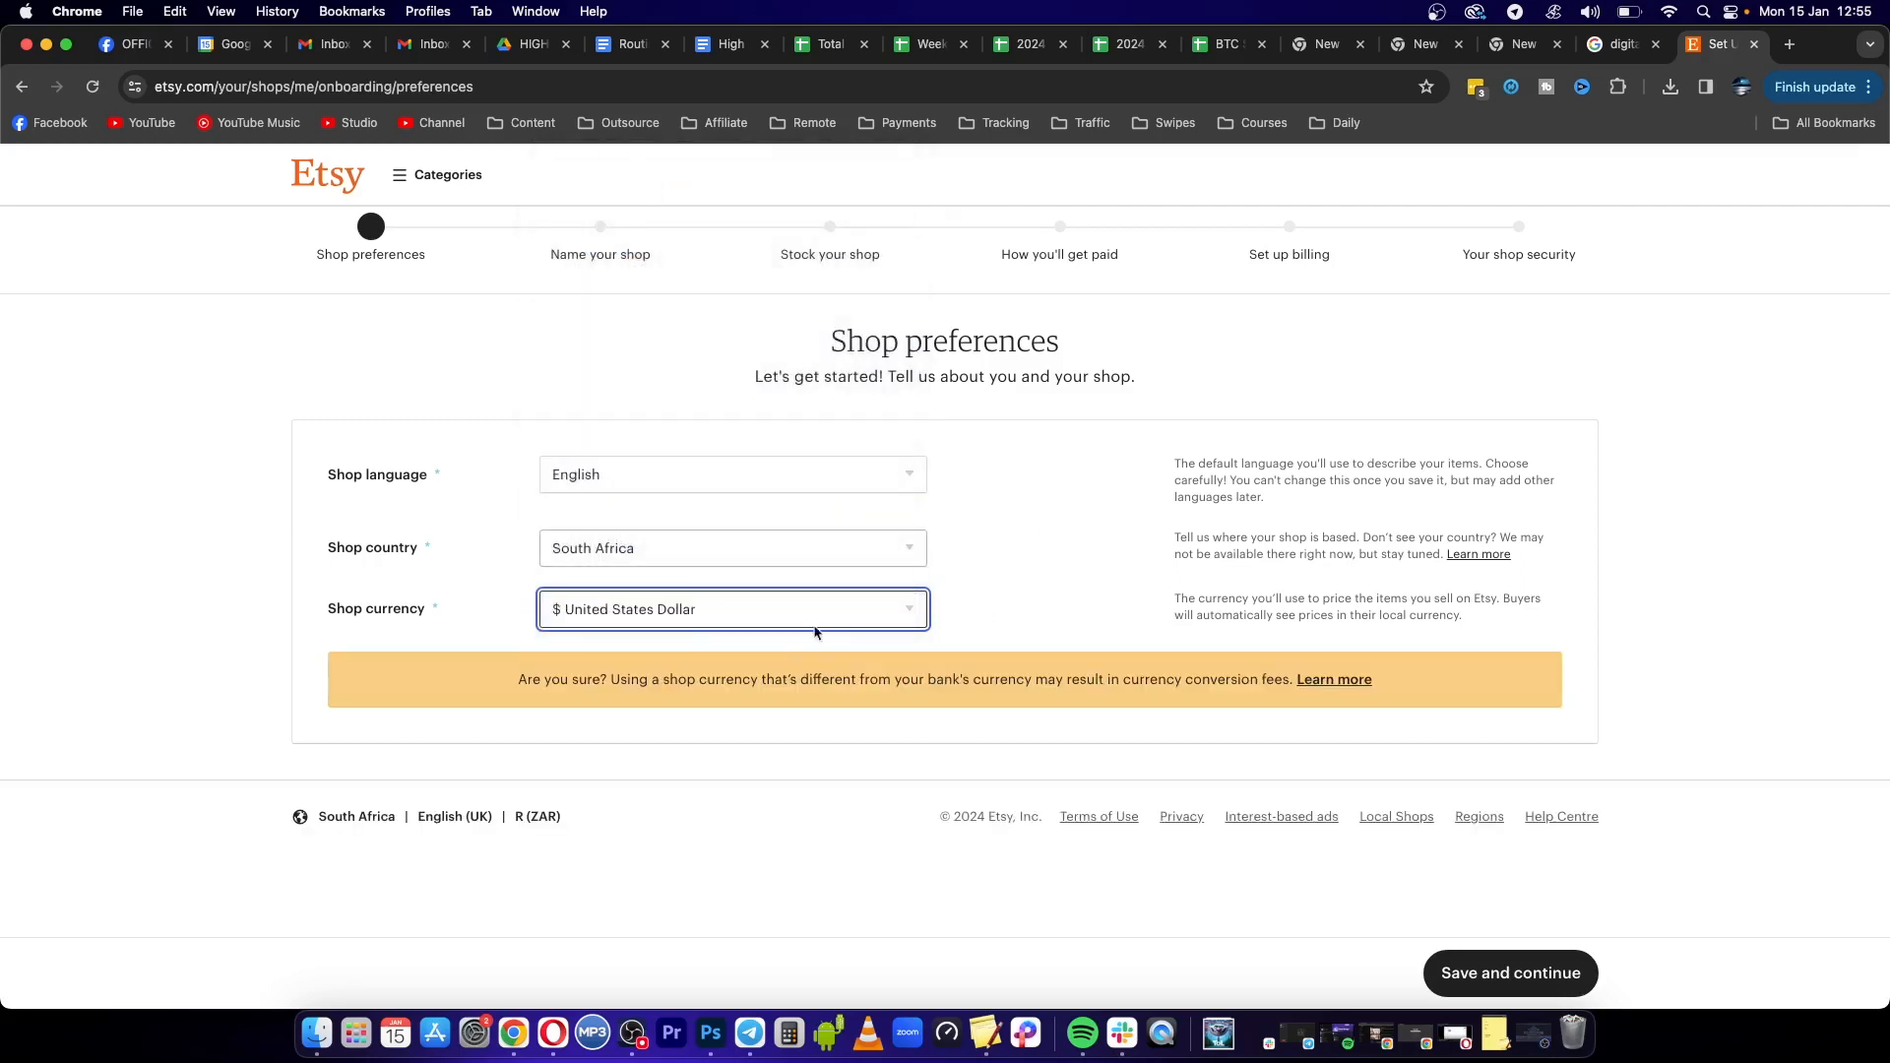
mouse_move(1221, 697)
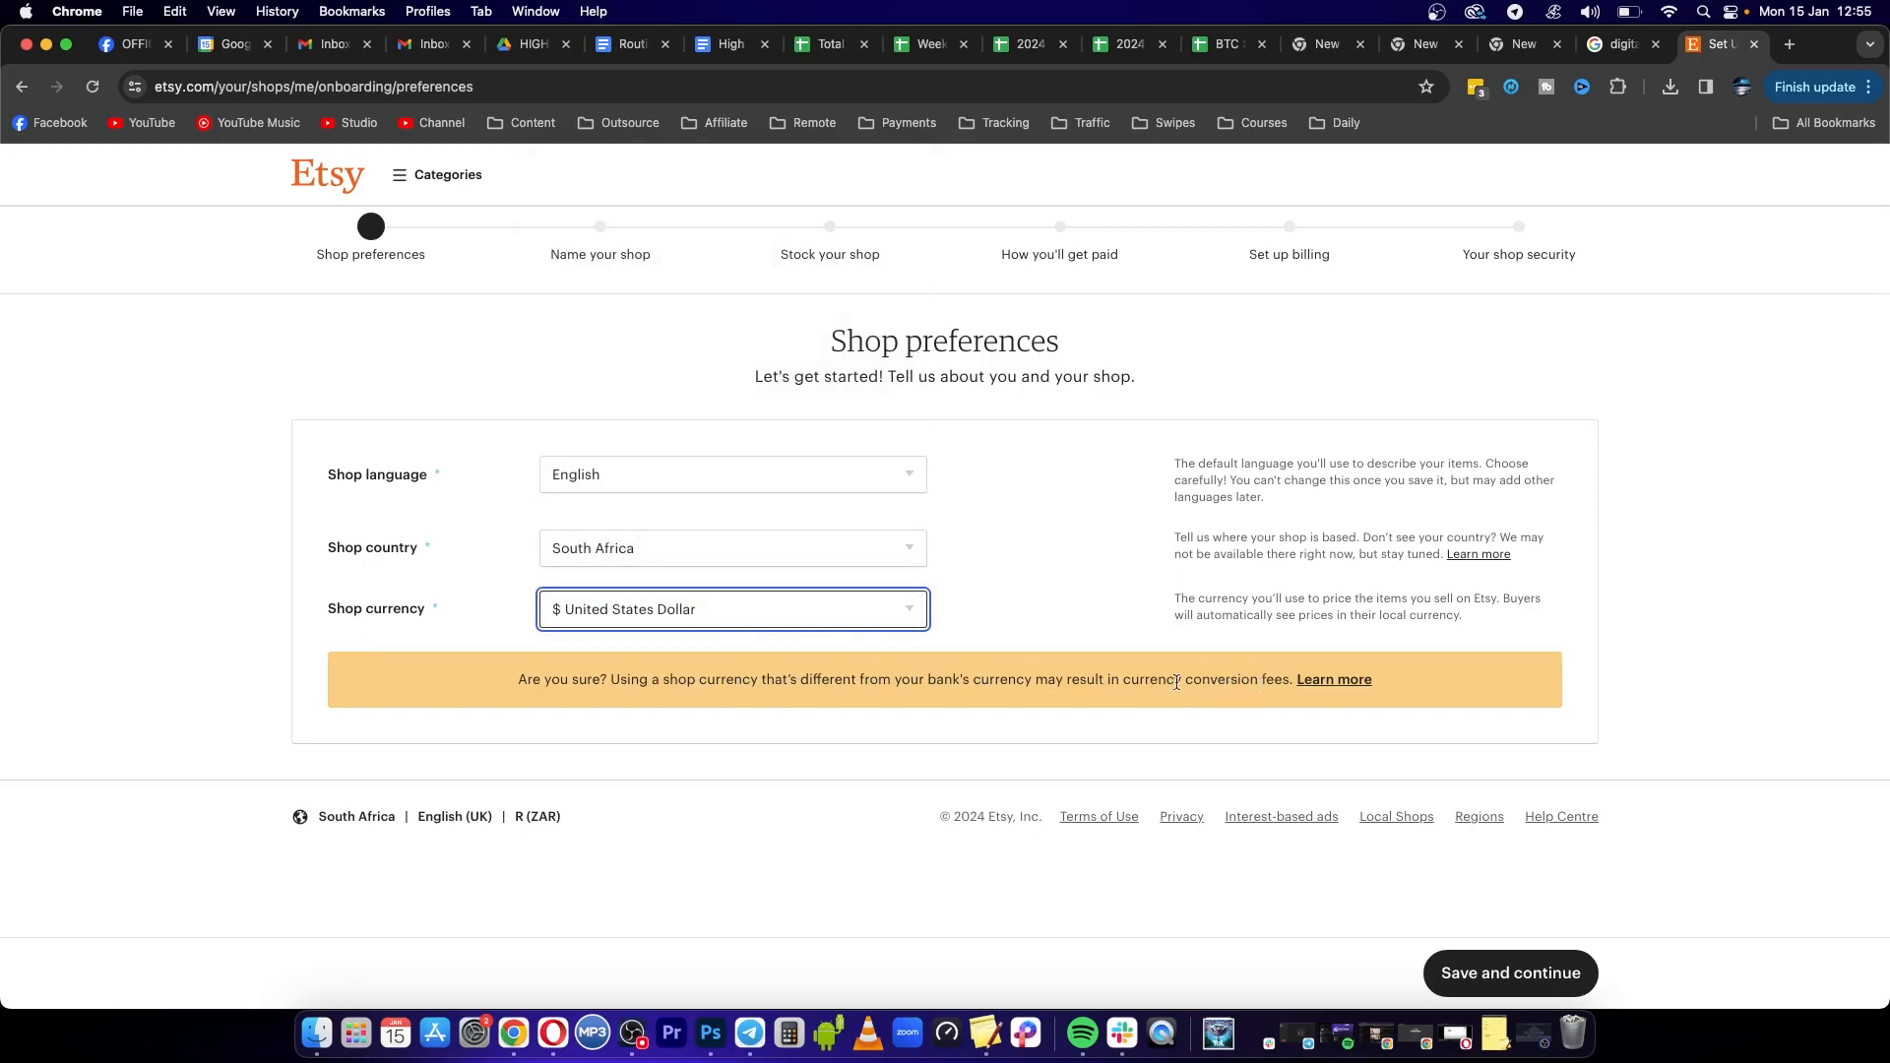
mouse_move(922, 551)
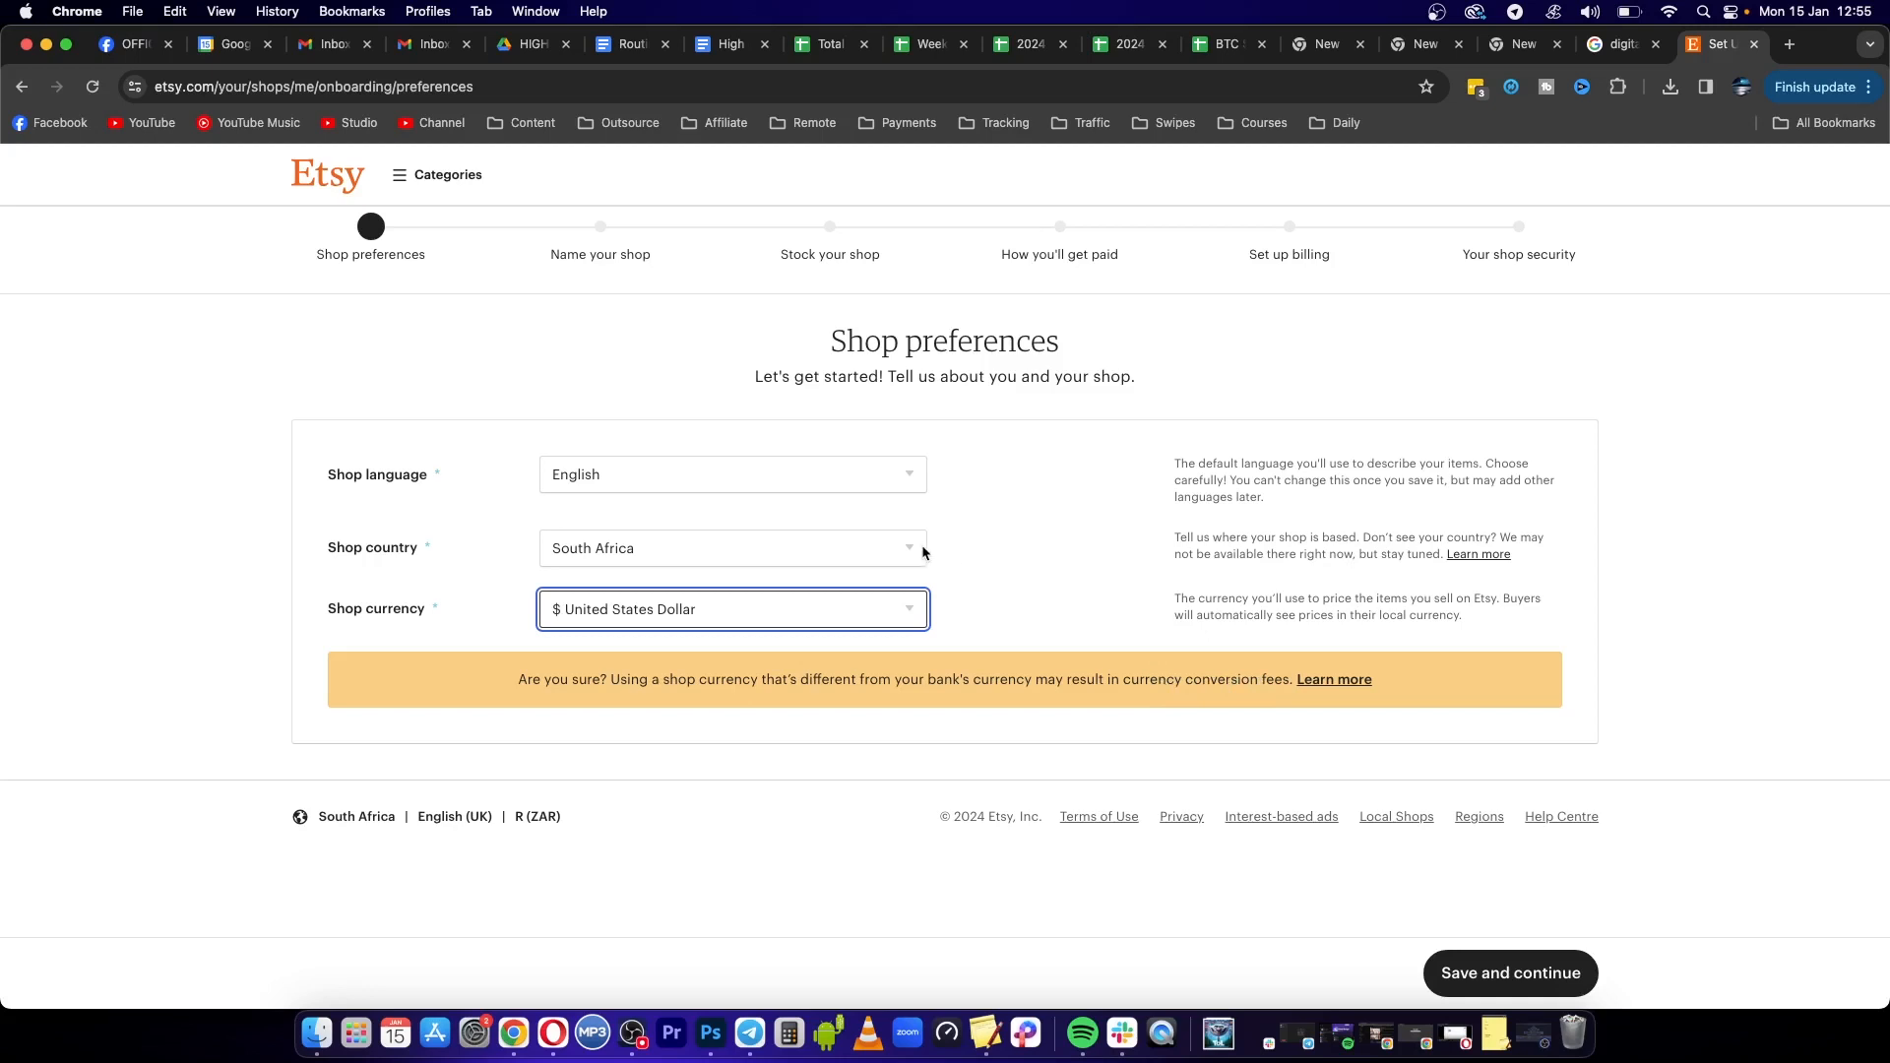
left_click(732, 549)
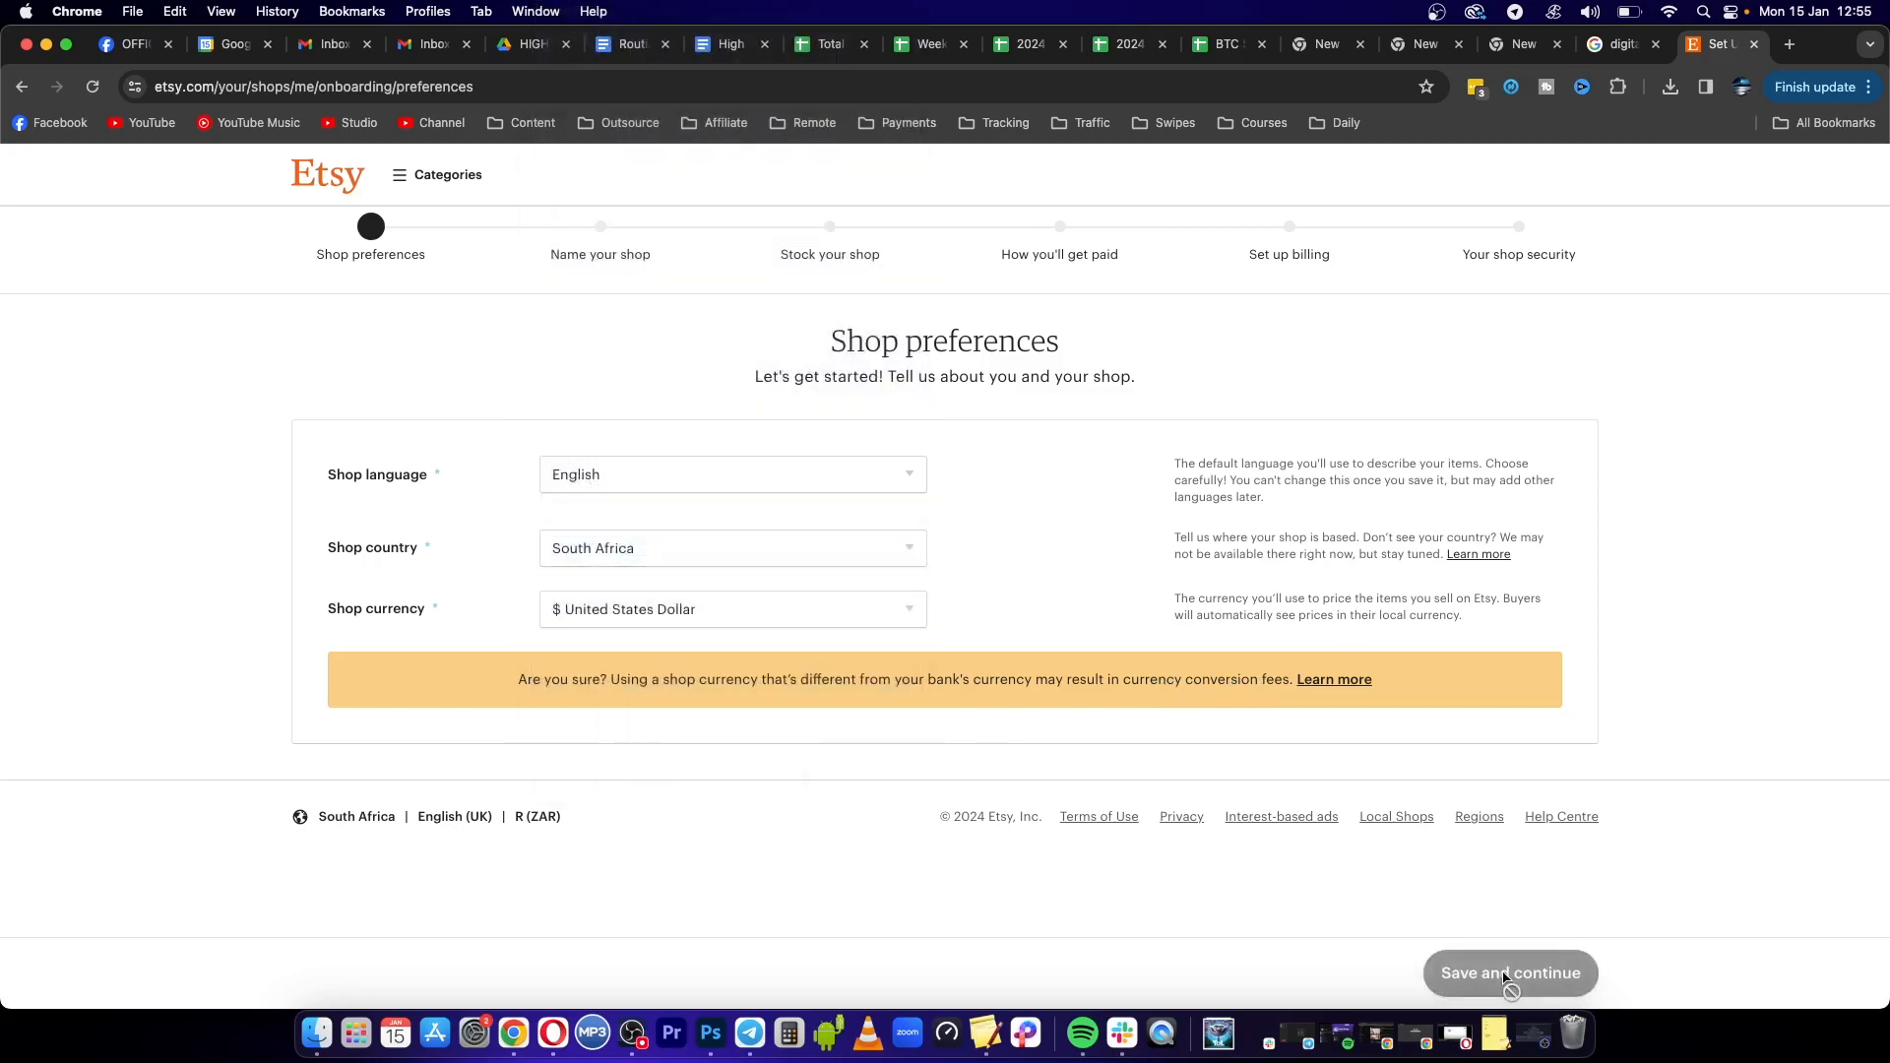
Name the shop DigitalUnraveled, confirmed available, and save the name
left_click(1511, 973)
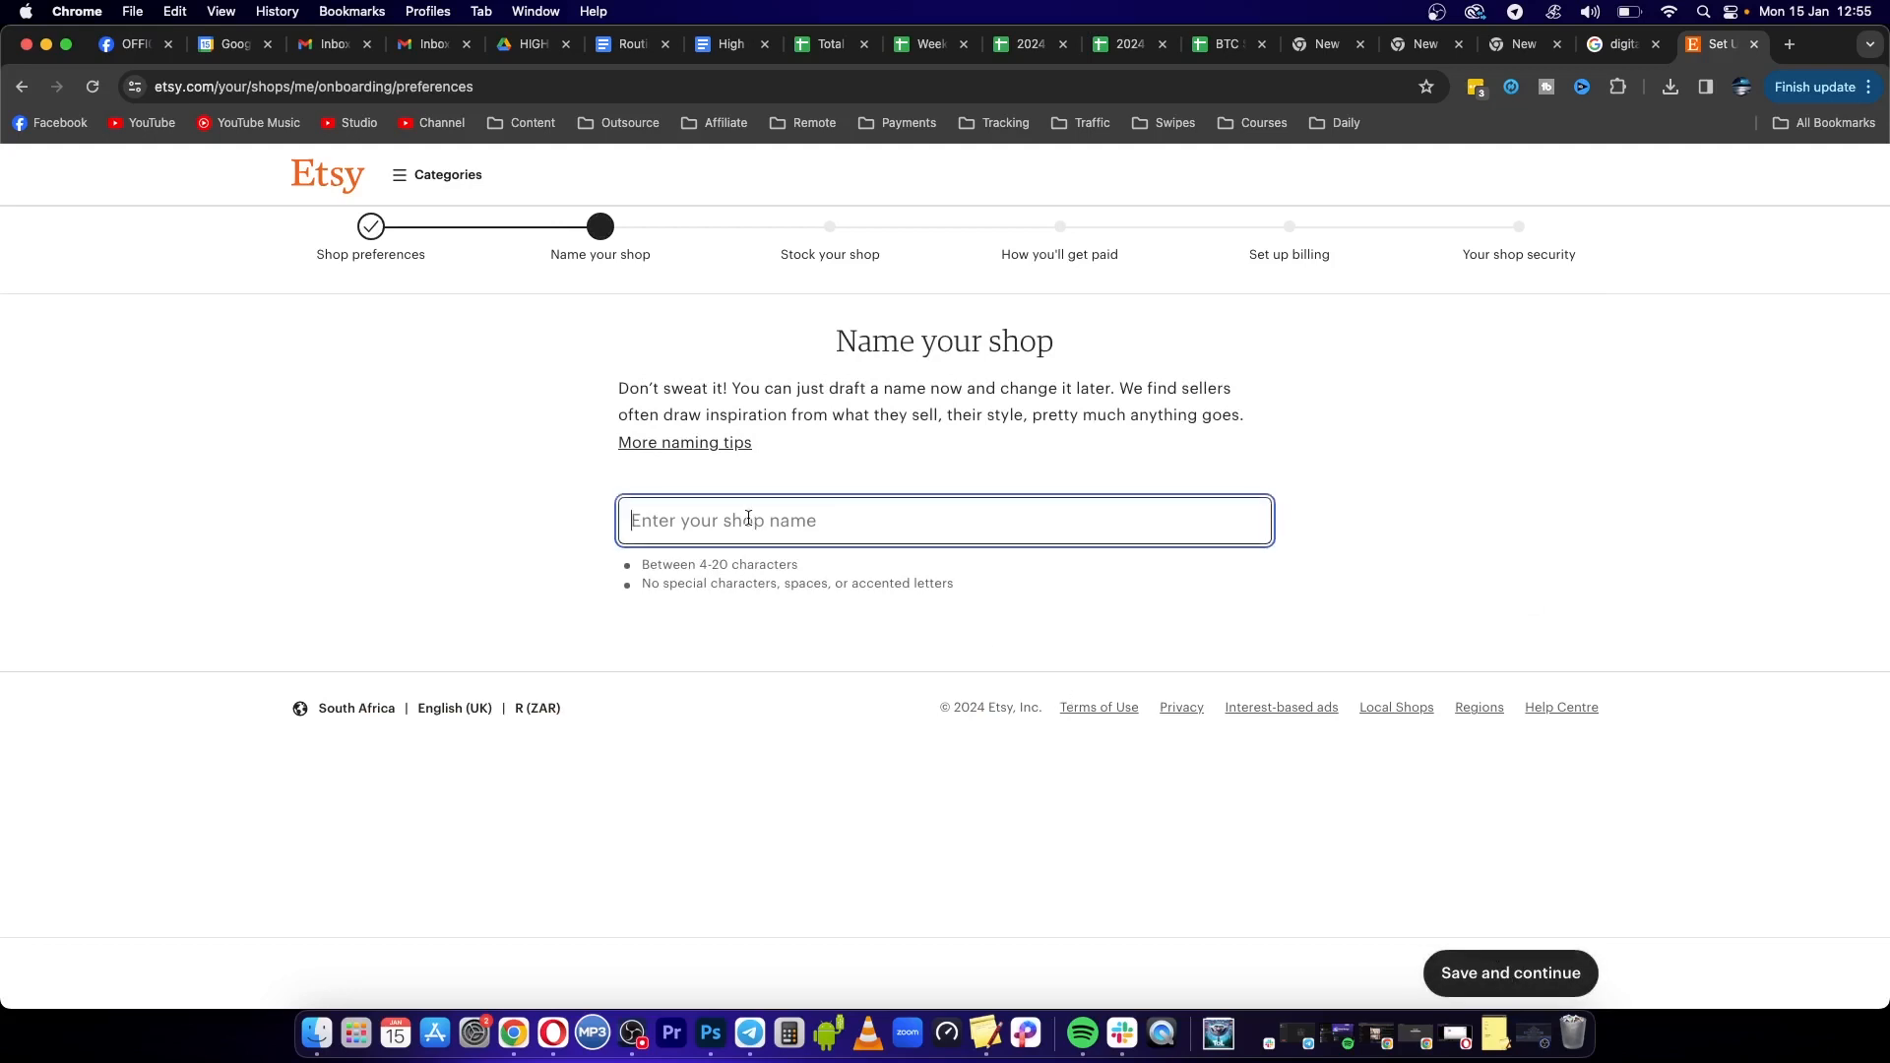
type("Di")
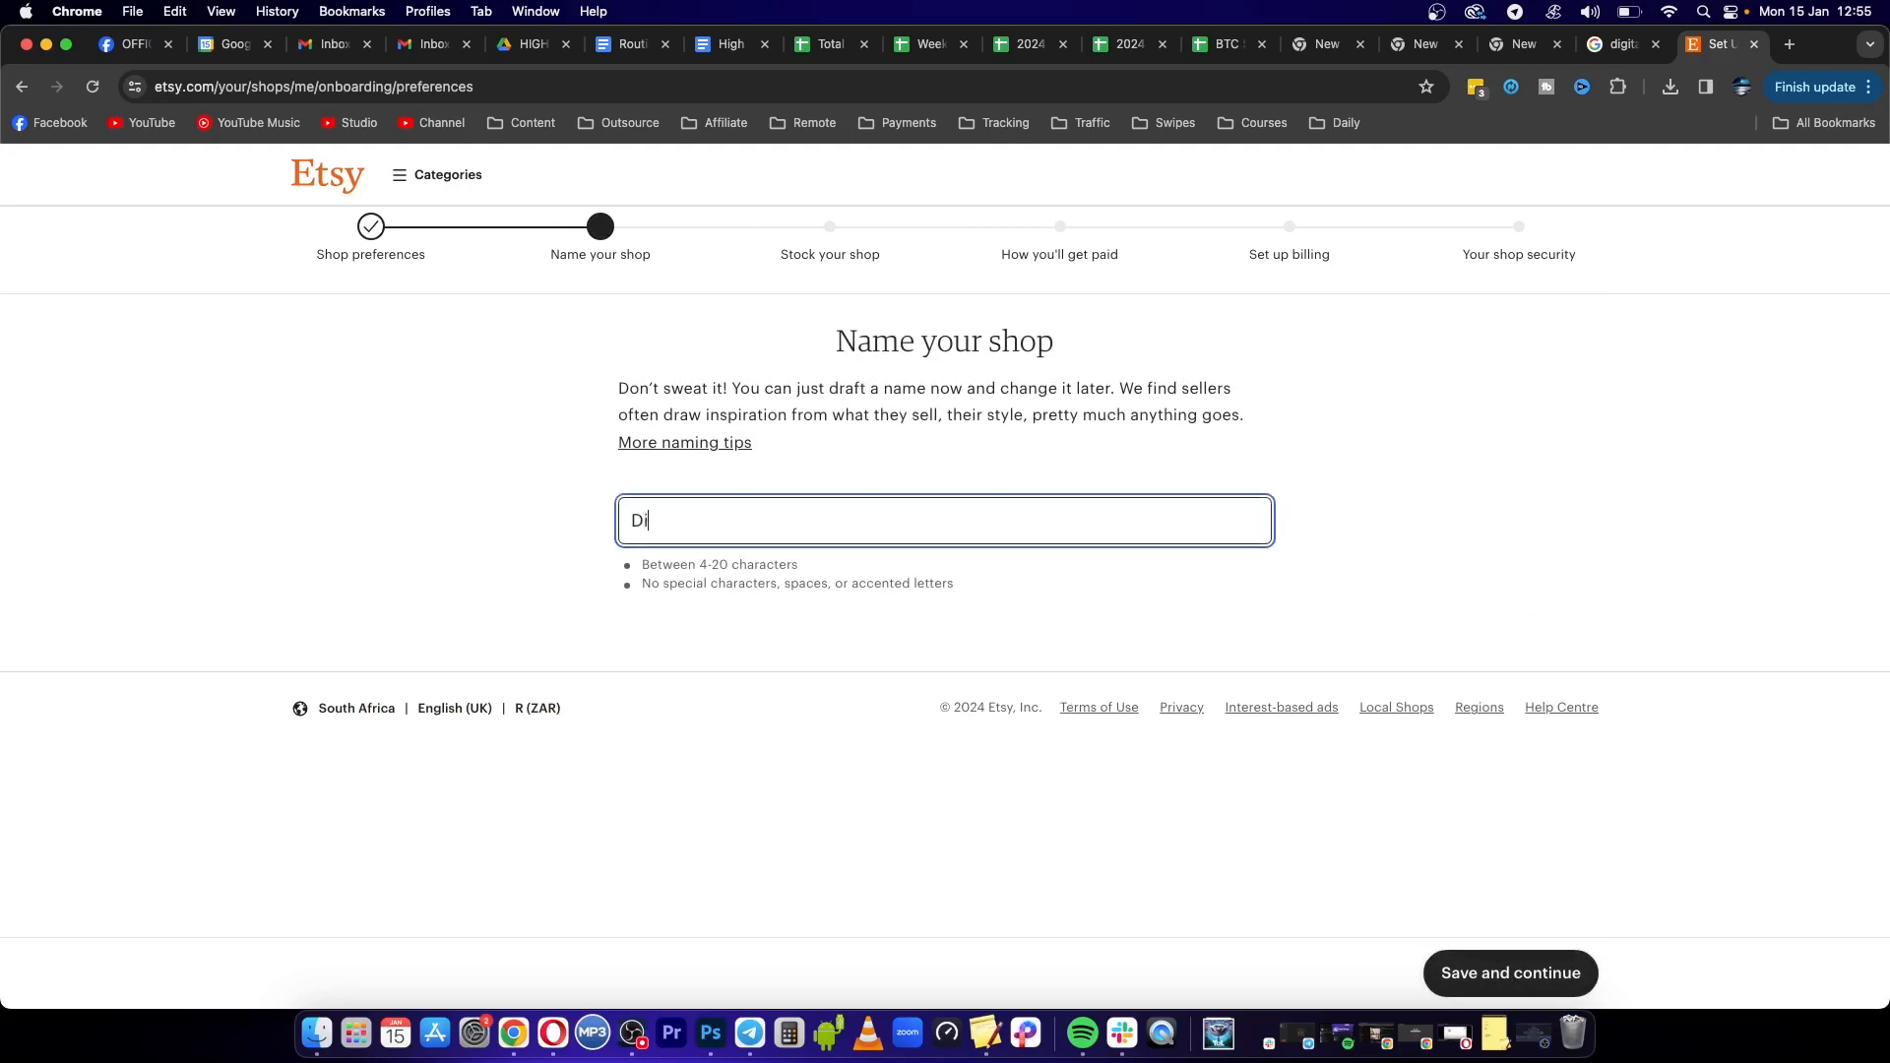
type("gitalUnr")
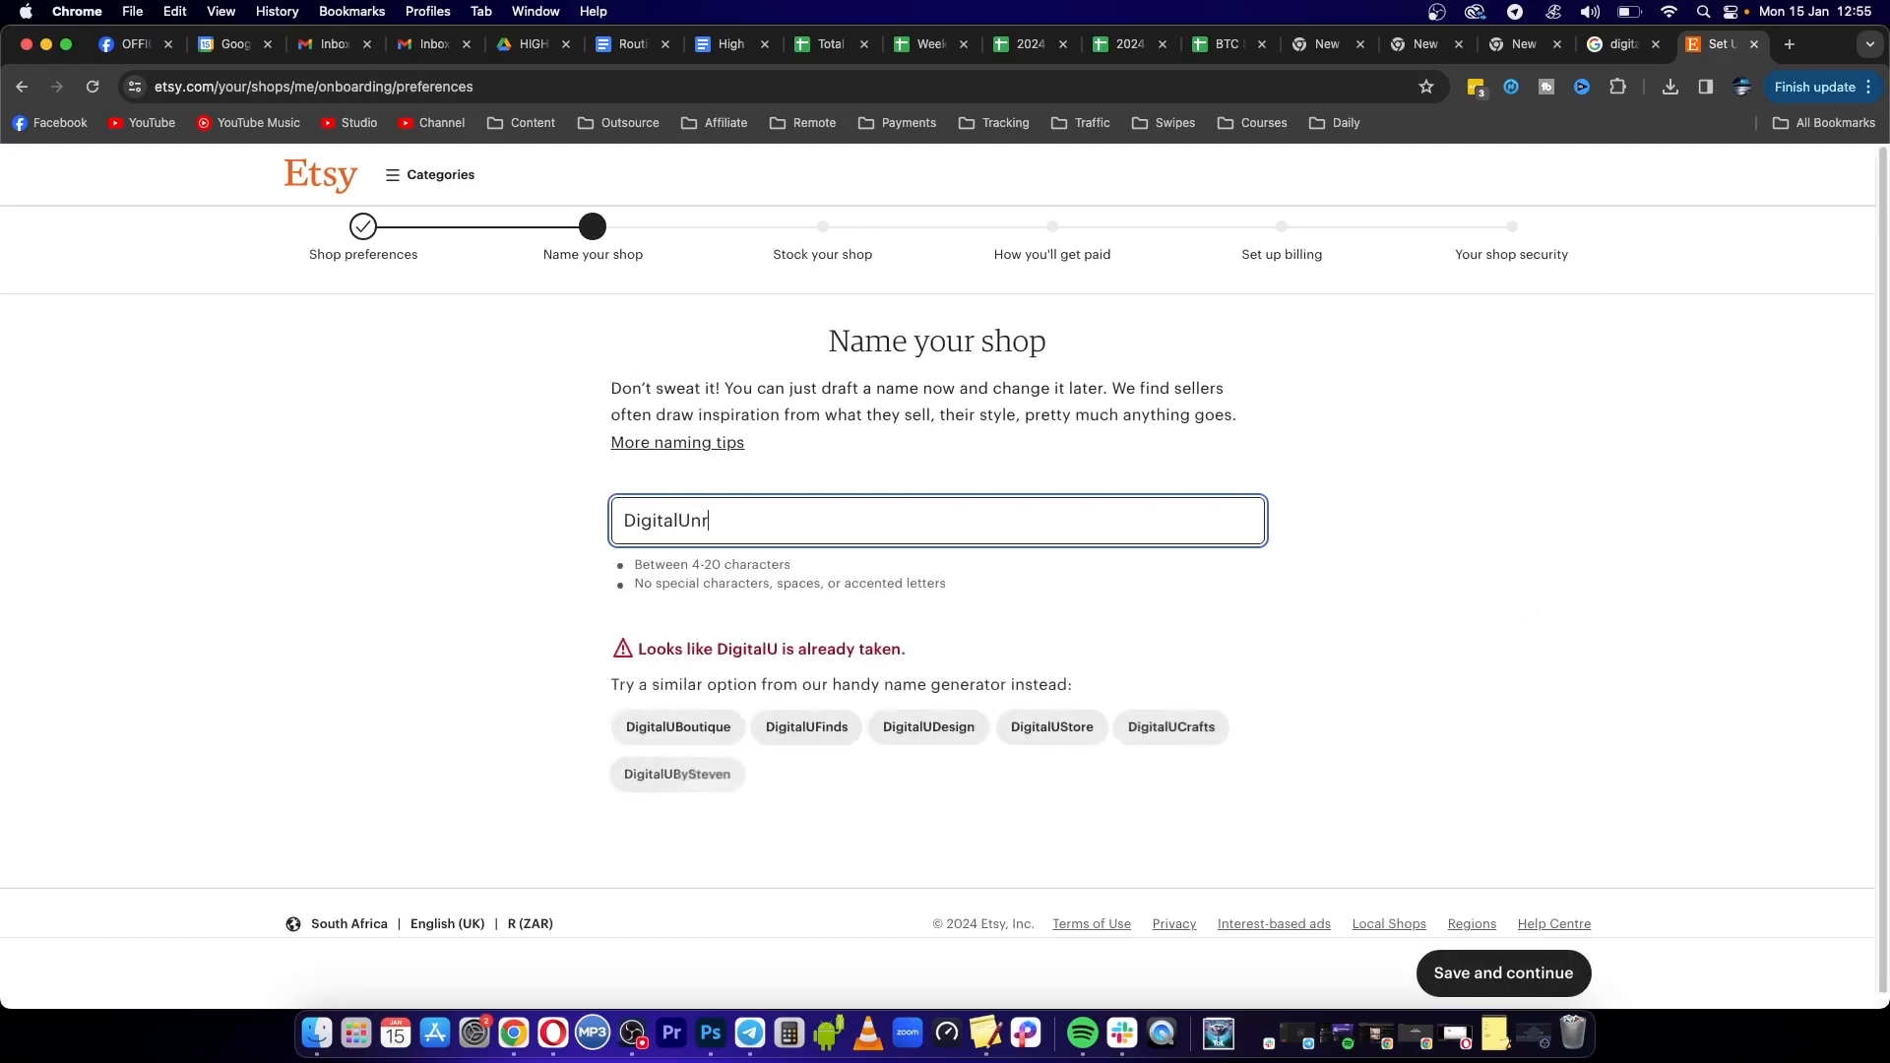
type("aveled")
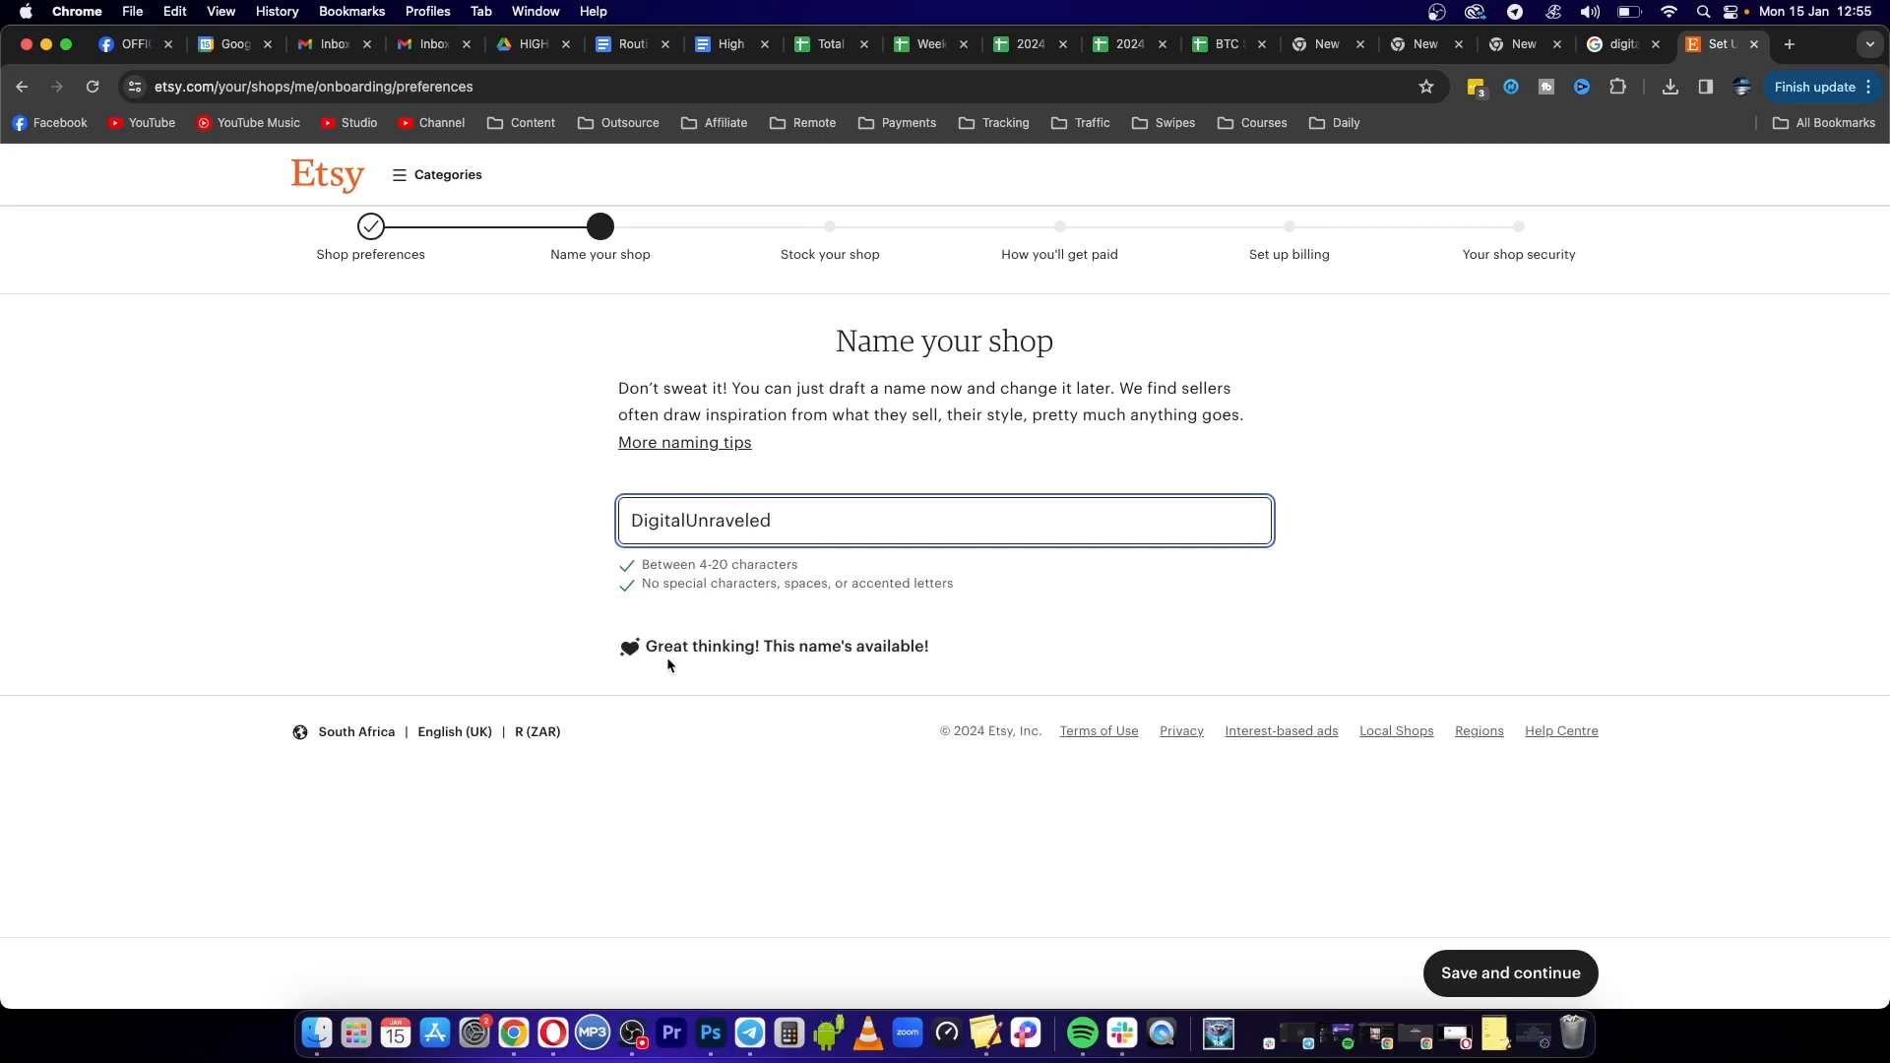
mouse_move(1095, 684)
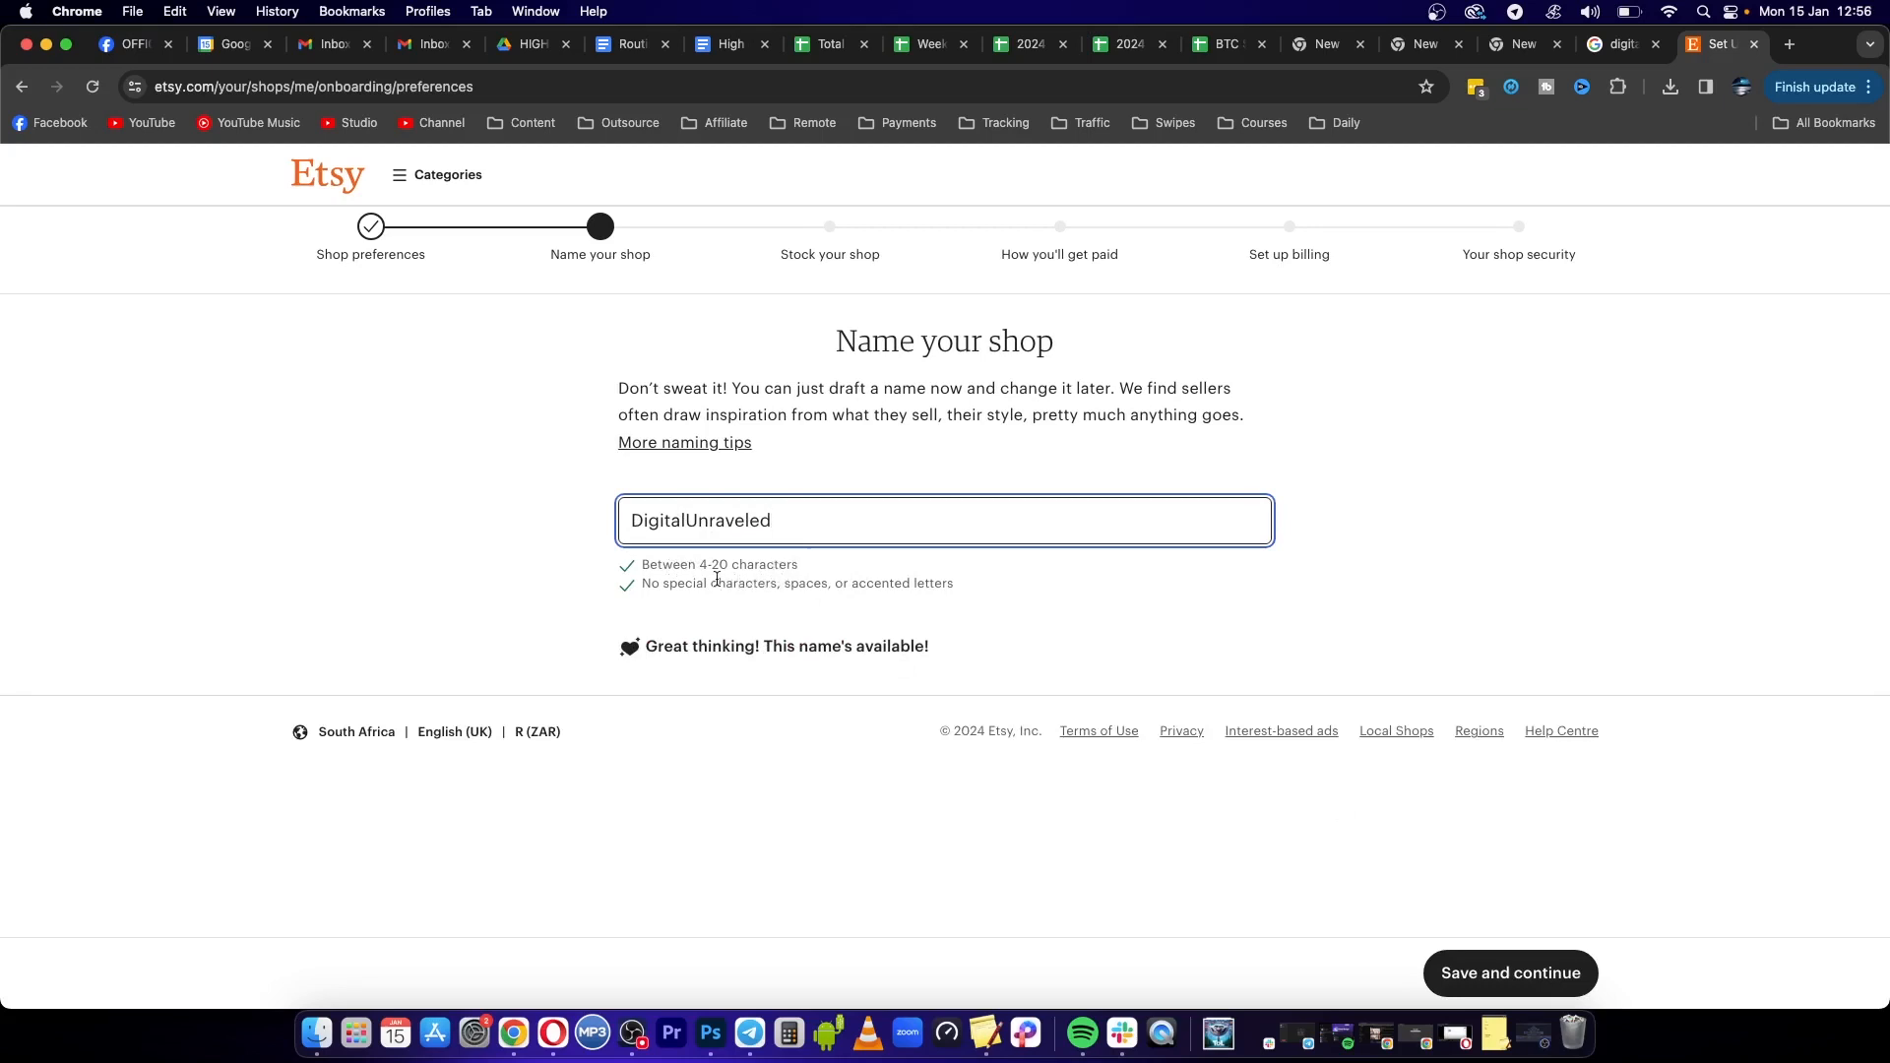
mouse_move(1511, 973)
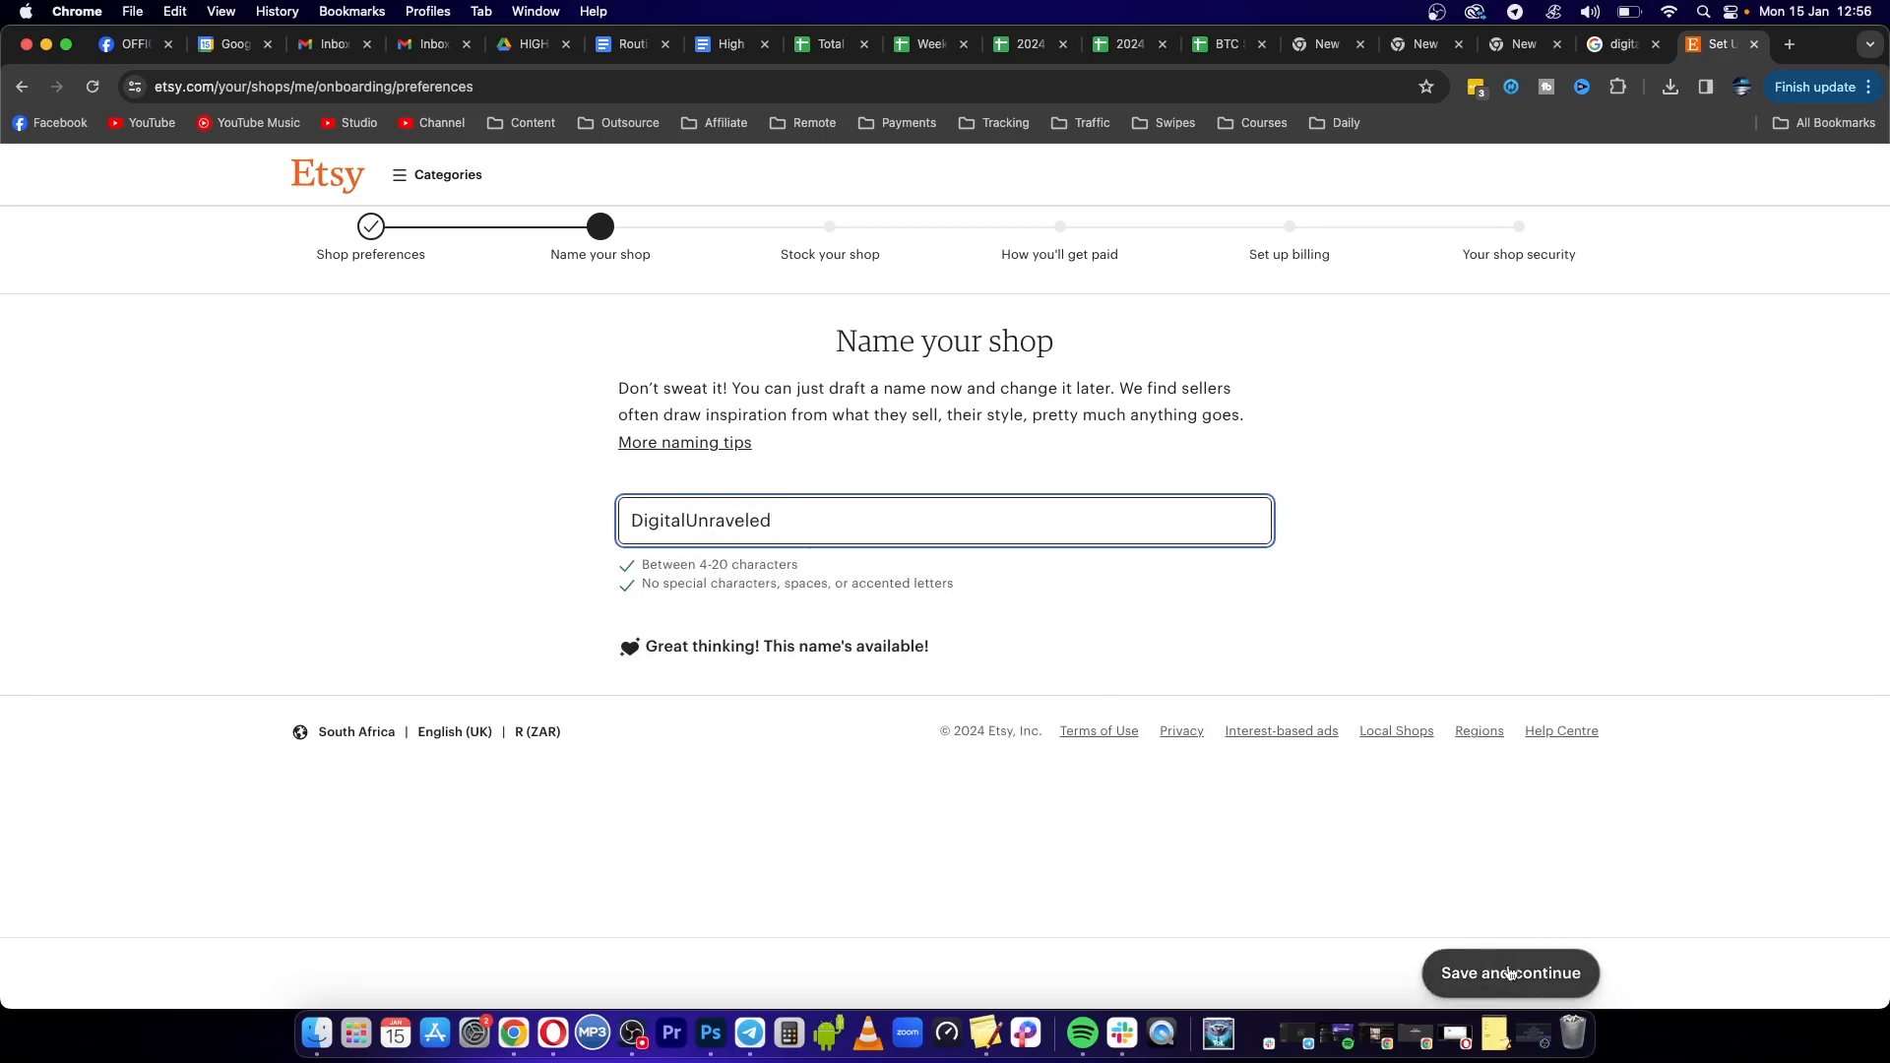
left_click(1510, 972)
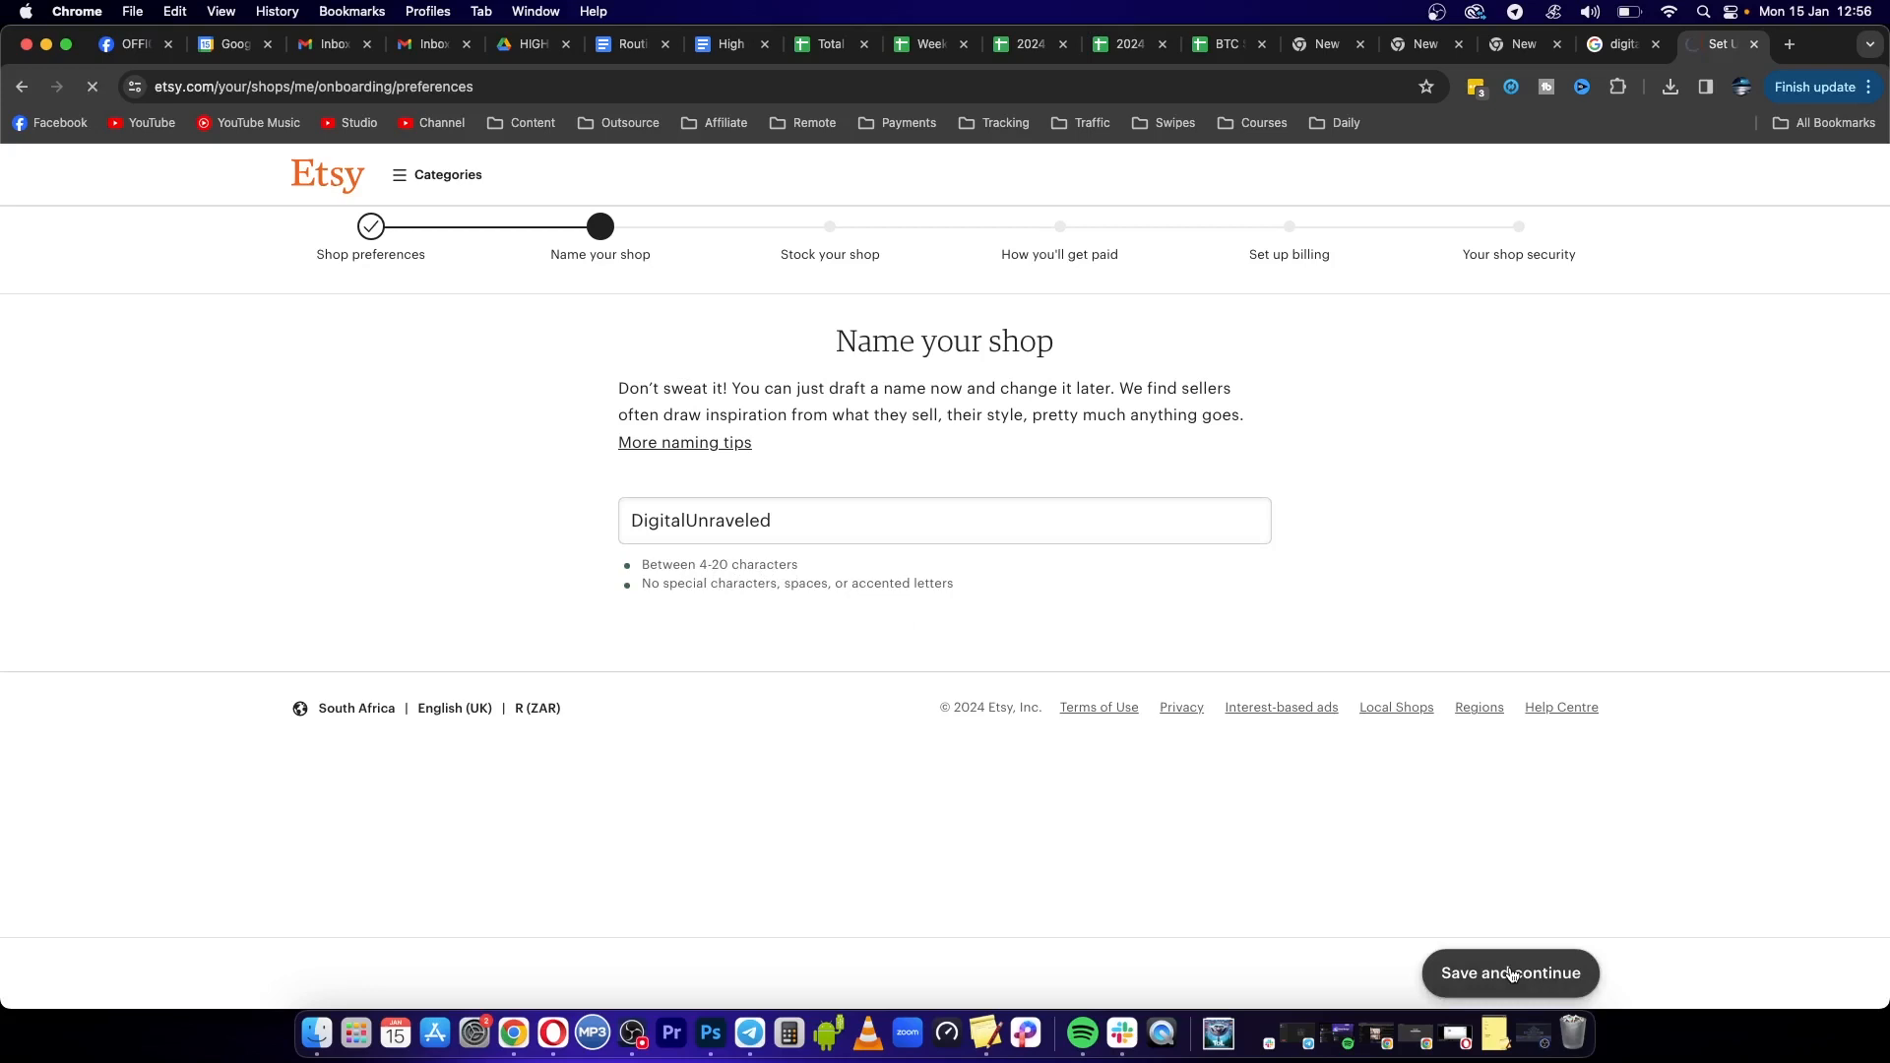
Load the Stock your shop step and glance over the empty Create a listing form
left_click(1510, 973)
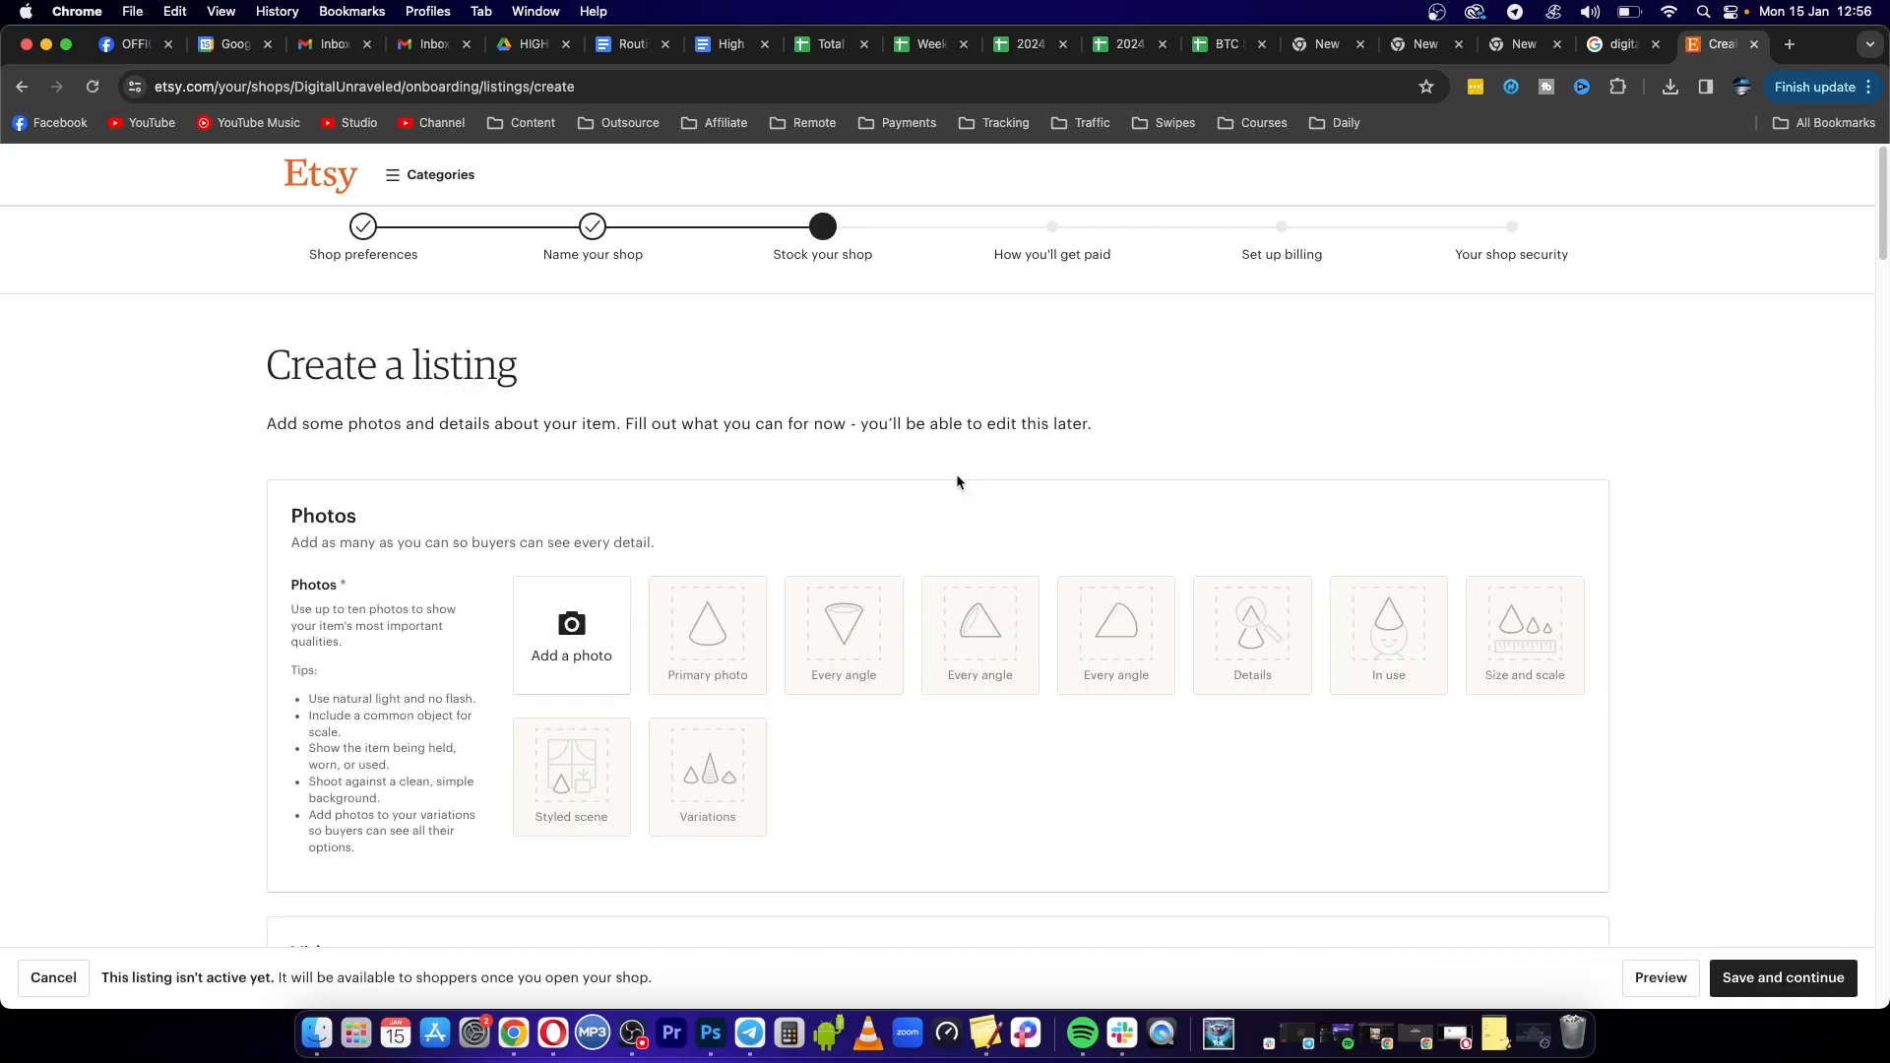
scroll("down", 3)
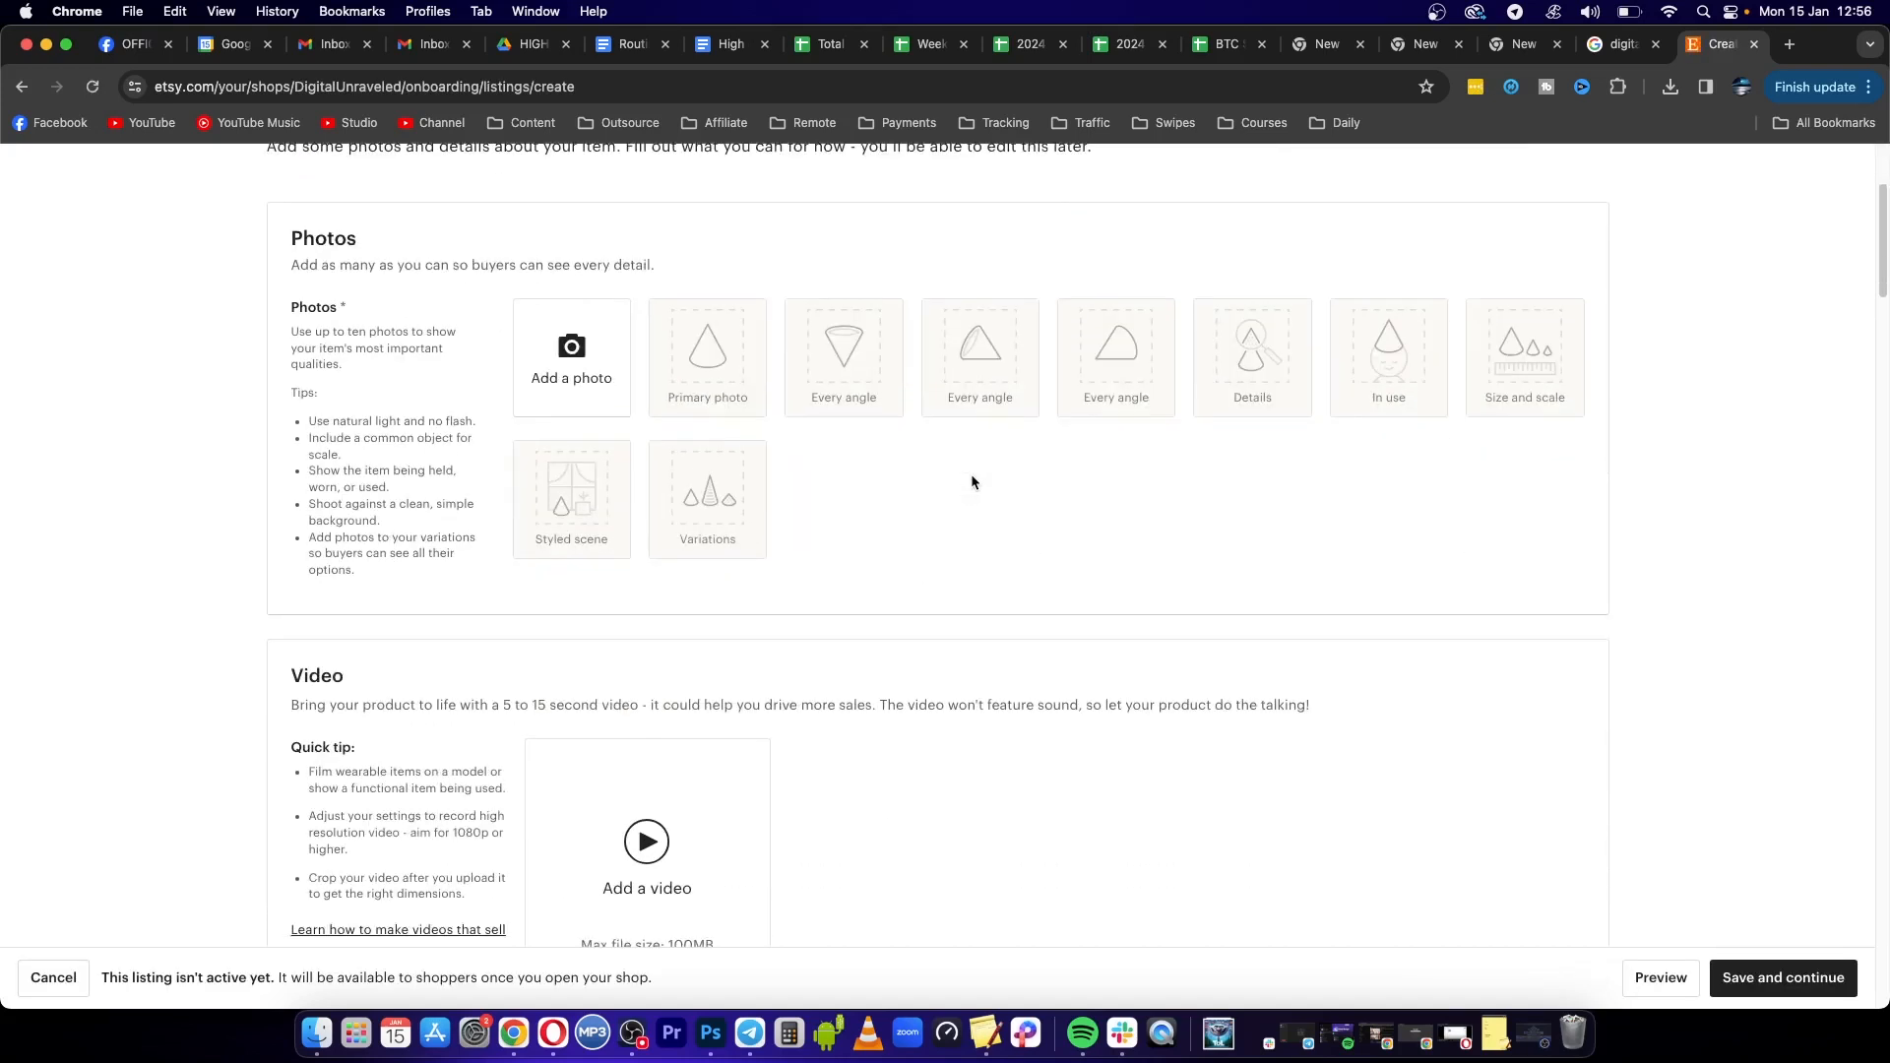
scroll("up", 3)
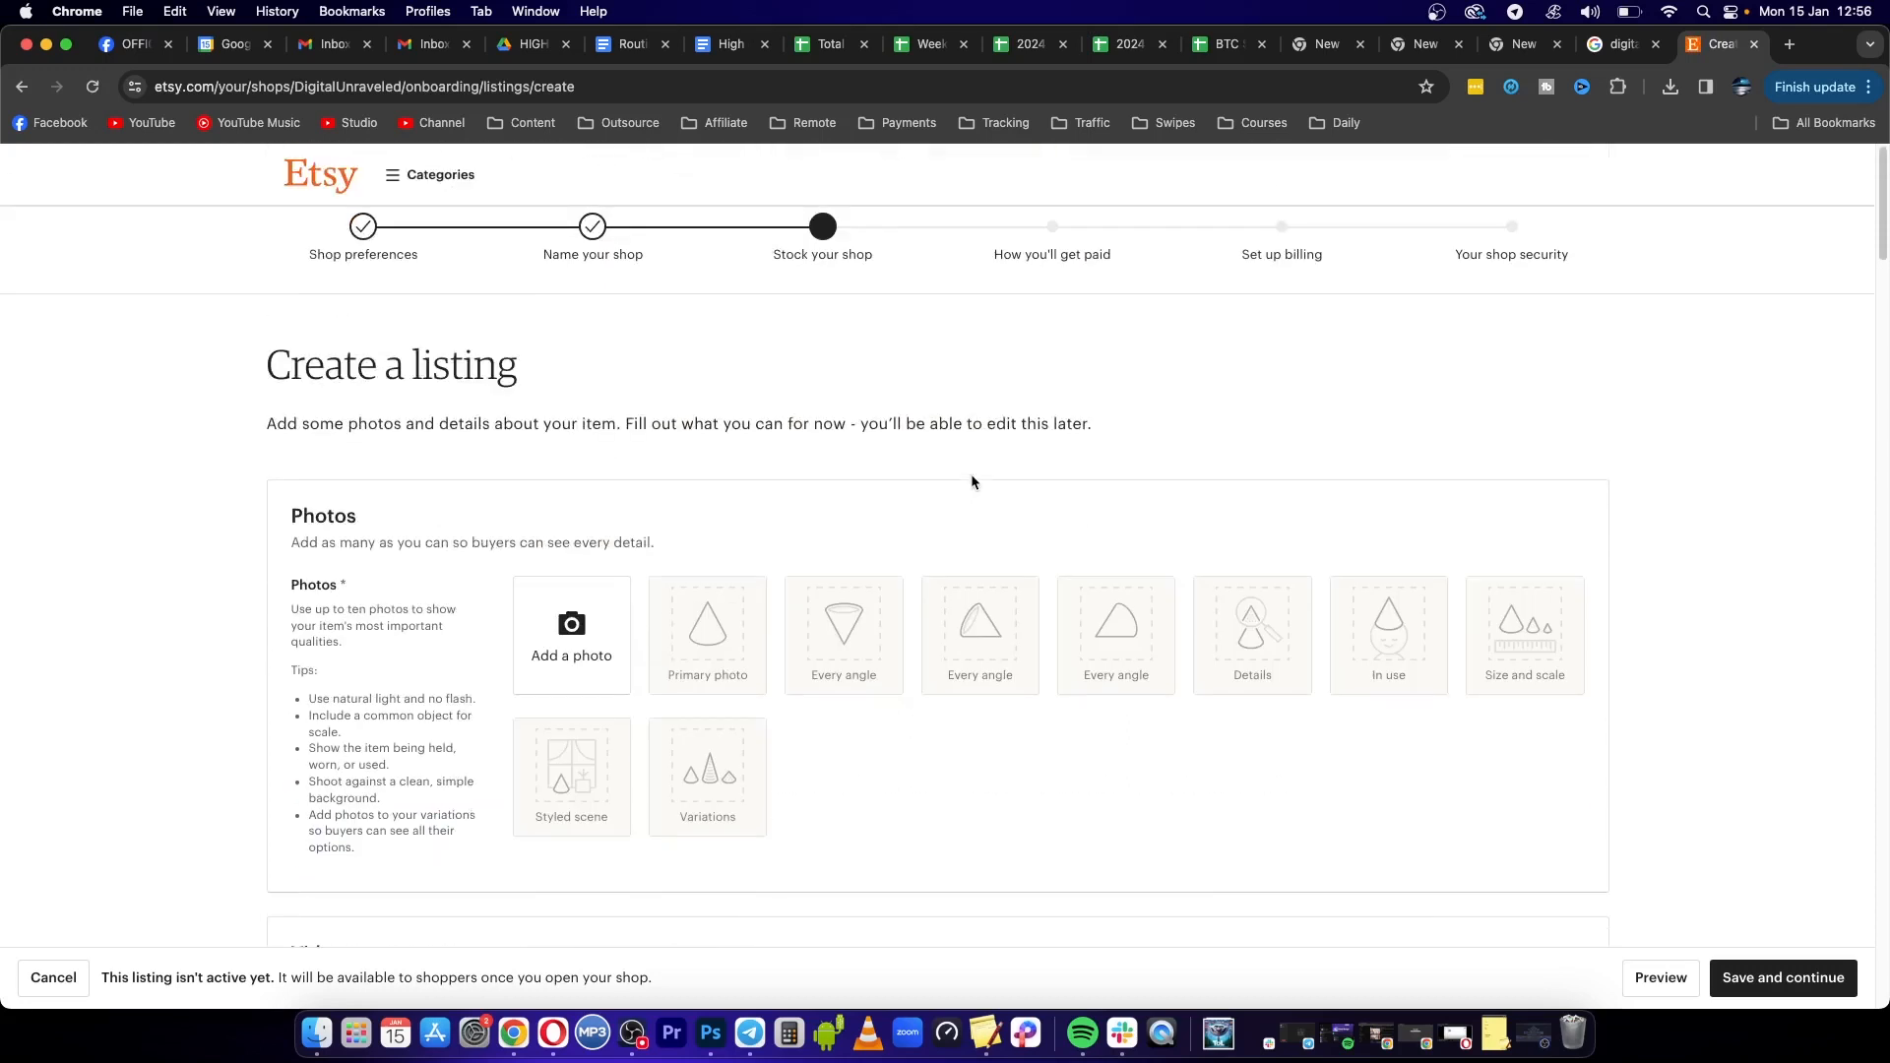
mouse_move(923, 514)
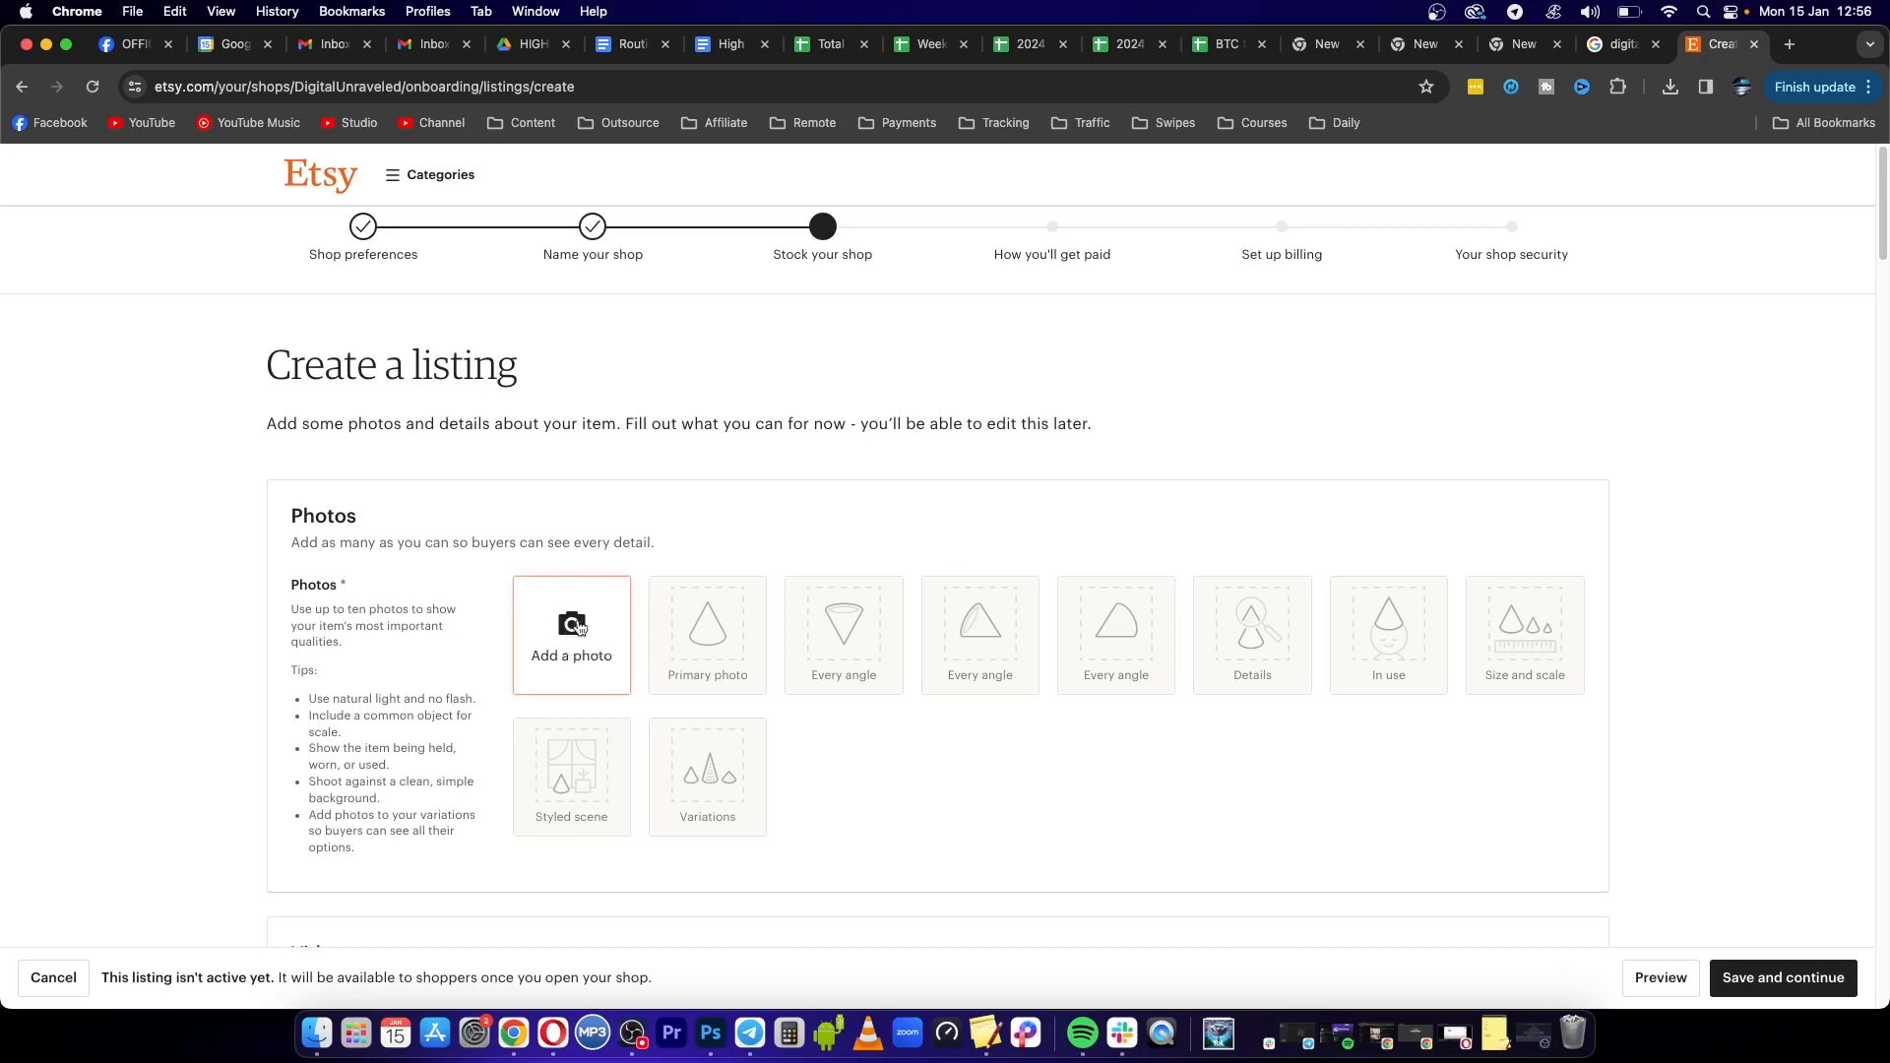
Upload images.png, the panda image from Downloads, as the listing's primary photo
left_click(571, 636)
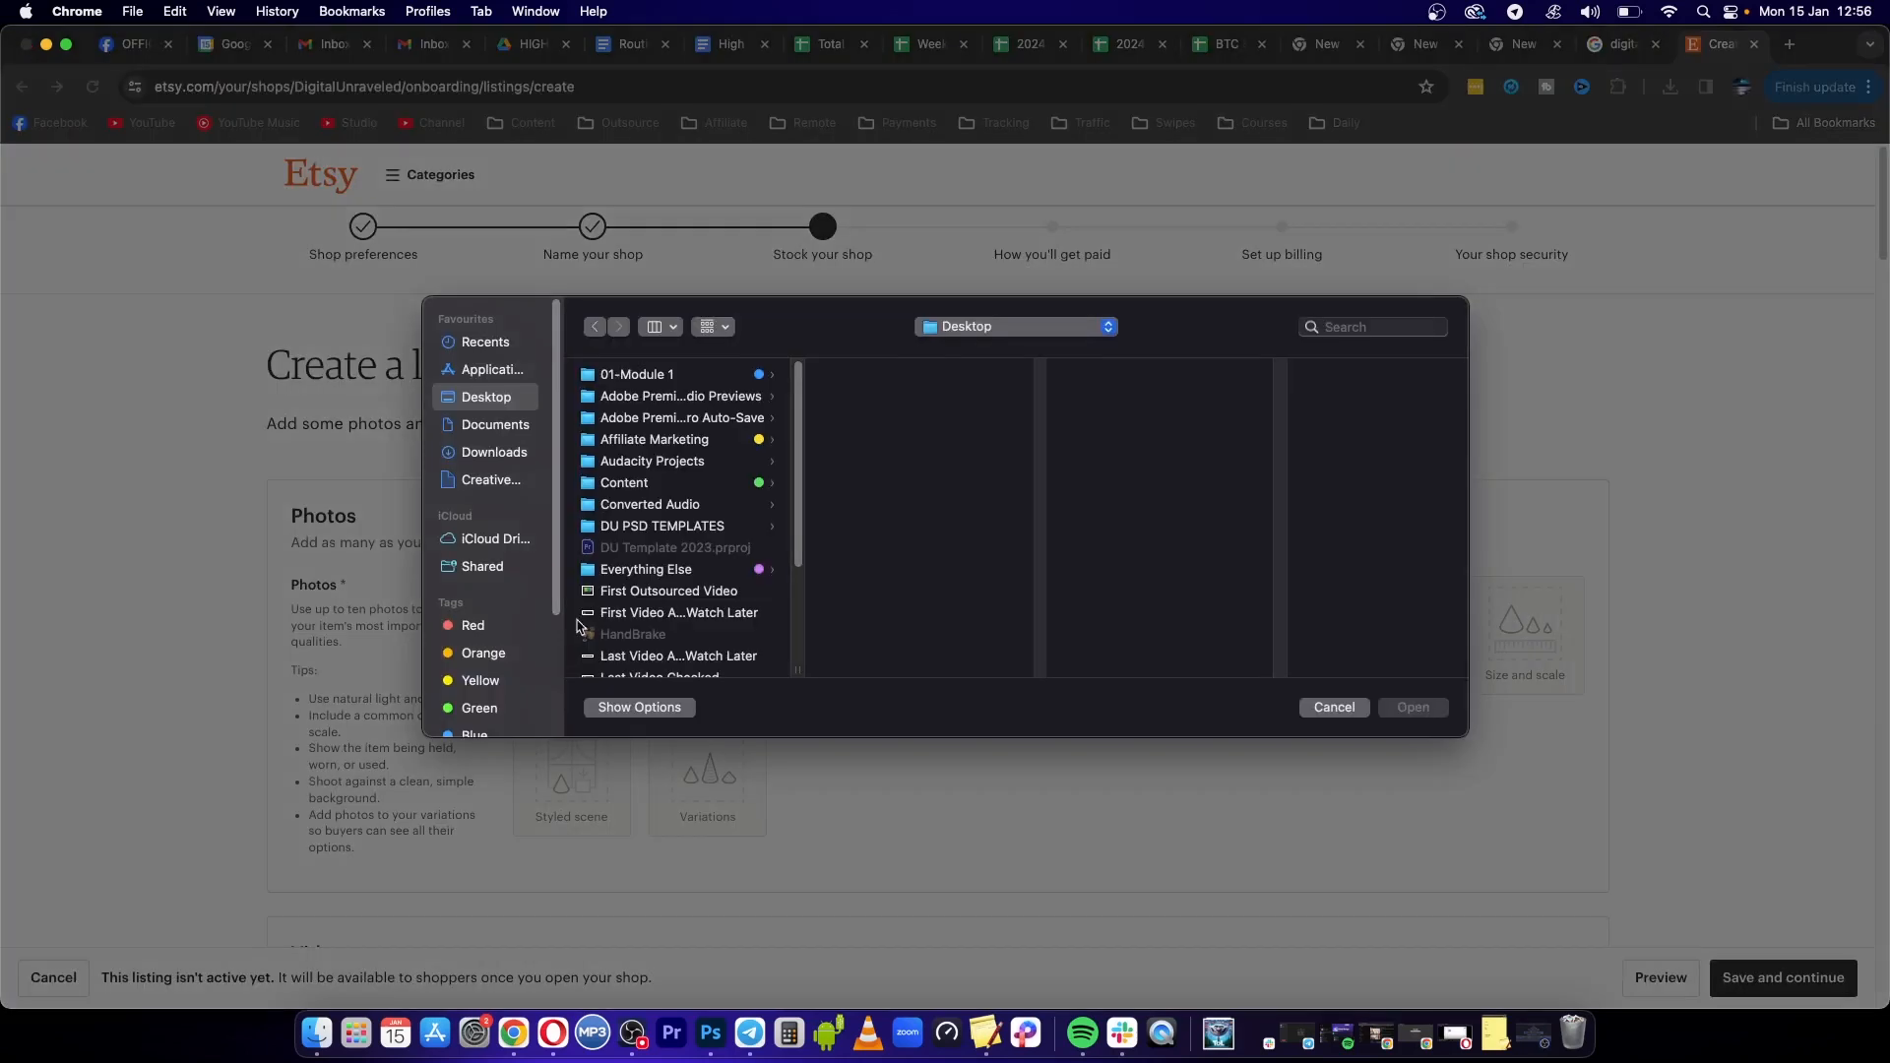
left_click(492, 451)
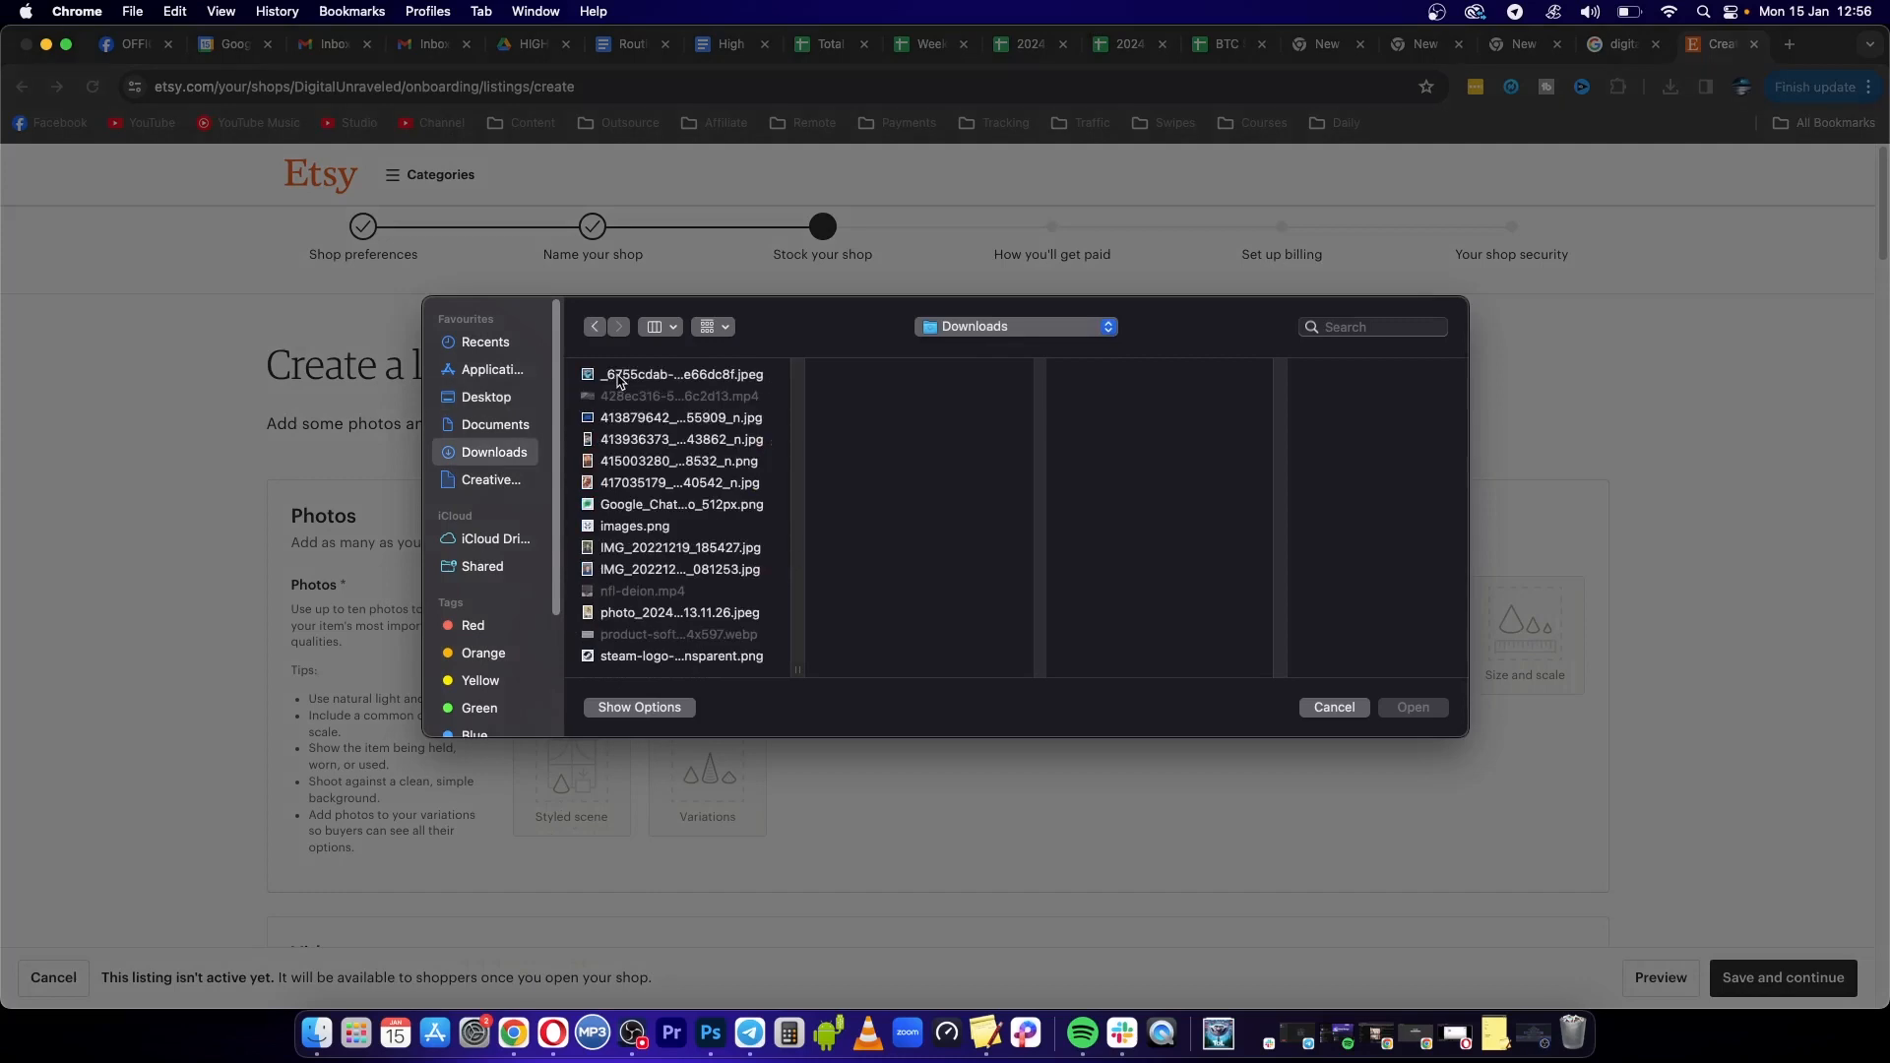
left_click(681, 656)
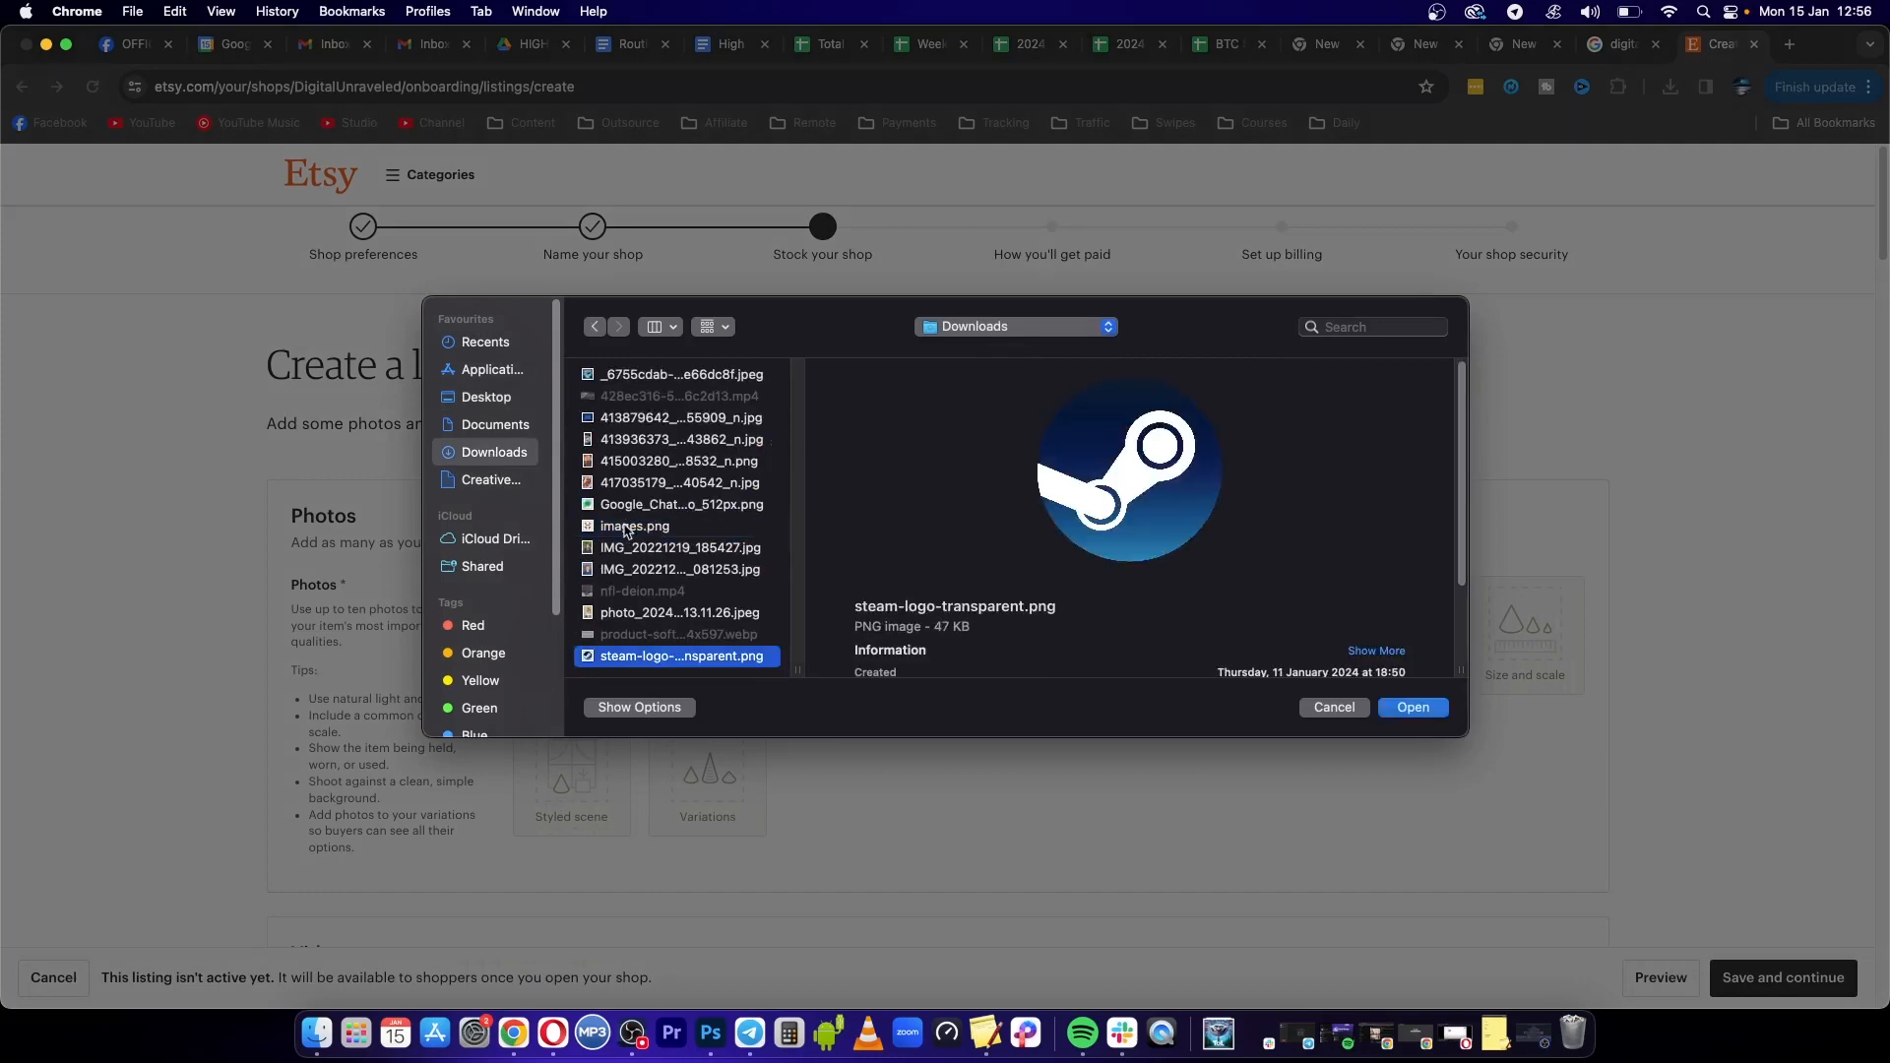
left_click(636, 525)
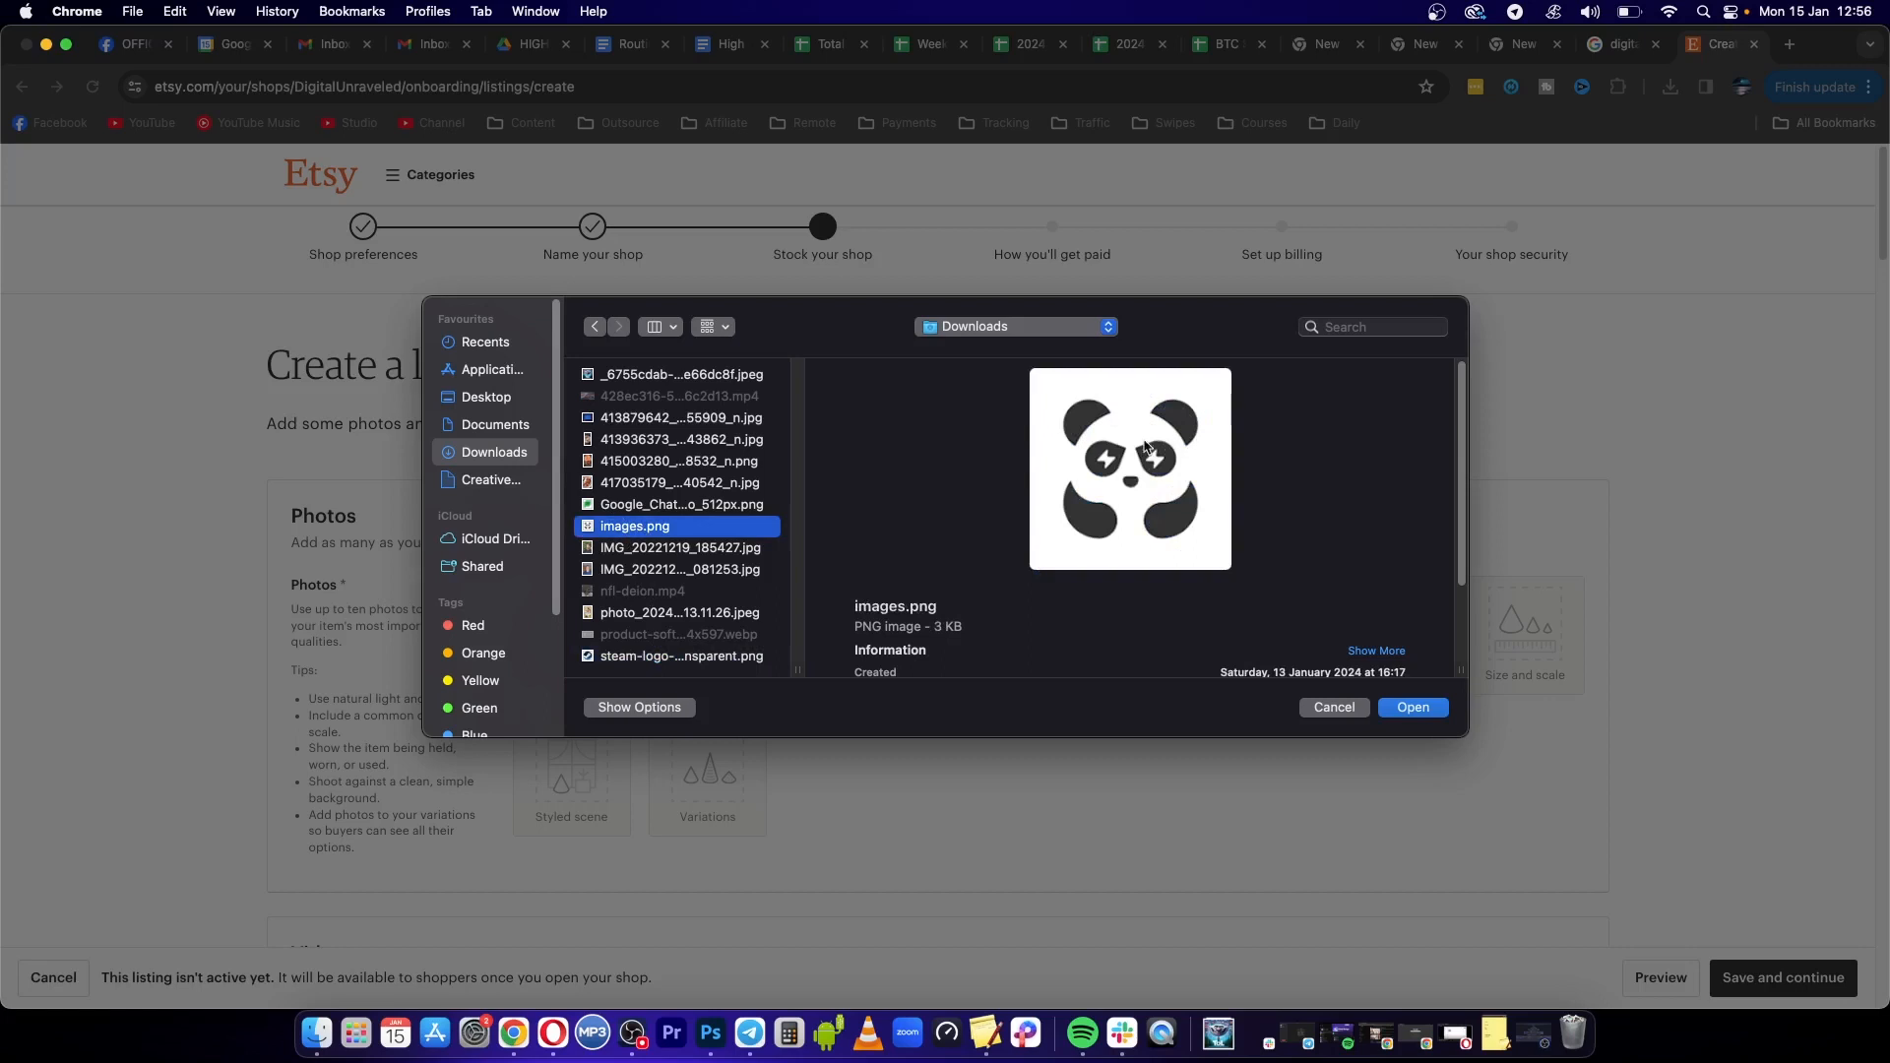
left_click(1411, 707)
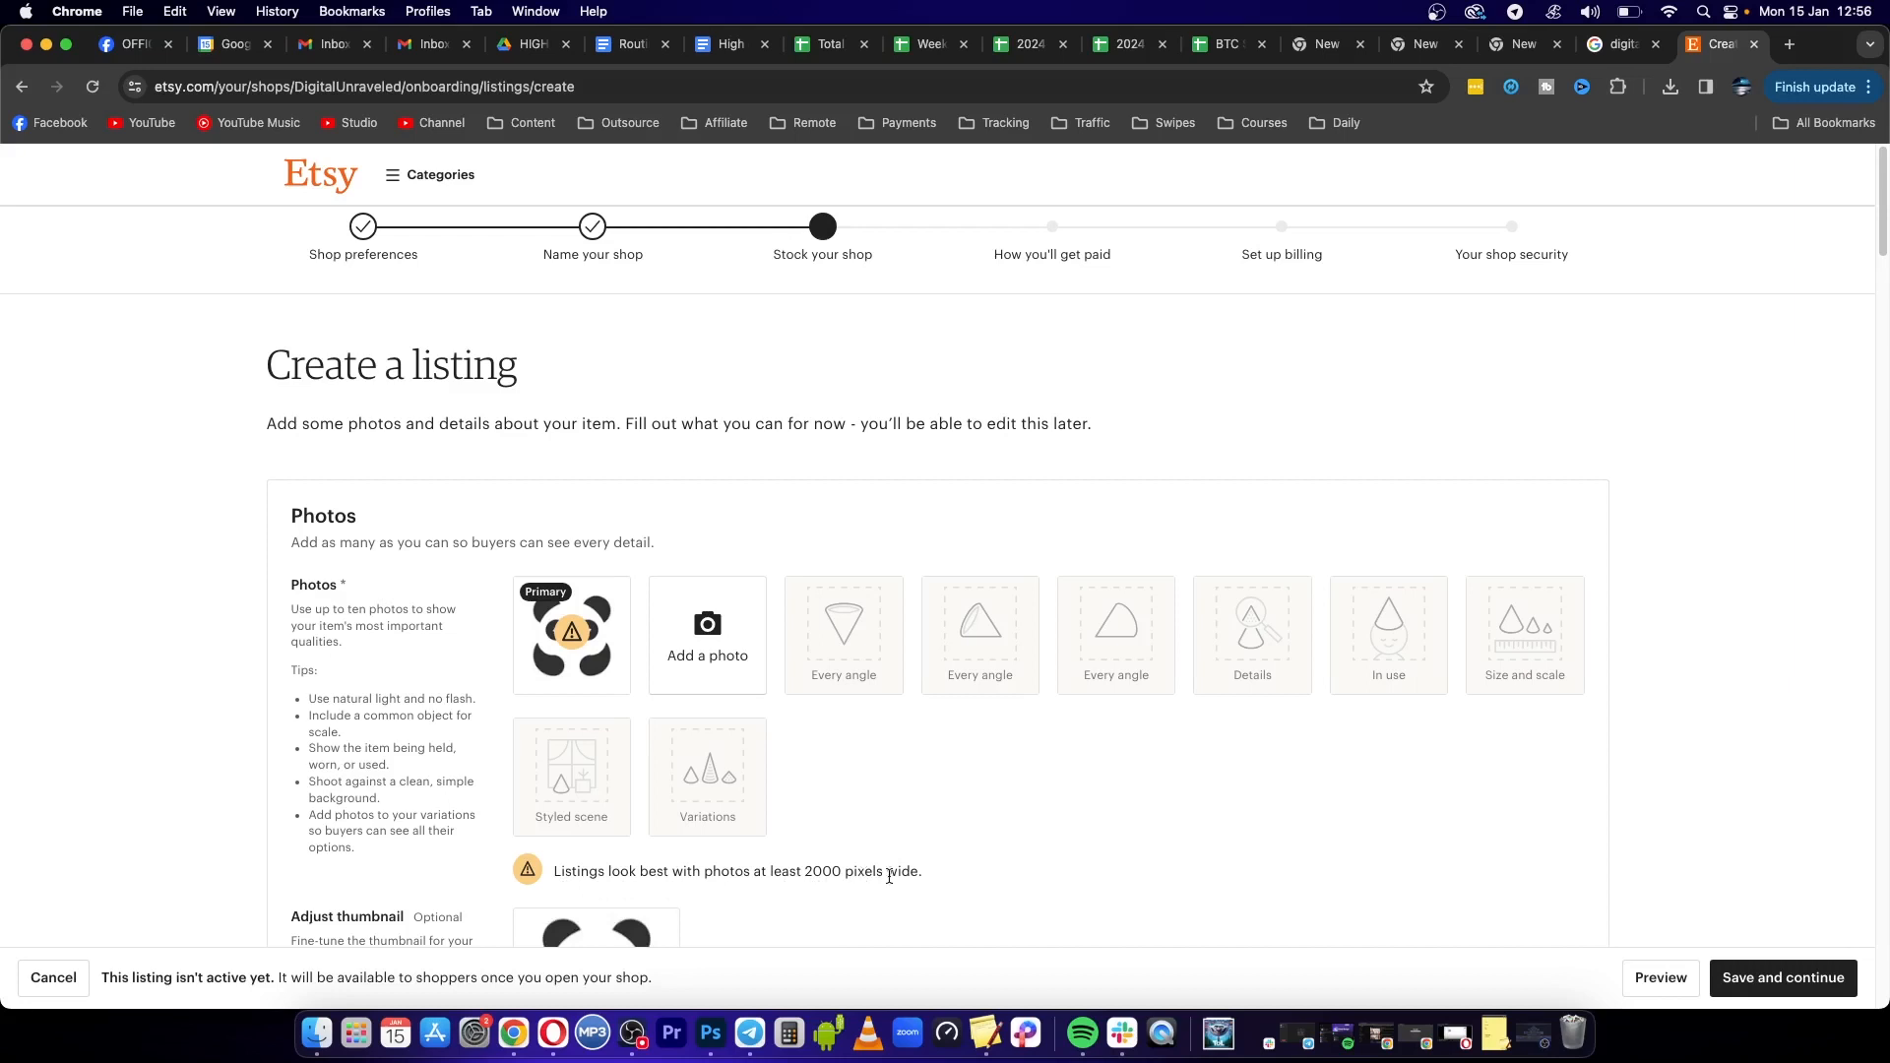
Scroll down the listing form to the Listing Details section with its empty Title field
scroll("down", 3)
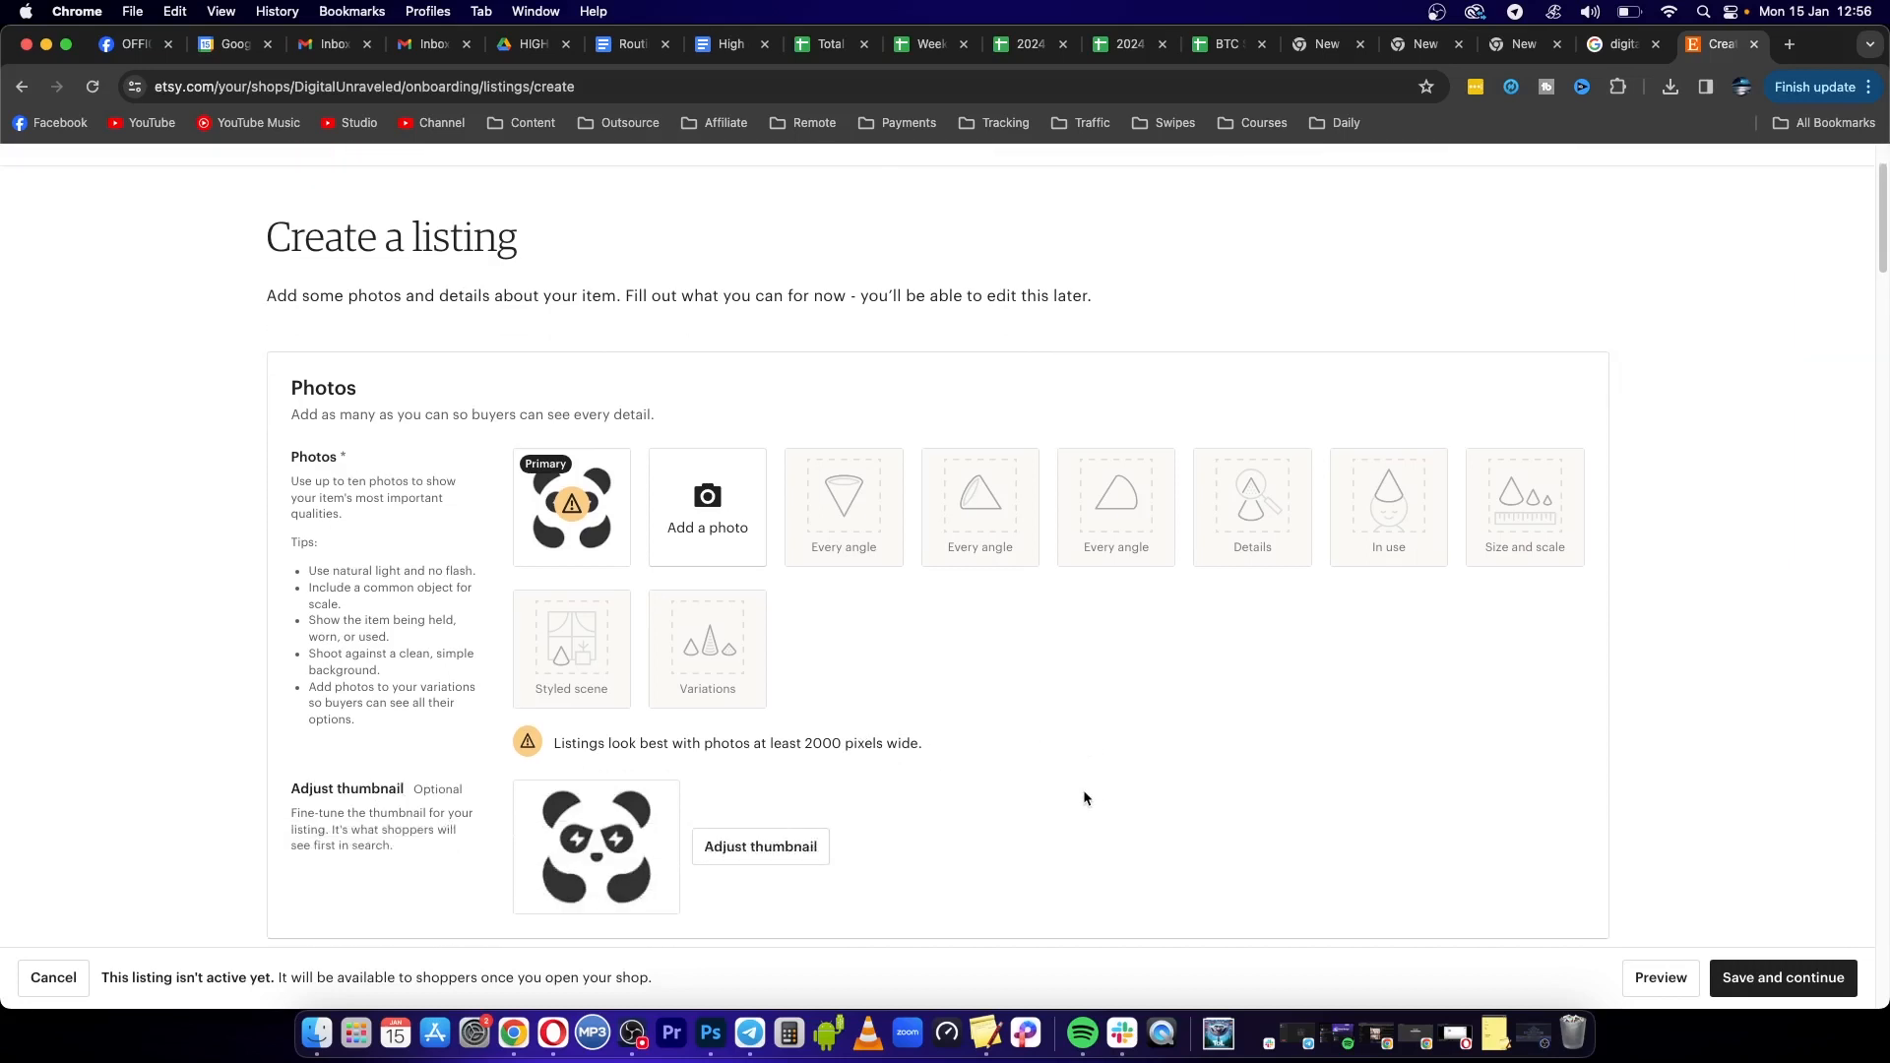
scroll("down", 3)
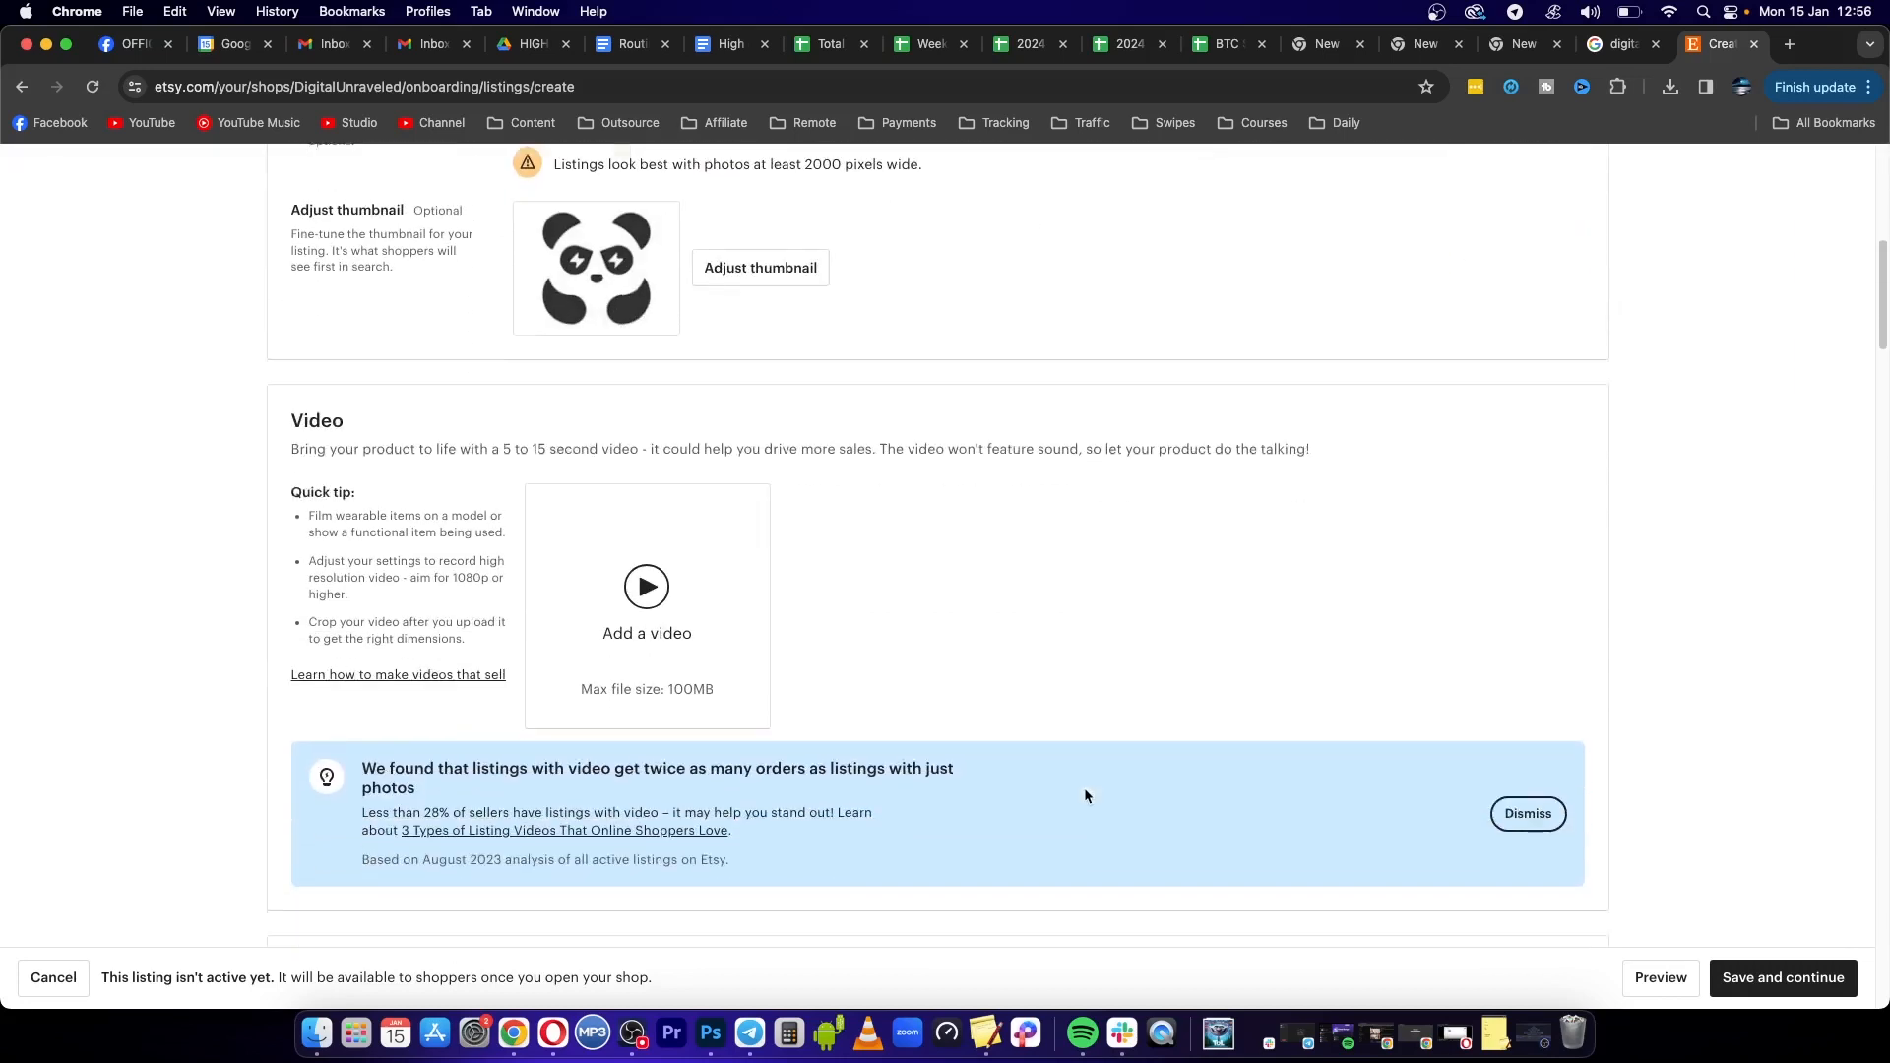
scroll("down", 3)
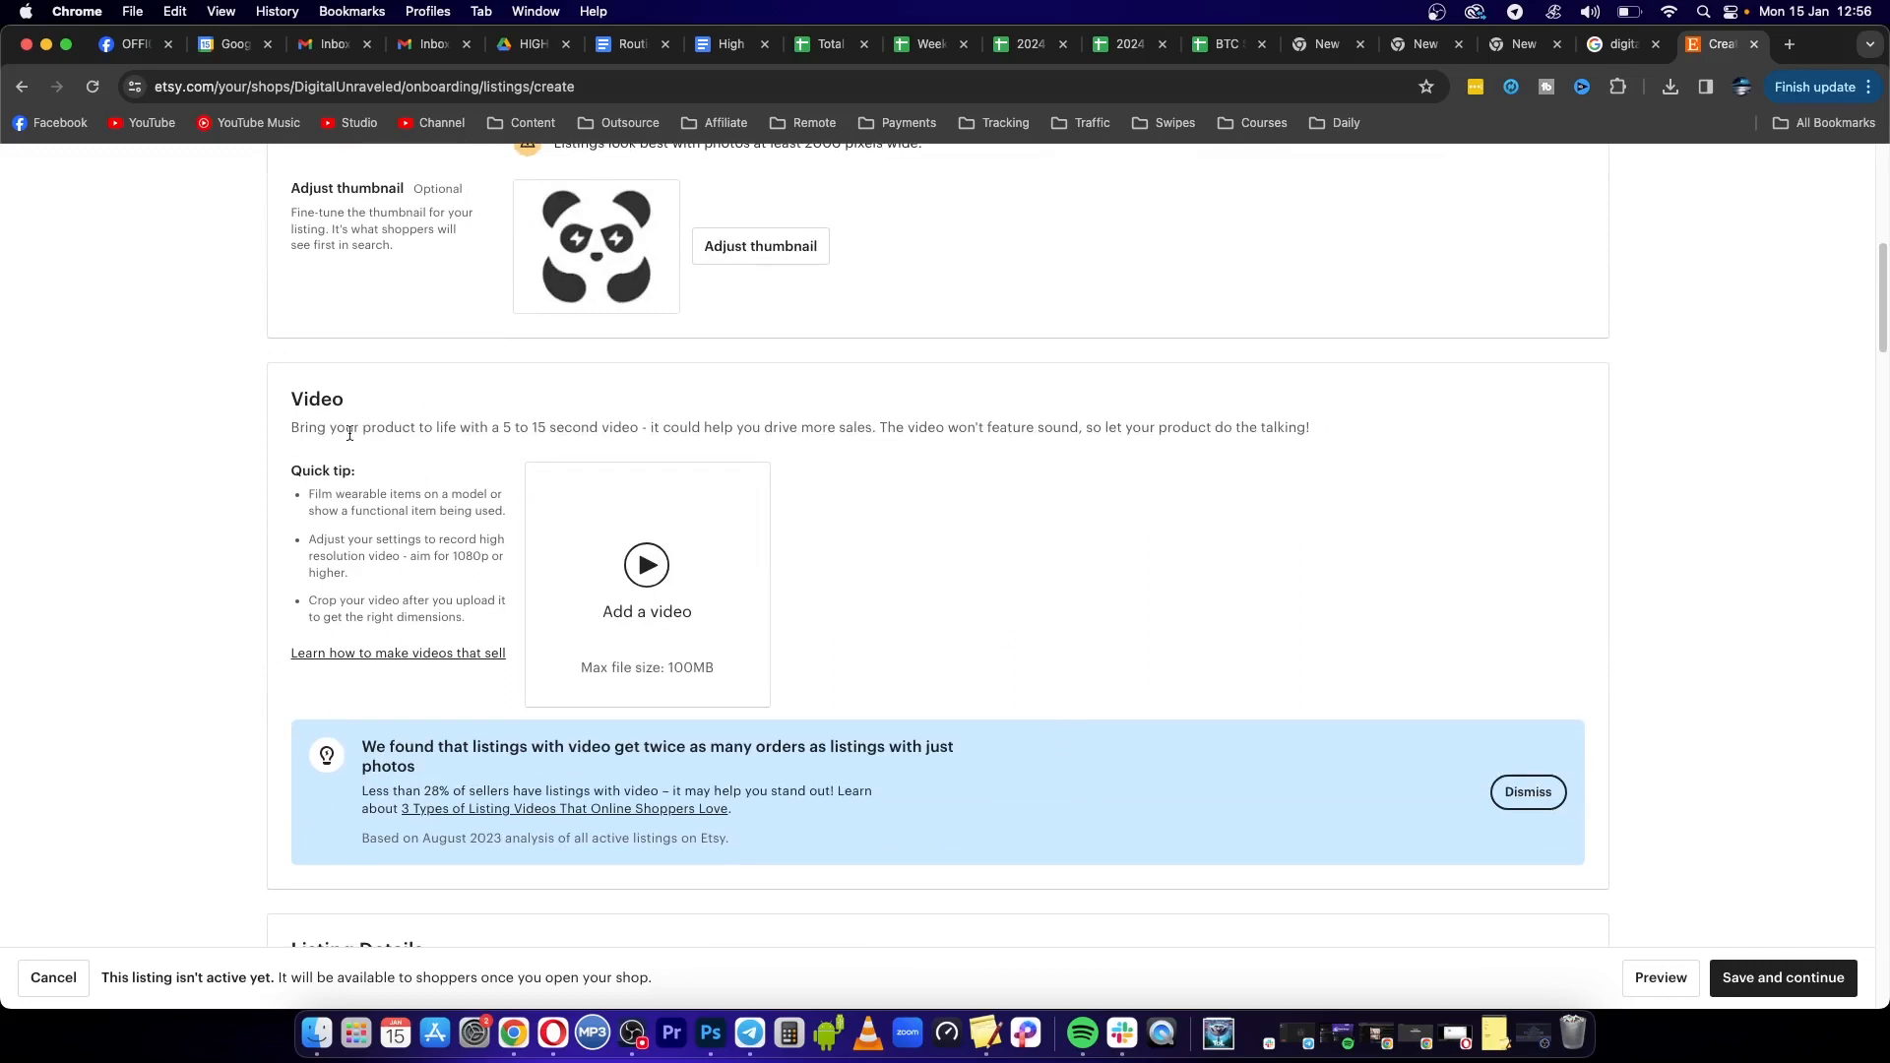
scroll("down", 3)
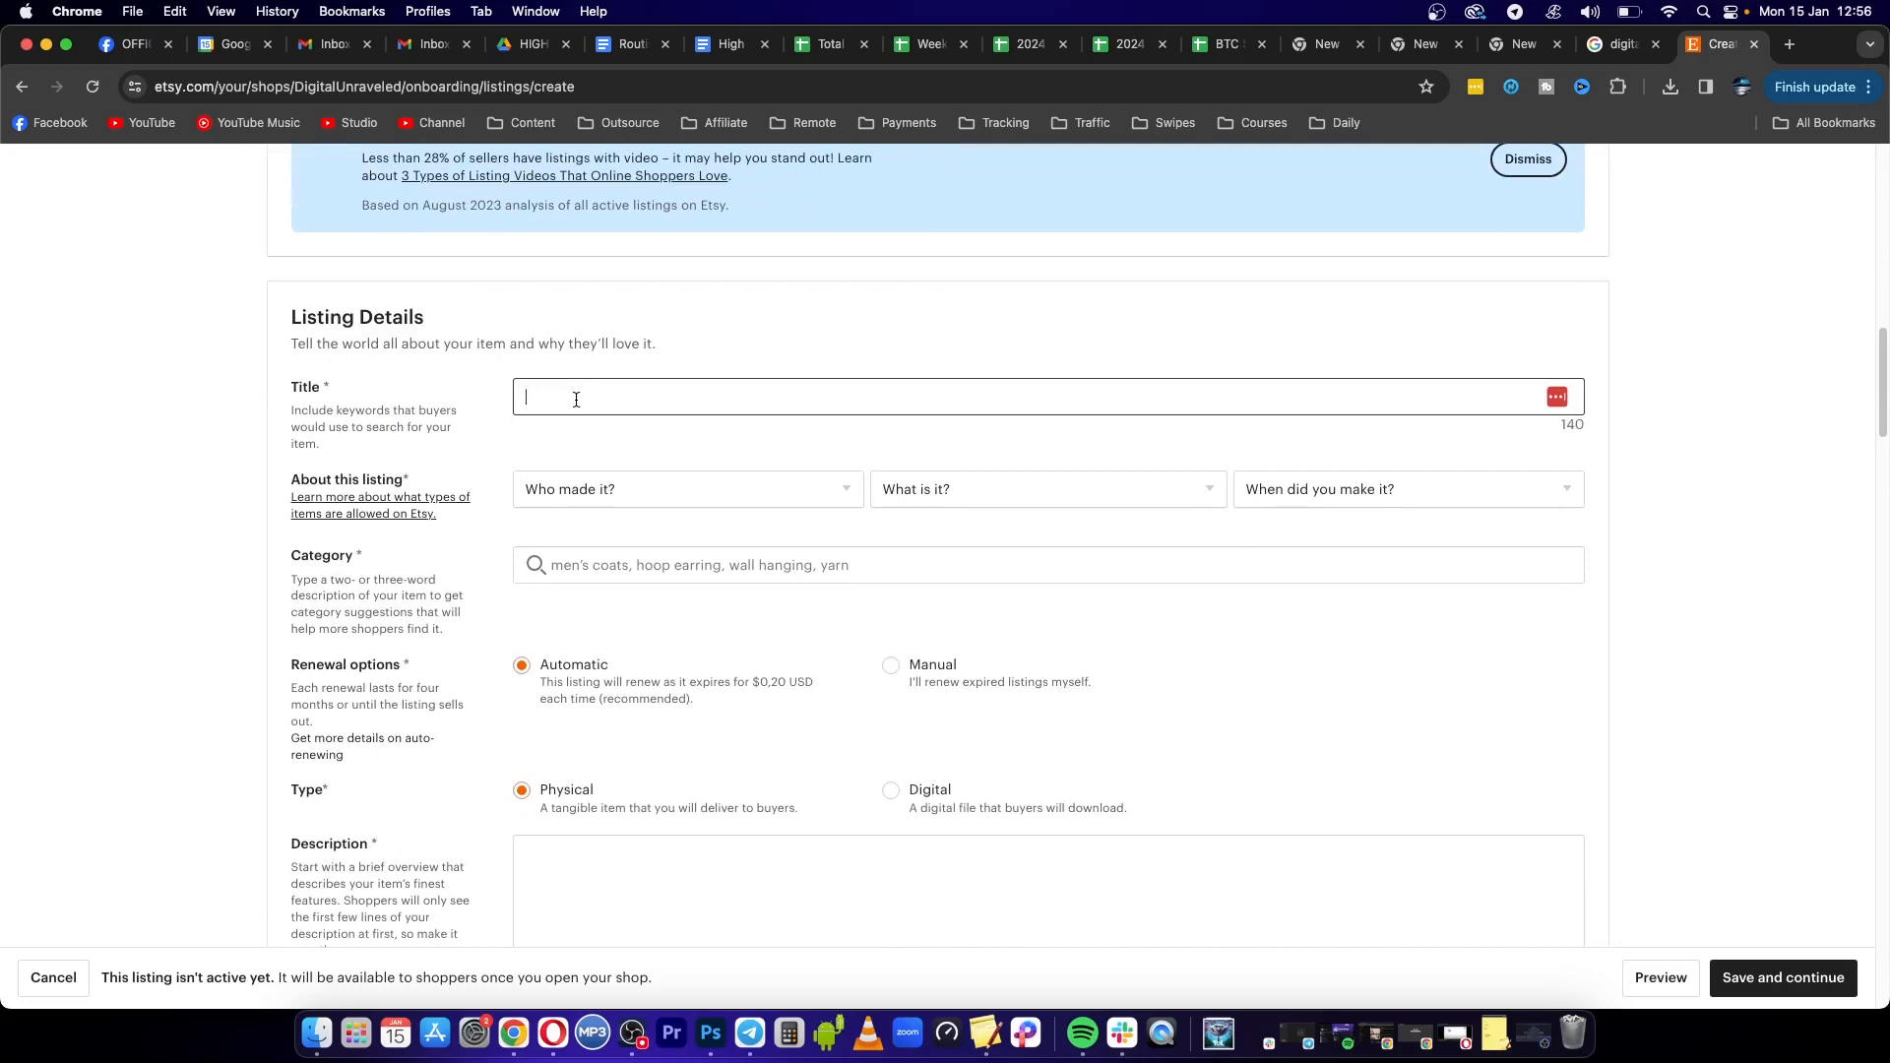
Enter the listing title 'Test Listing'
type("Test Lis")
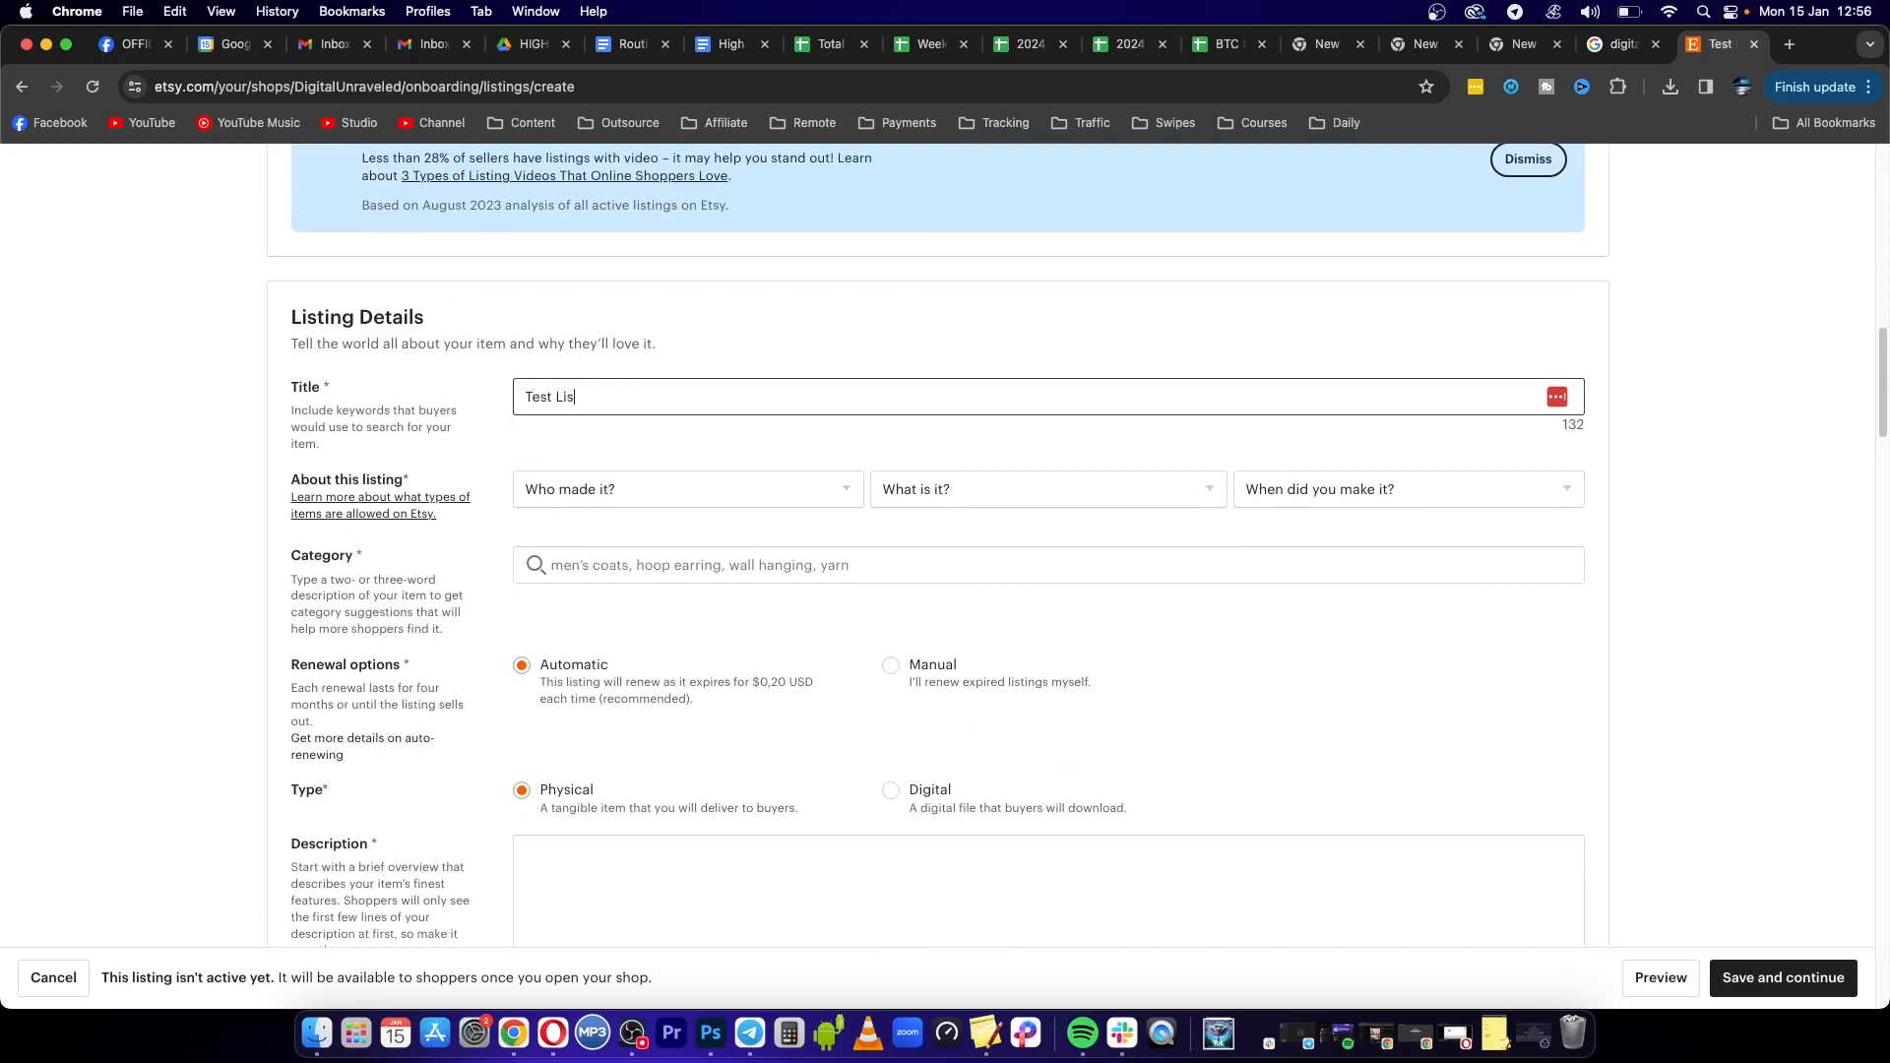
type("ting")
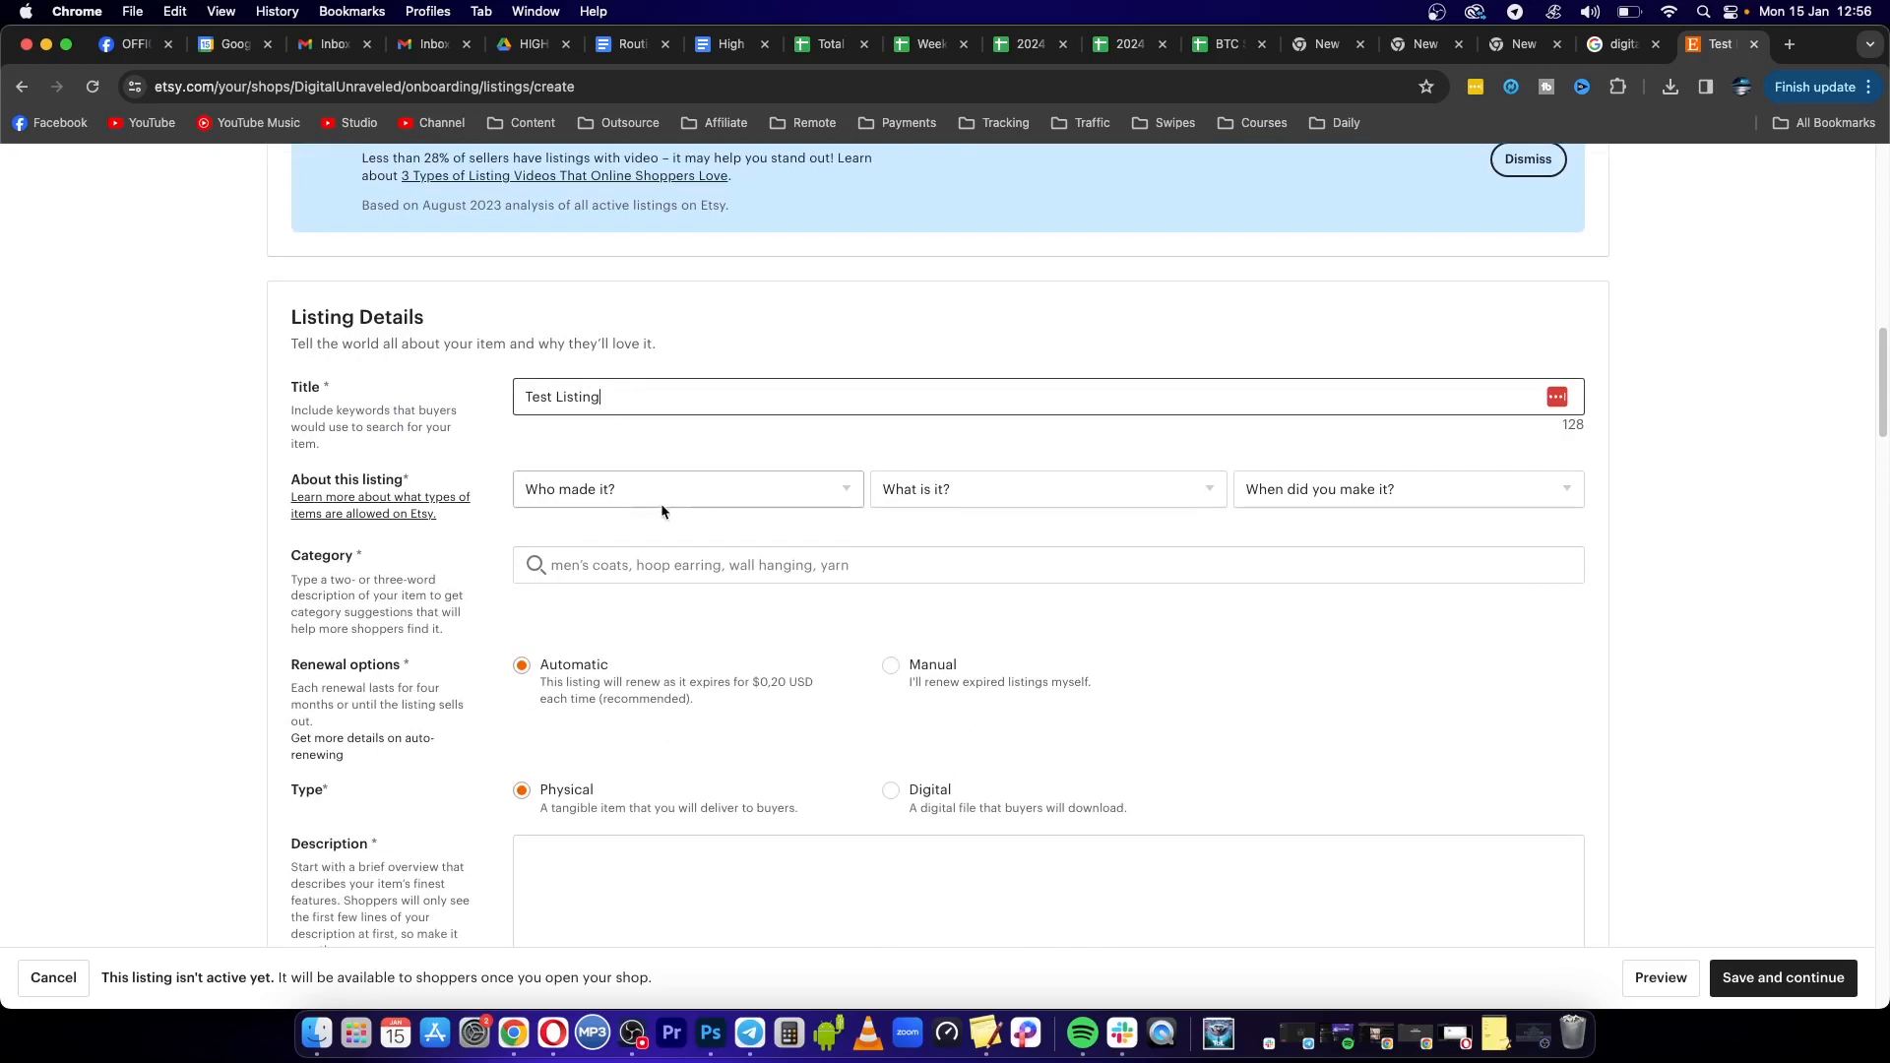
Set About this listing to I did, A finished product, made 2020 - 2024
left_click(685, 488)
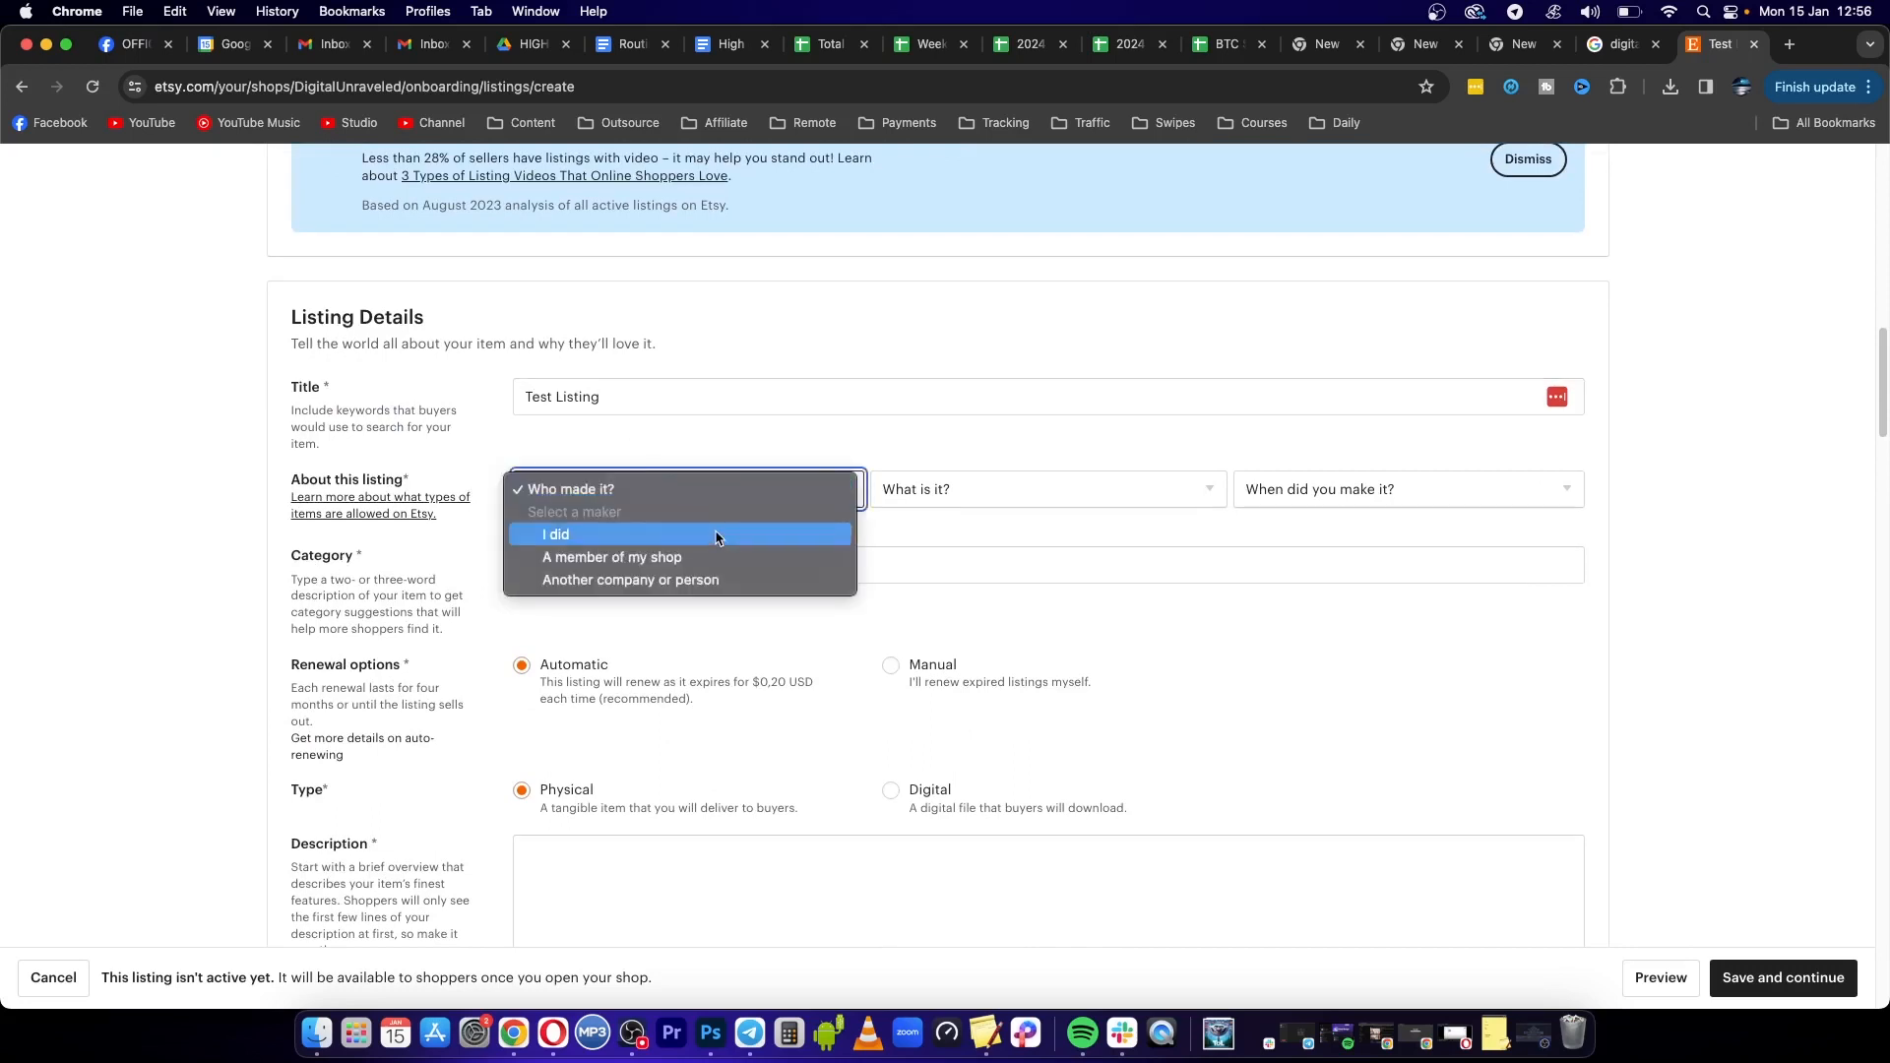
mouse_move(715, 579)
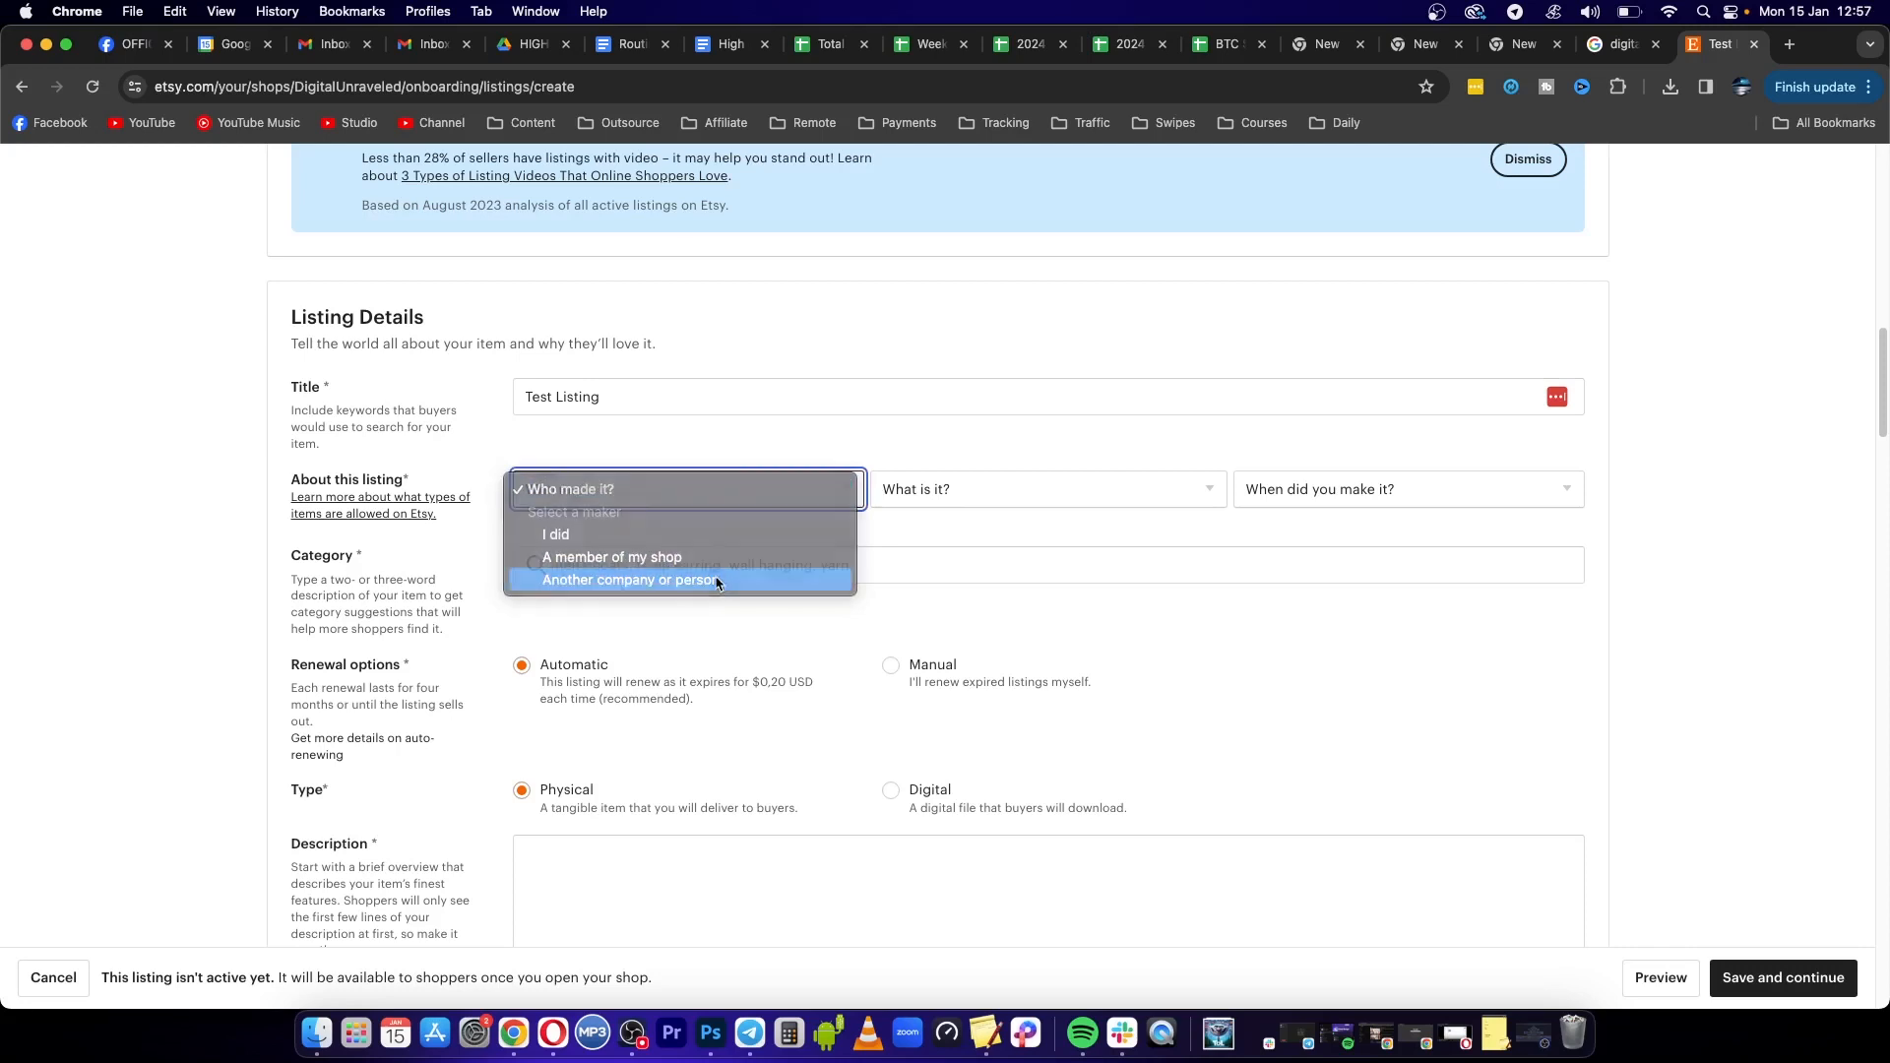
left_click(555, 533)
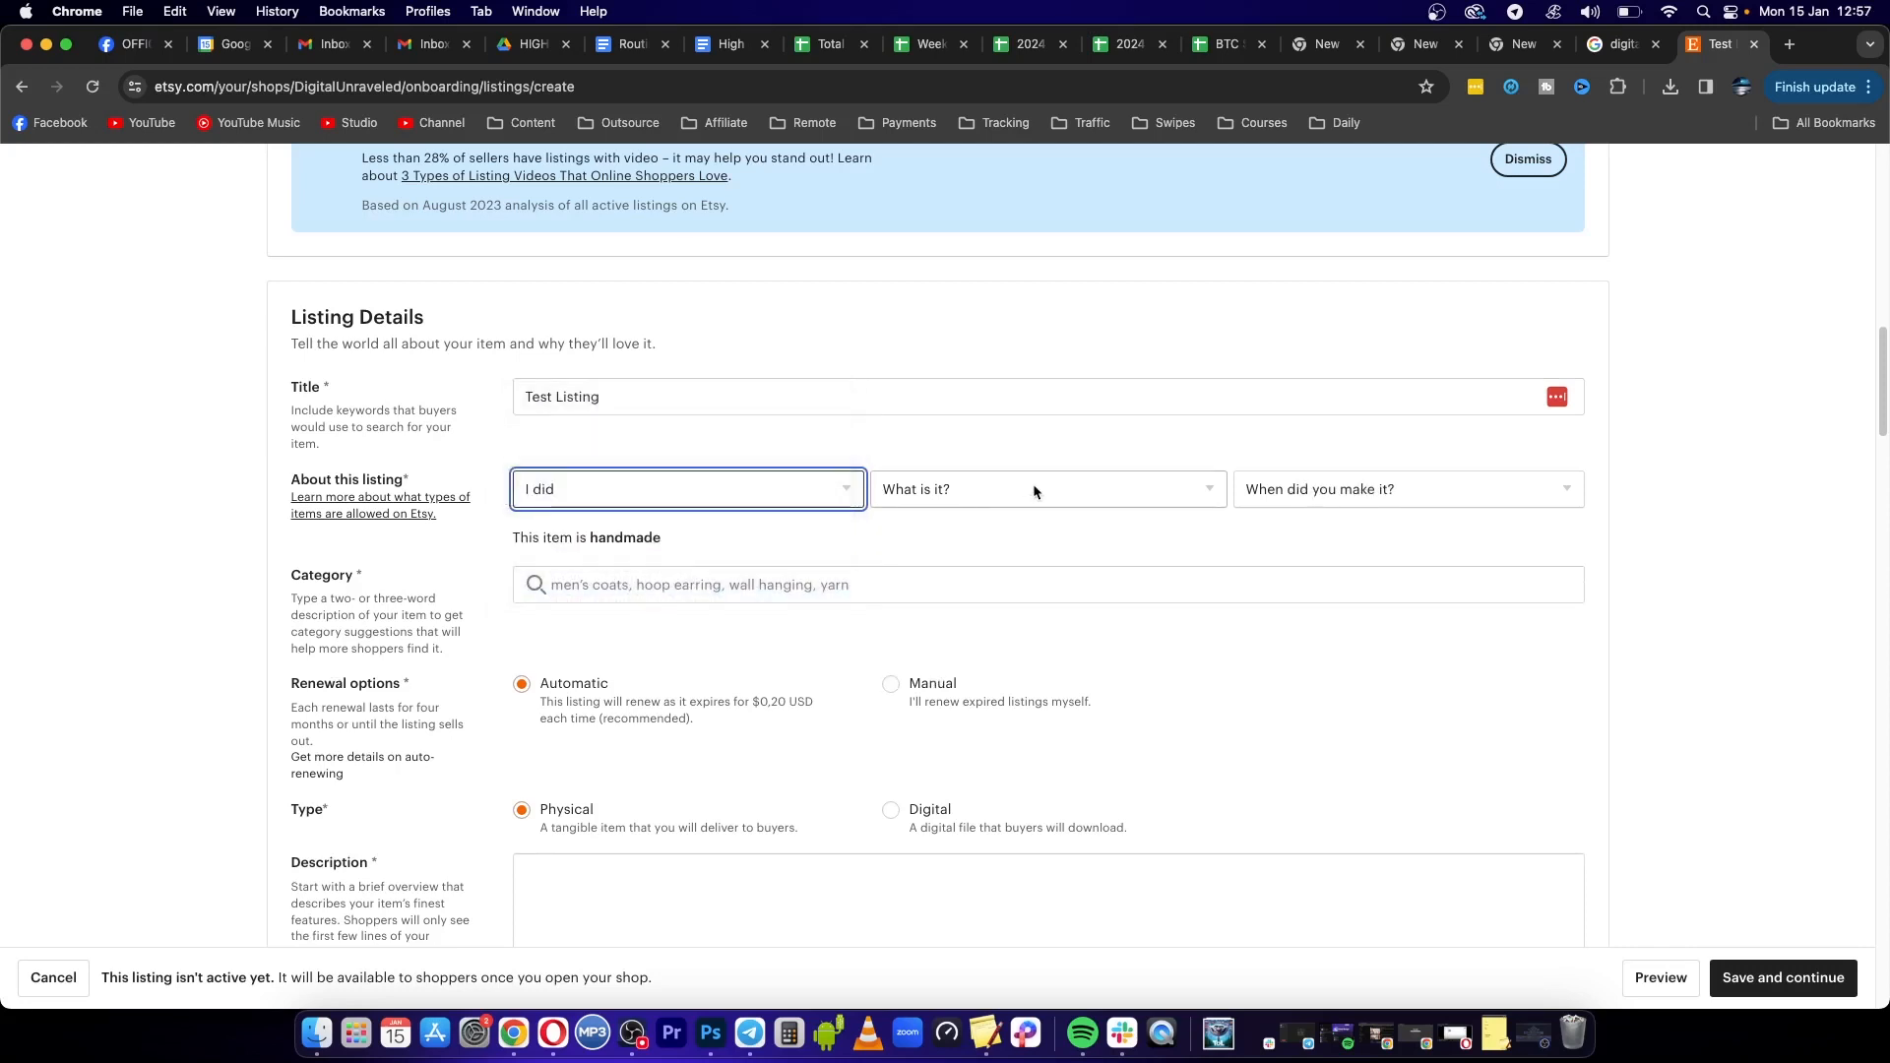
left_click(1044, 489)
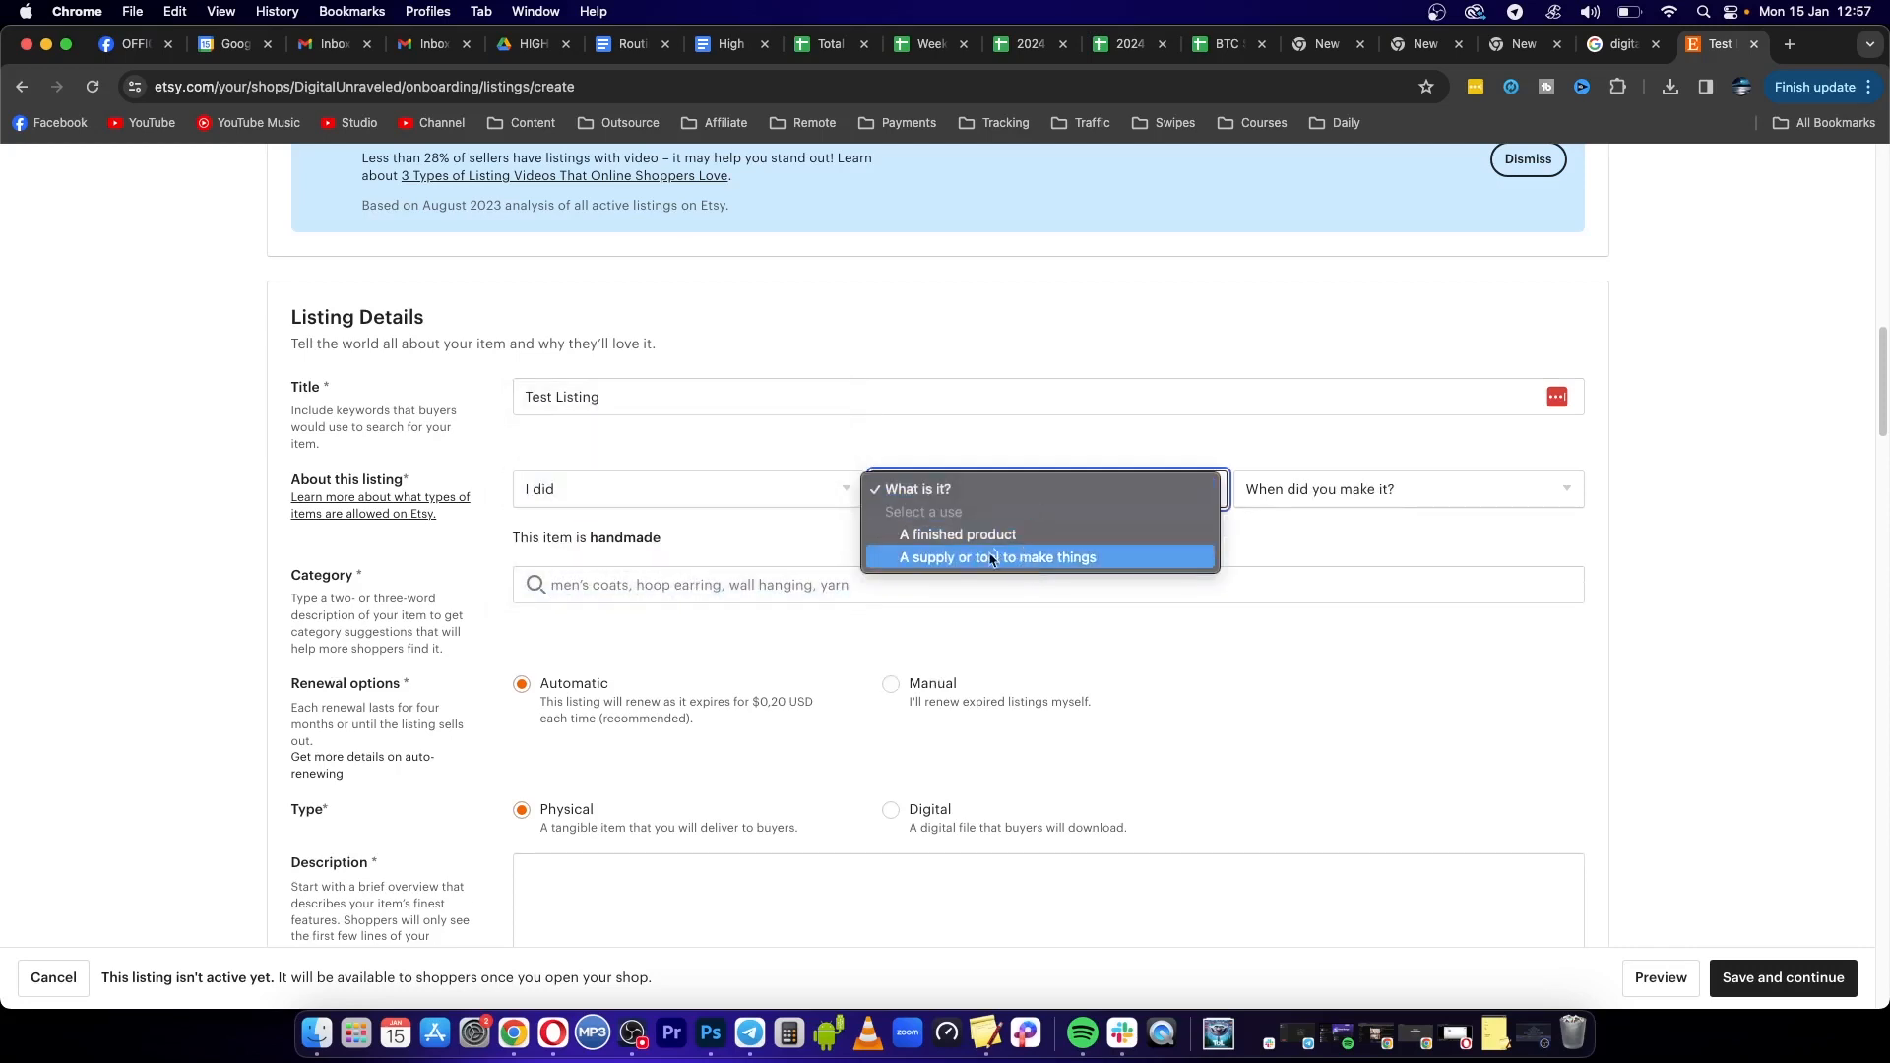
left_click(959, 534)
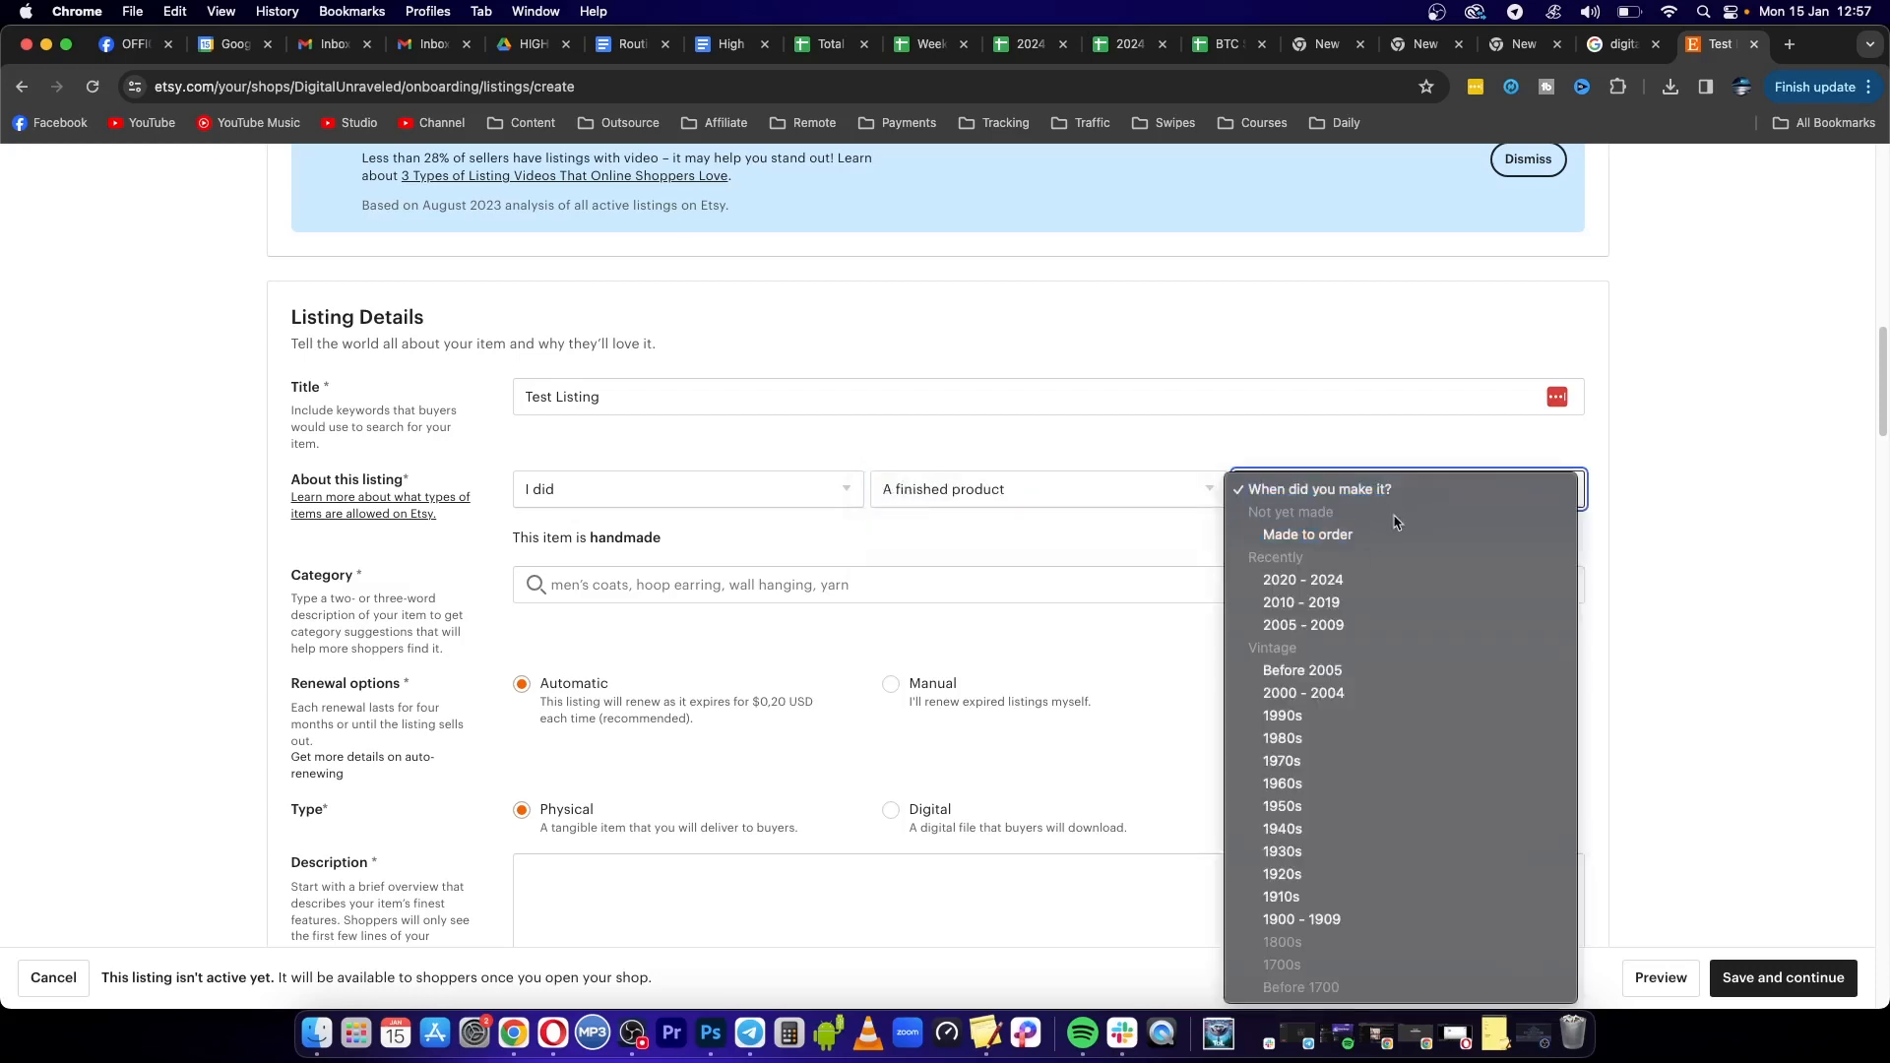
mouse_move(1303, 581)
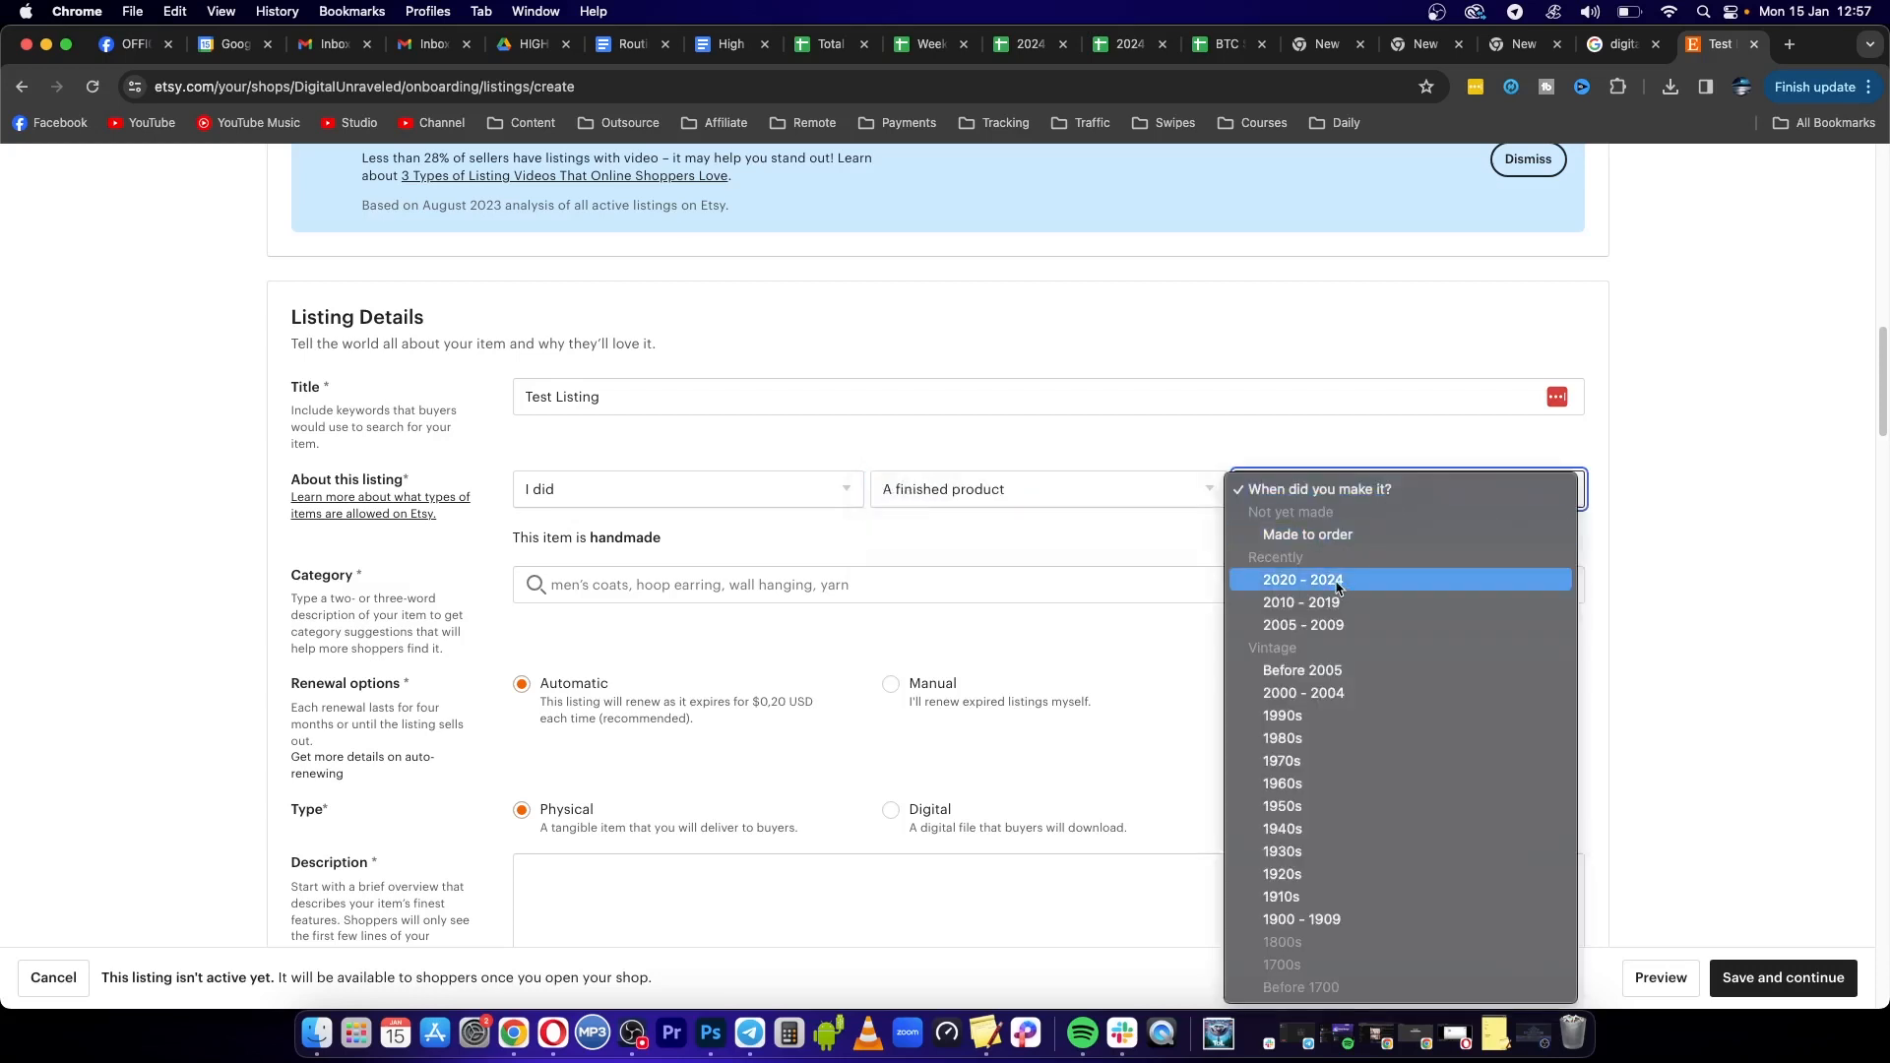
left_click(1302, 579)
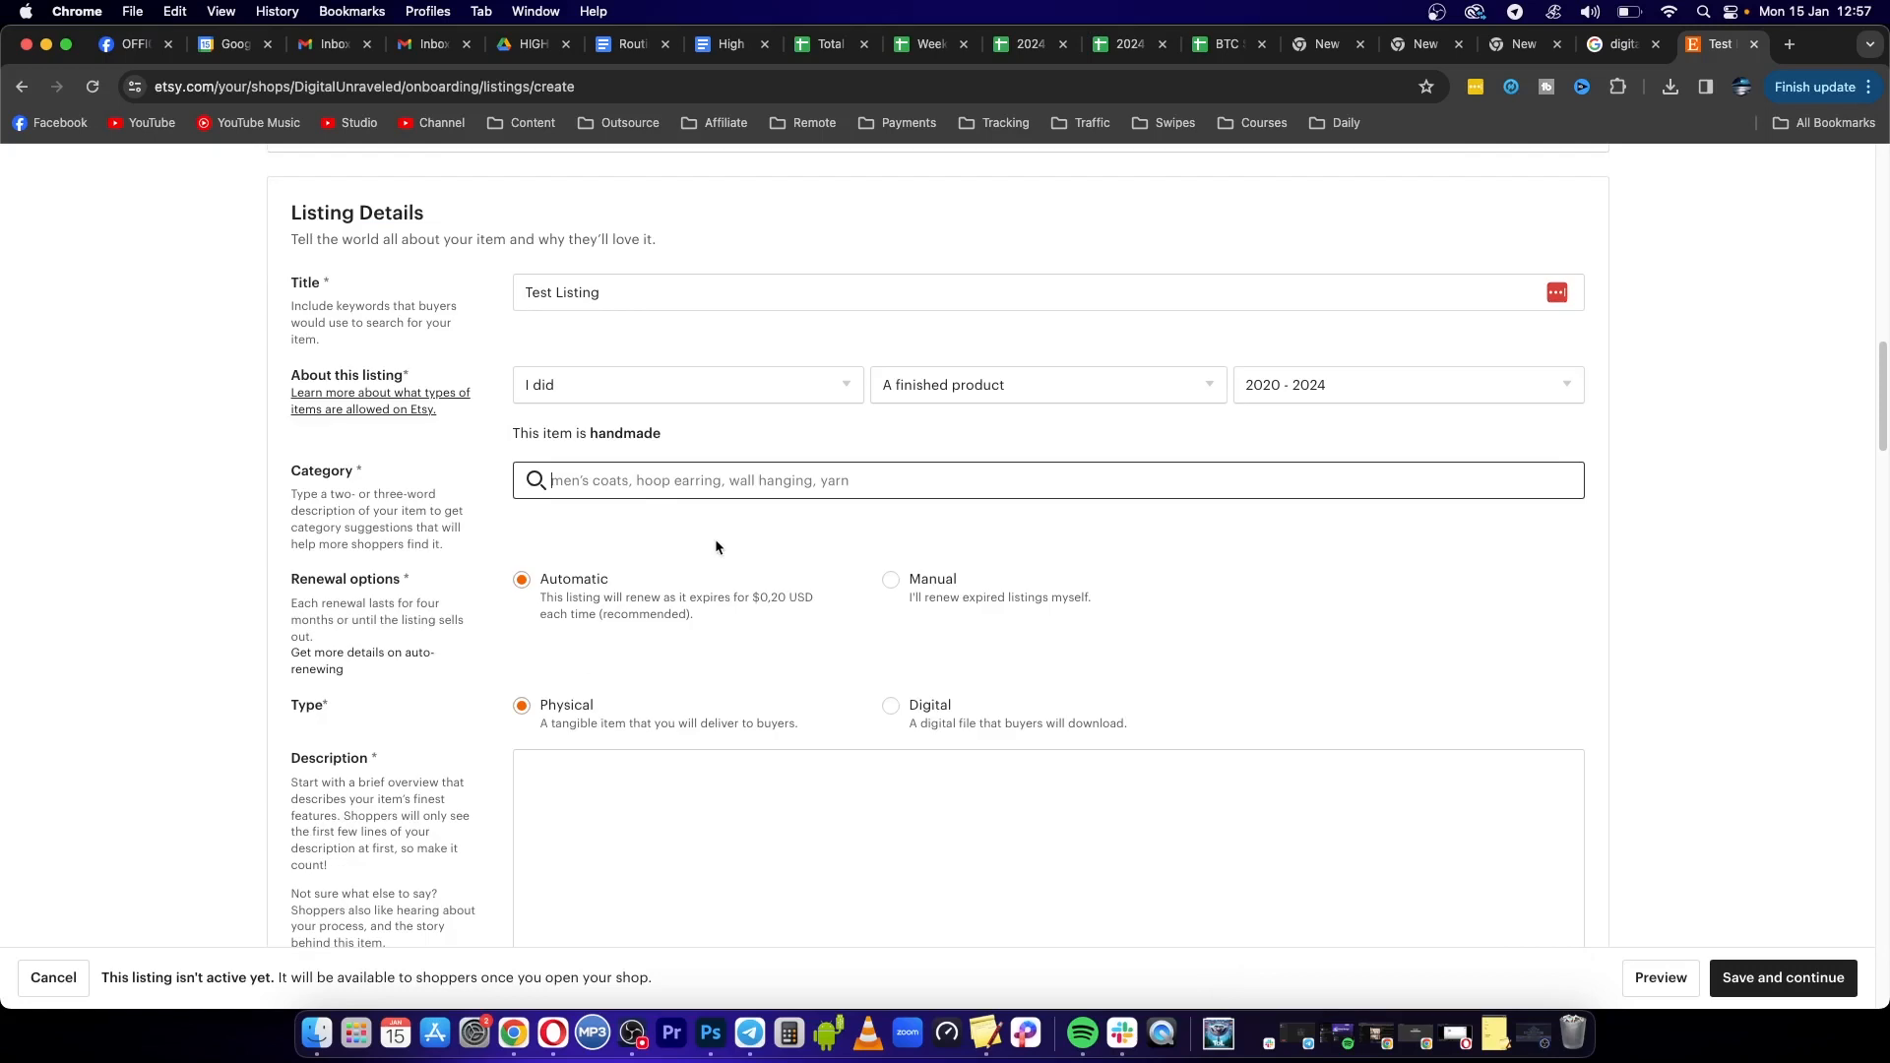
Categorise the listing as Digital Prints and set its primary colour to Black
type("Digital")
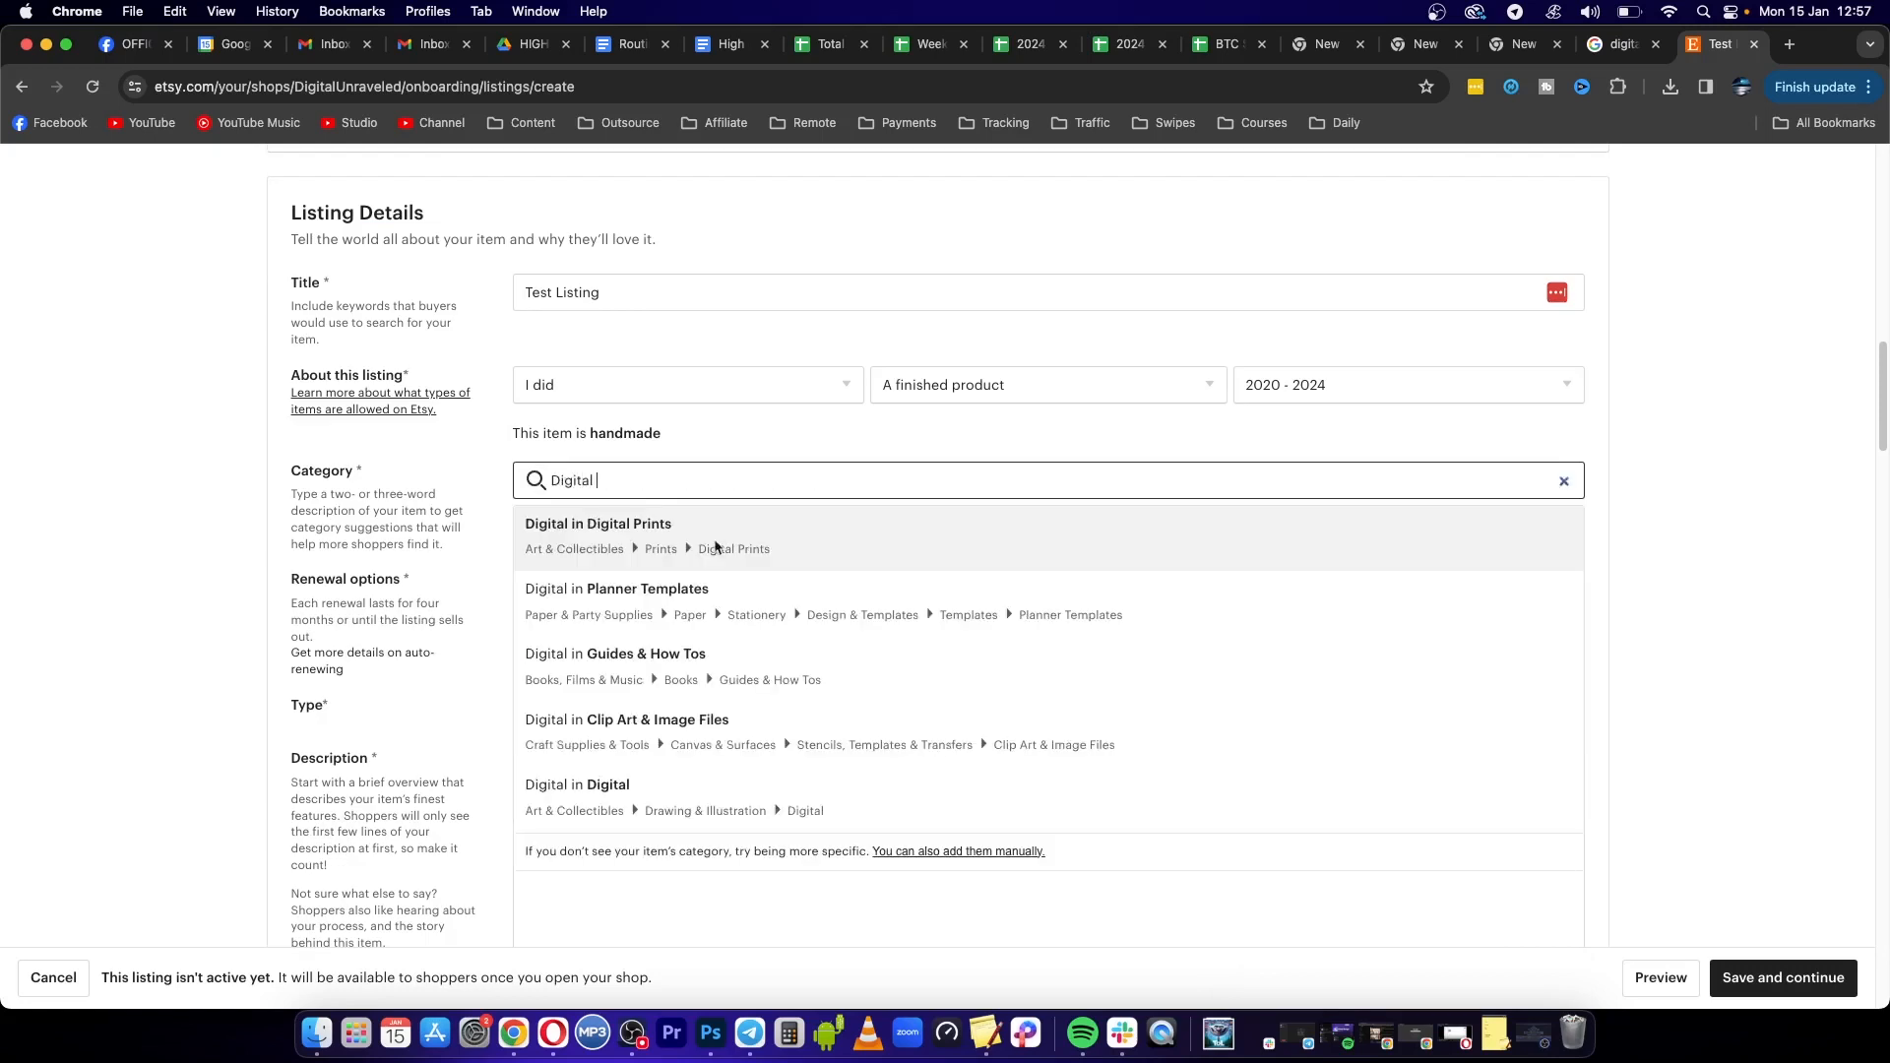
left_click(599, 524)
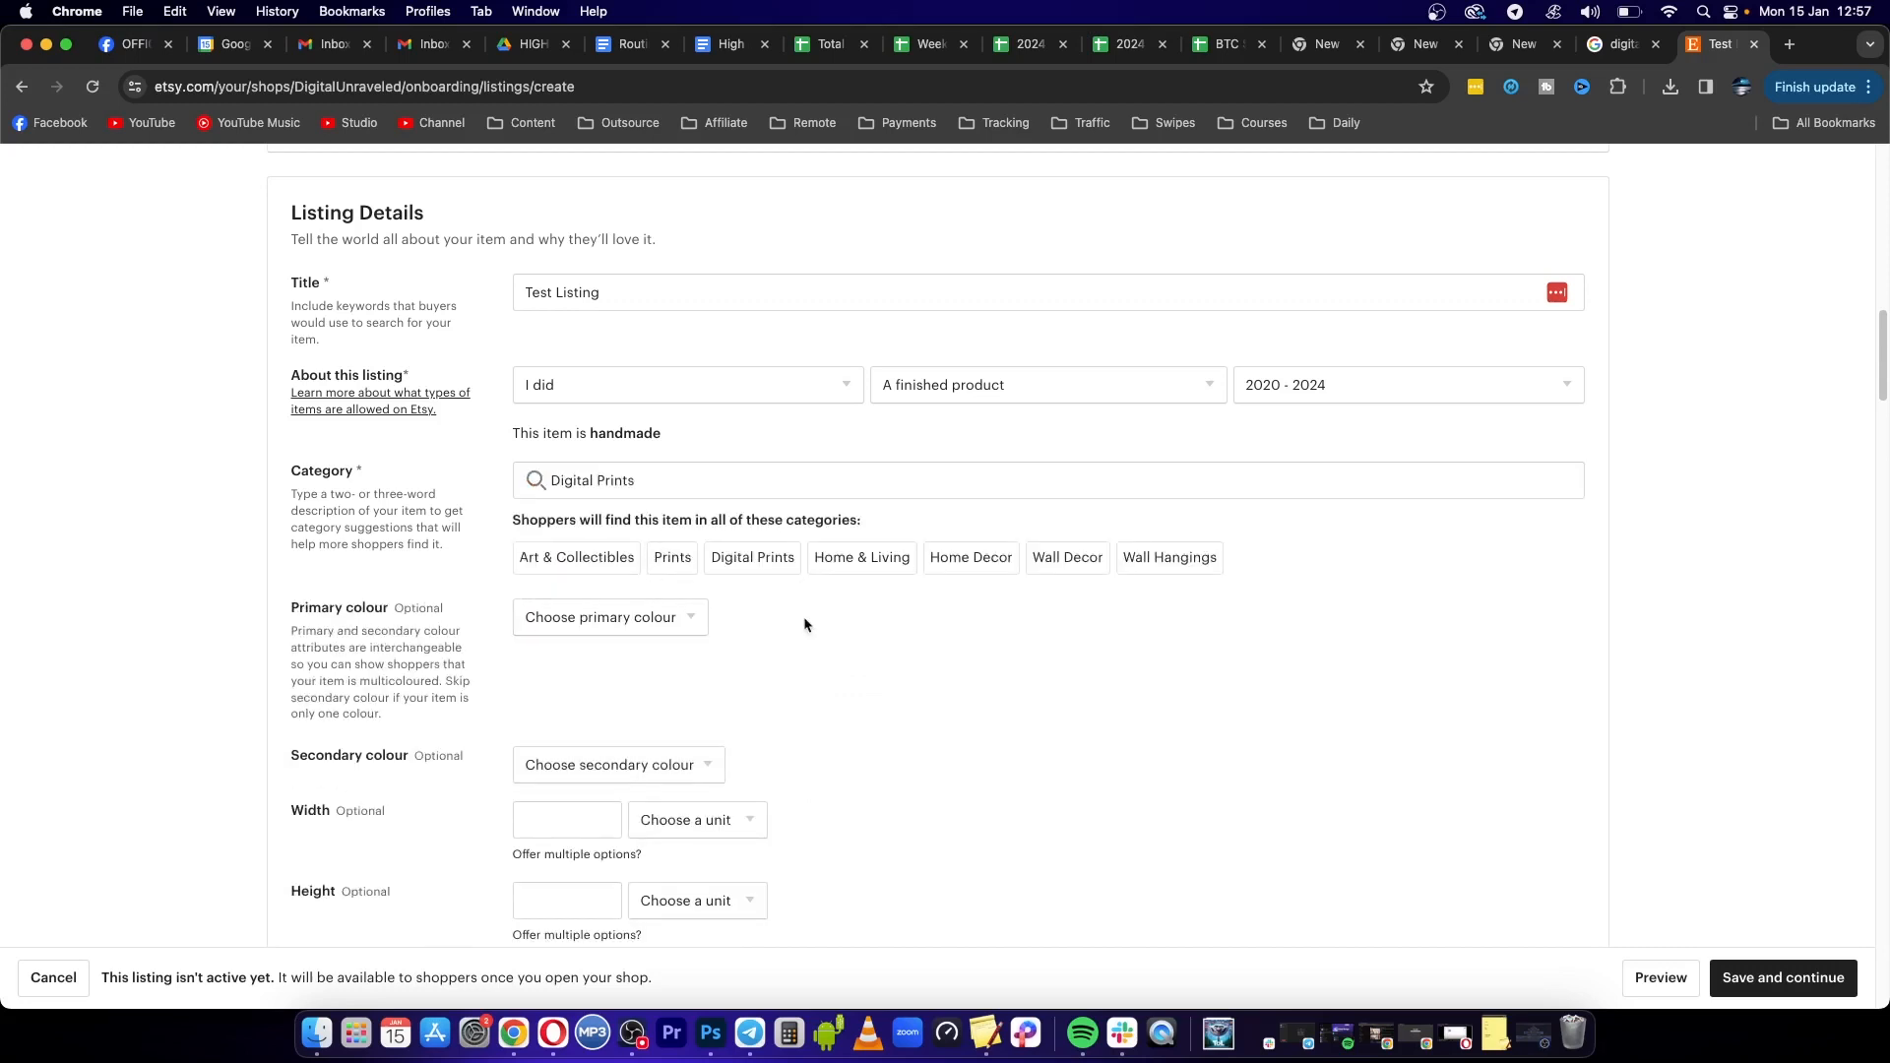
left_click(608, 616)
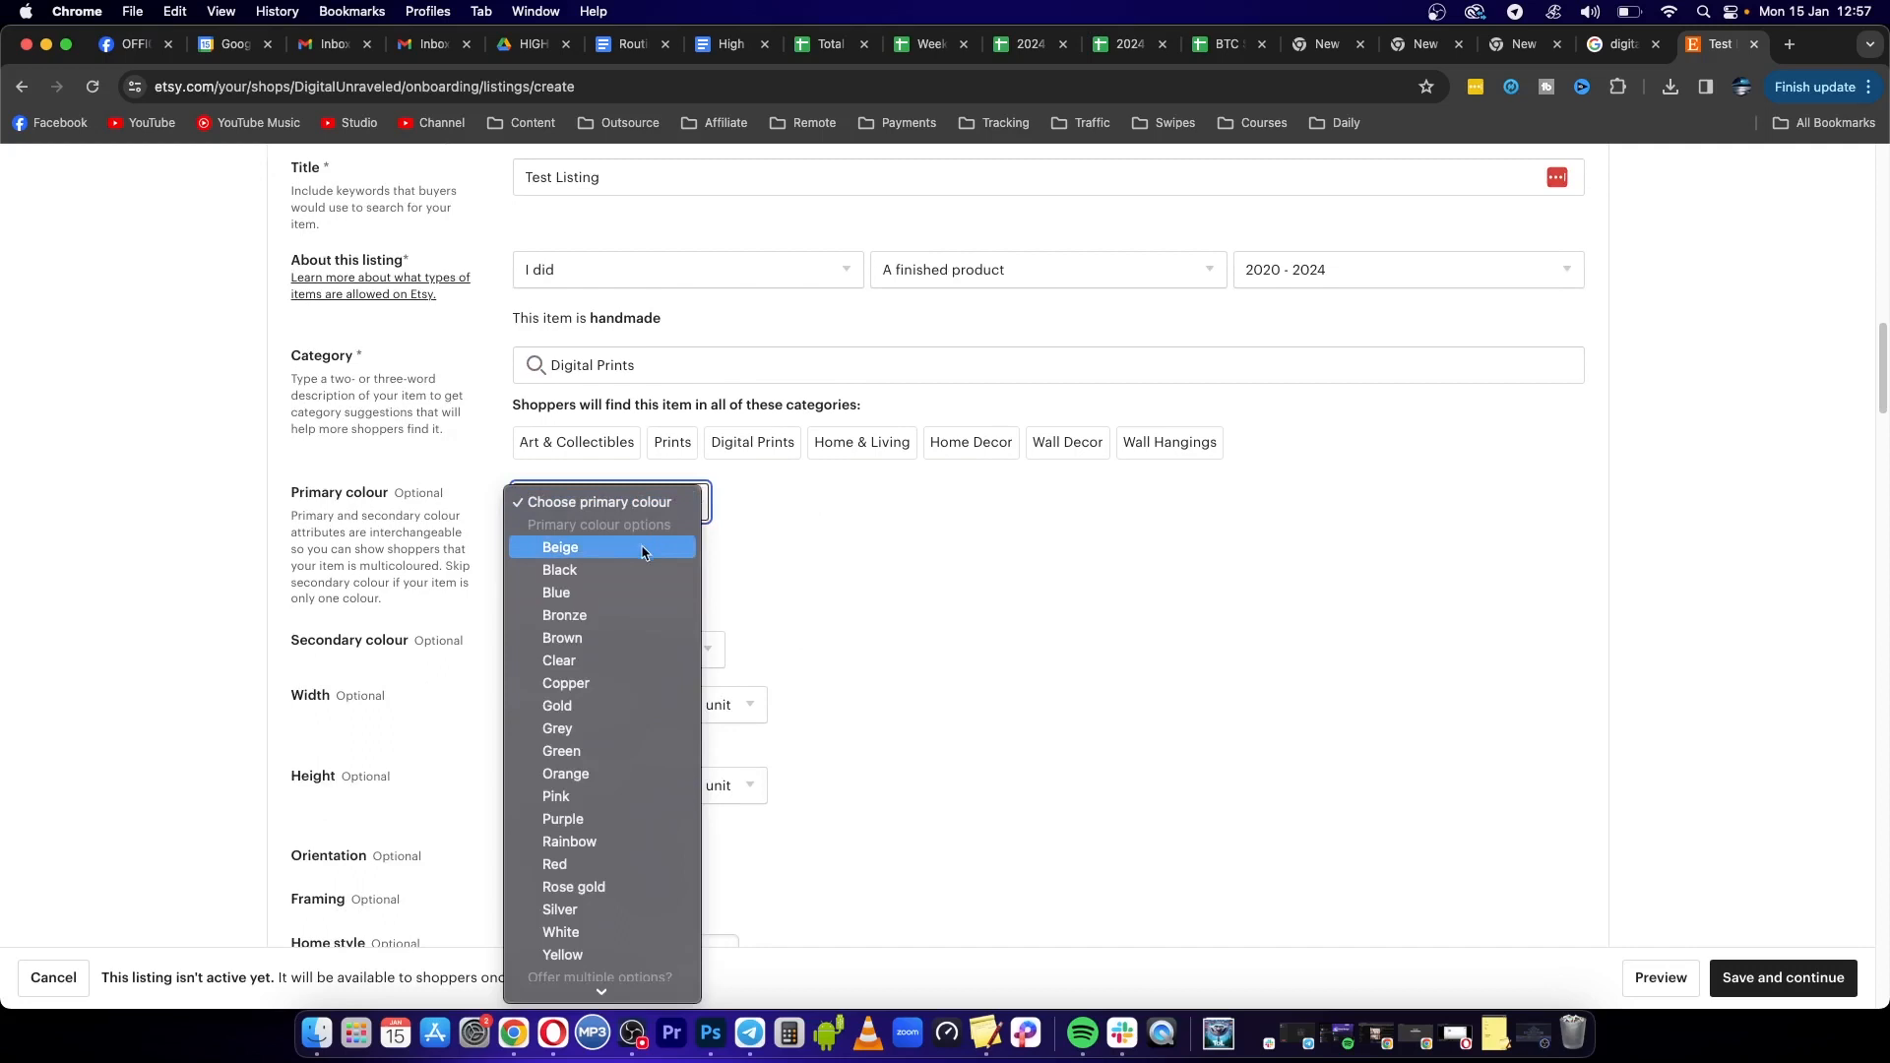
left_click(559, 573)
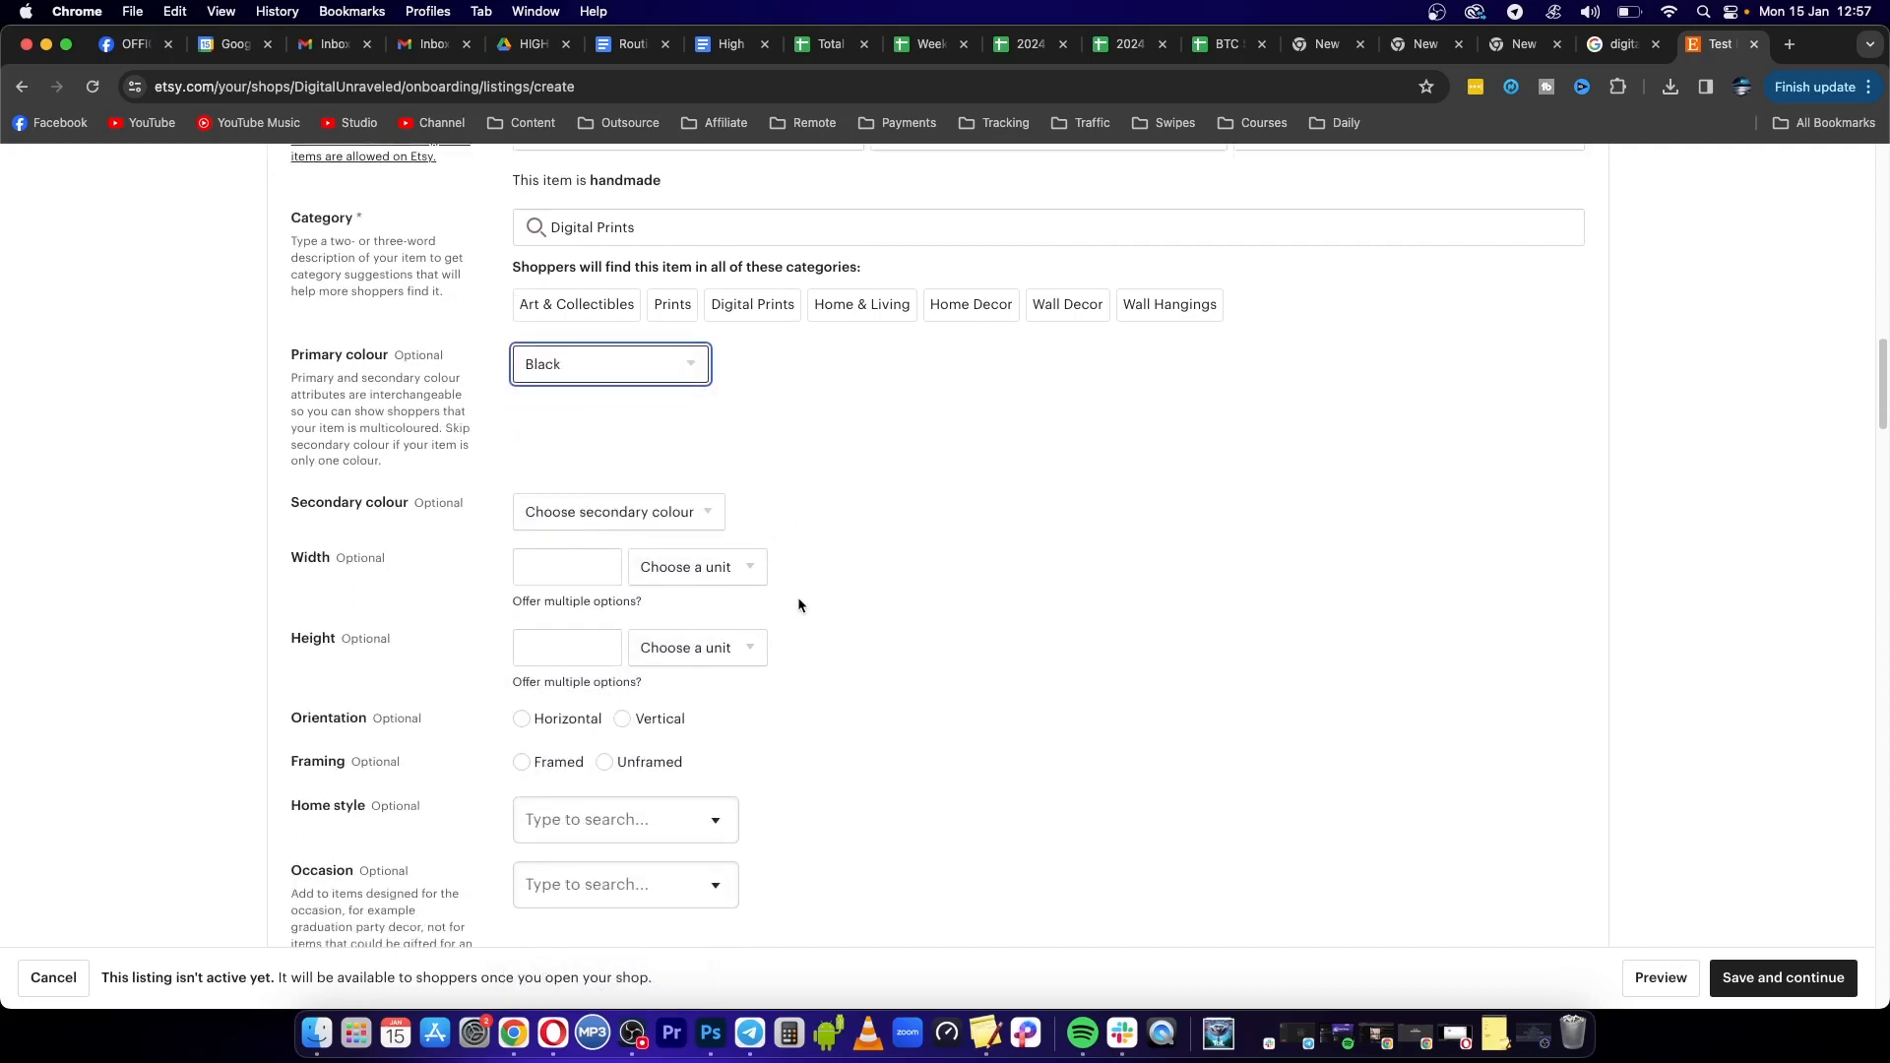
scroll("down", 3)
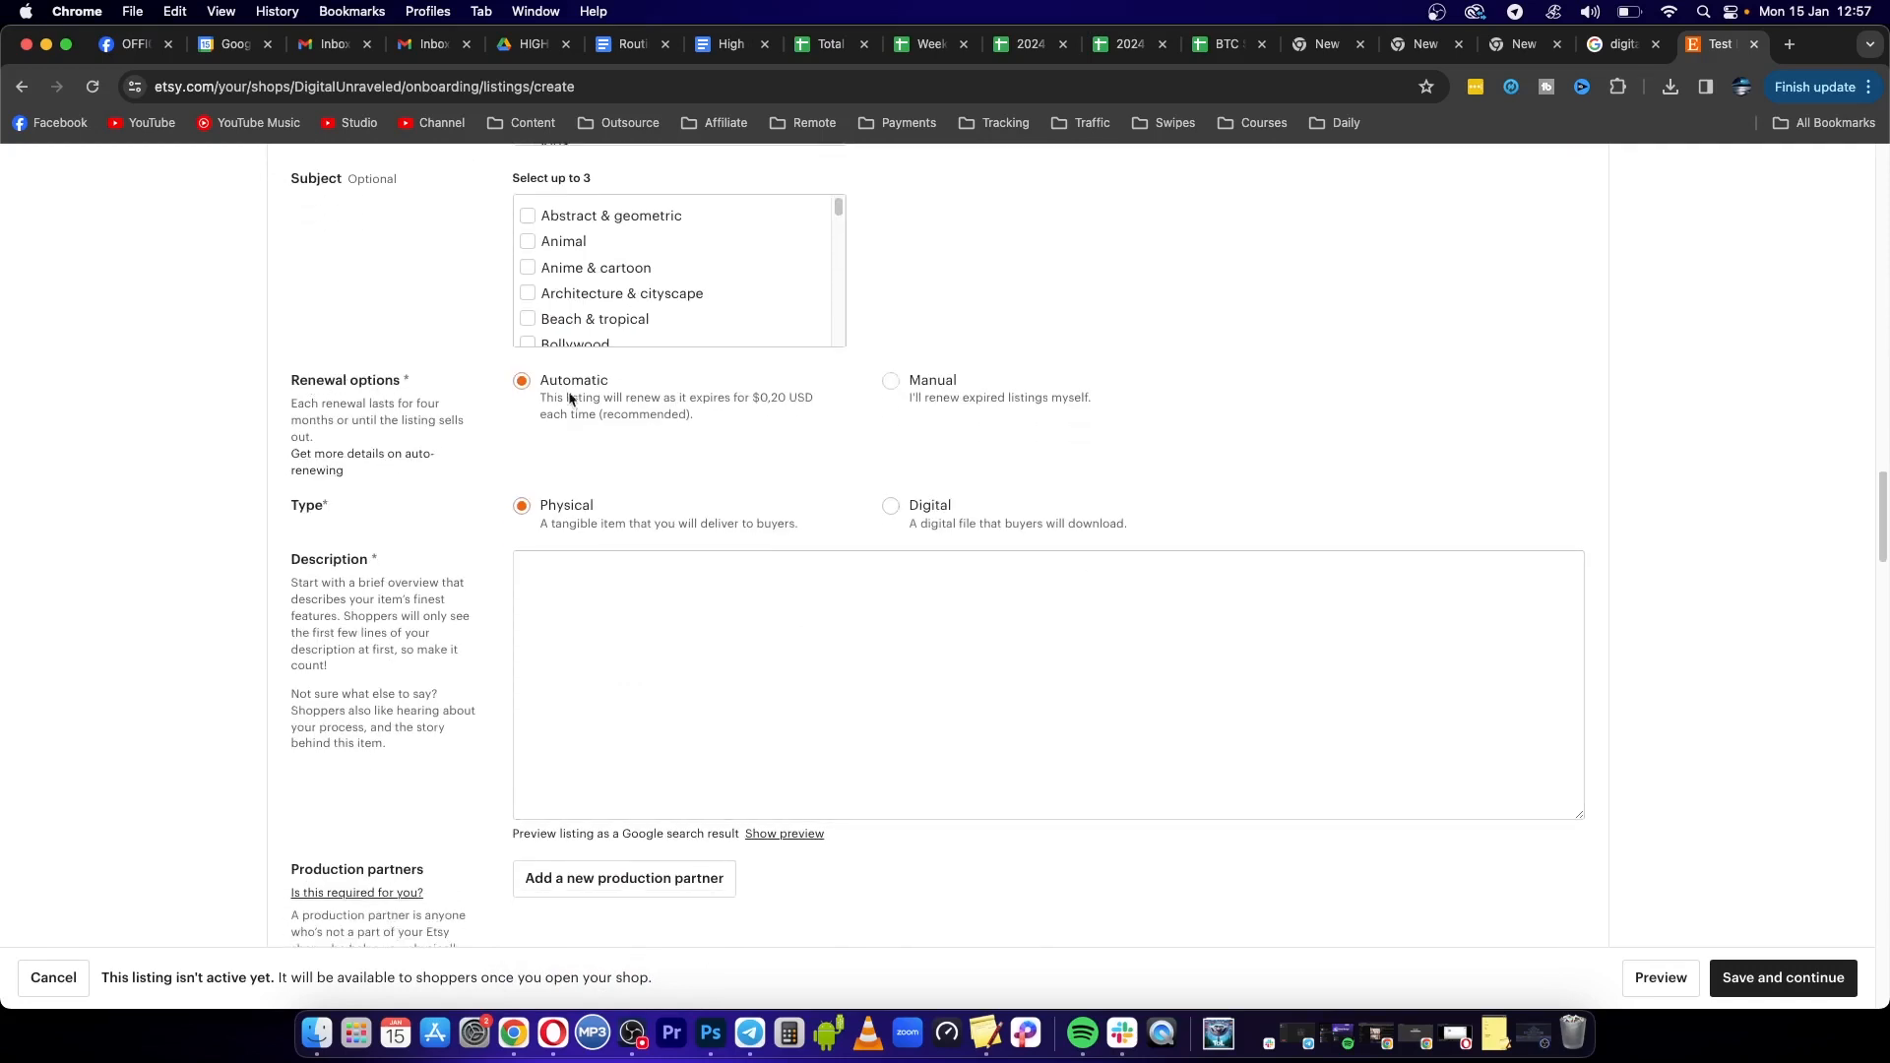
Make the item a manually renewed digital download described 'This is a test product for my shop'
left_click(890, 380)
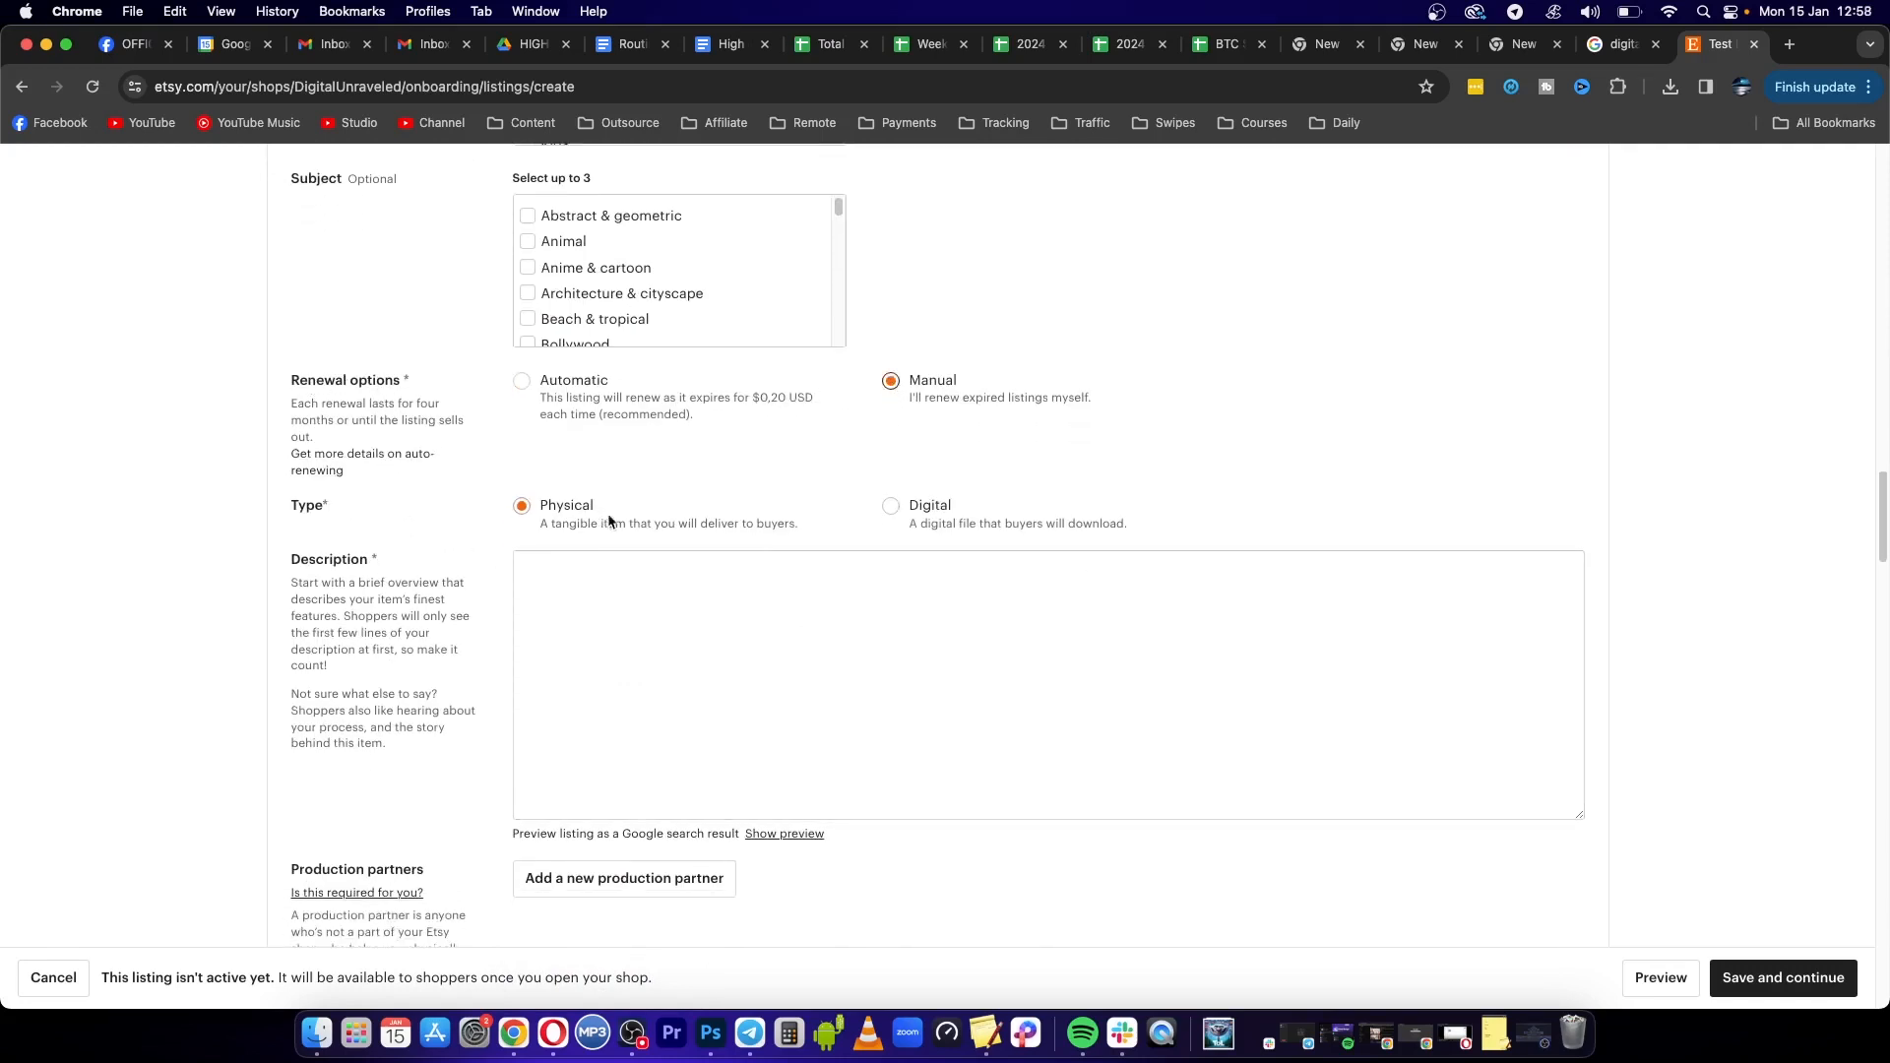
left_click(890, 506)
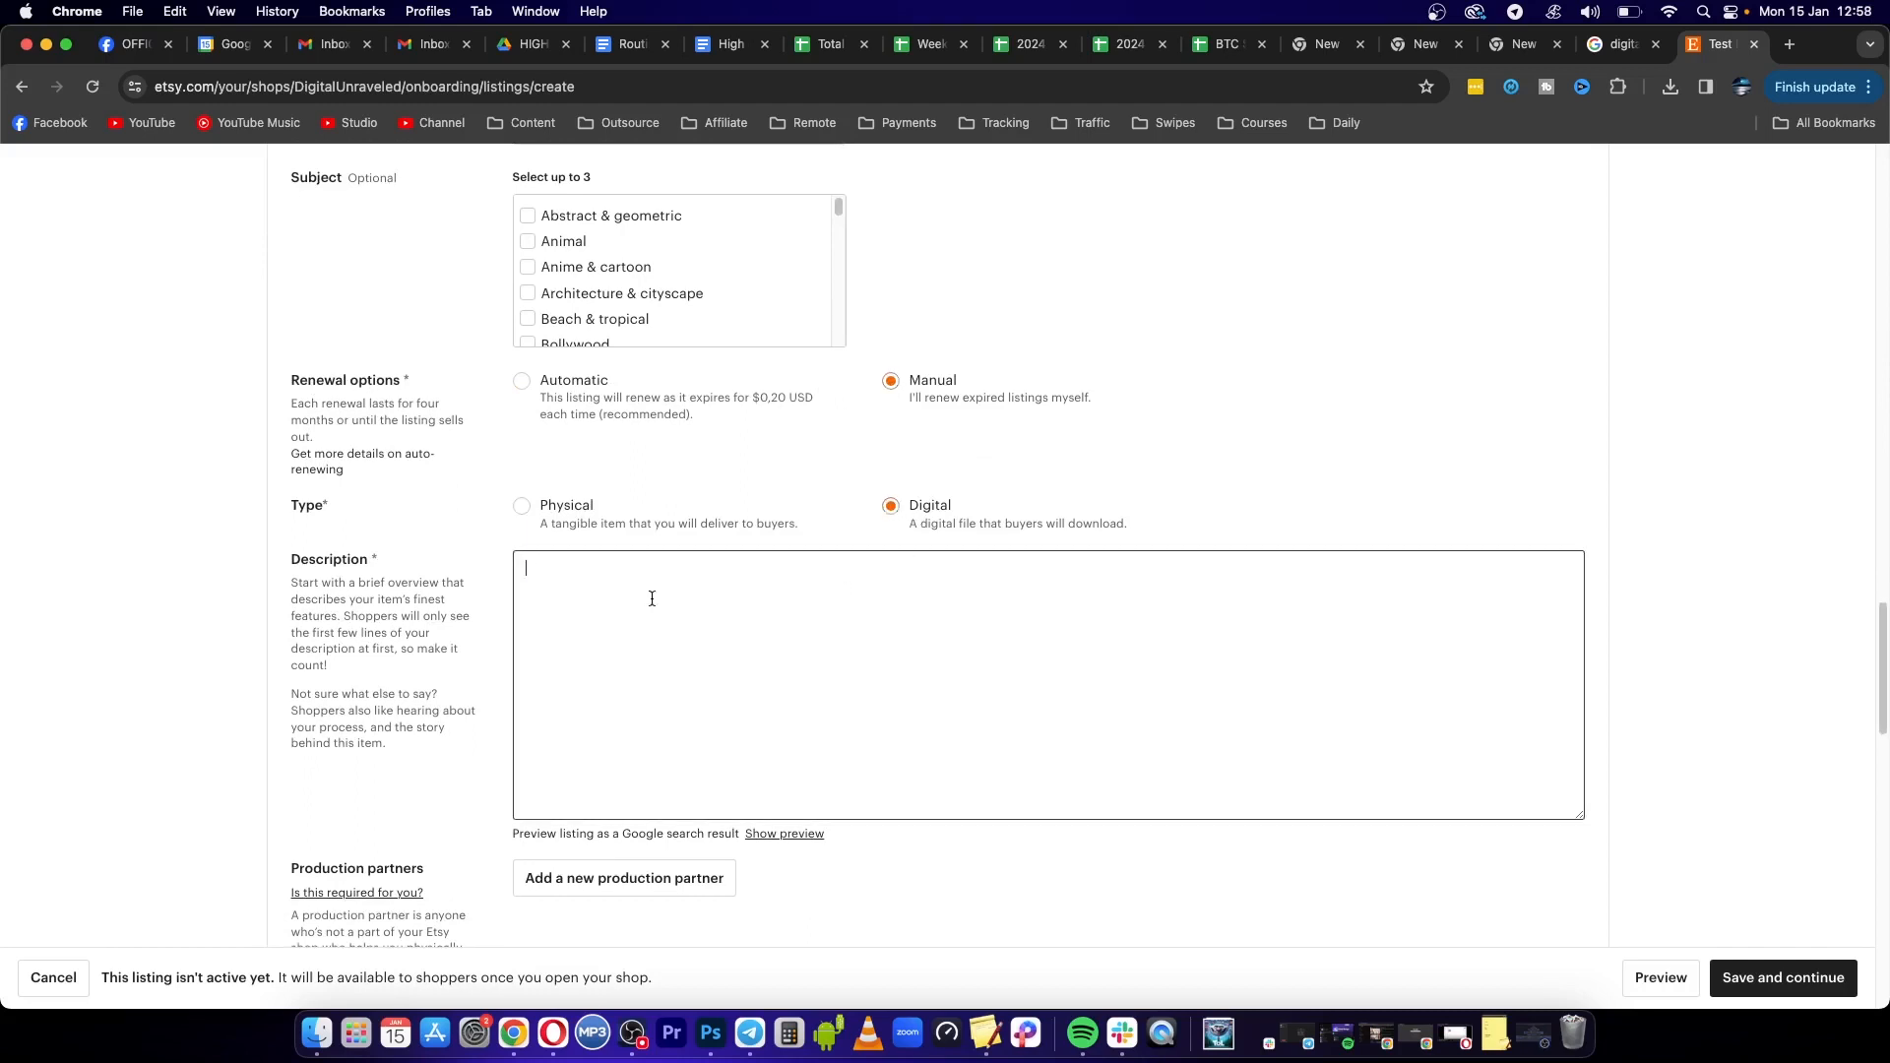
type("This")
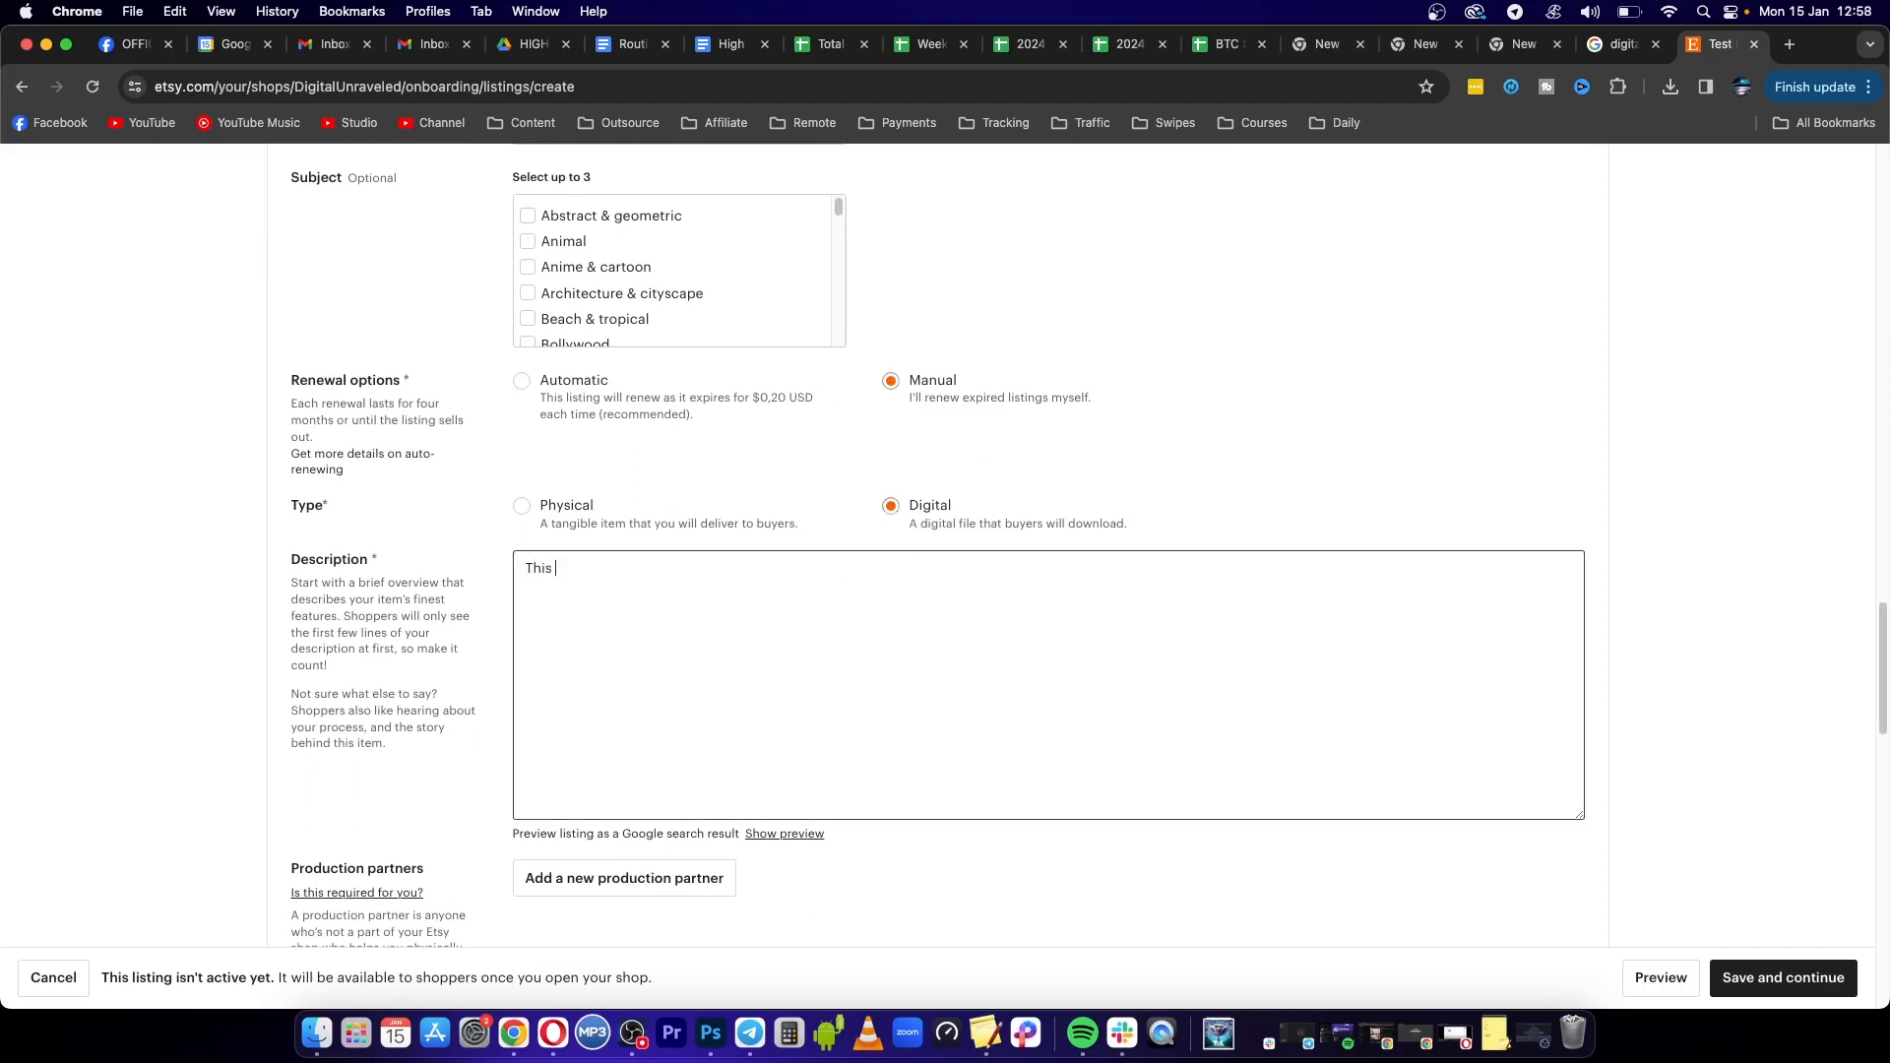
type("is a te")
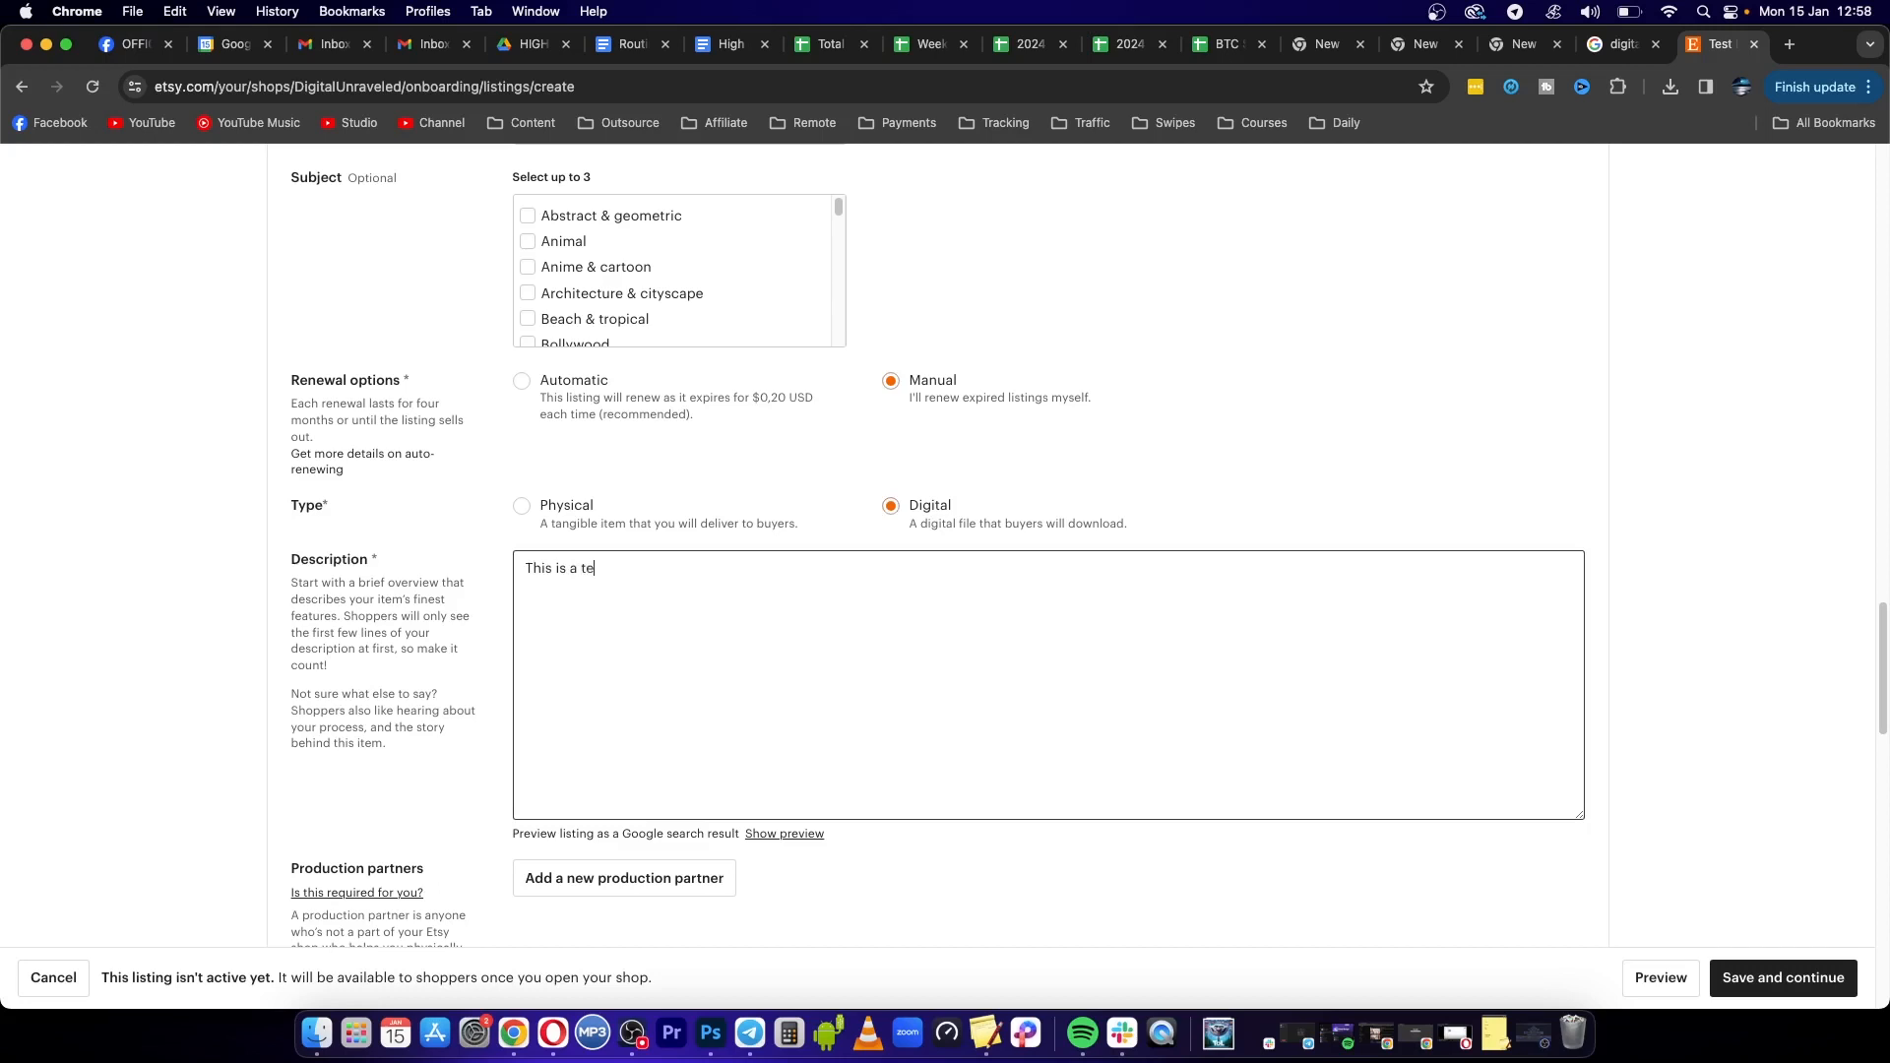
type("st product")
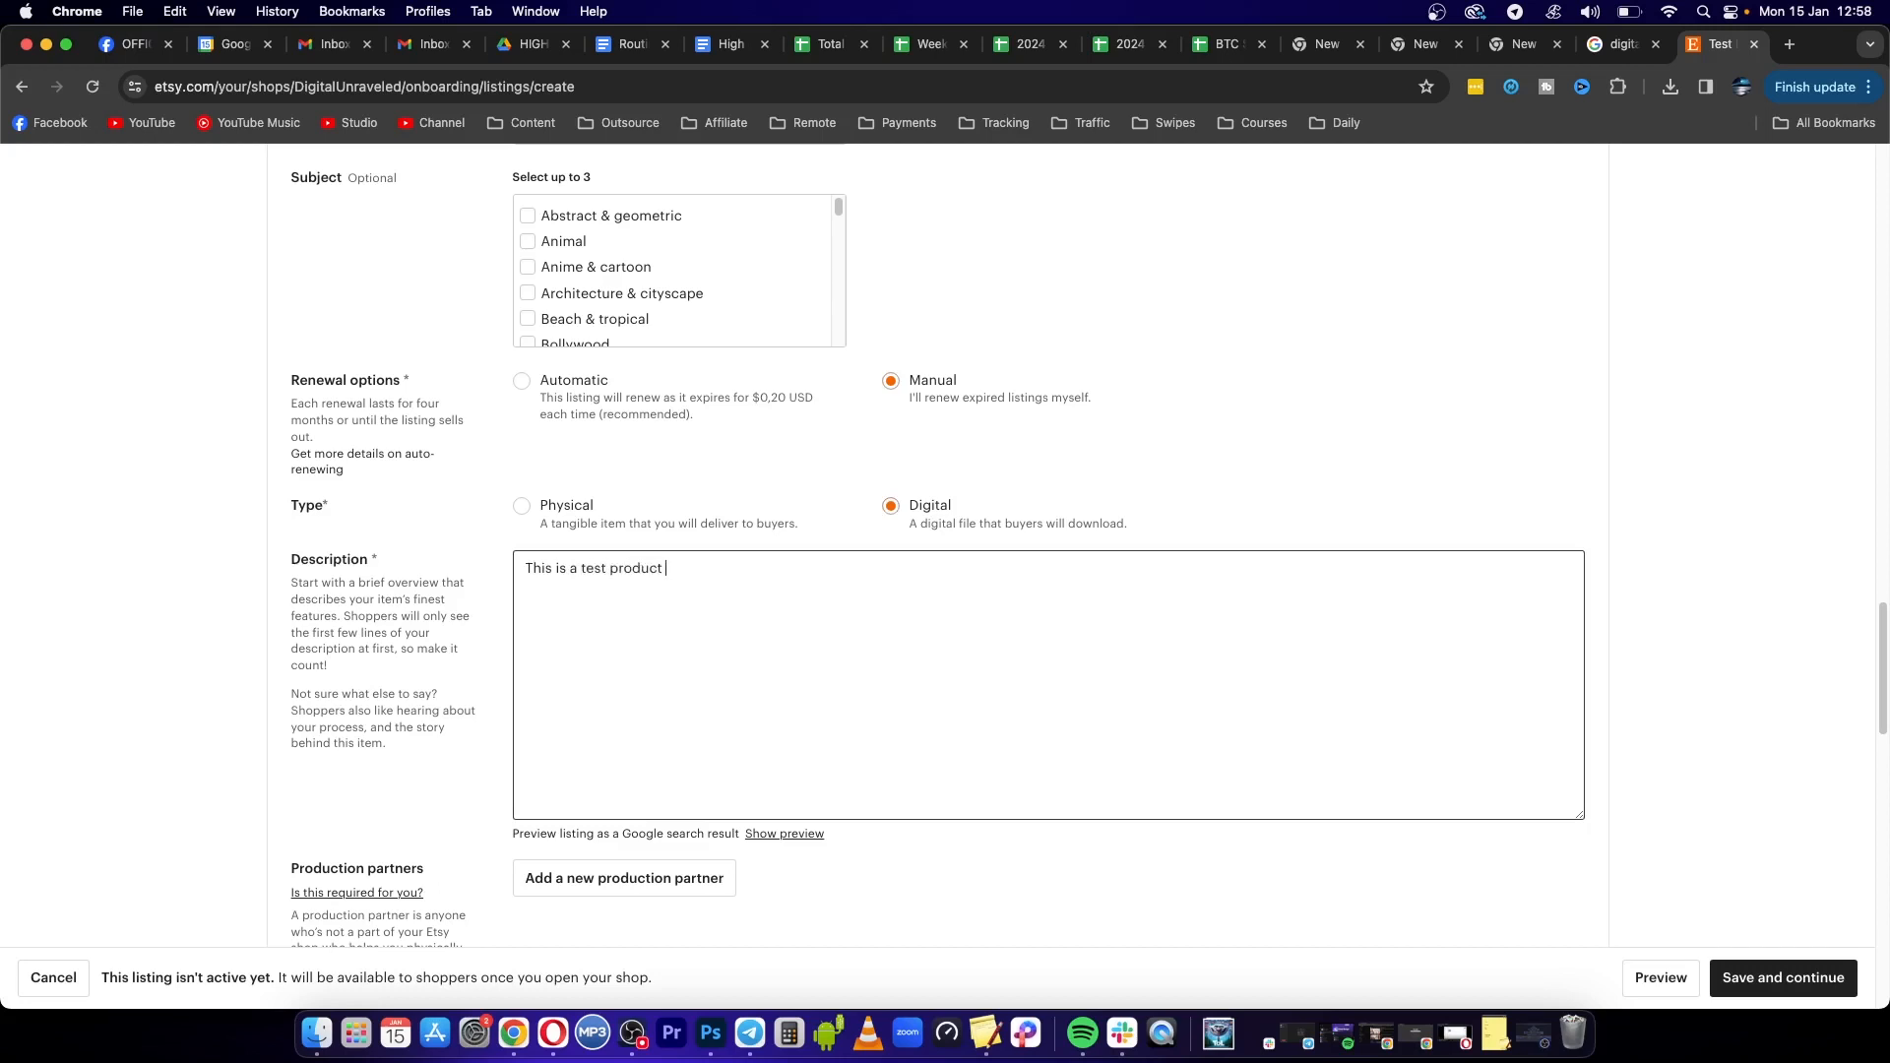
type("for my shop")
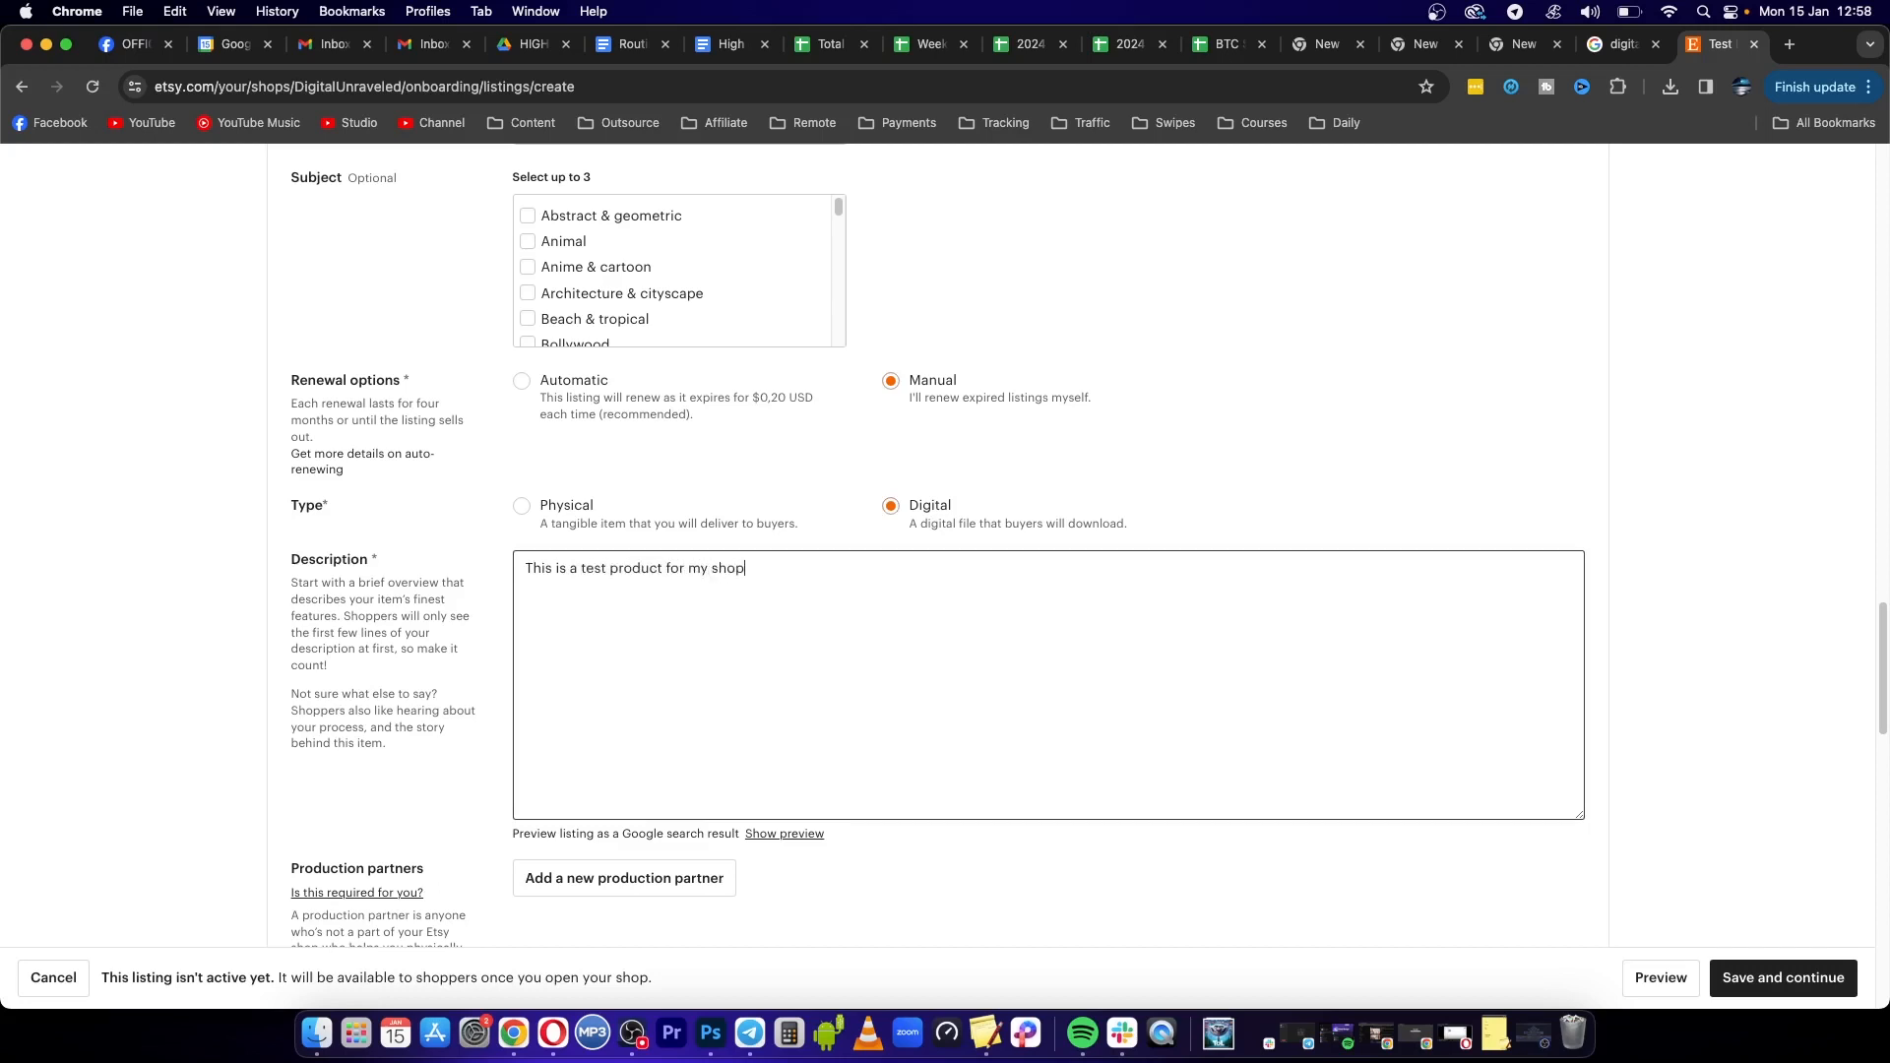
Price the listing at $3 with quantity 5, then save and continue
scroll("down", 3)
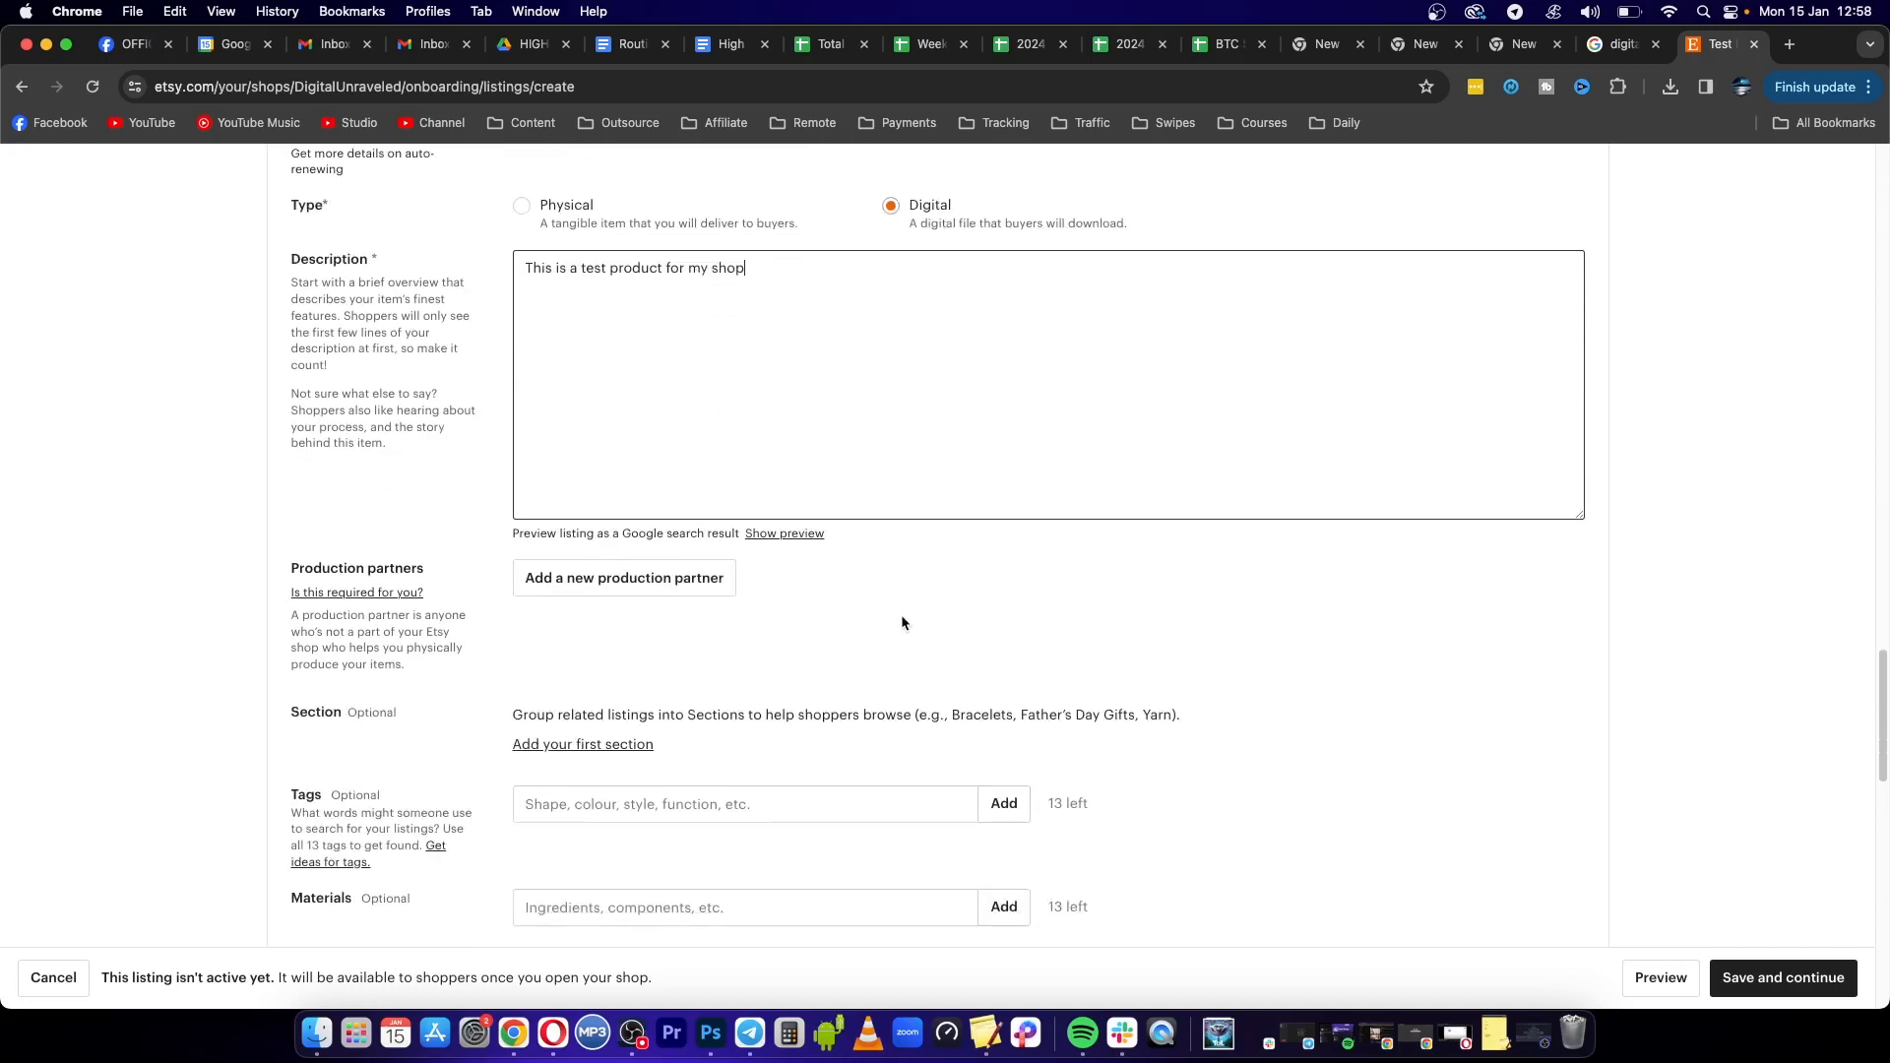
scroll("down", 3)
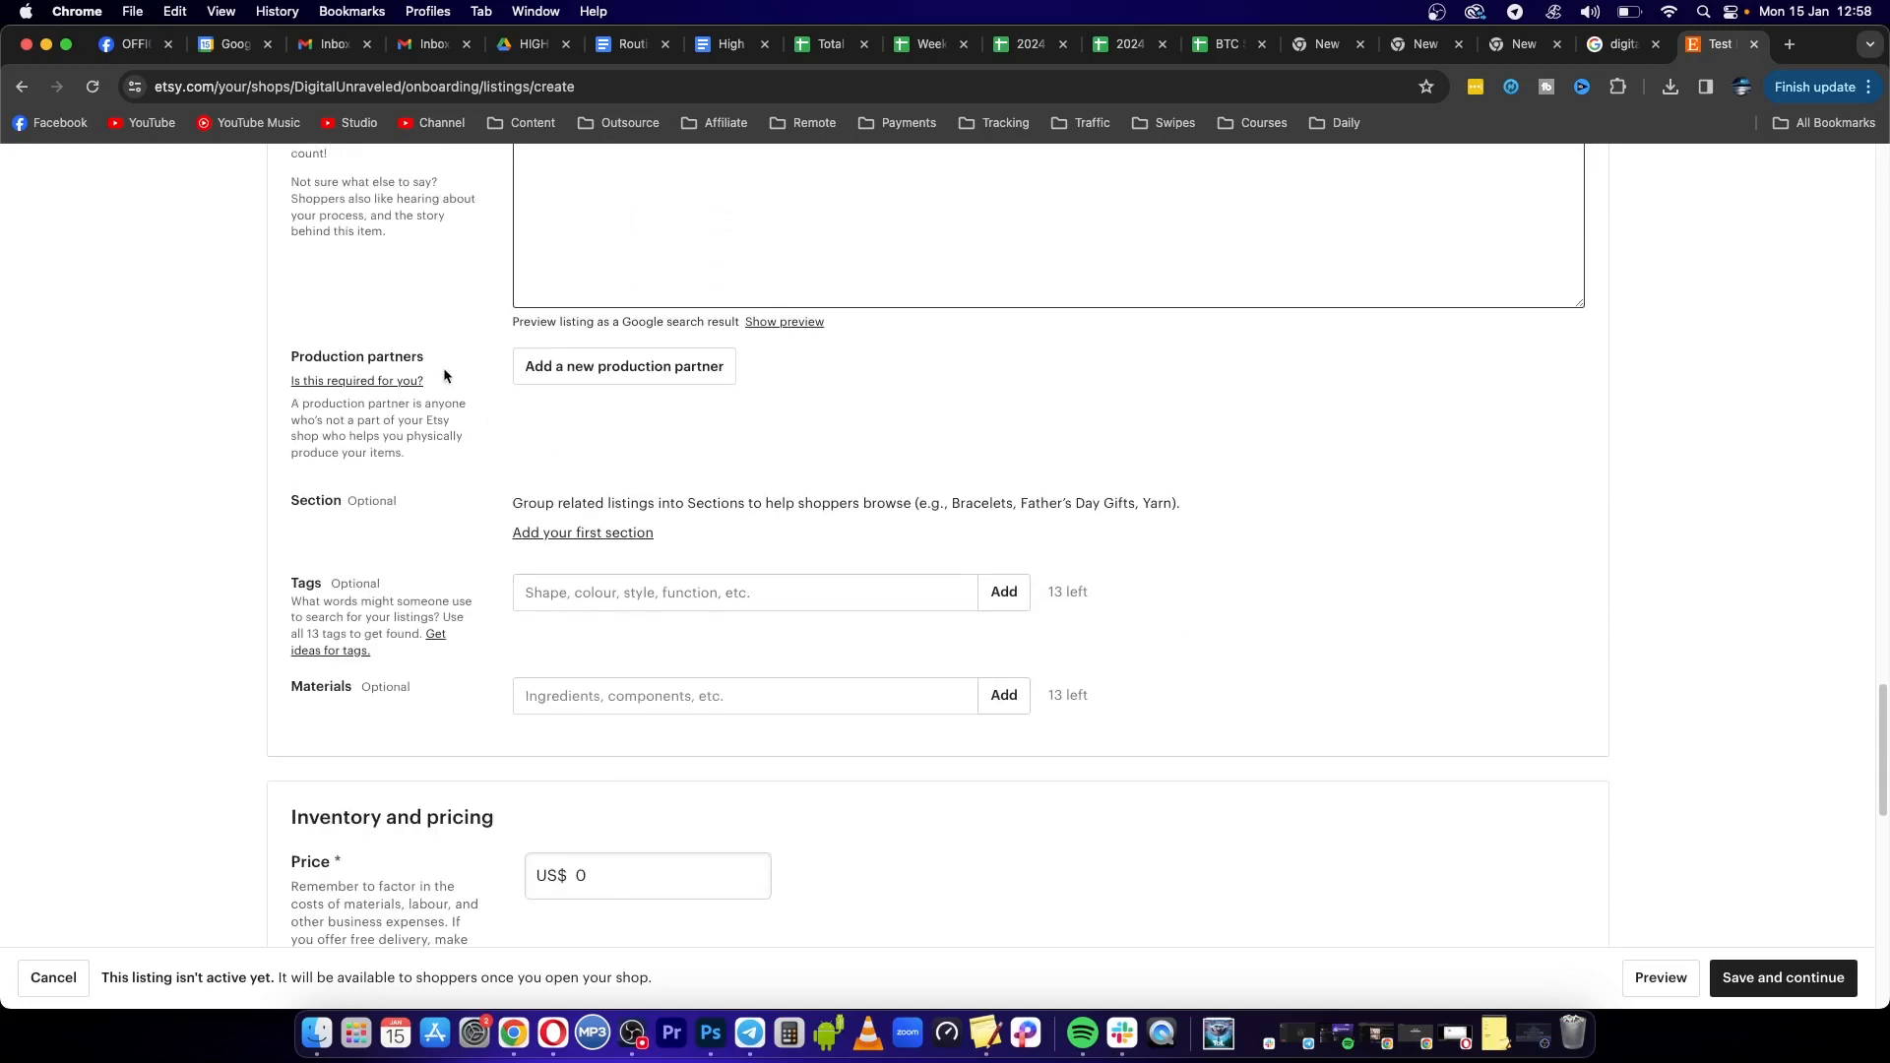
scroll("down", 3)
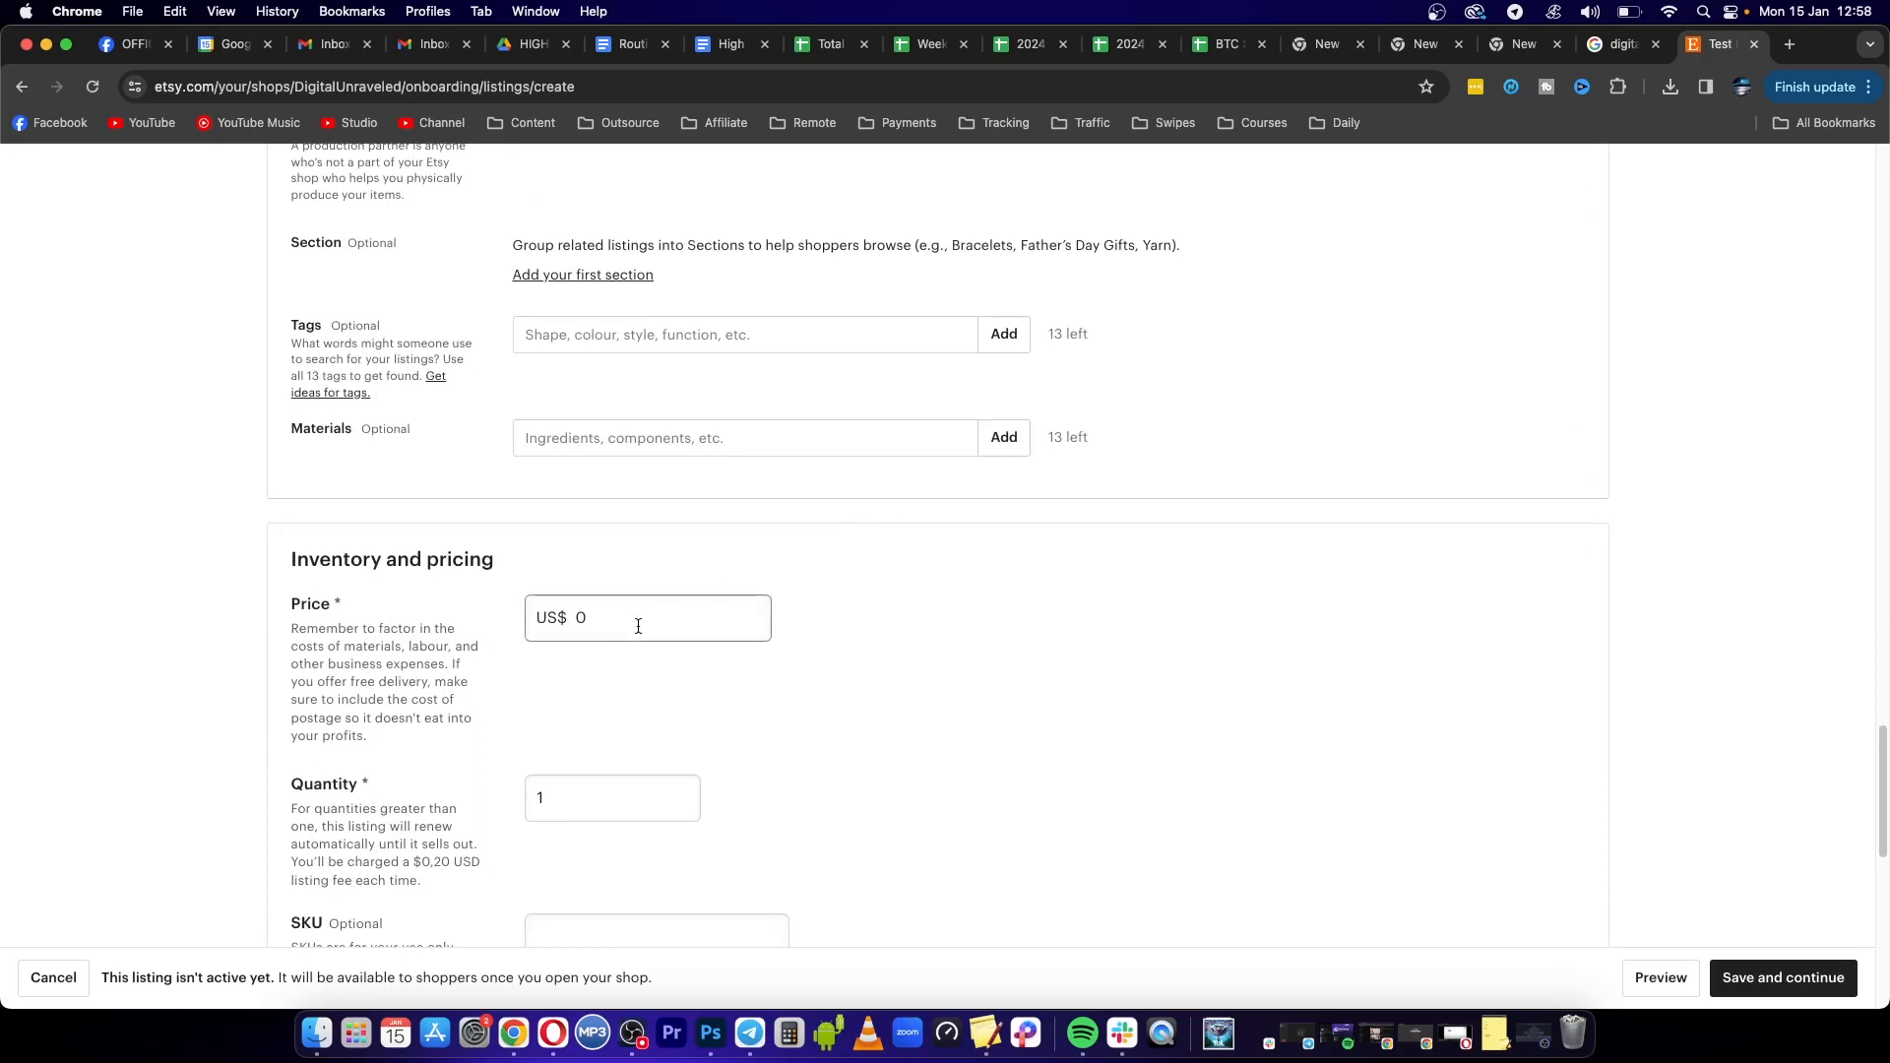
type("3")
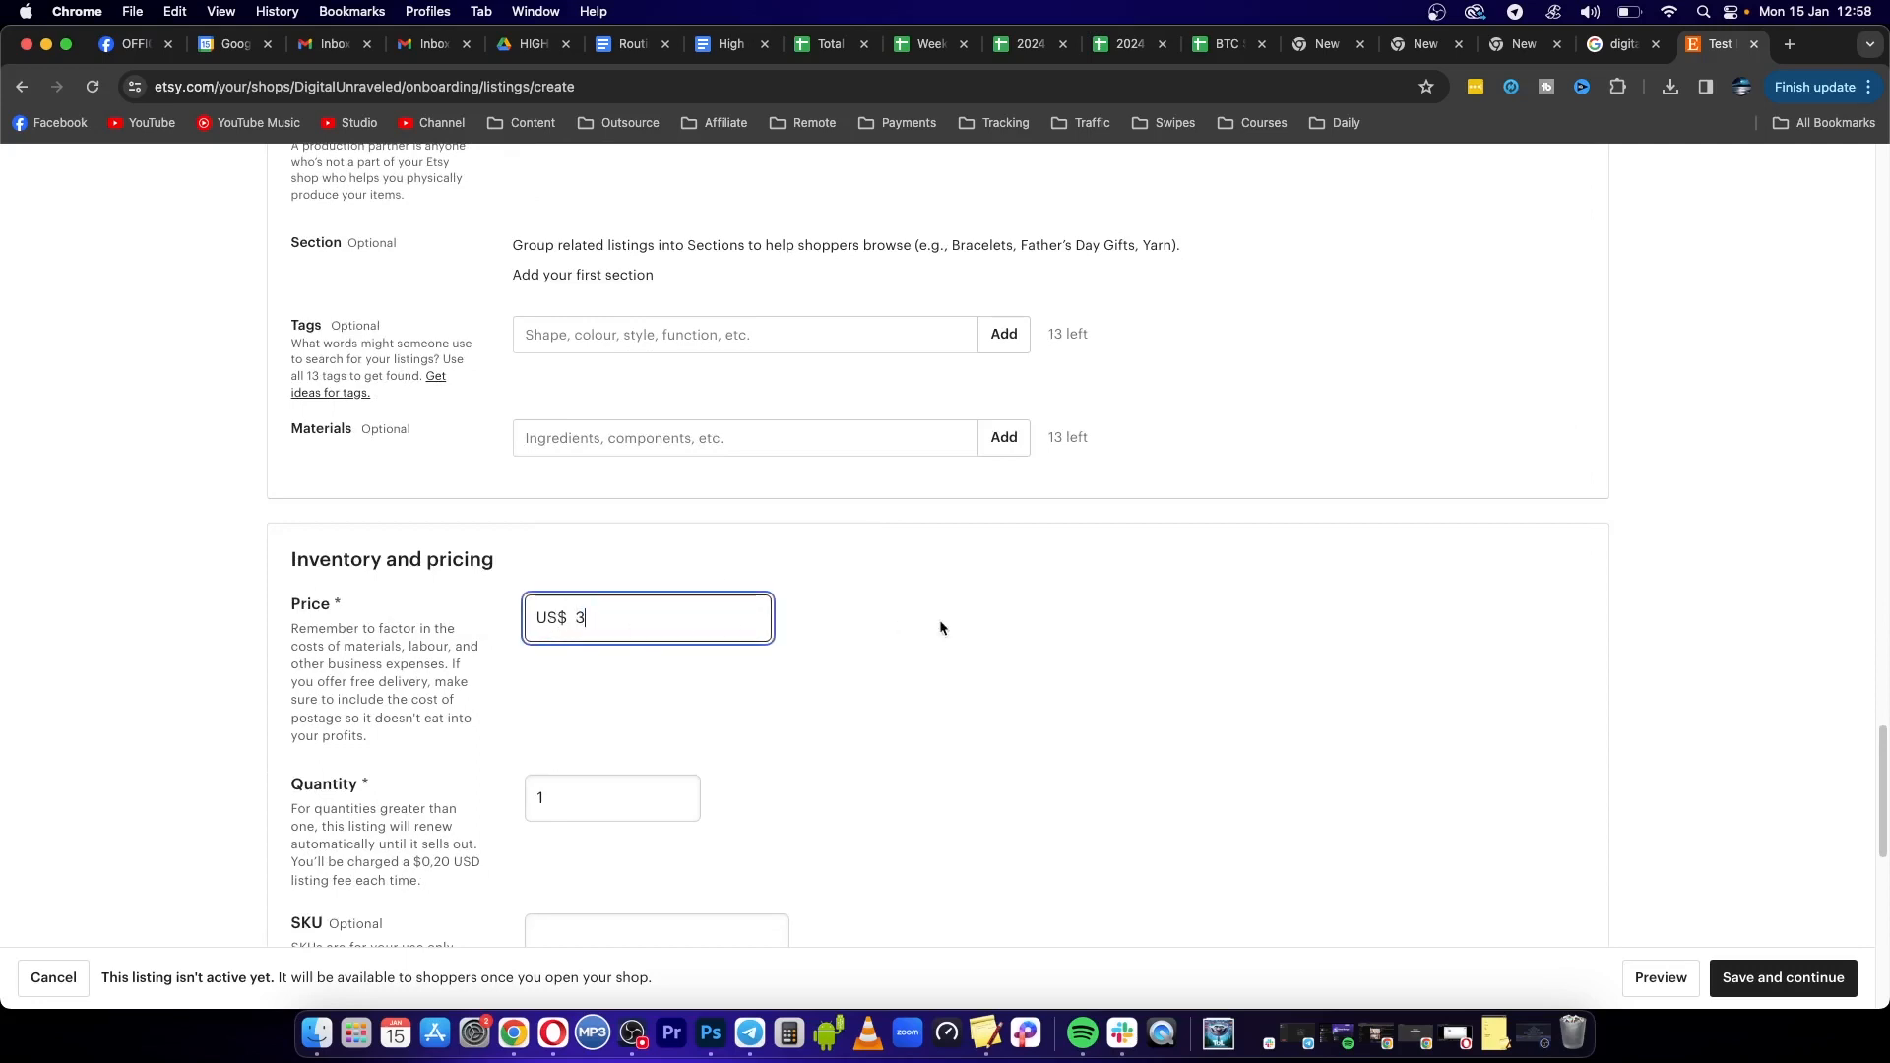
scroll("down", 3)
type("5")
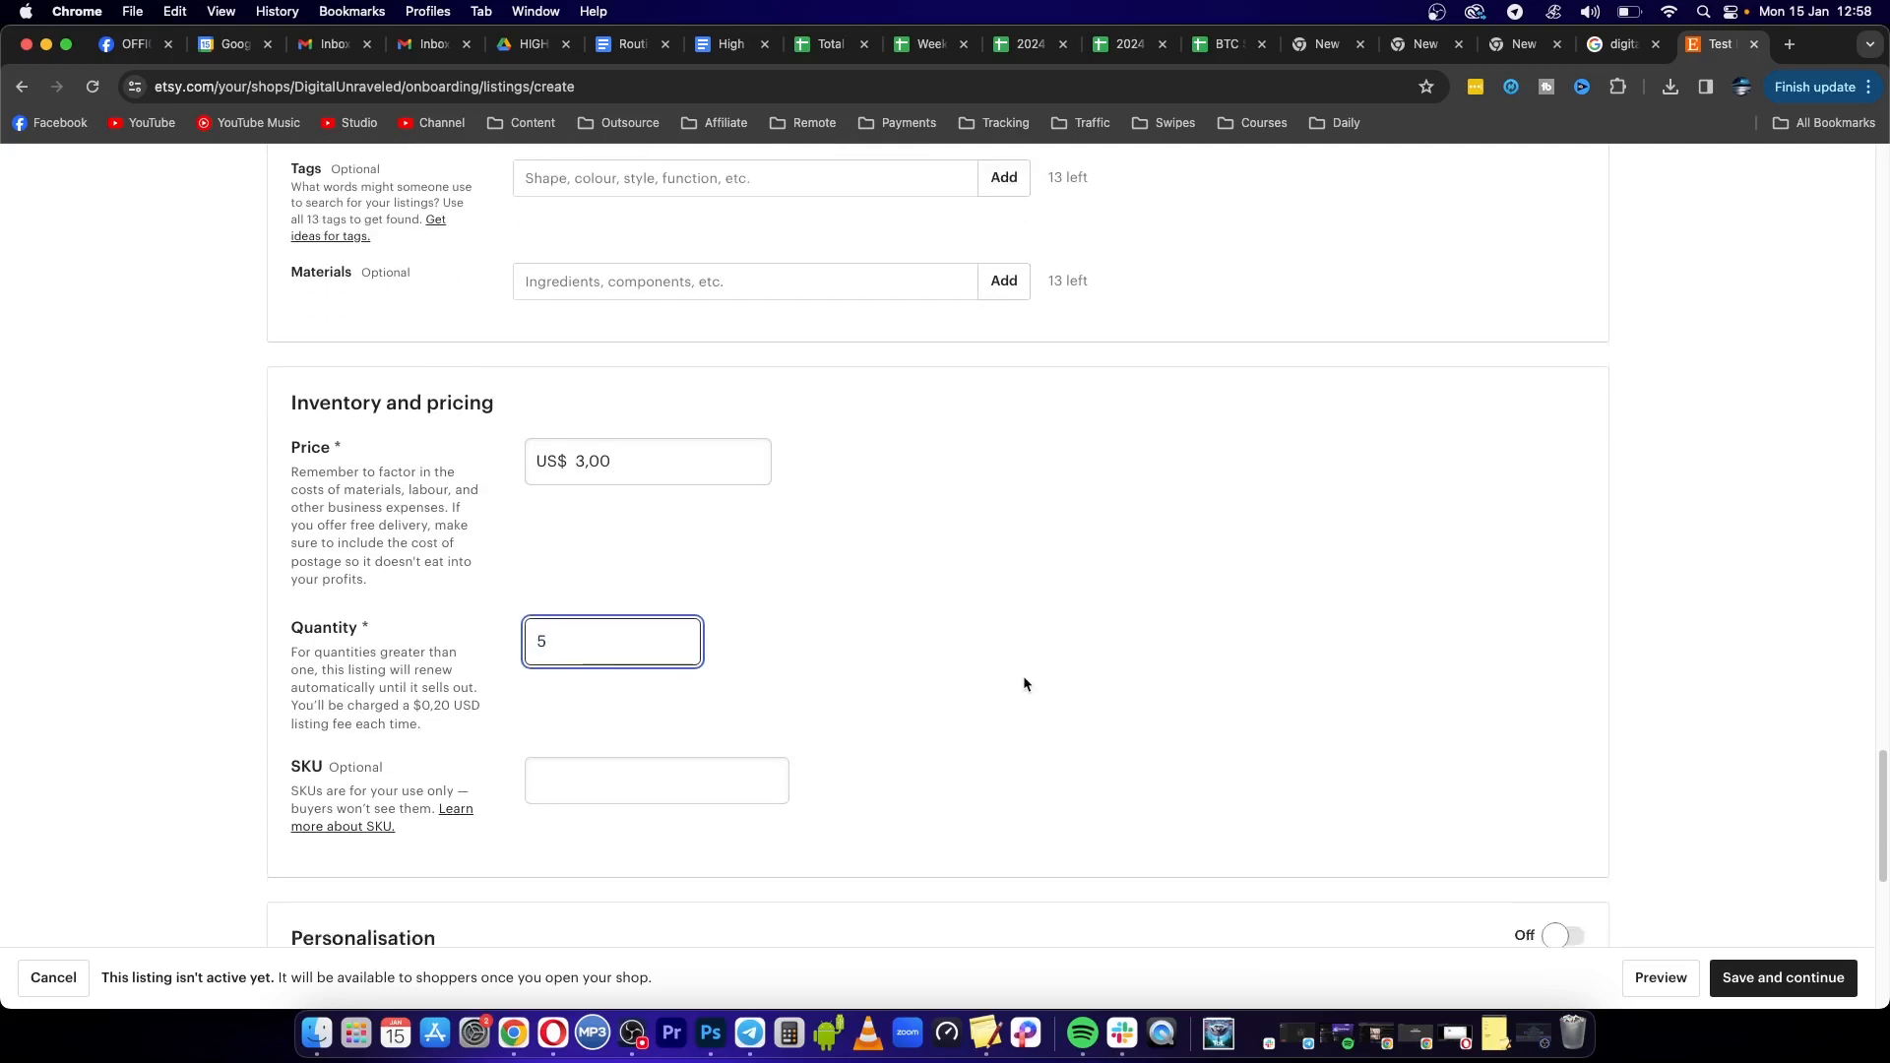
scroll("down", 3)
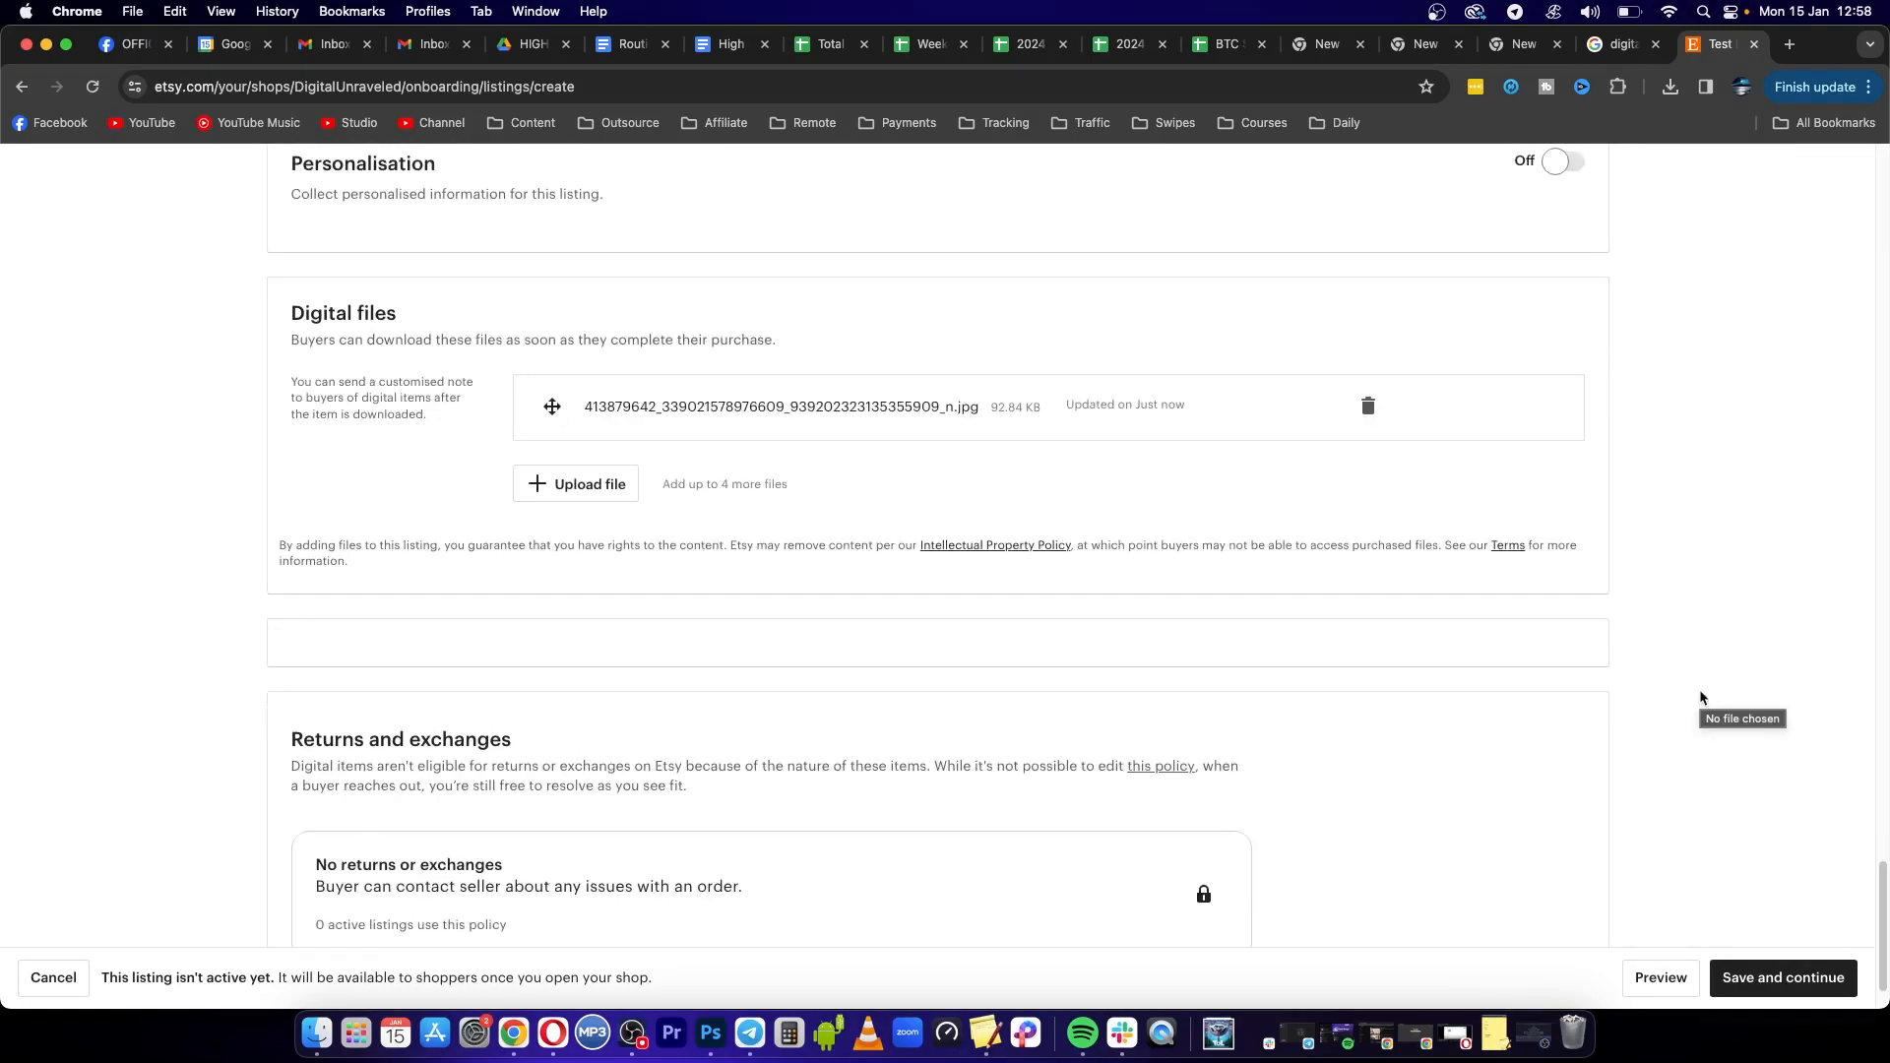
mouse_move(330, 315)
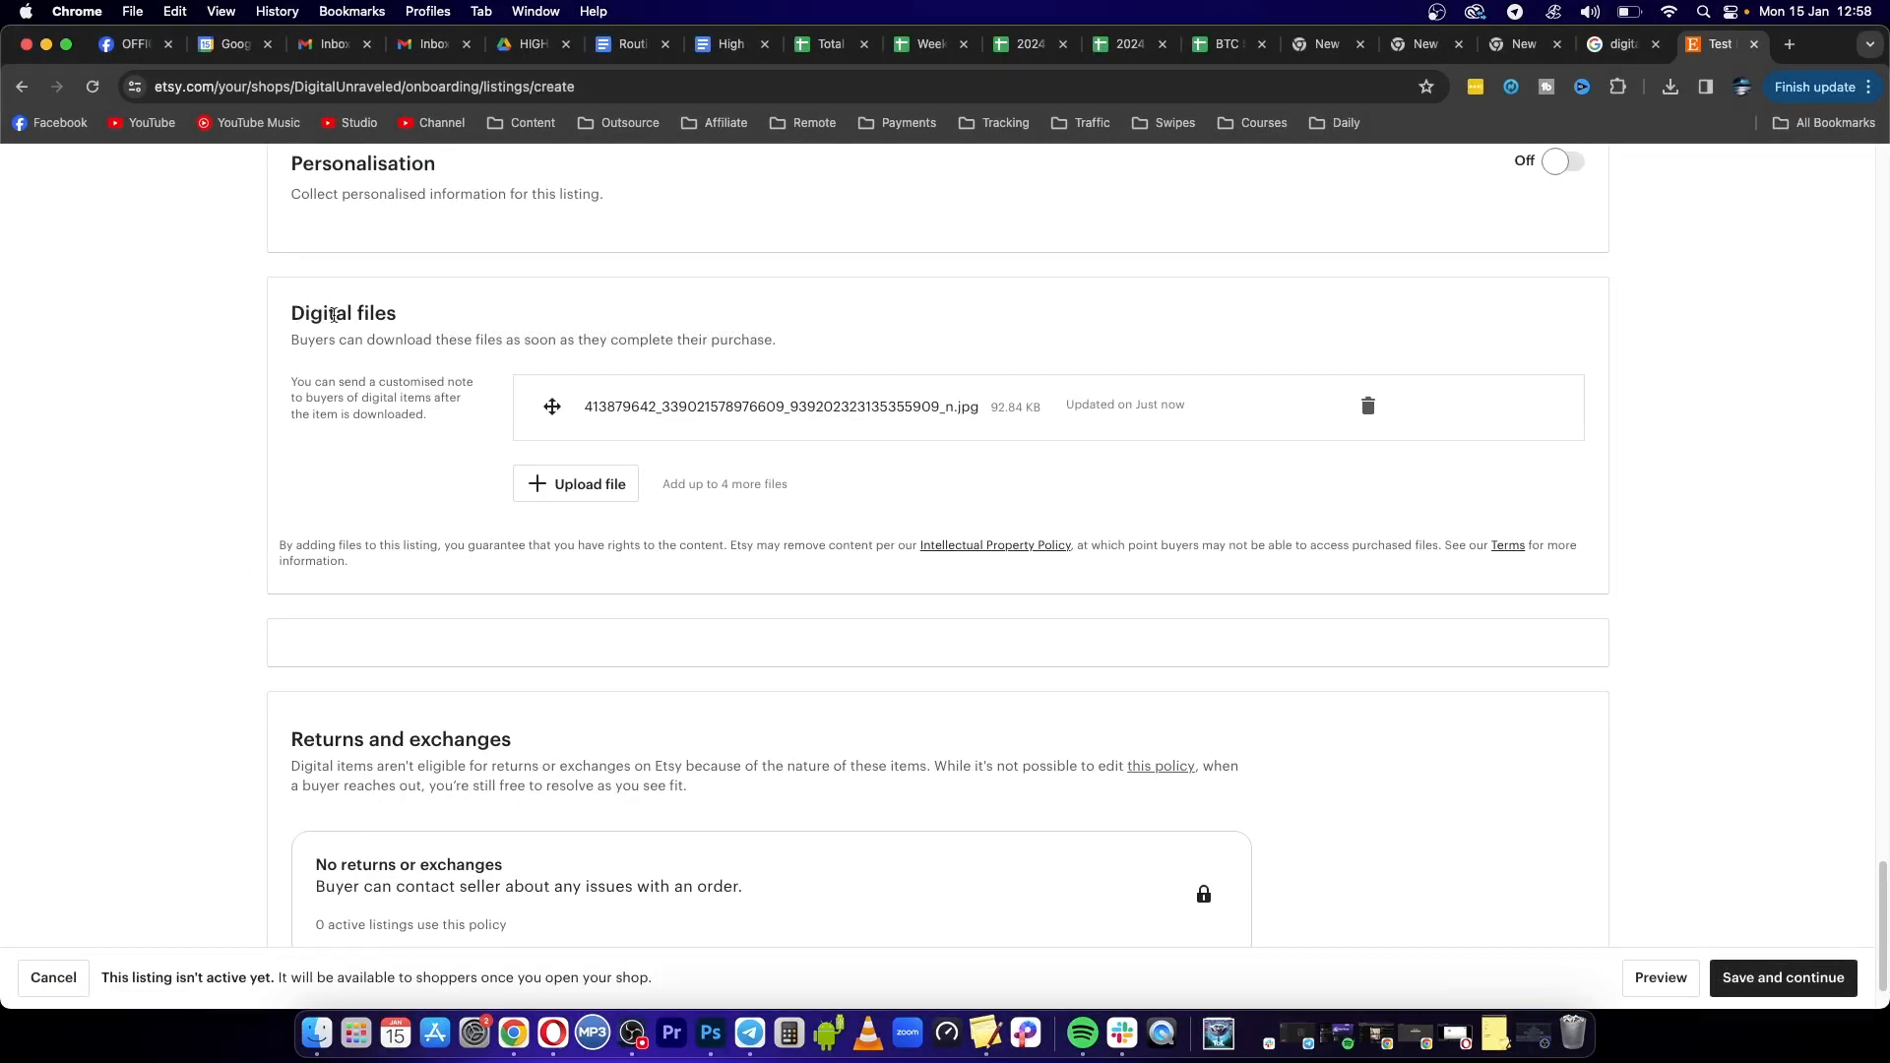
mouse_move(1786, 979)
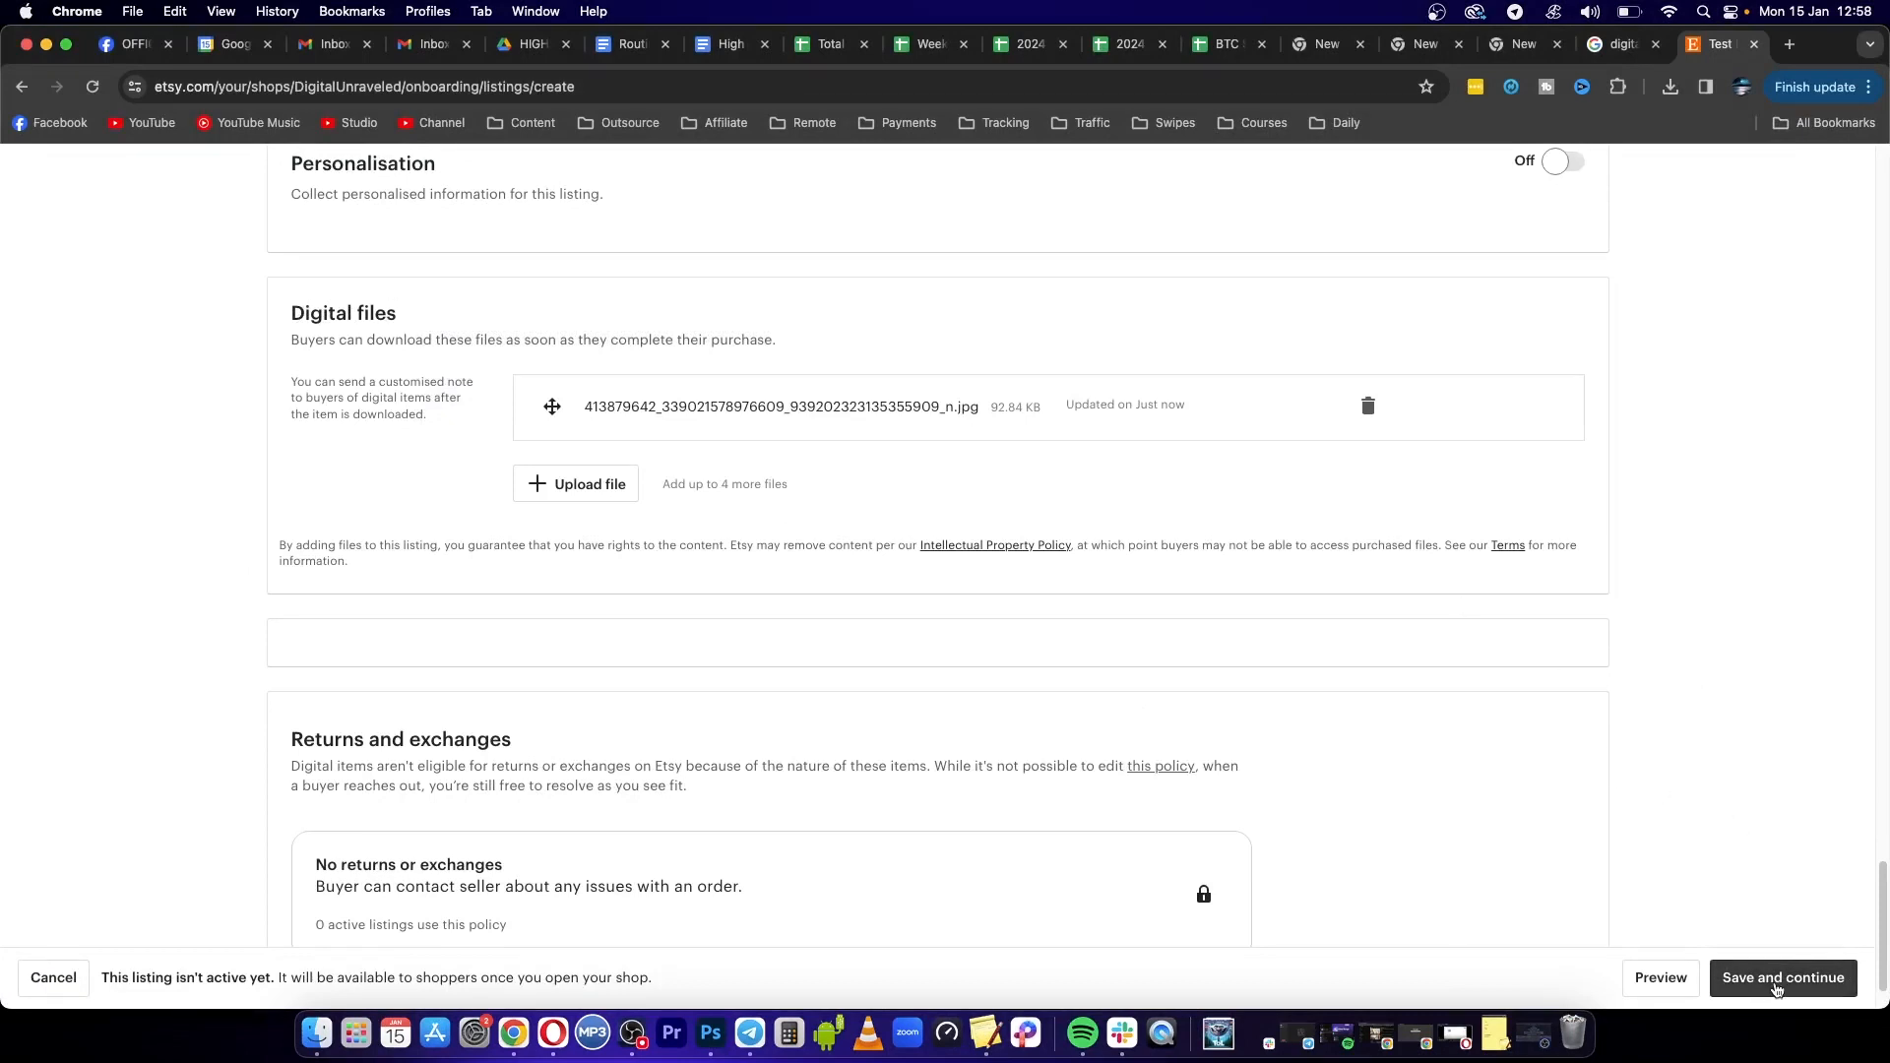
left_click(1782, 978)
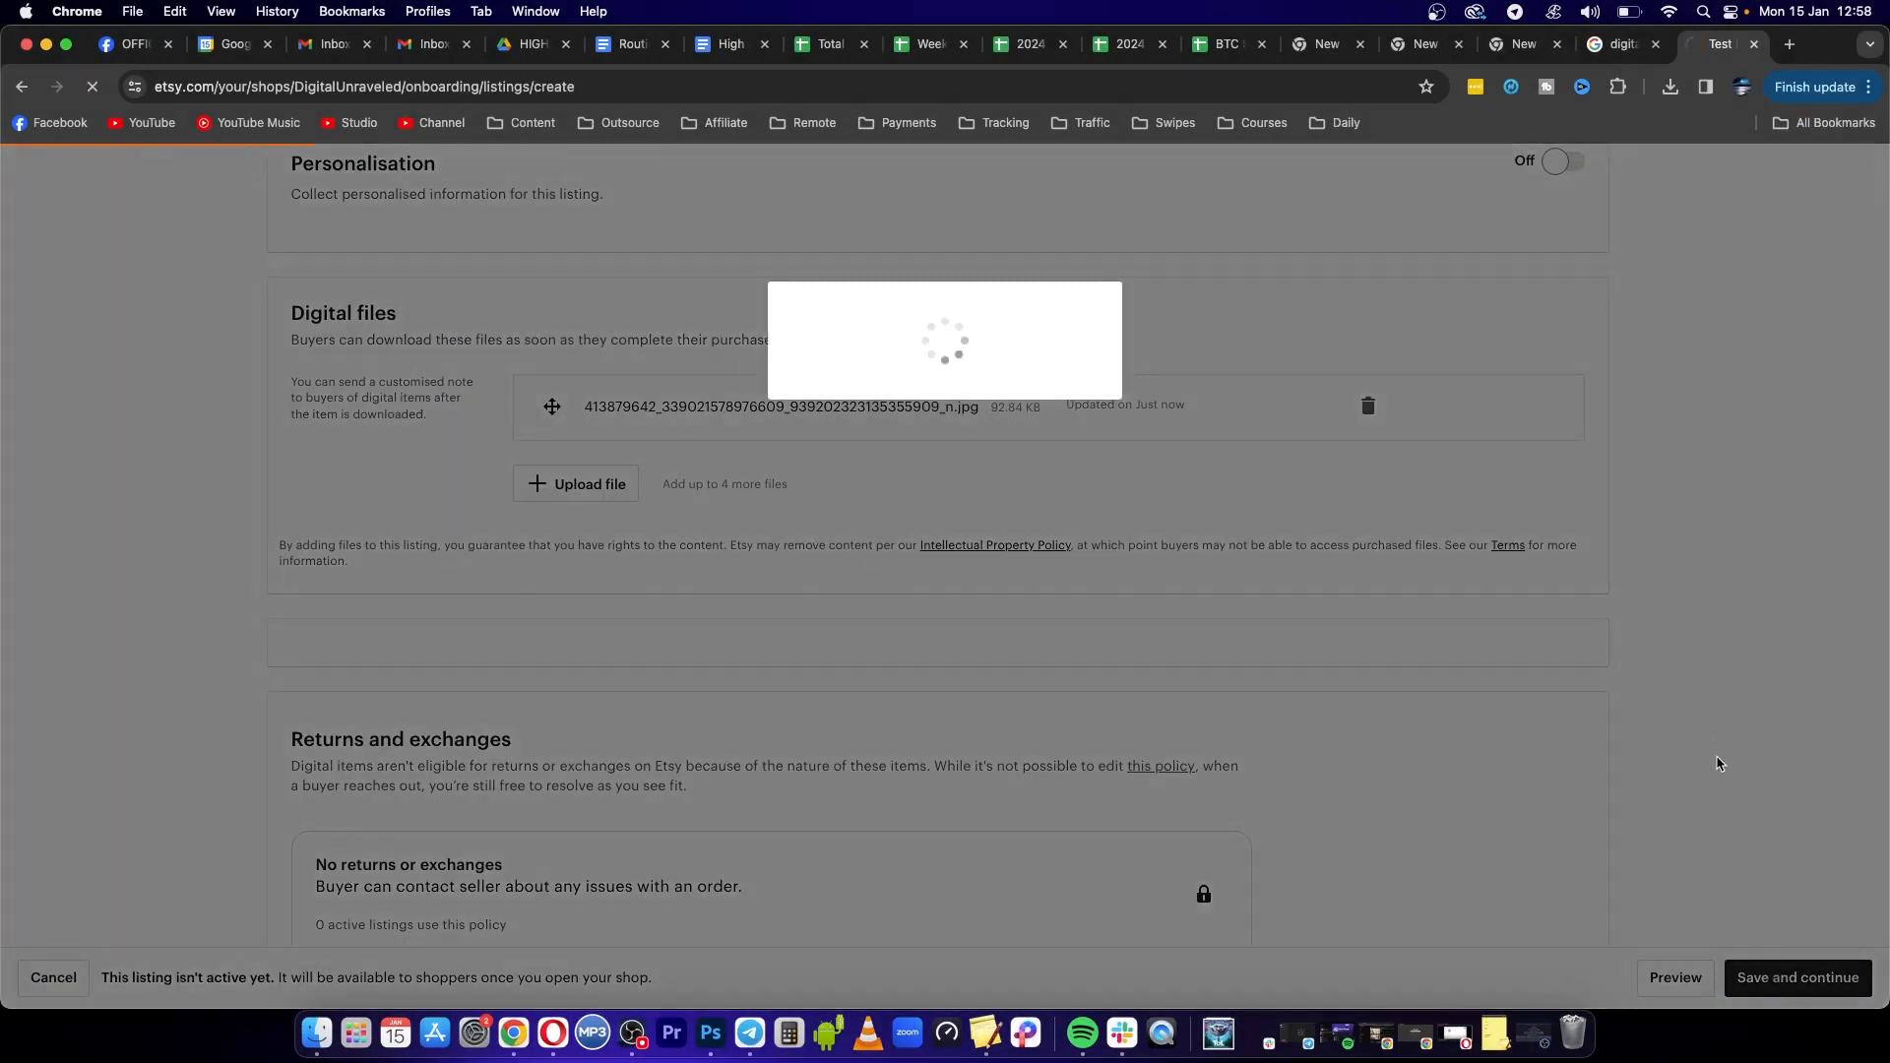
Choose 'Do this later' on the first-listing success page to reach the getting-paid step
left_click(1798, 979)
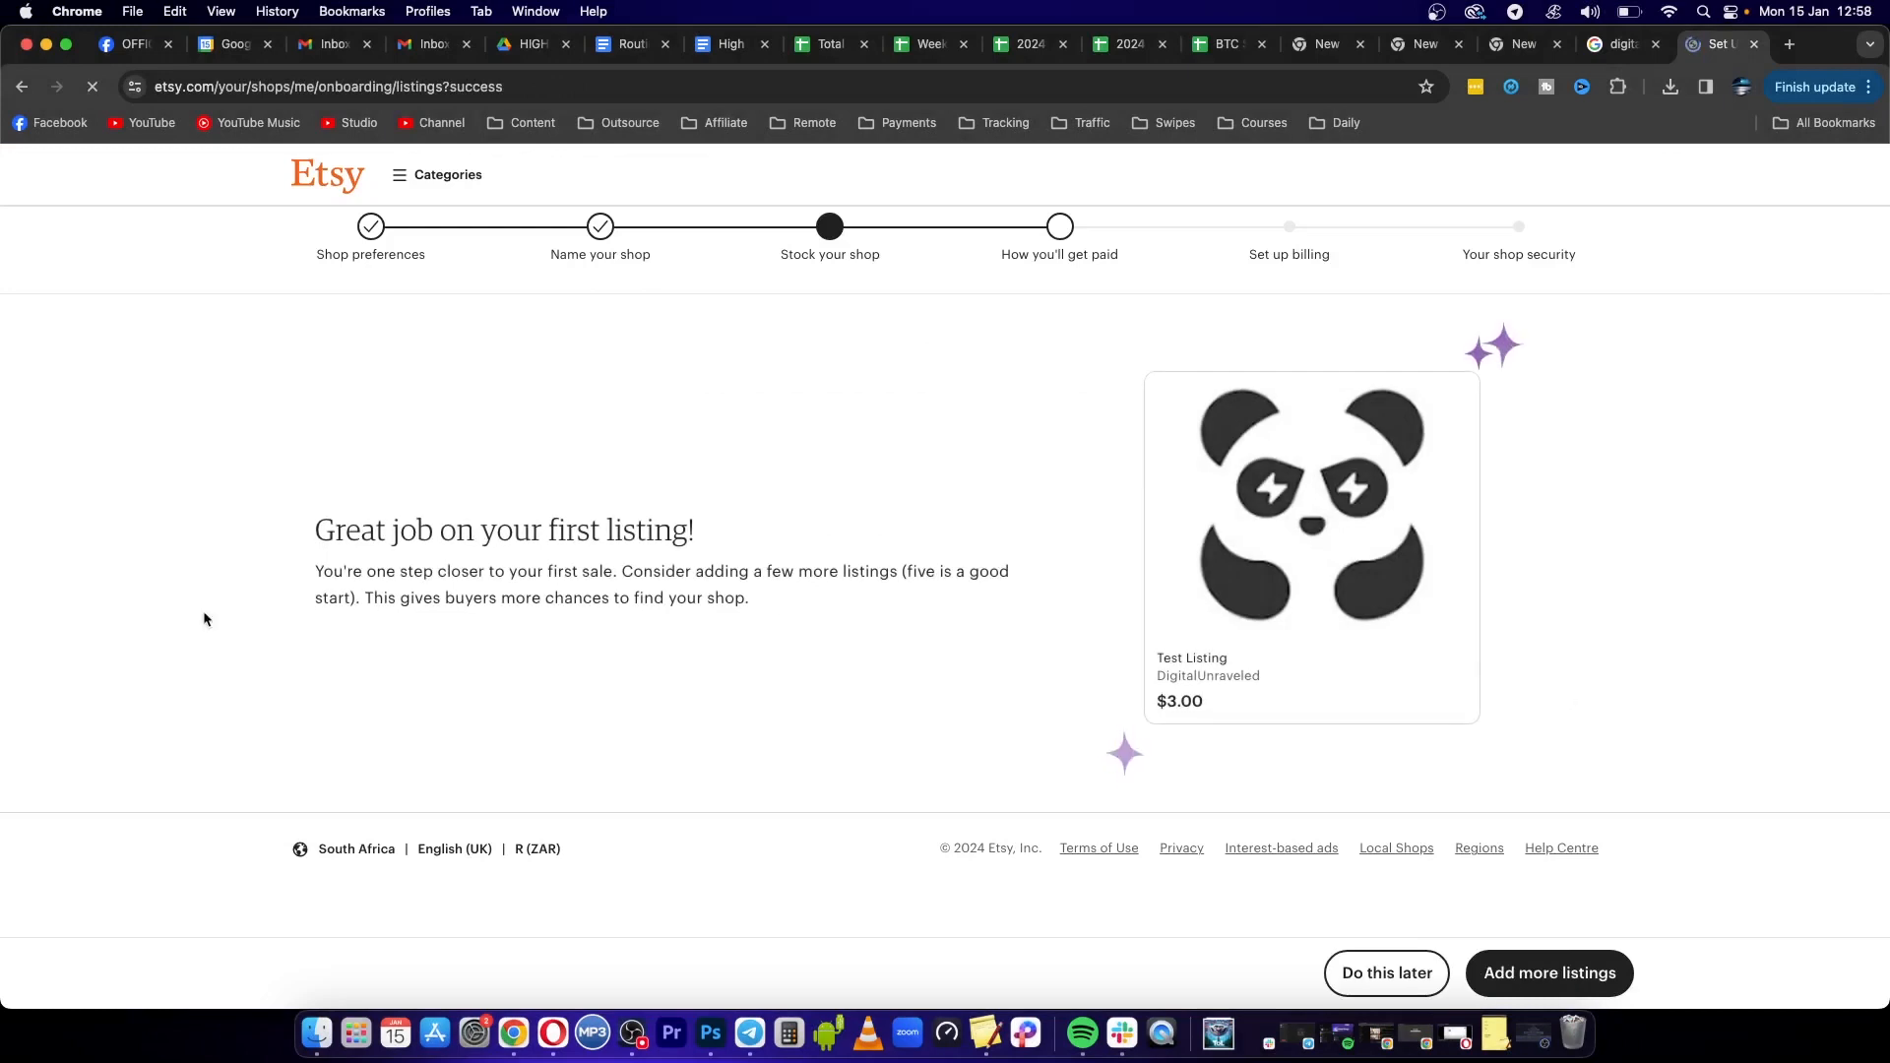
mouse_move(1215, 479)
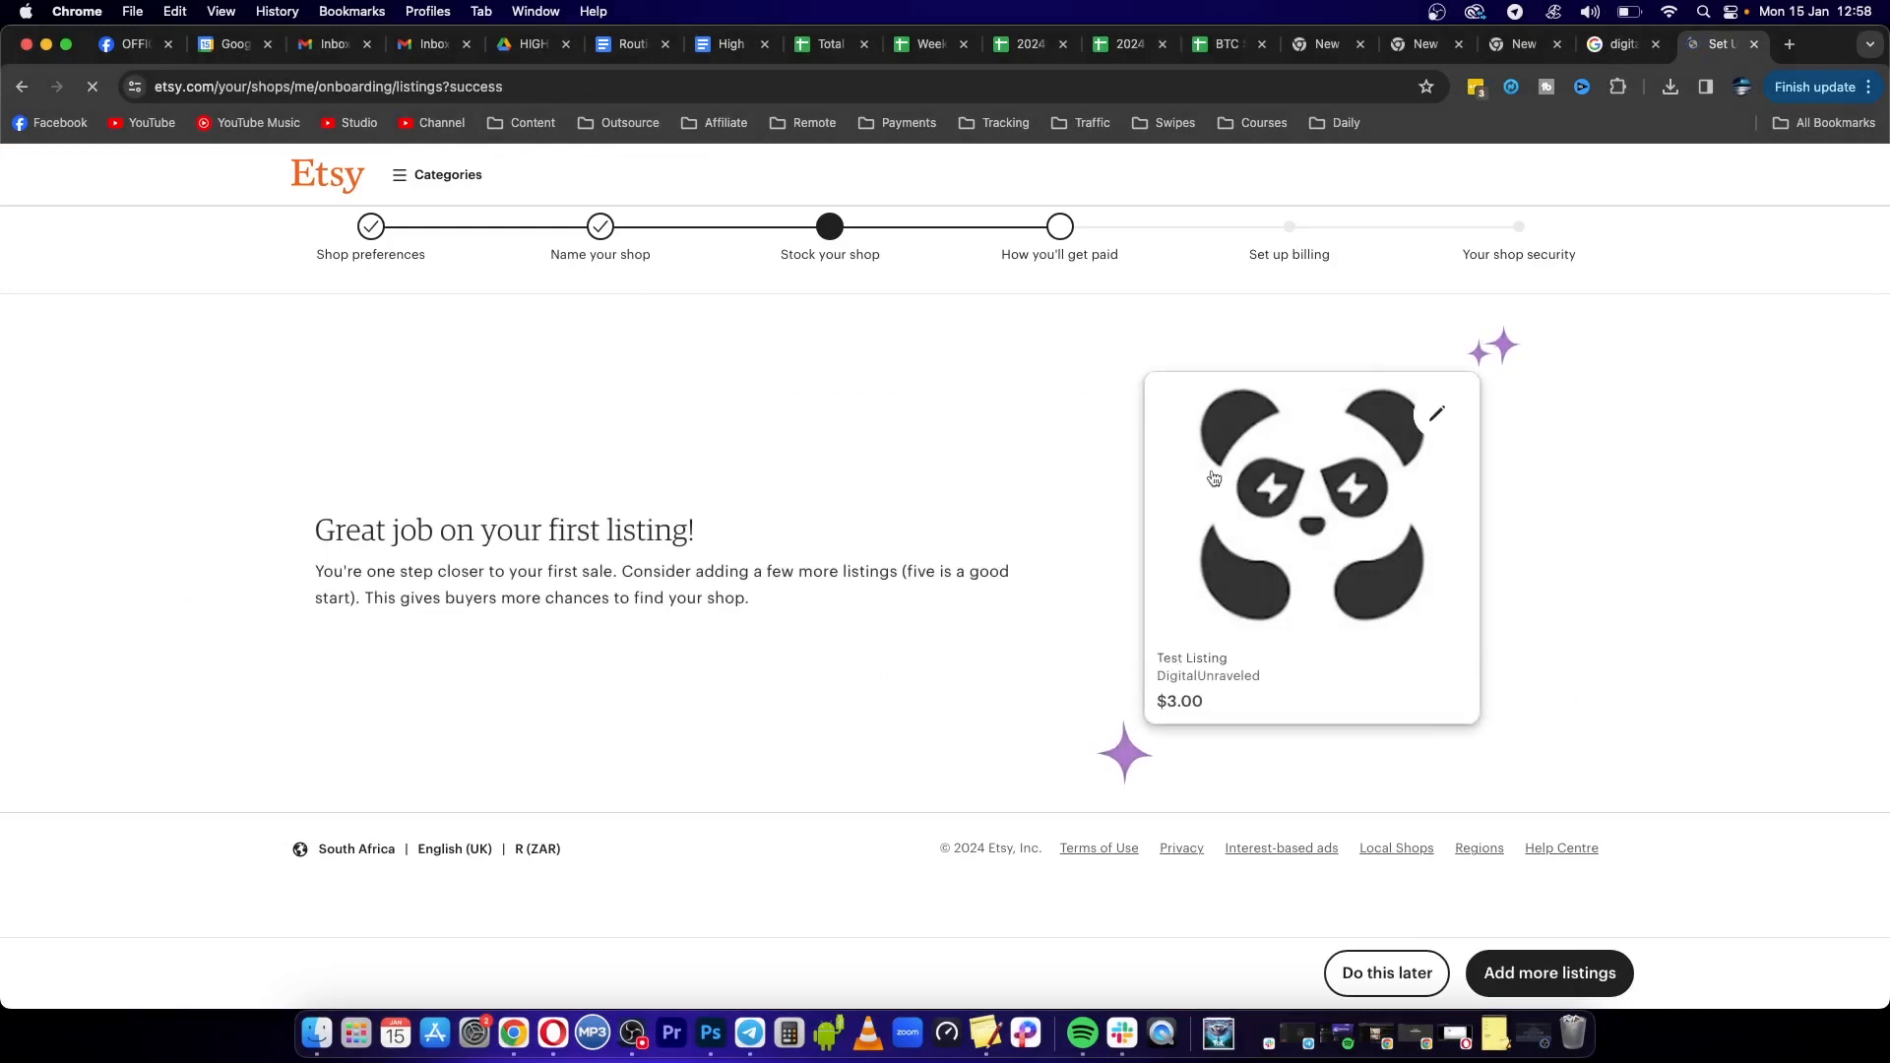
mouse_move(1177, 937)
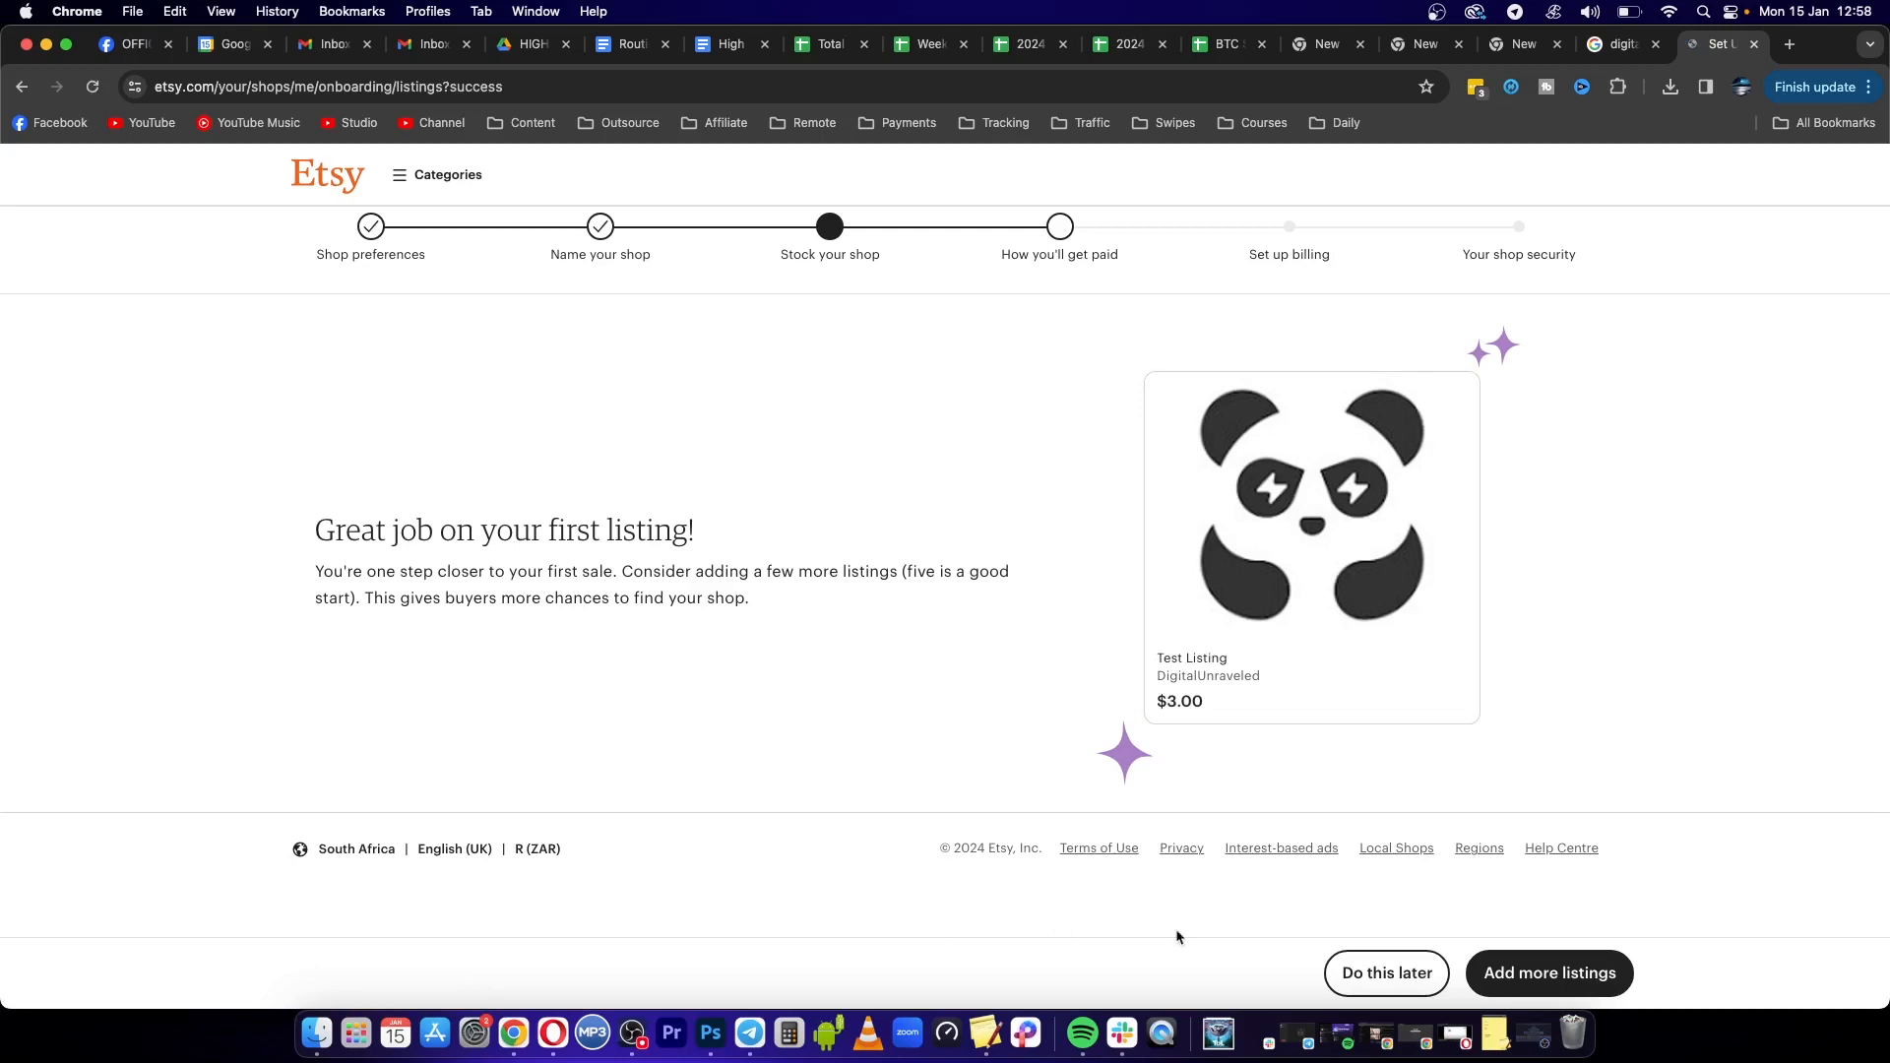
mouse_move(1387, 973)
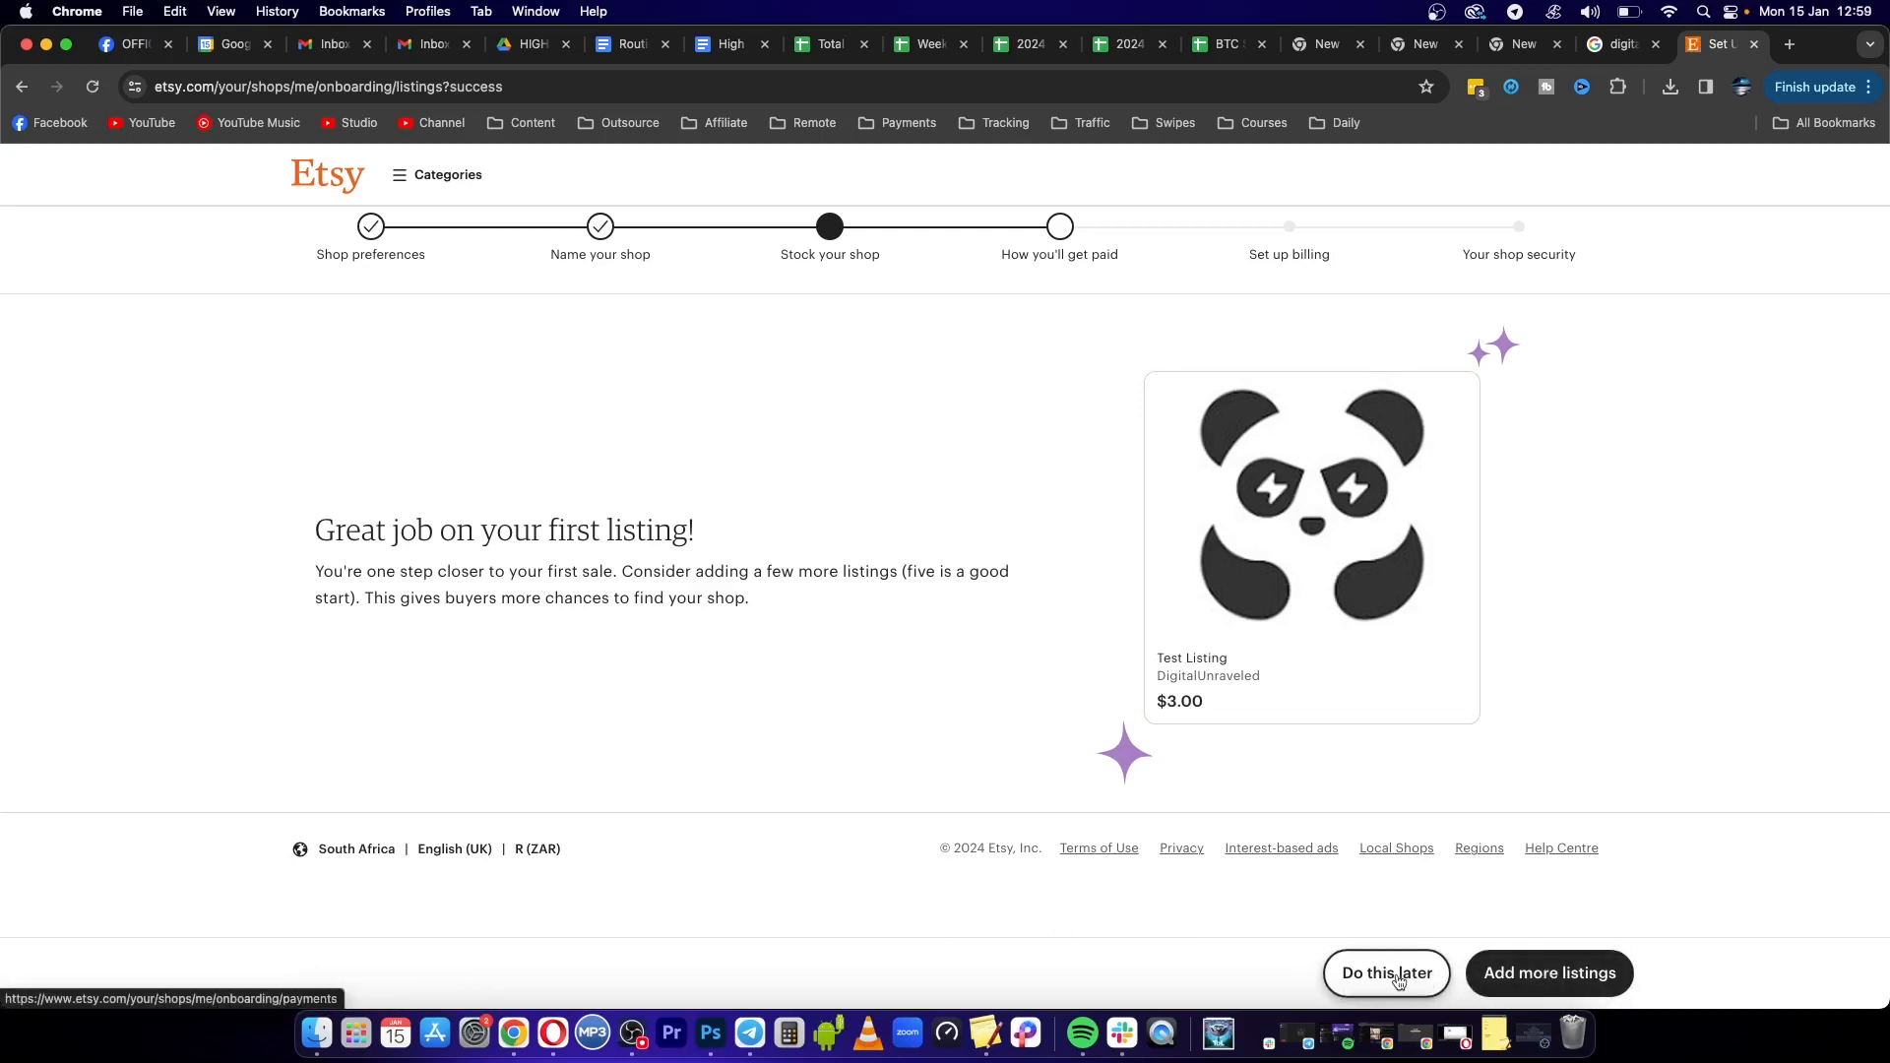
left_click(1384, 972)
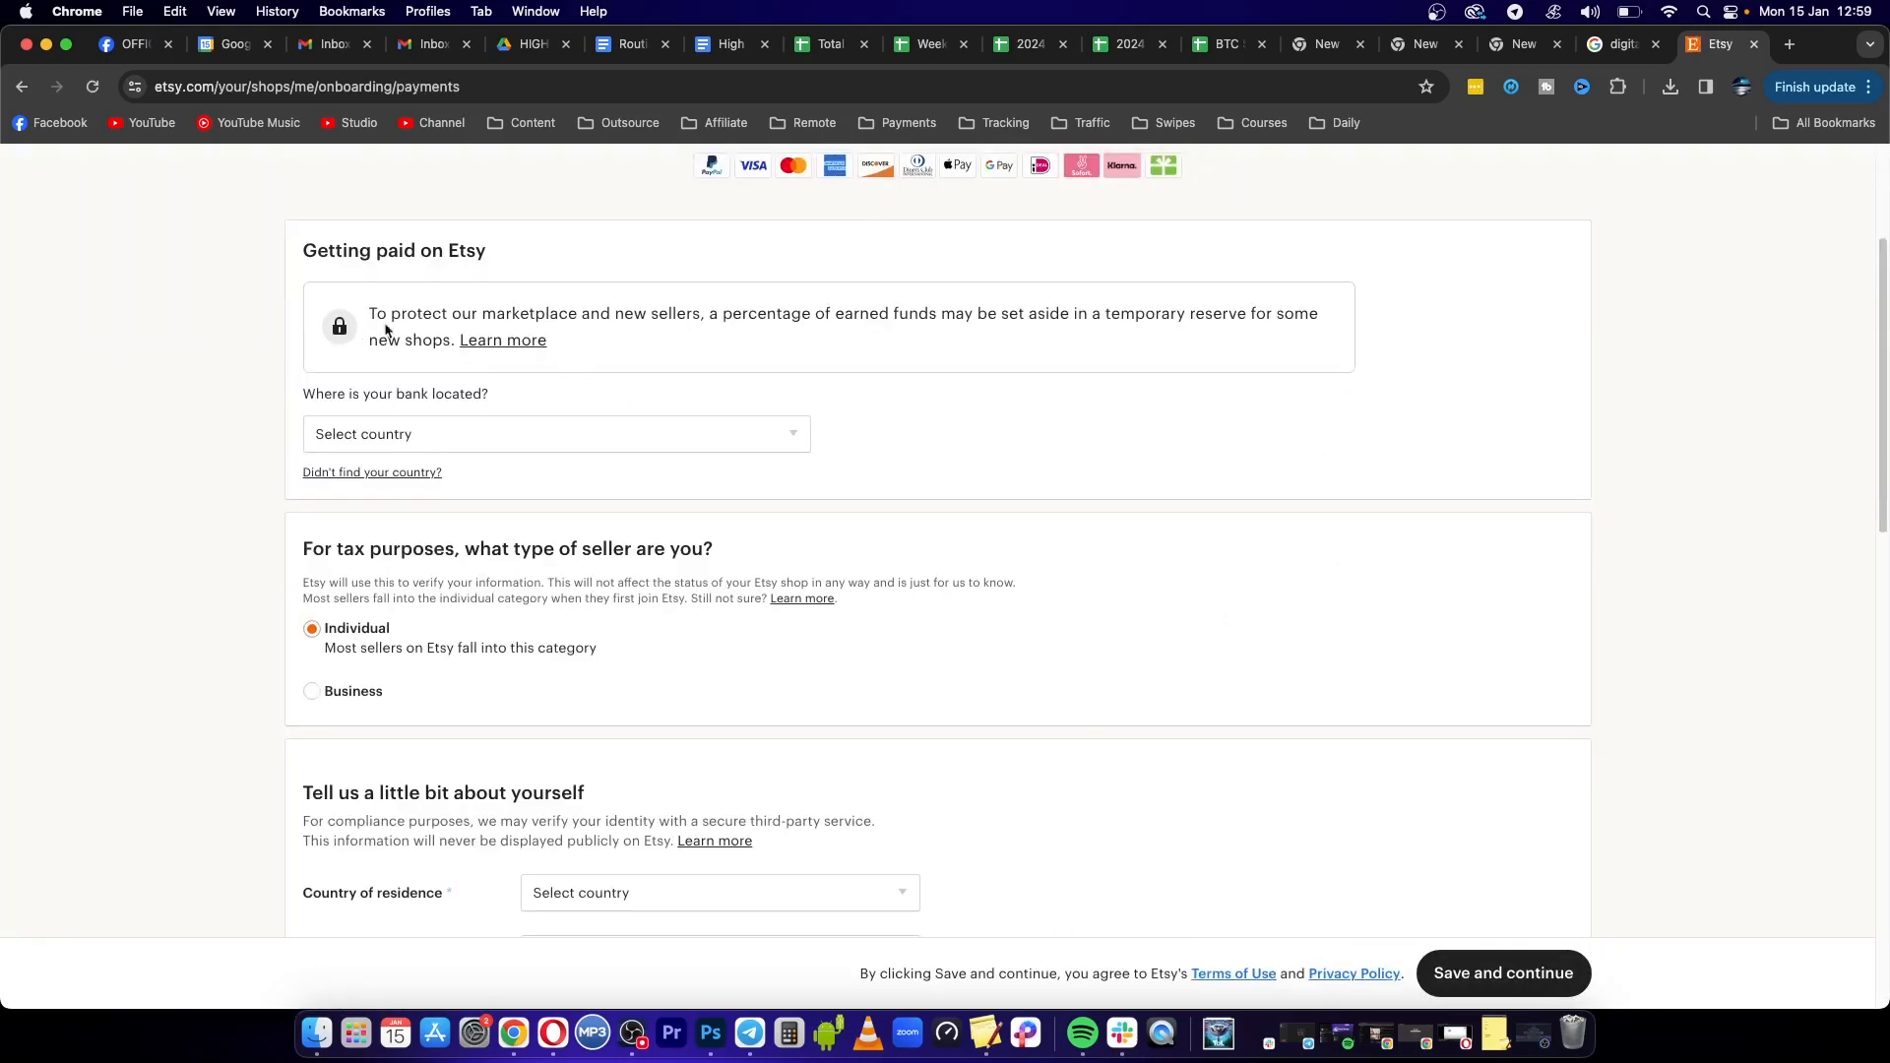
mouse_move(425, 425)
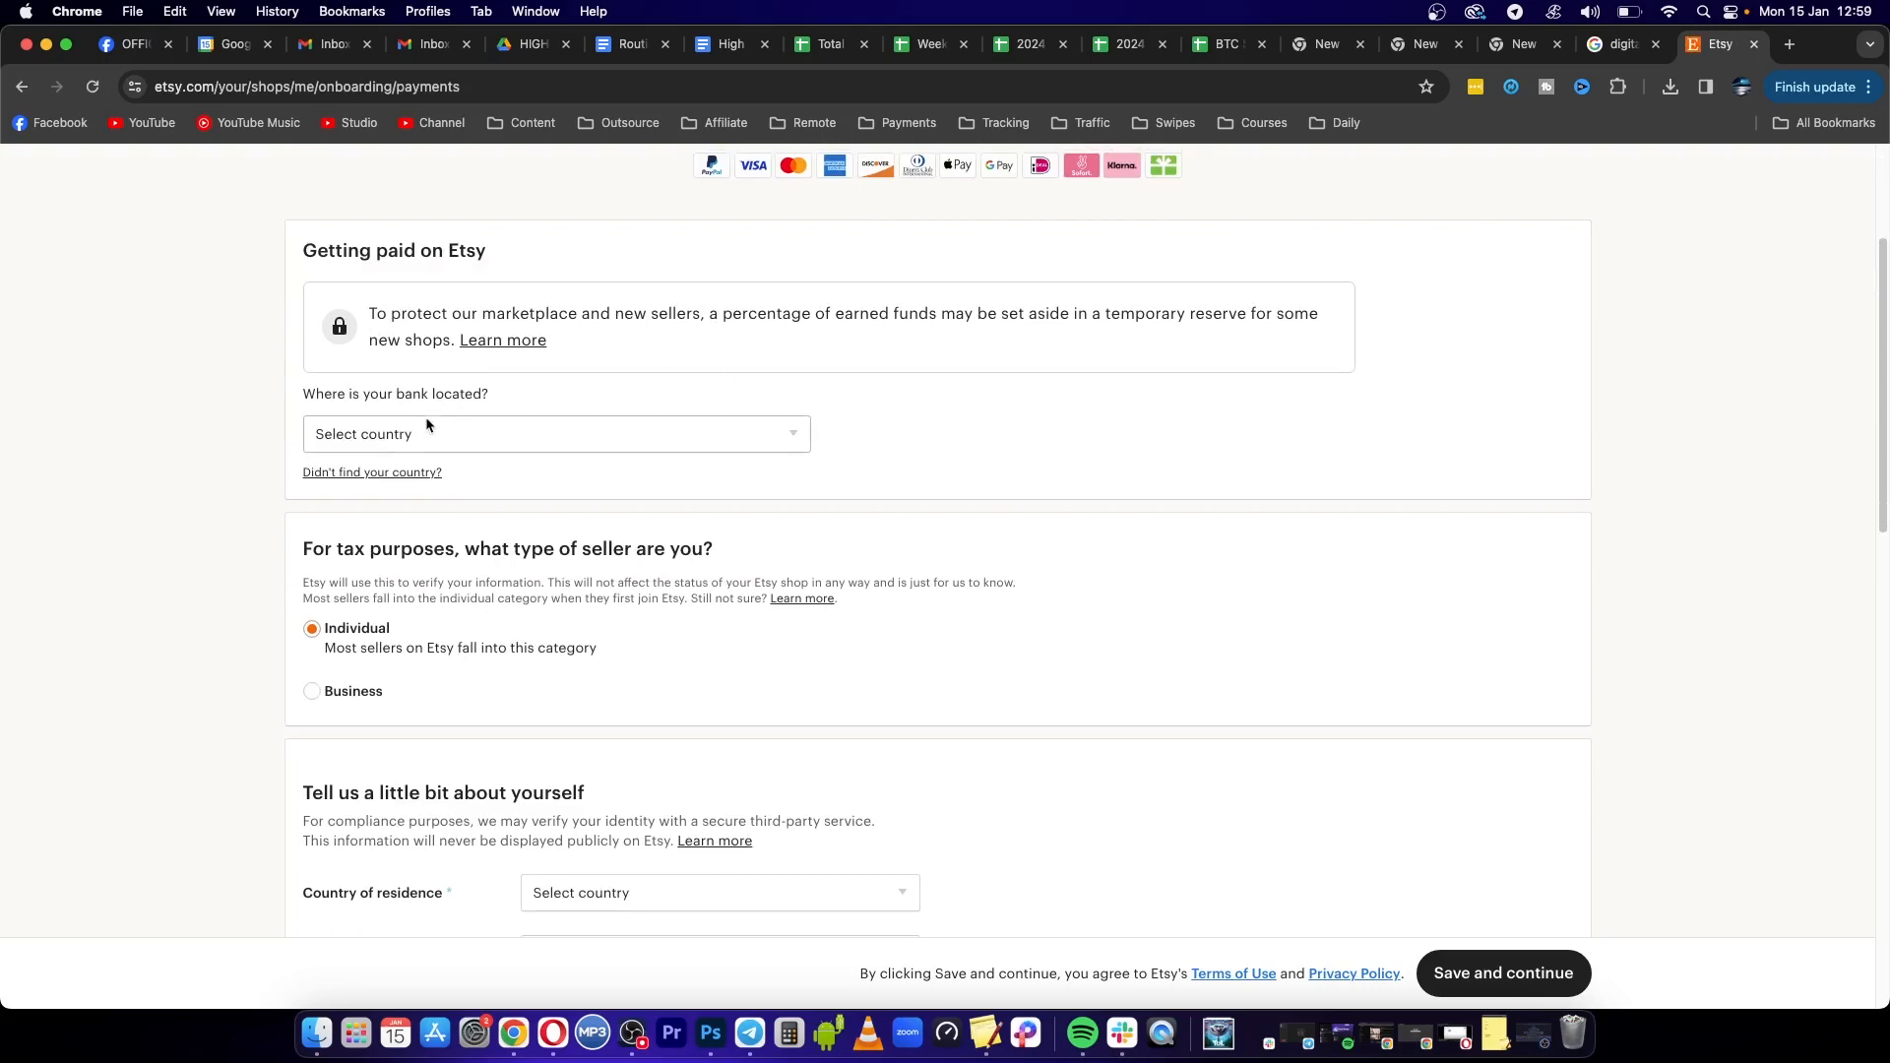
Choose the bank's country in the getting-paid form and continue to billing
left_click(554, 433)
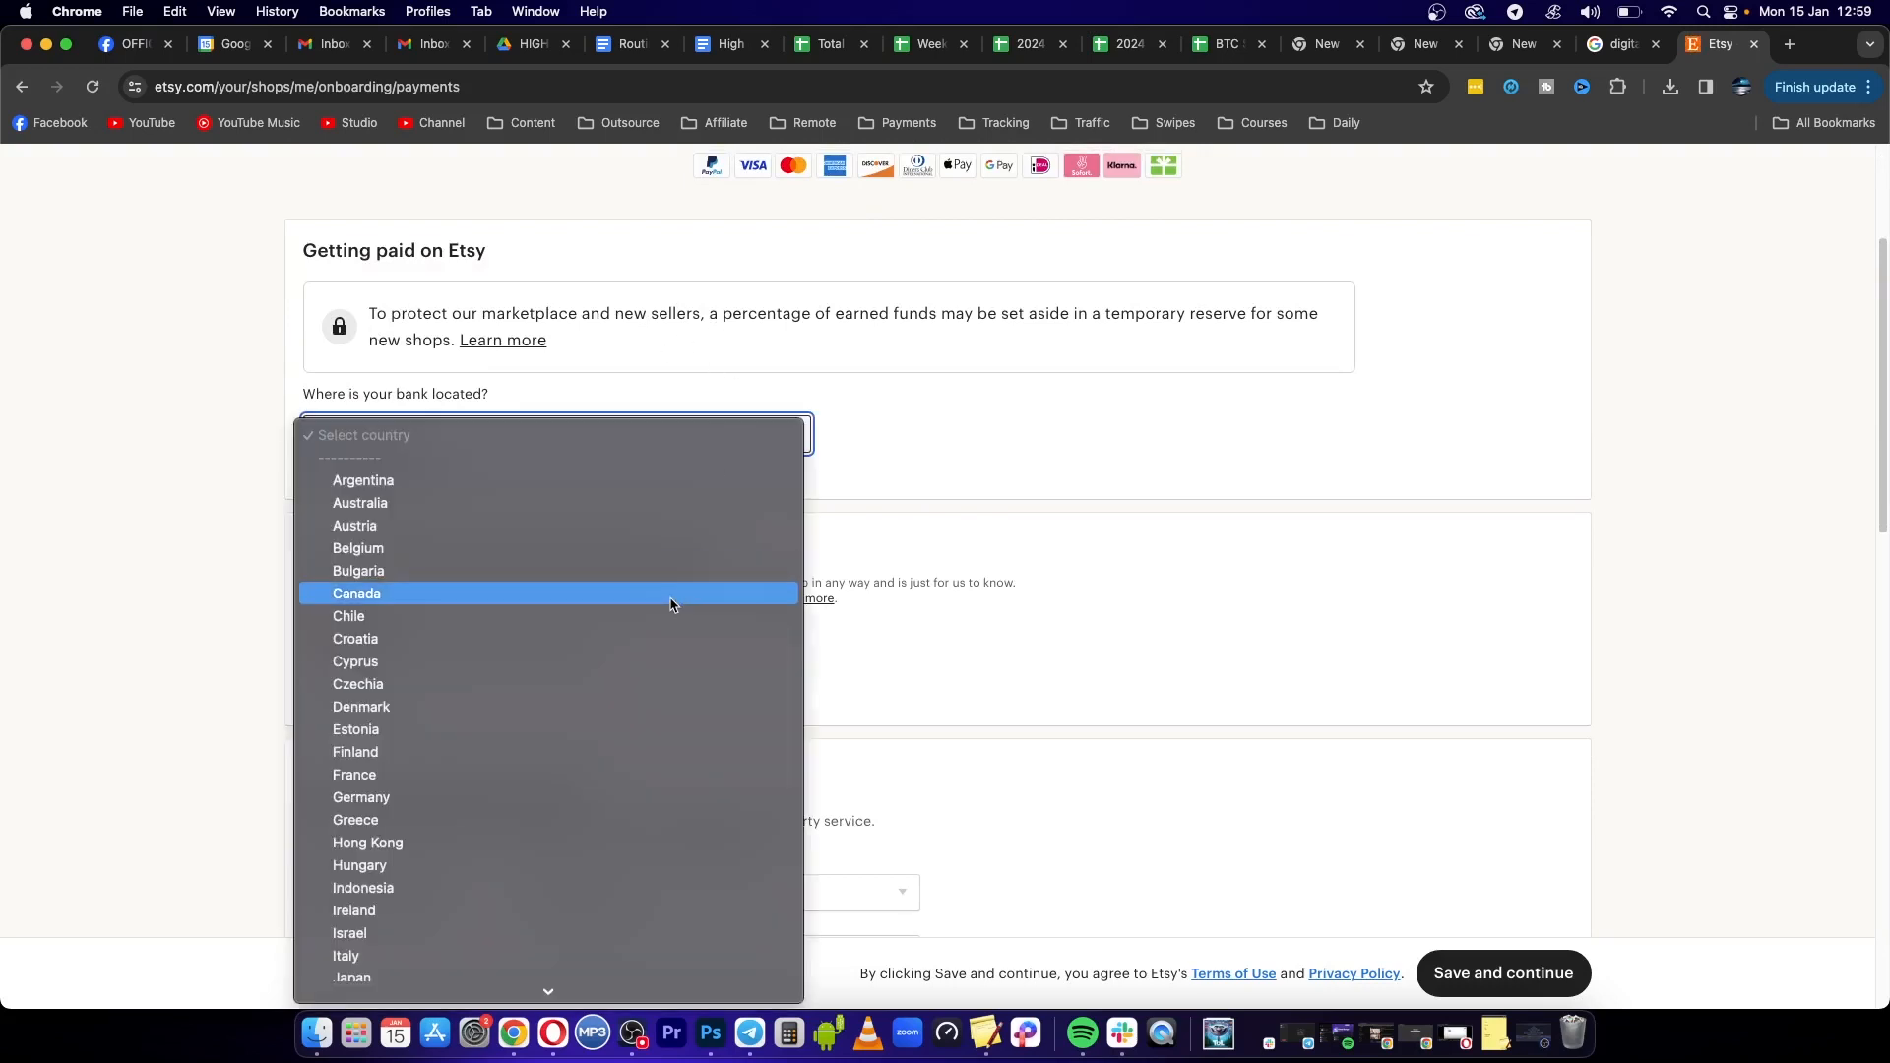
scroll("down", 3)
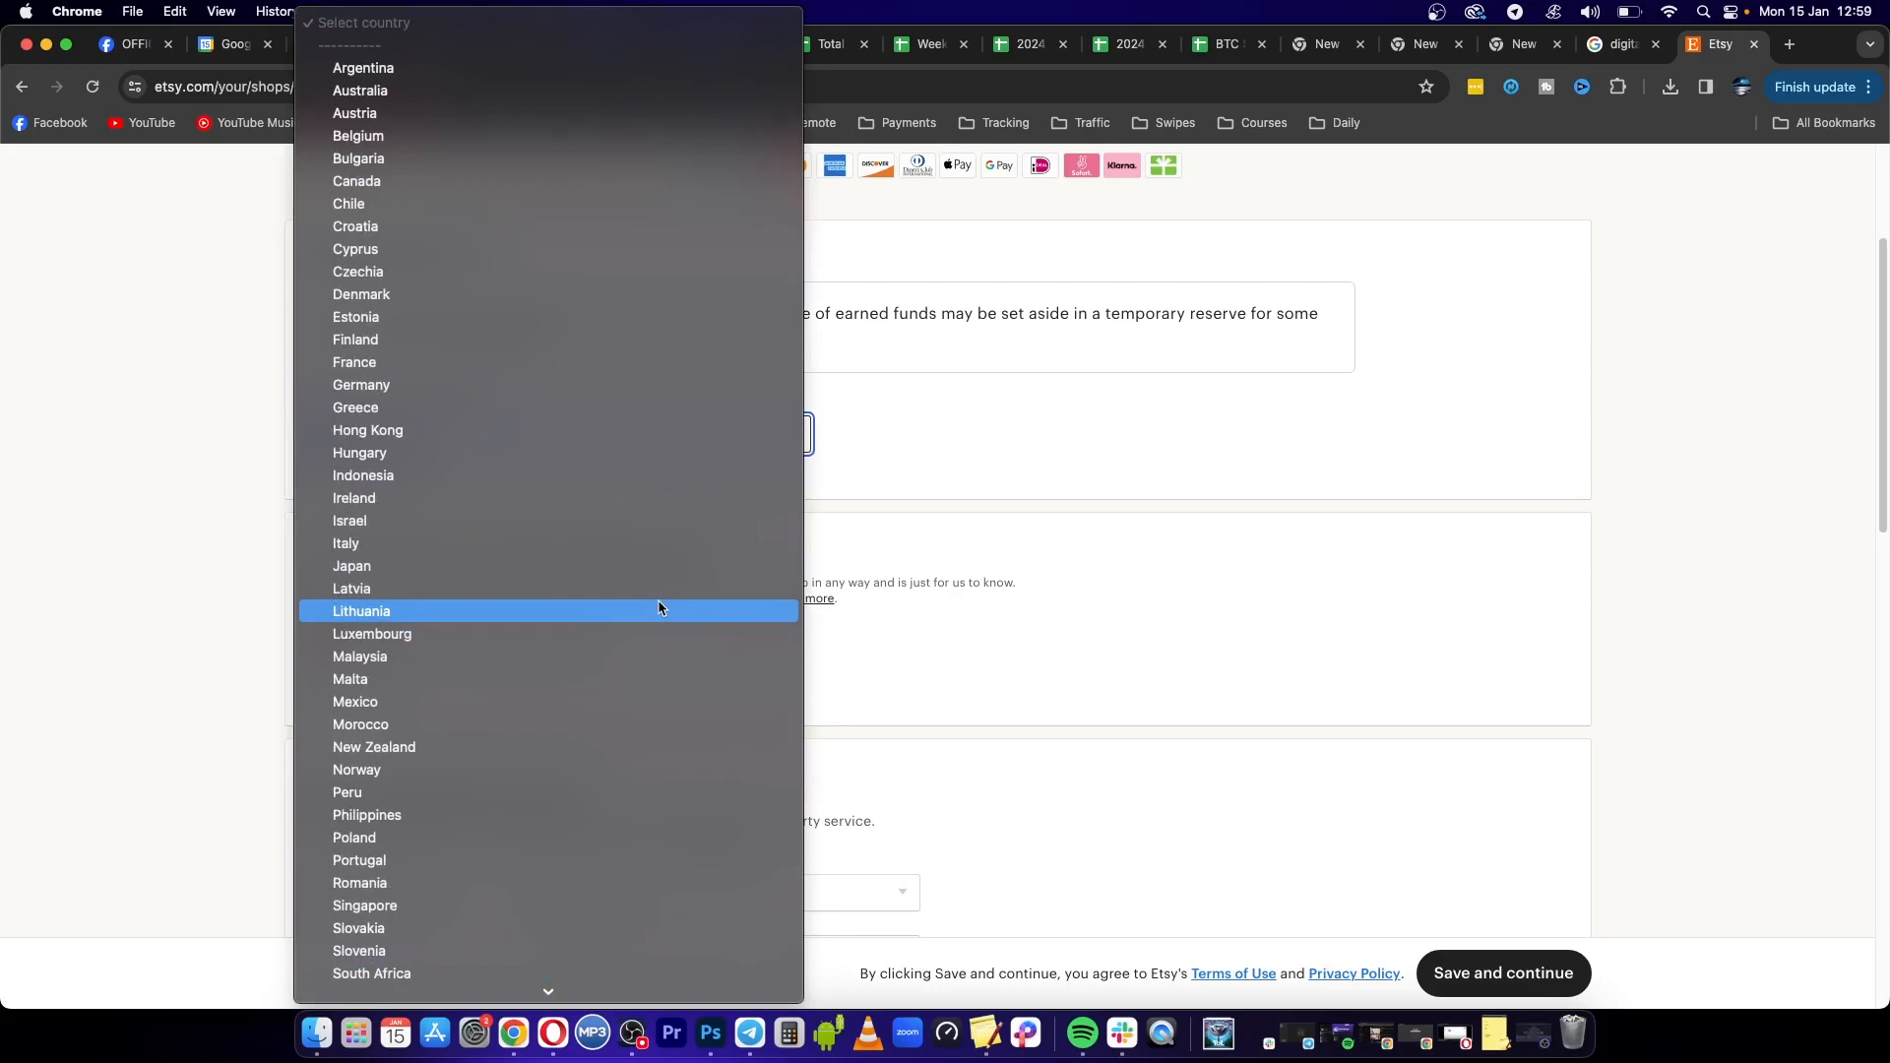
left_click(372, 973)
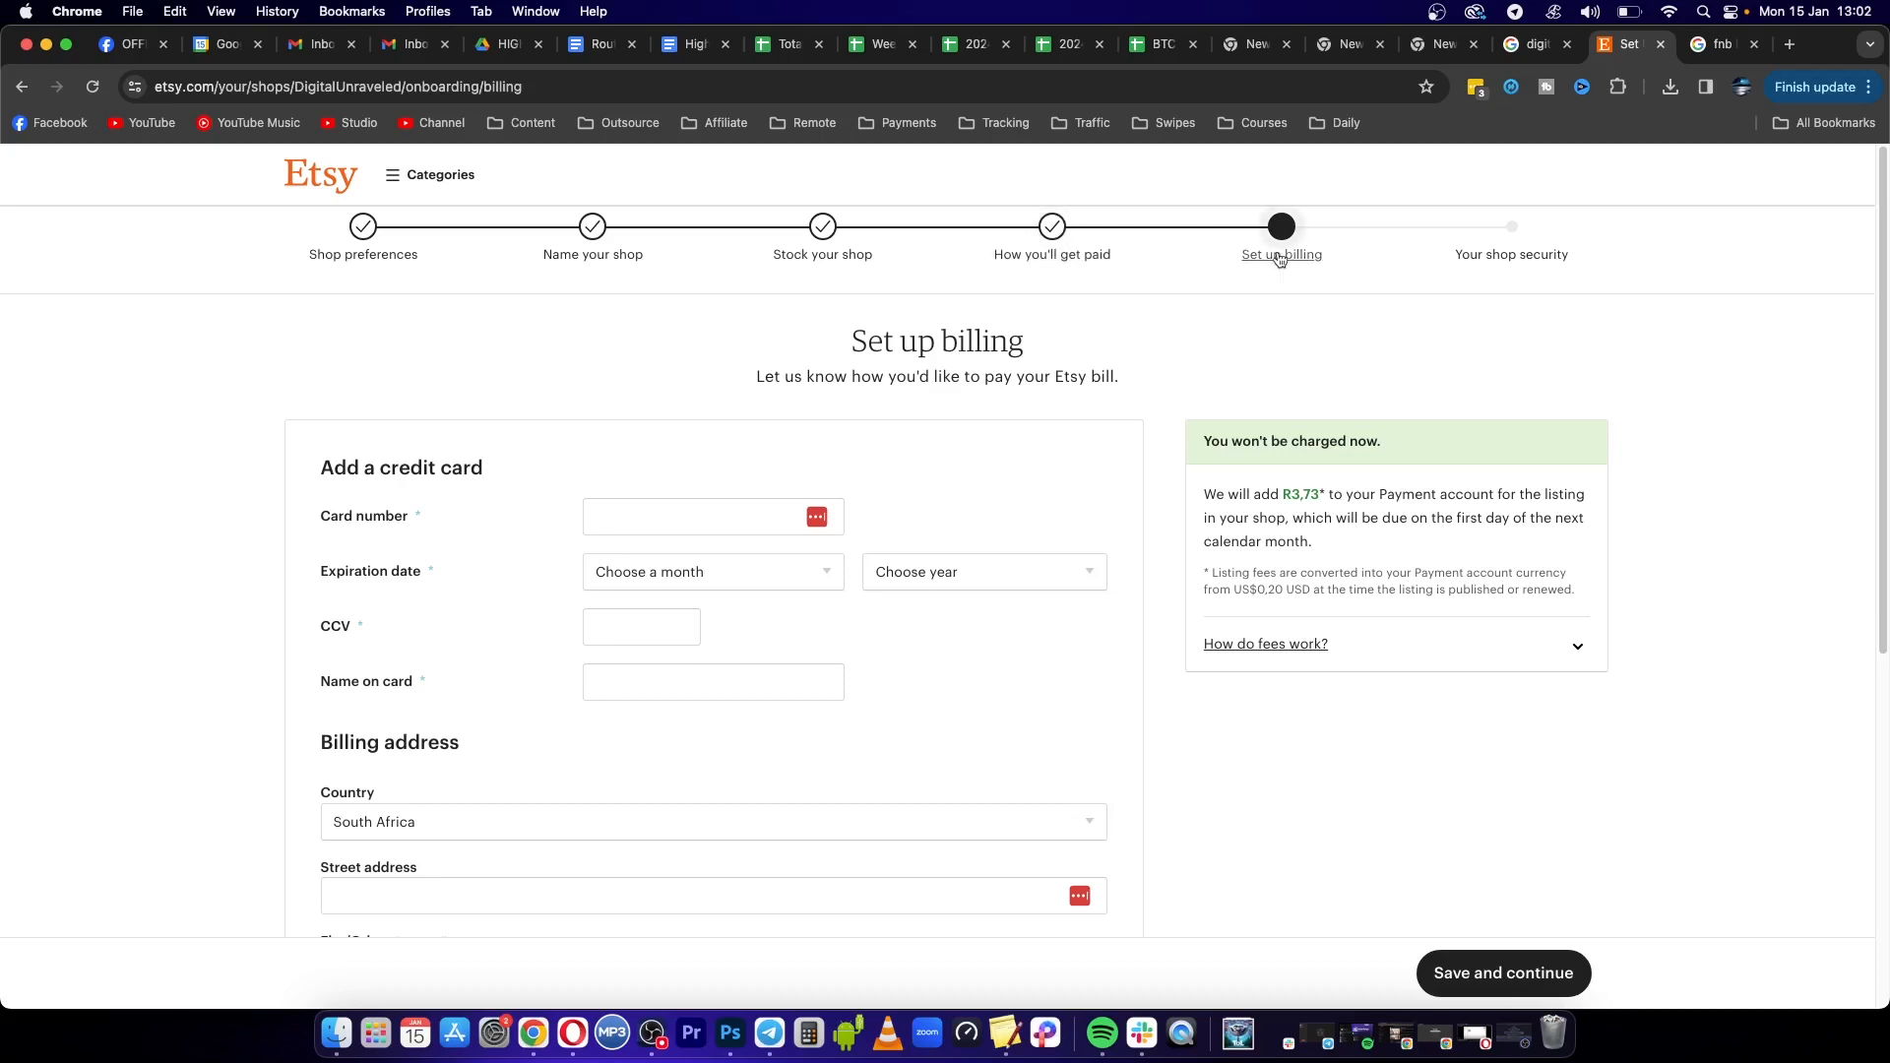
mouse_move(734, 394)
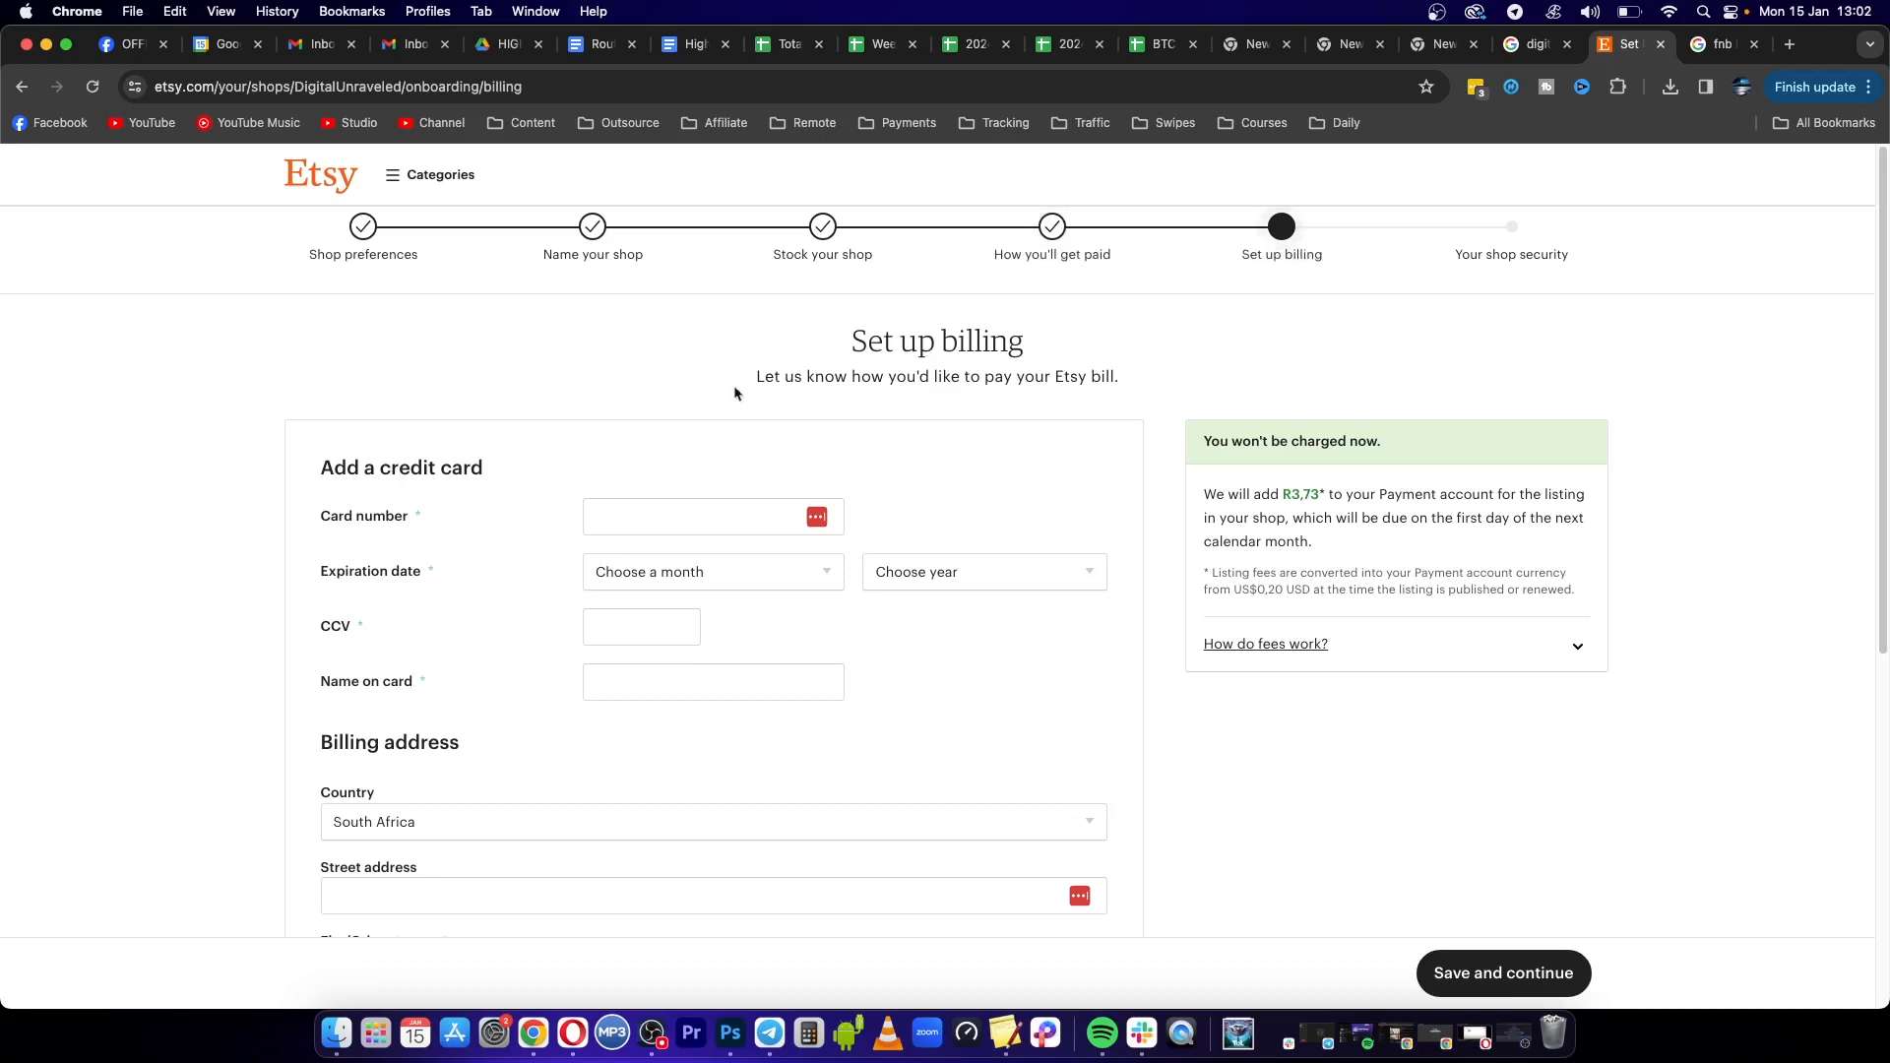
mouse_move(504, 668)
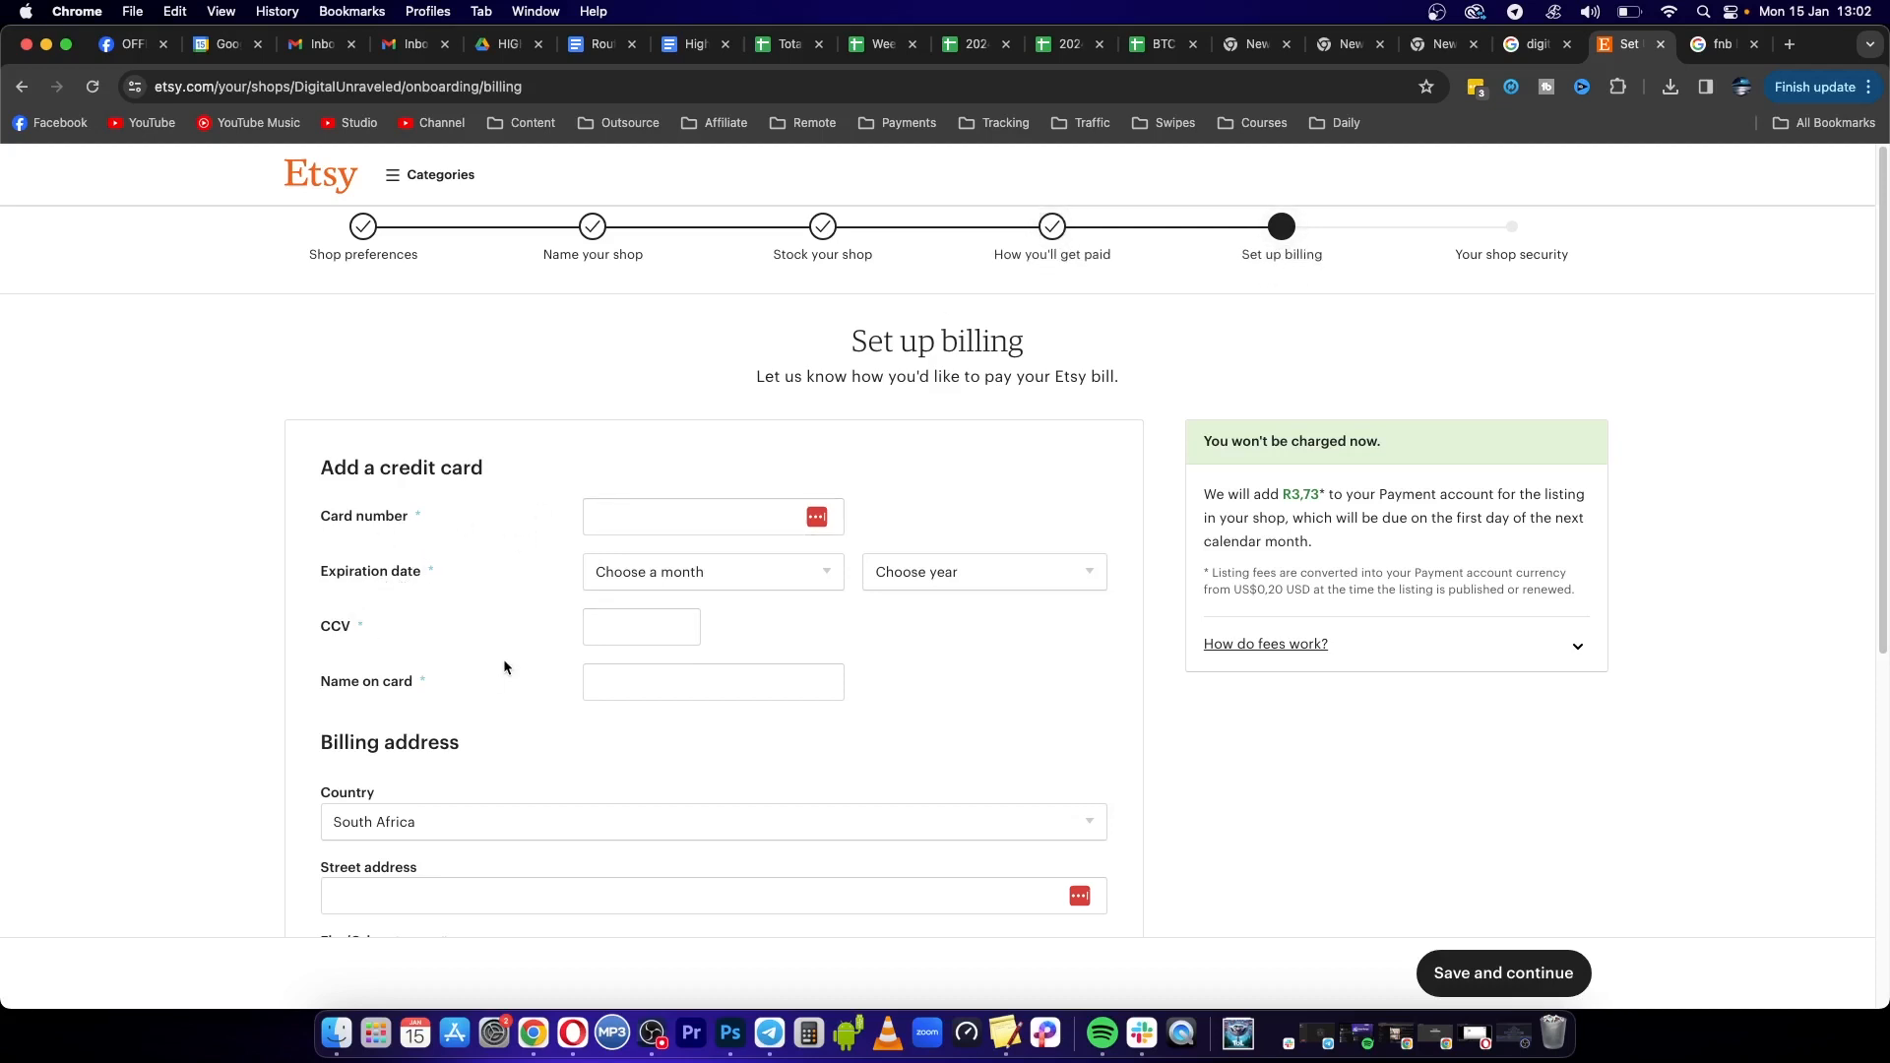
Submit the Set up billing form to reach the shop security step
scroll("down", 3)
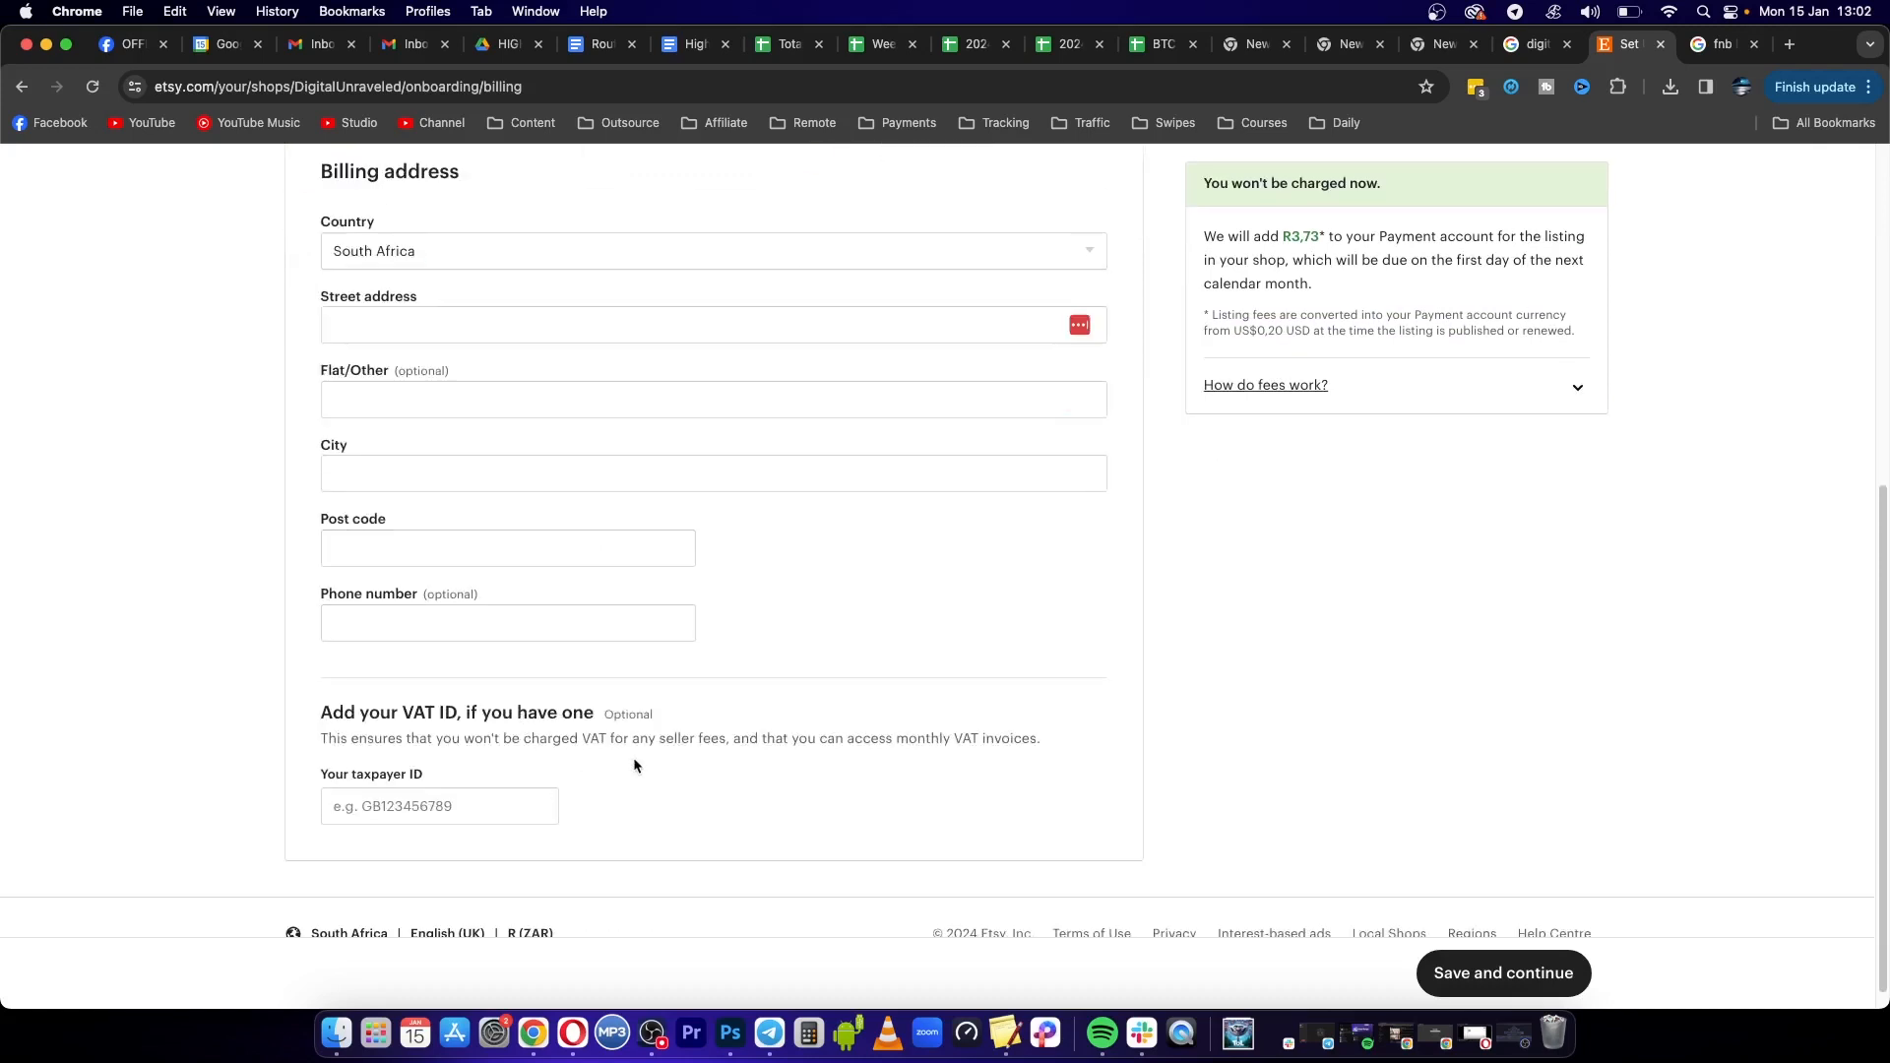
left_click(1502, 973)
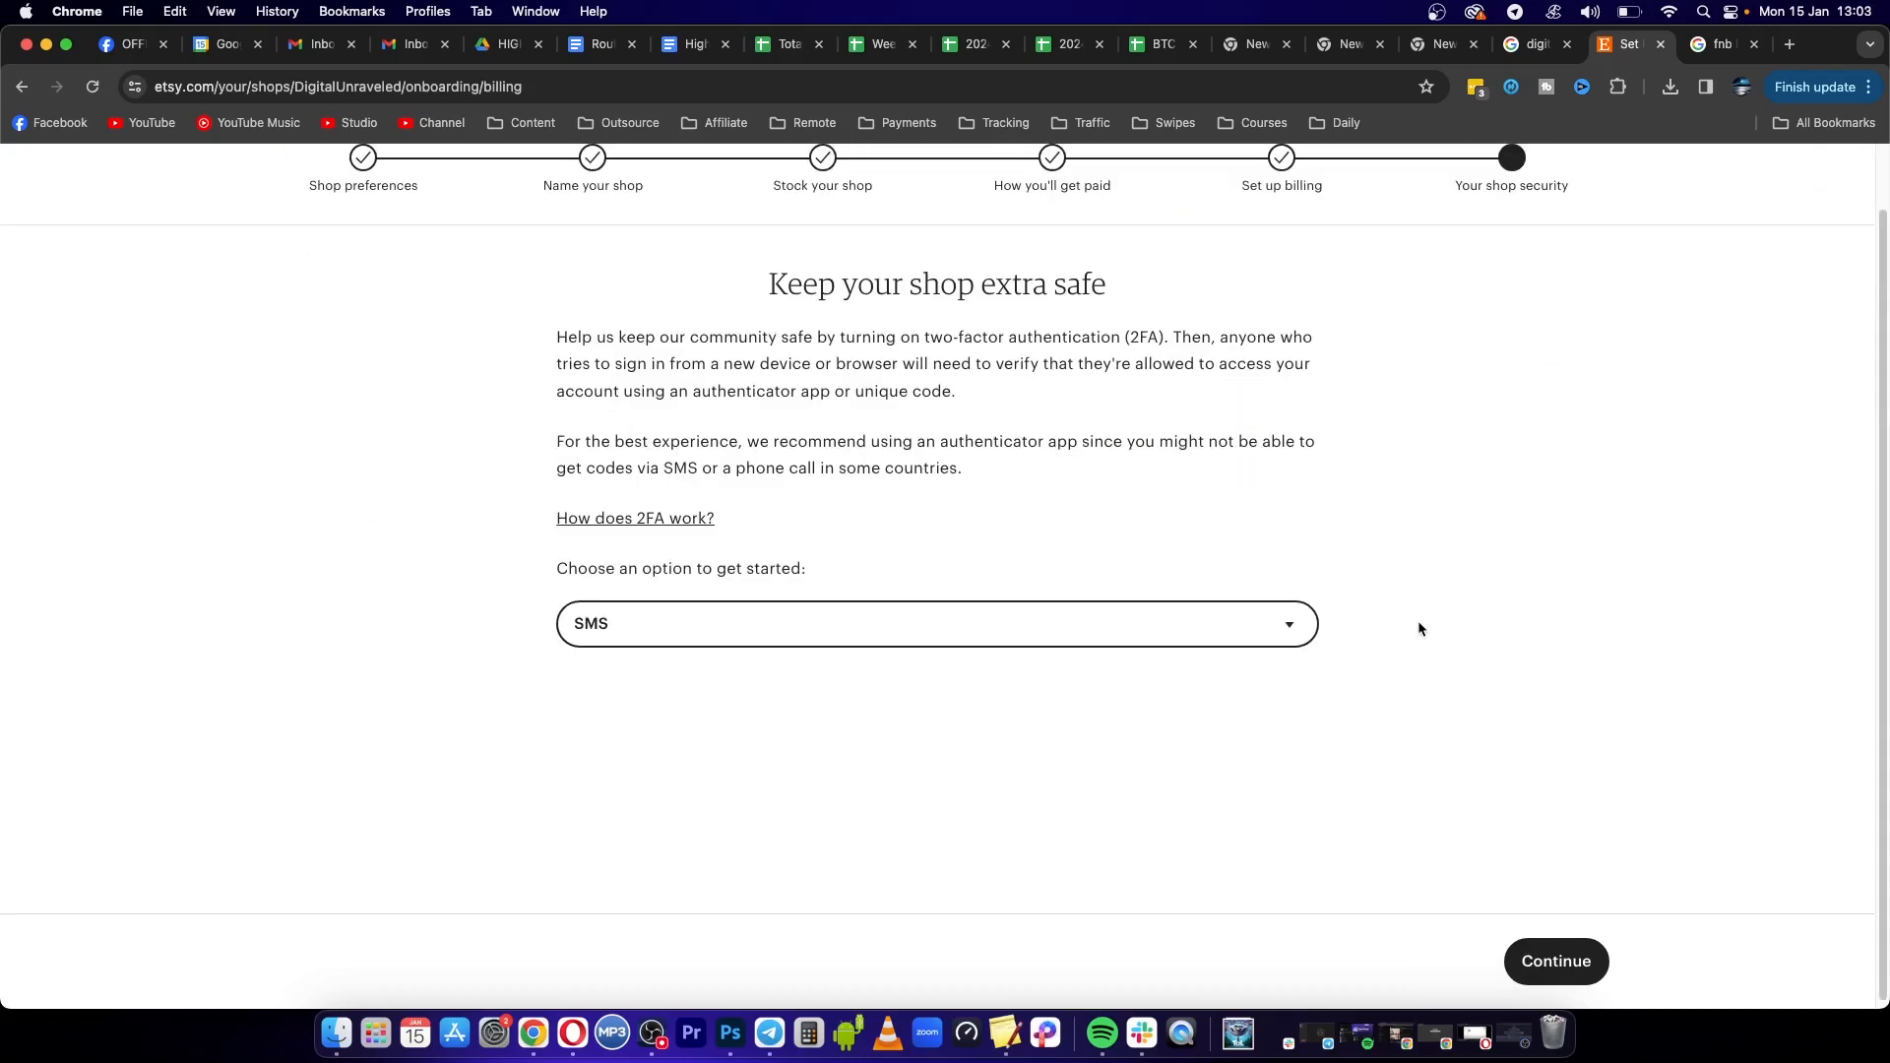
Continue with SMS two-factor authentication and send a verification code to the phone number
scroll("up", 3)
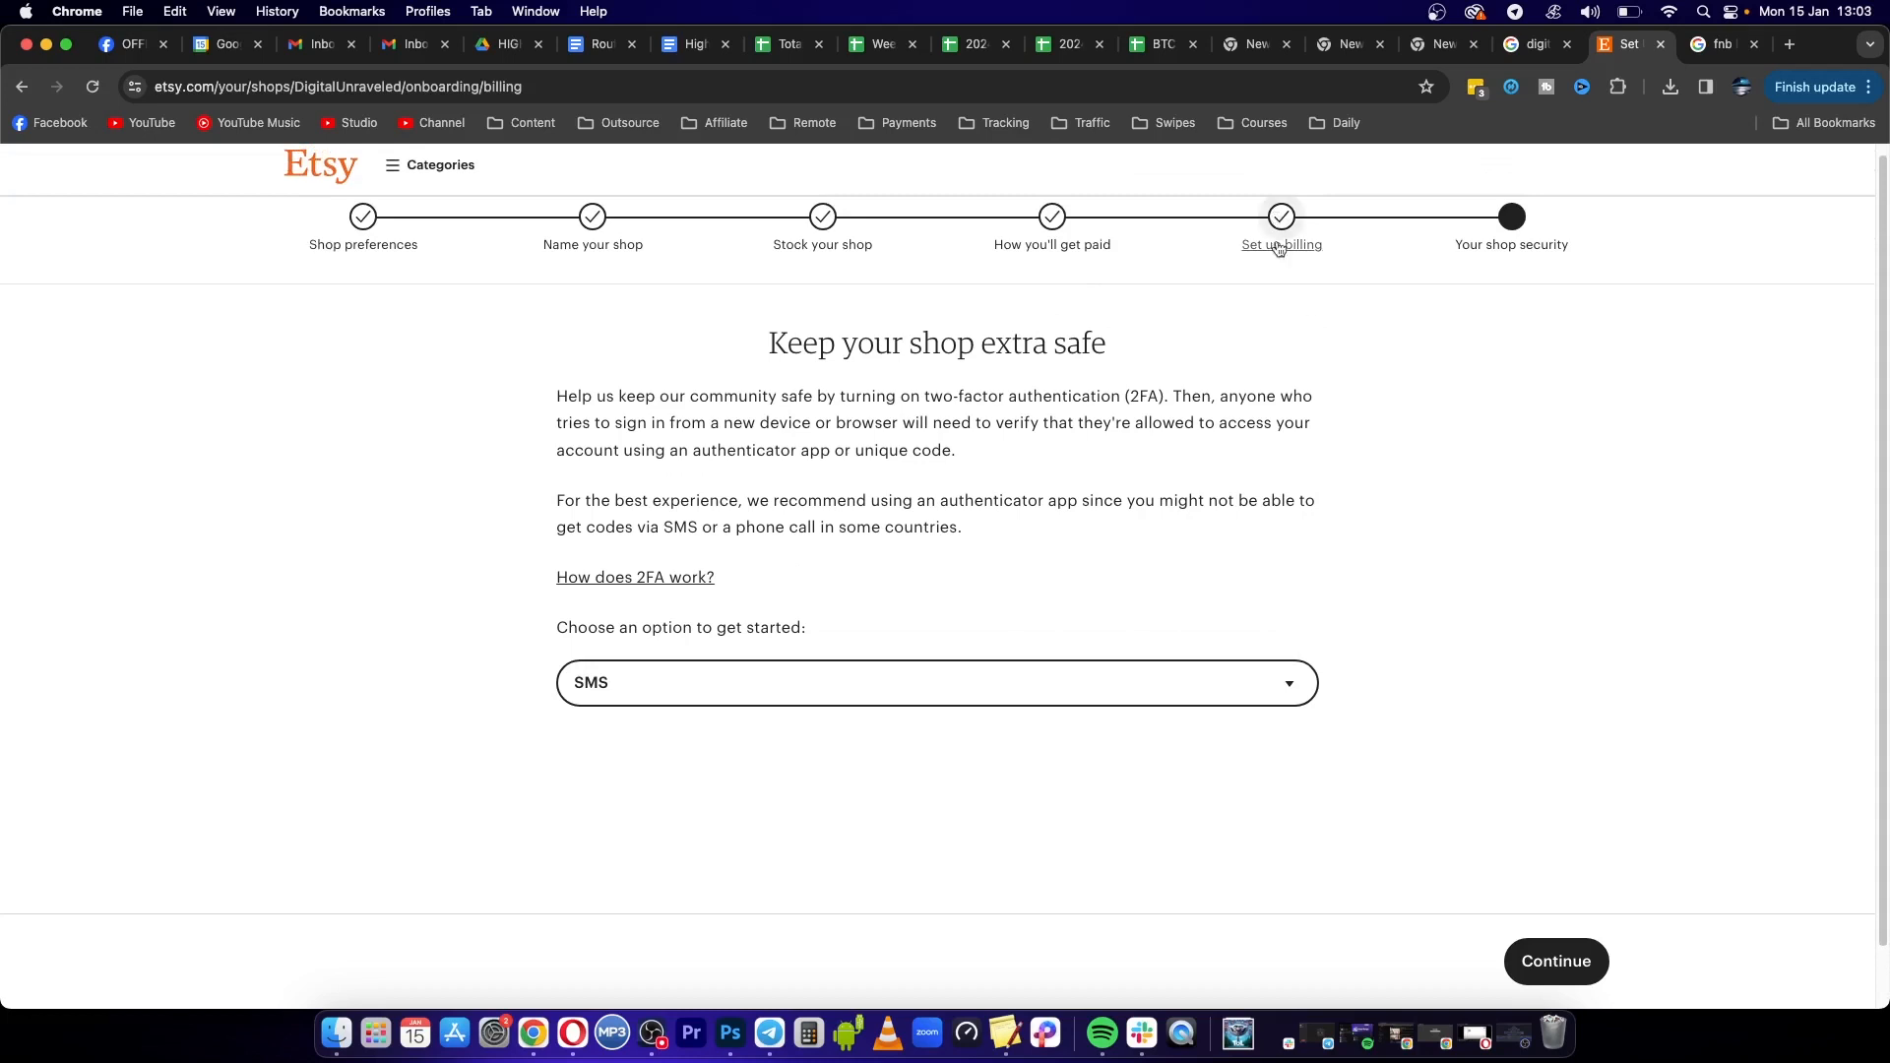
mouse_move(583, 589)
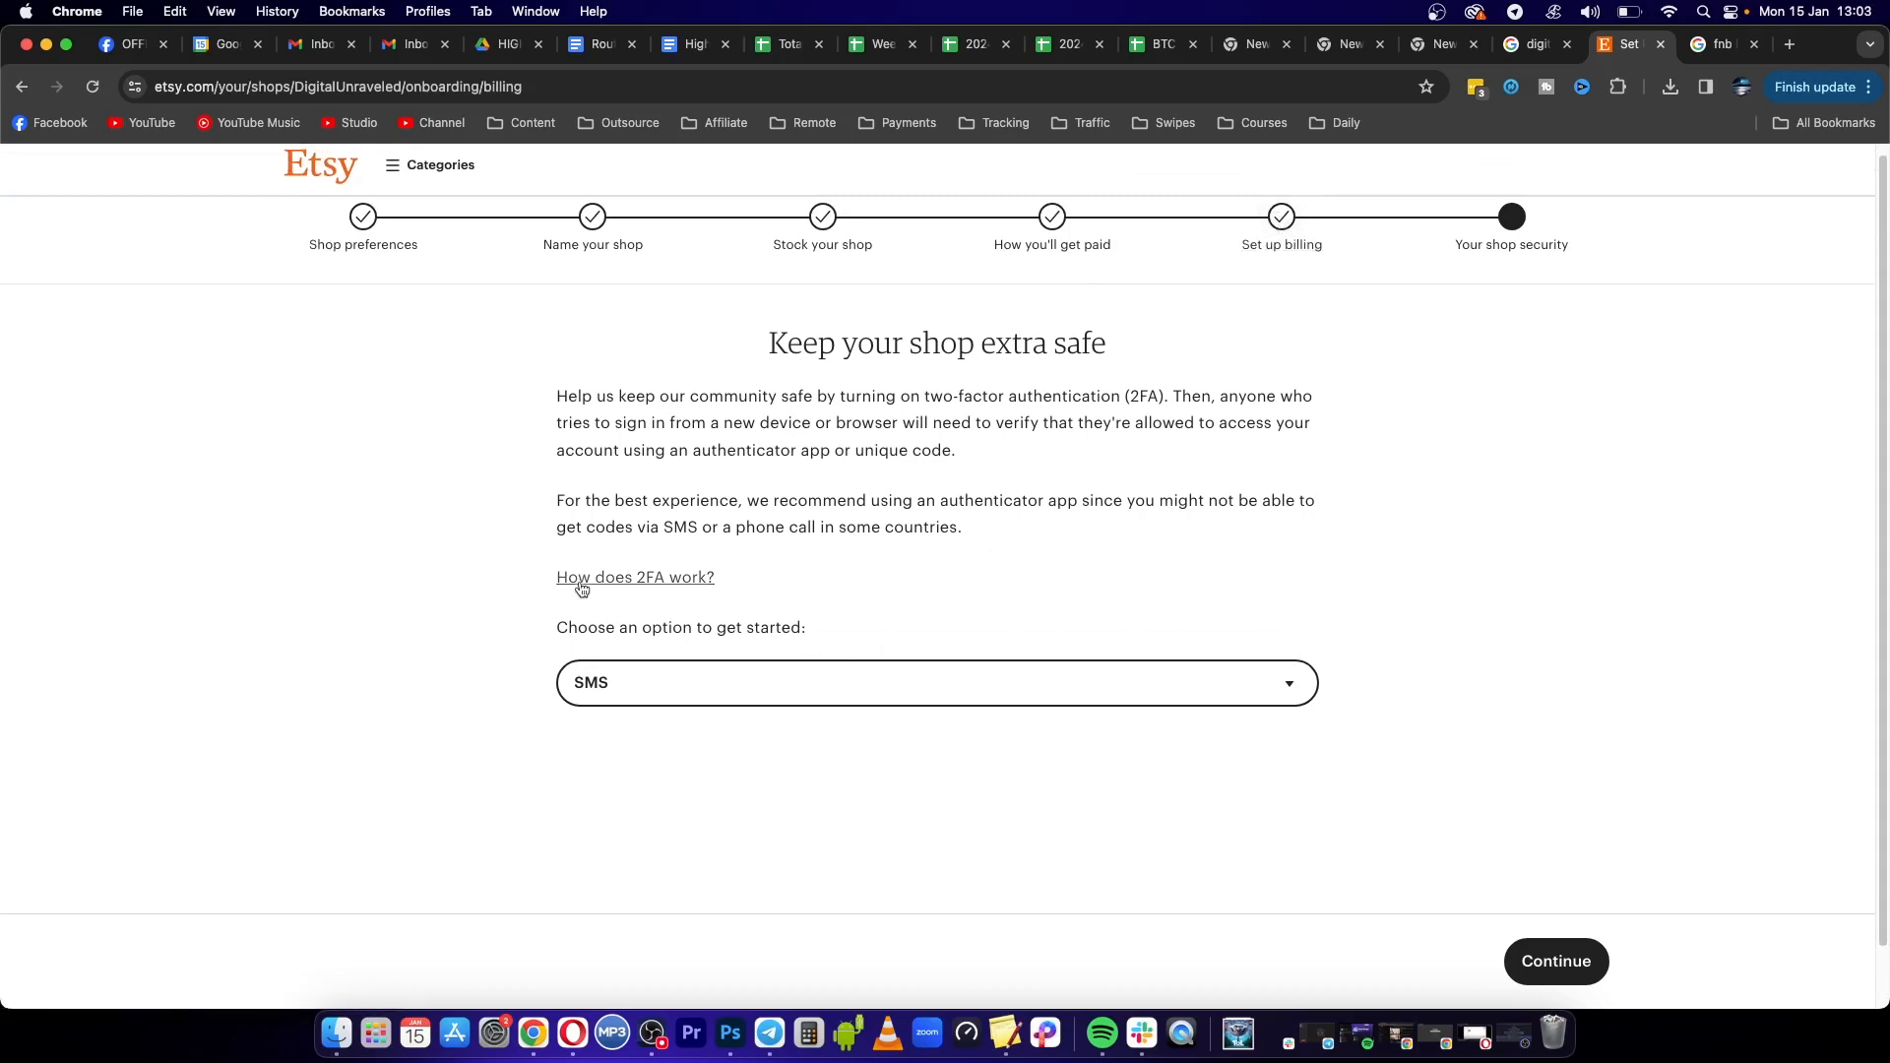
left_click(1555, 961)
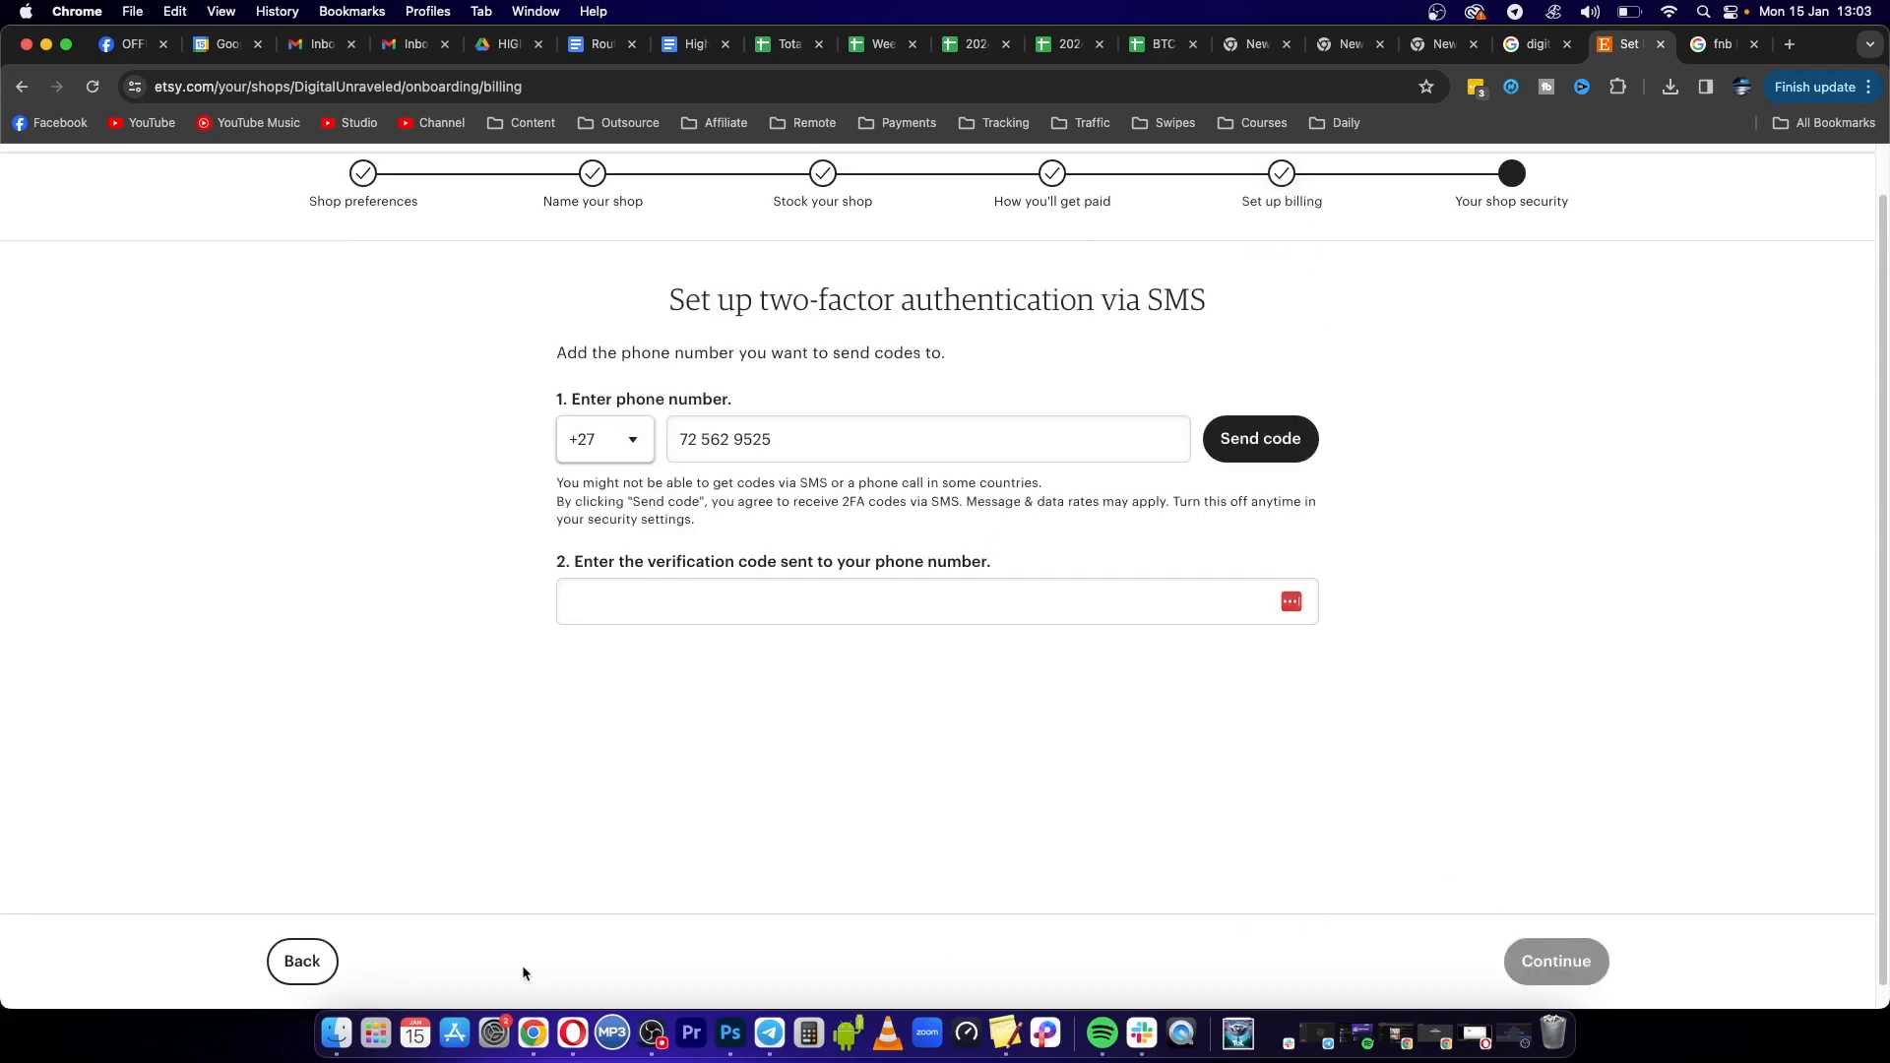
left_click(301, 961)
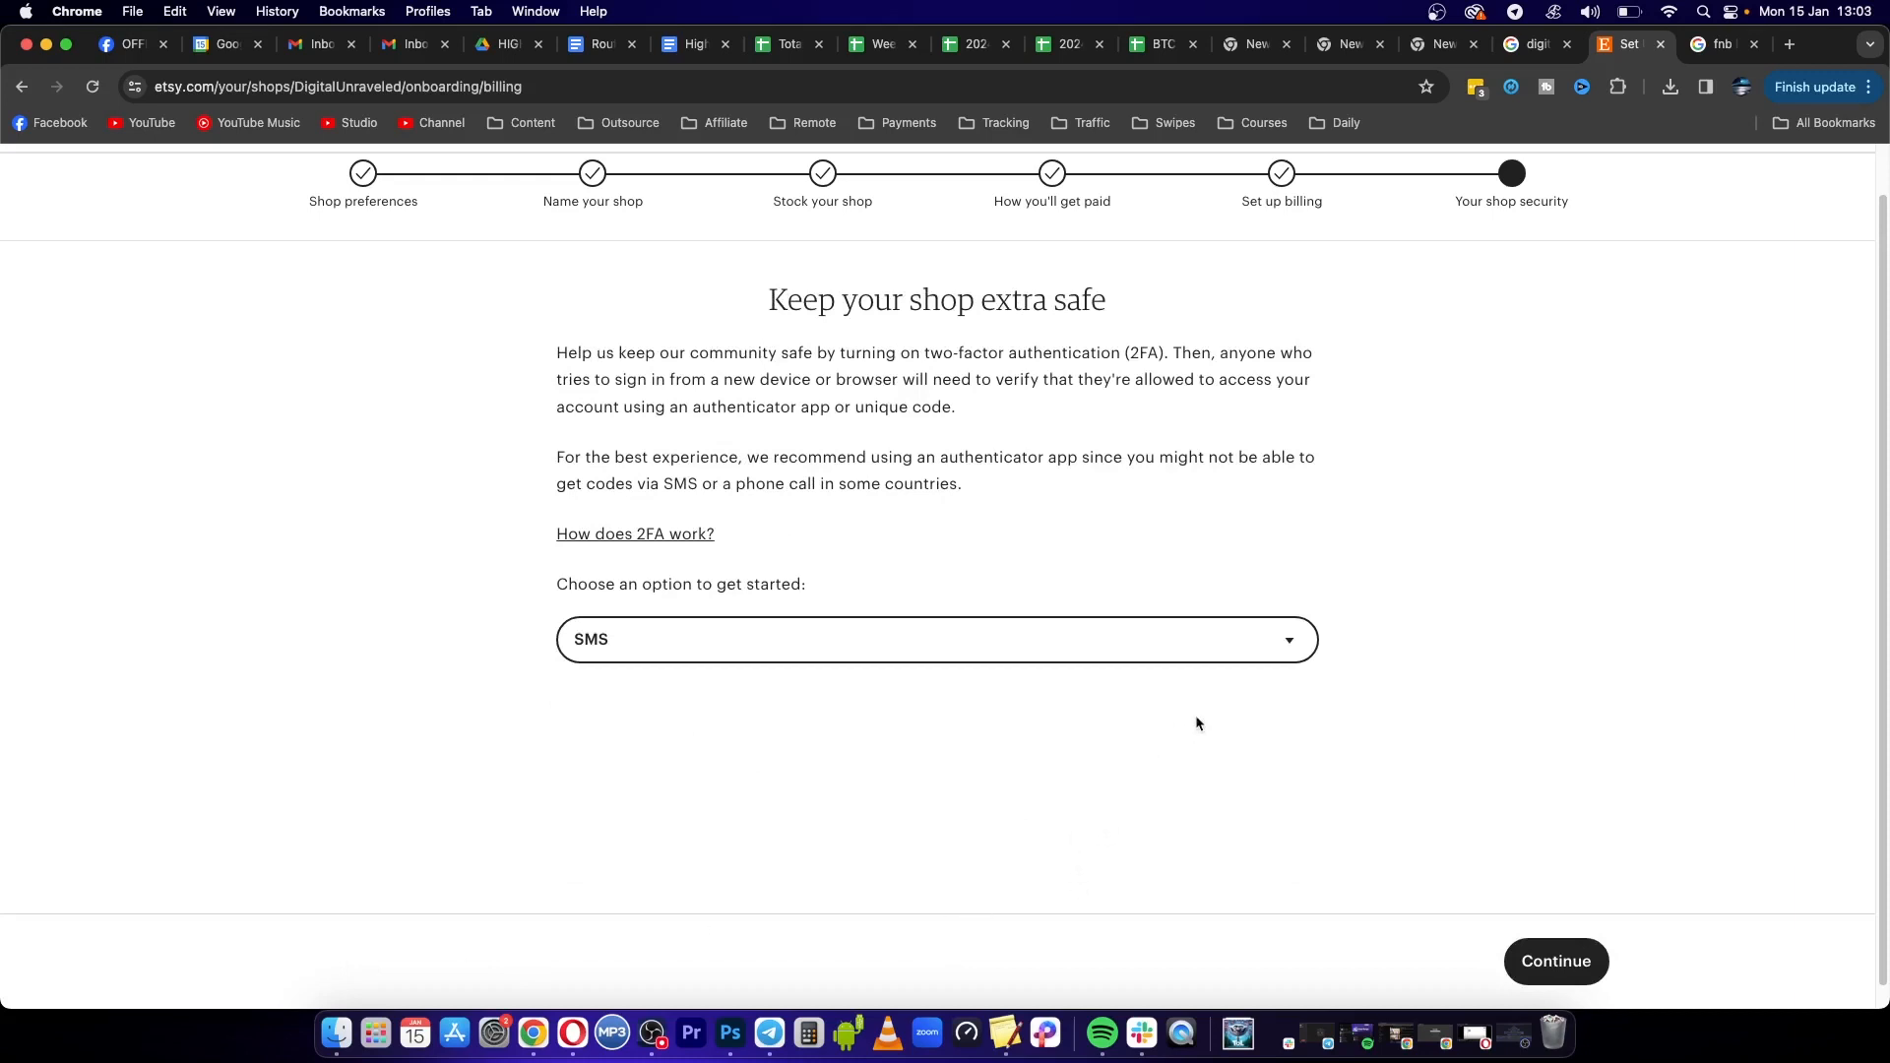
left_click(1556, 961)
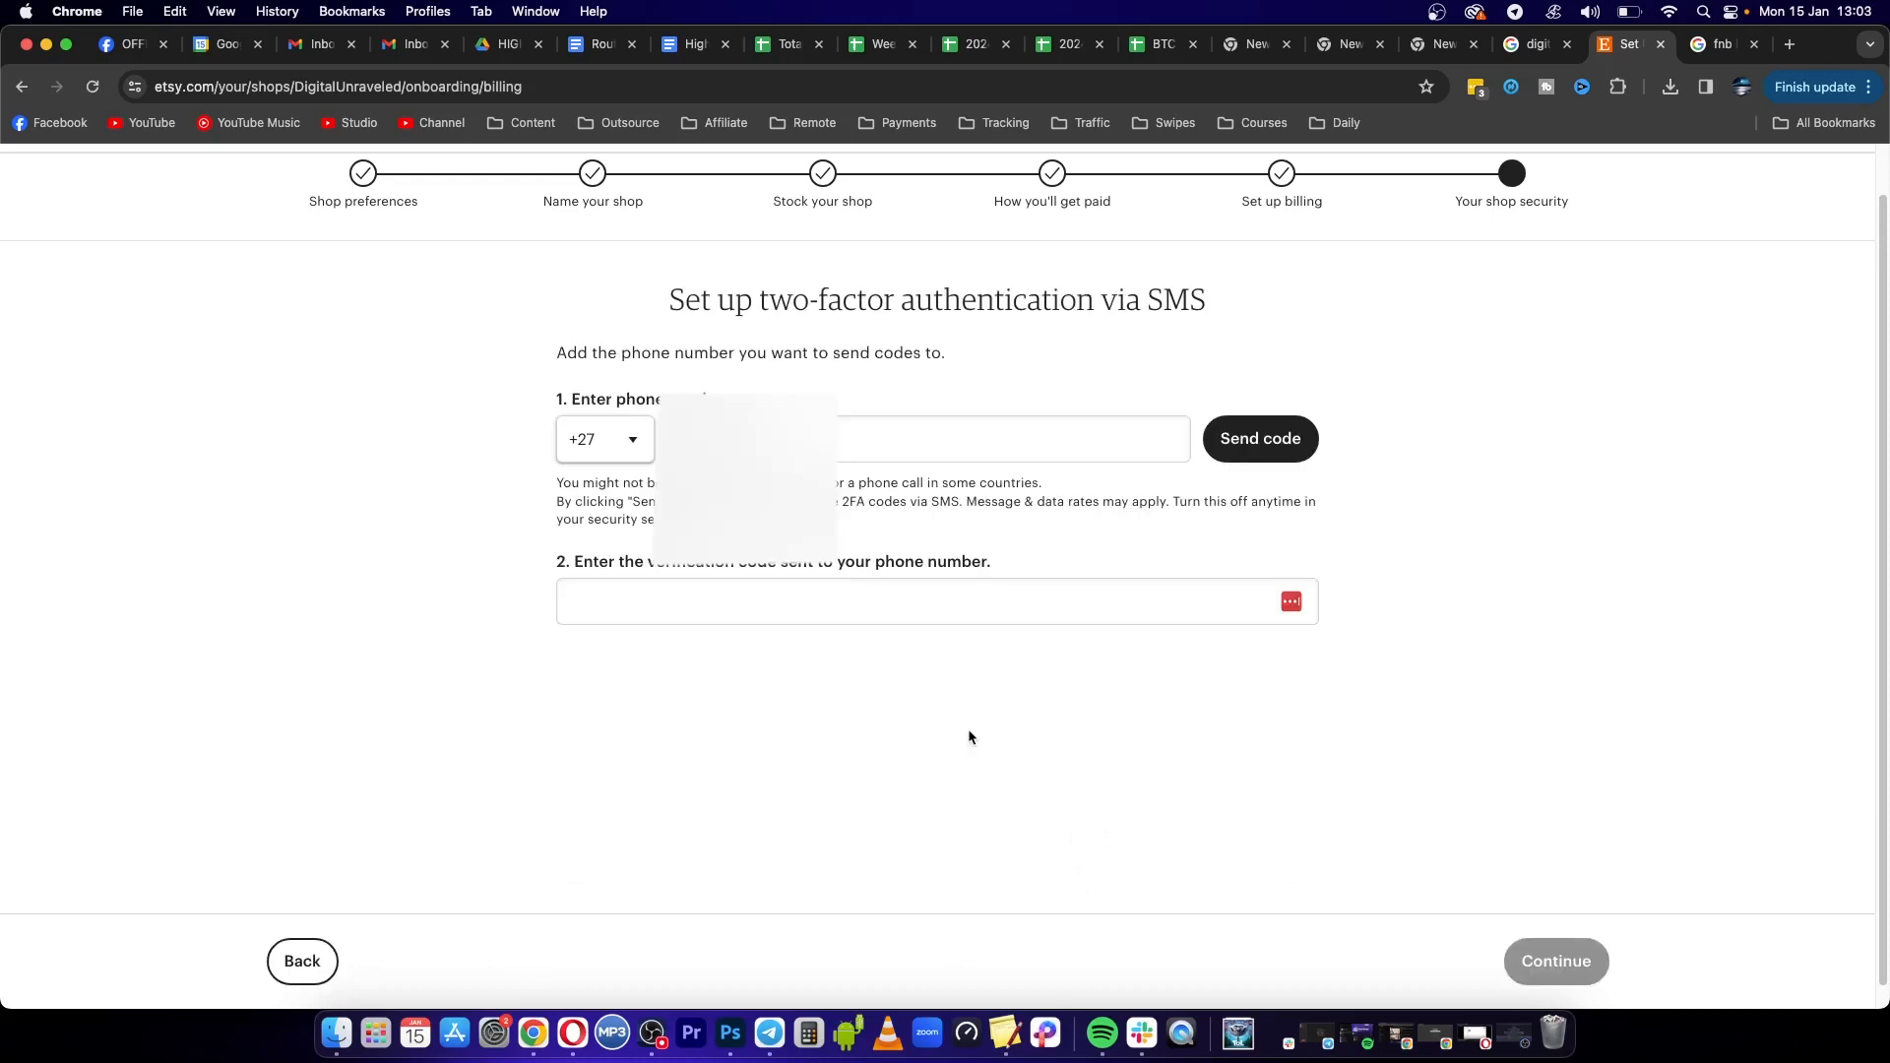
mouse_move(1410, 510)
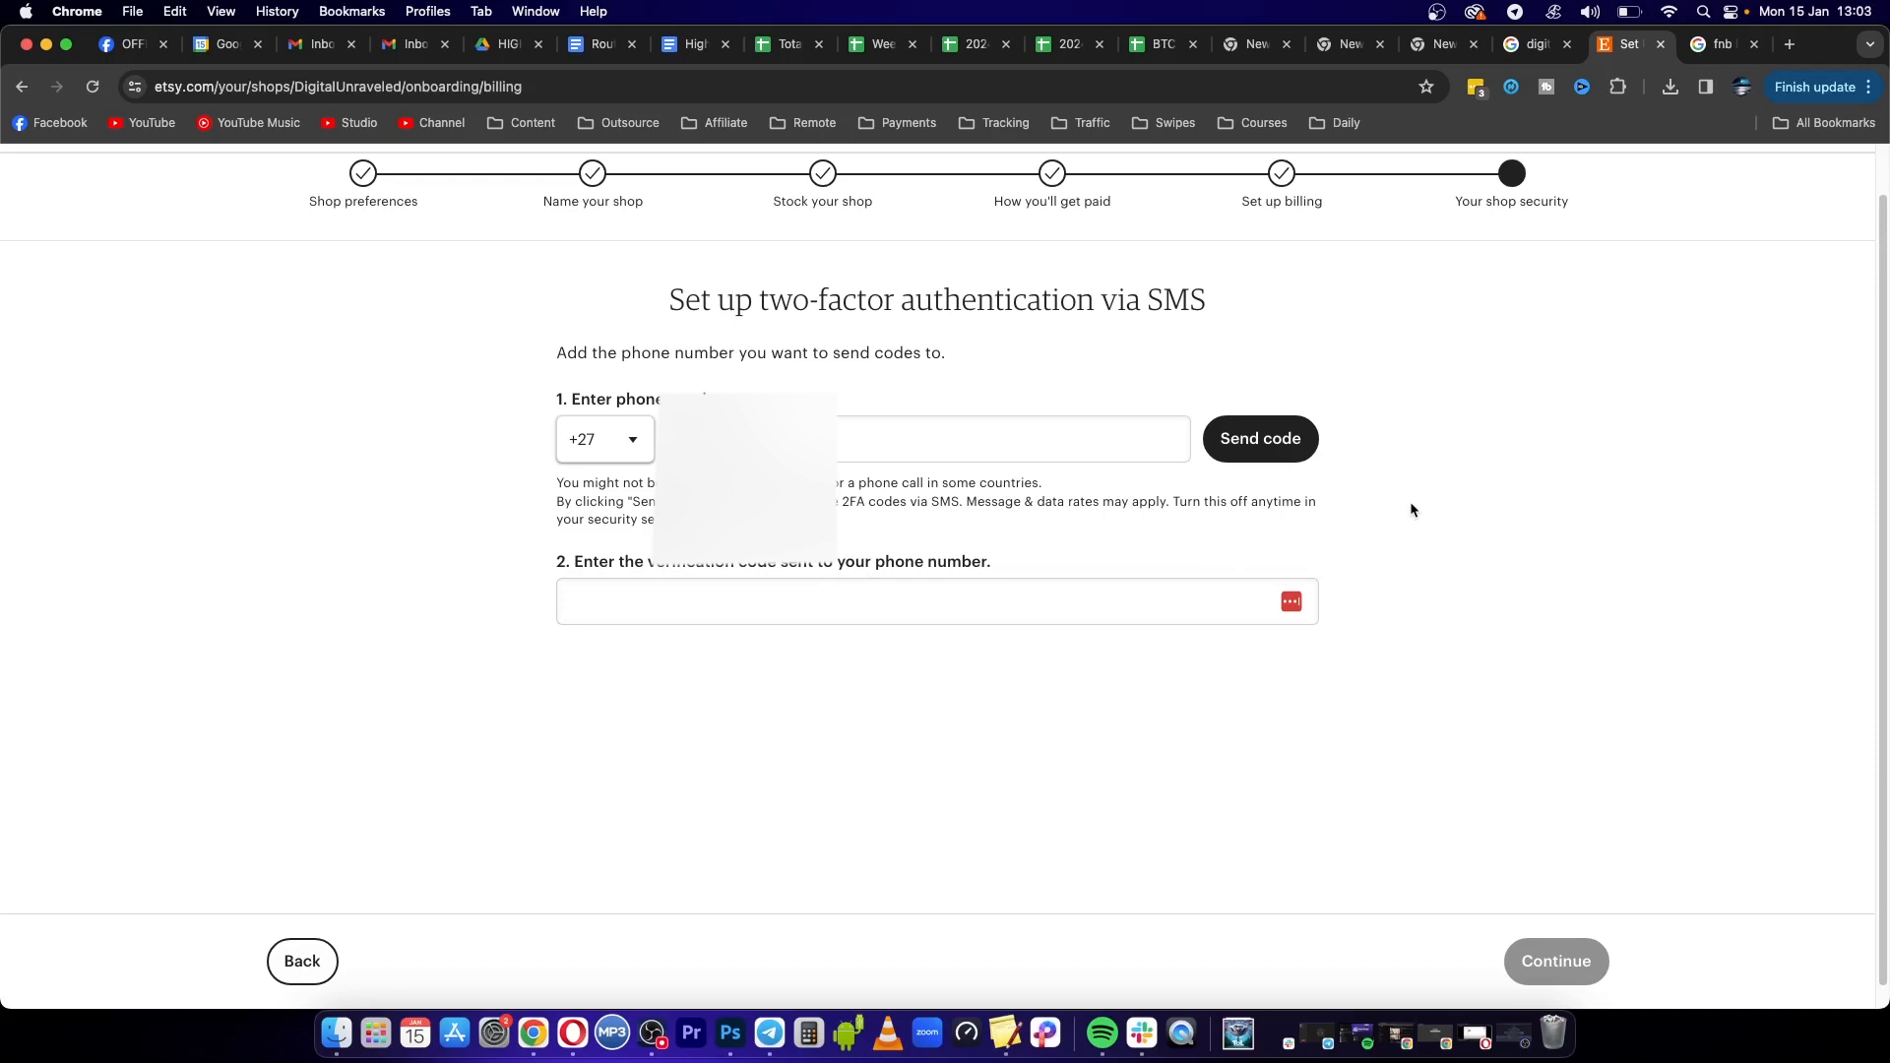
mouse_move(1397, 500)
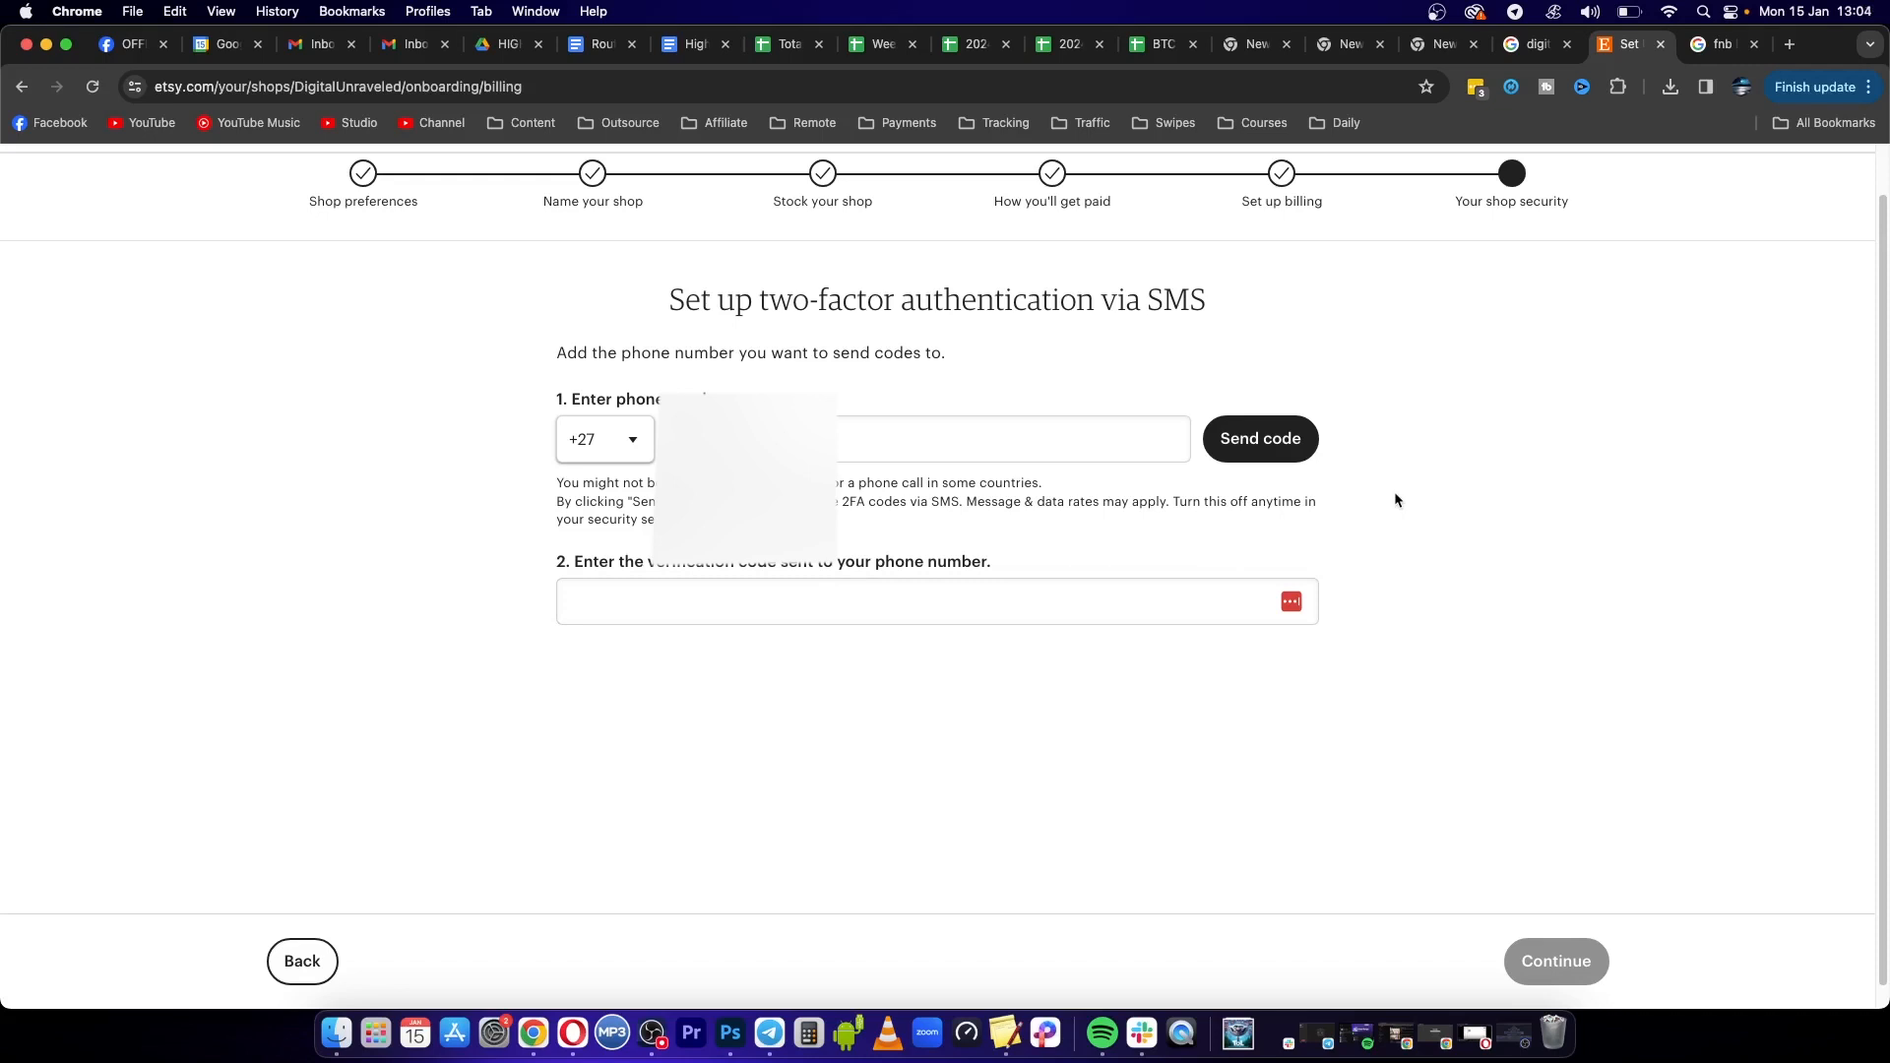
mouse_move(1311, 471)
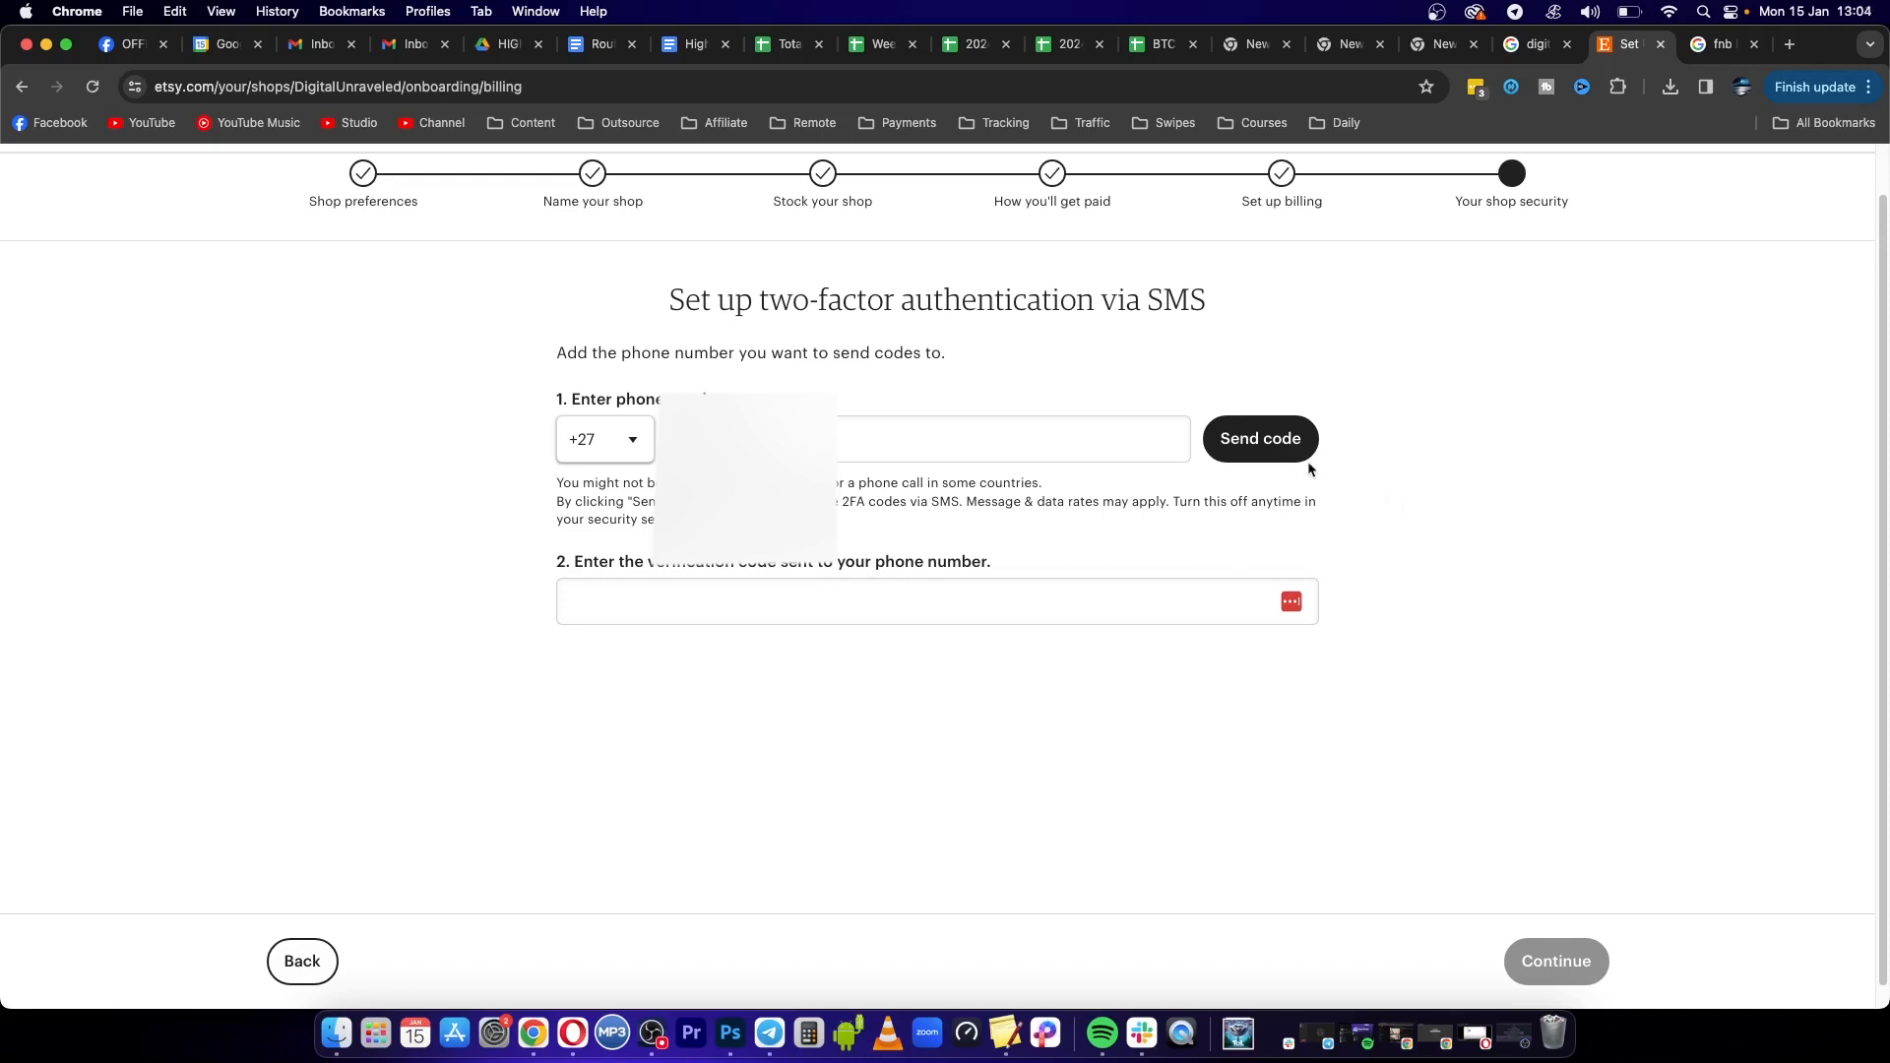
left_click(1260, 439)
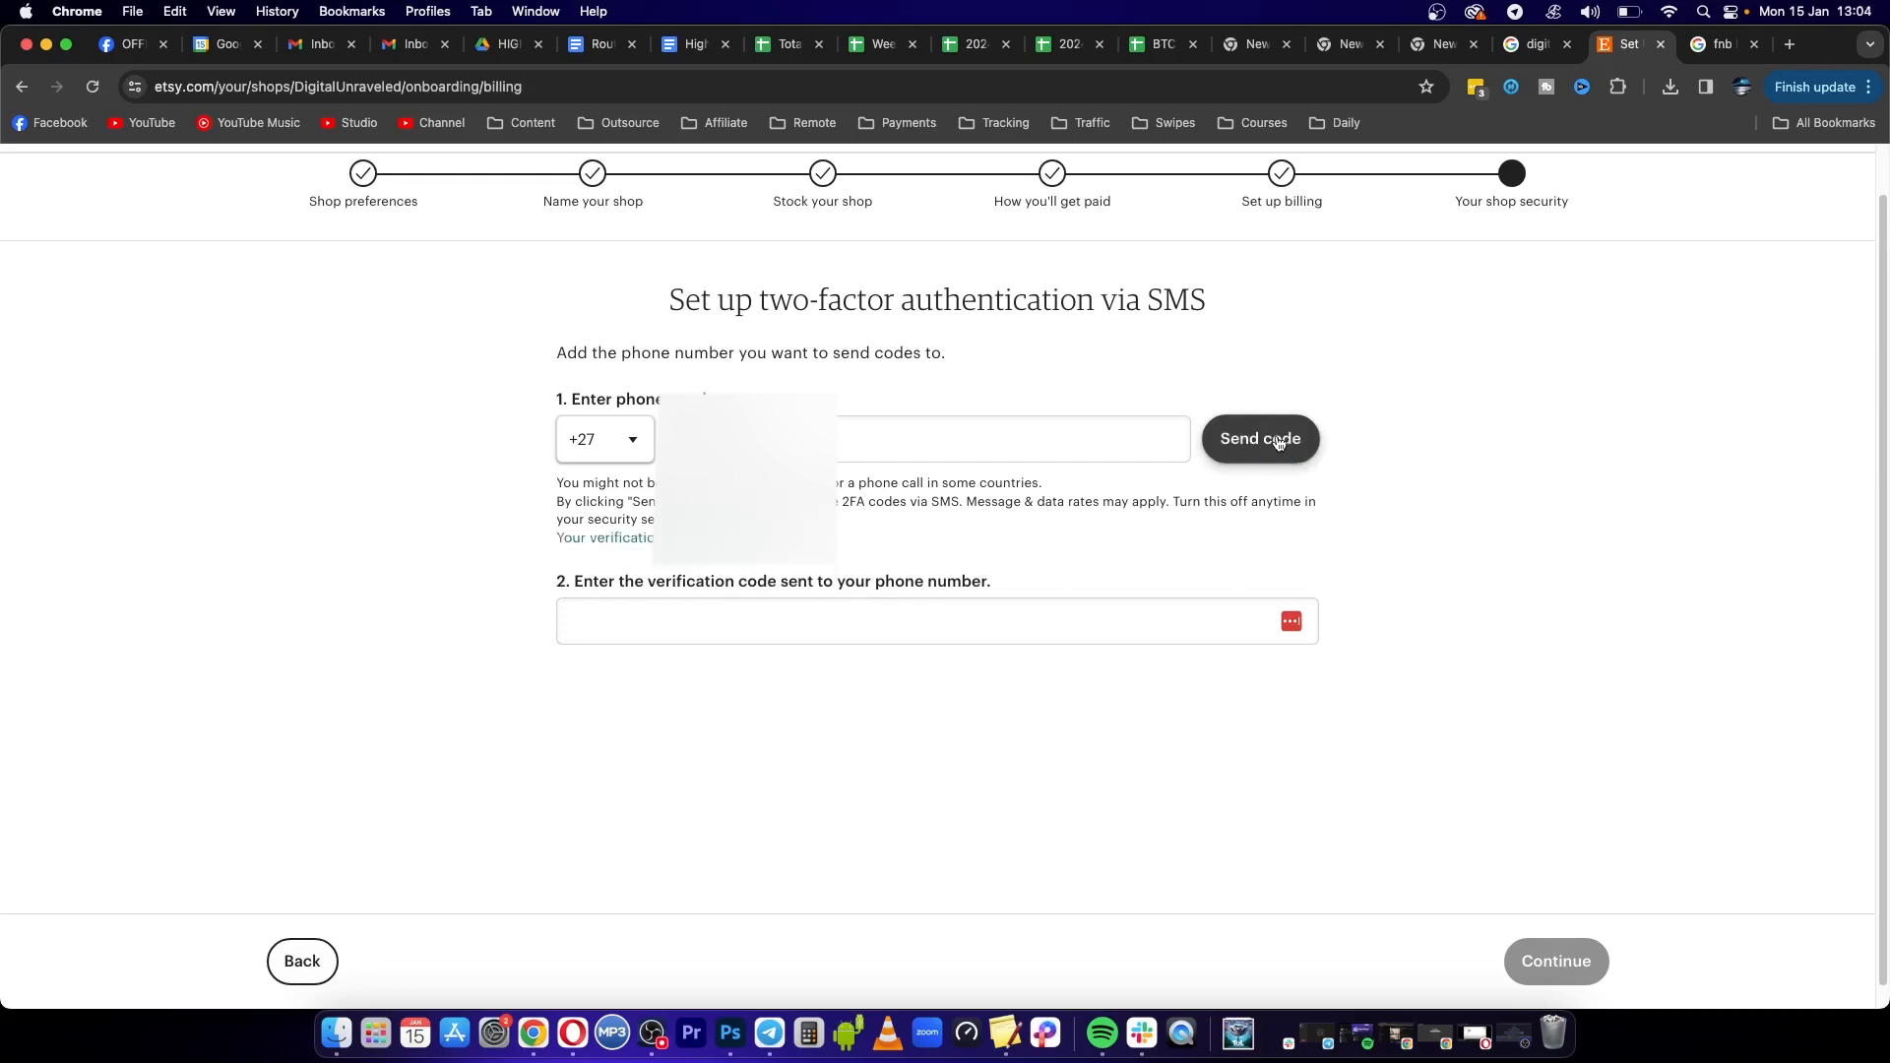
mouse_move(1388, 449)
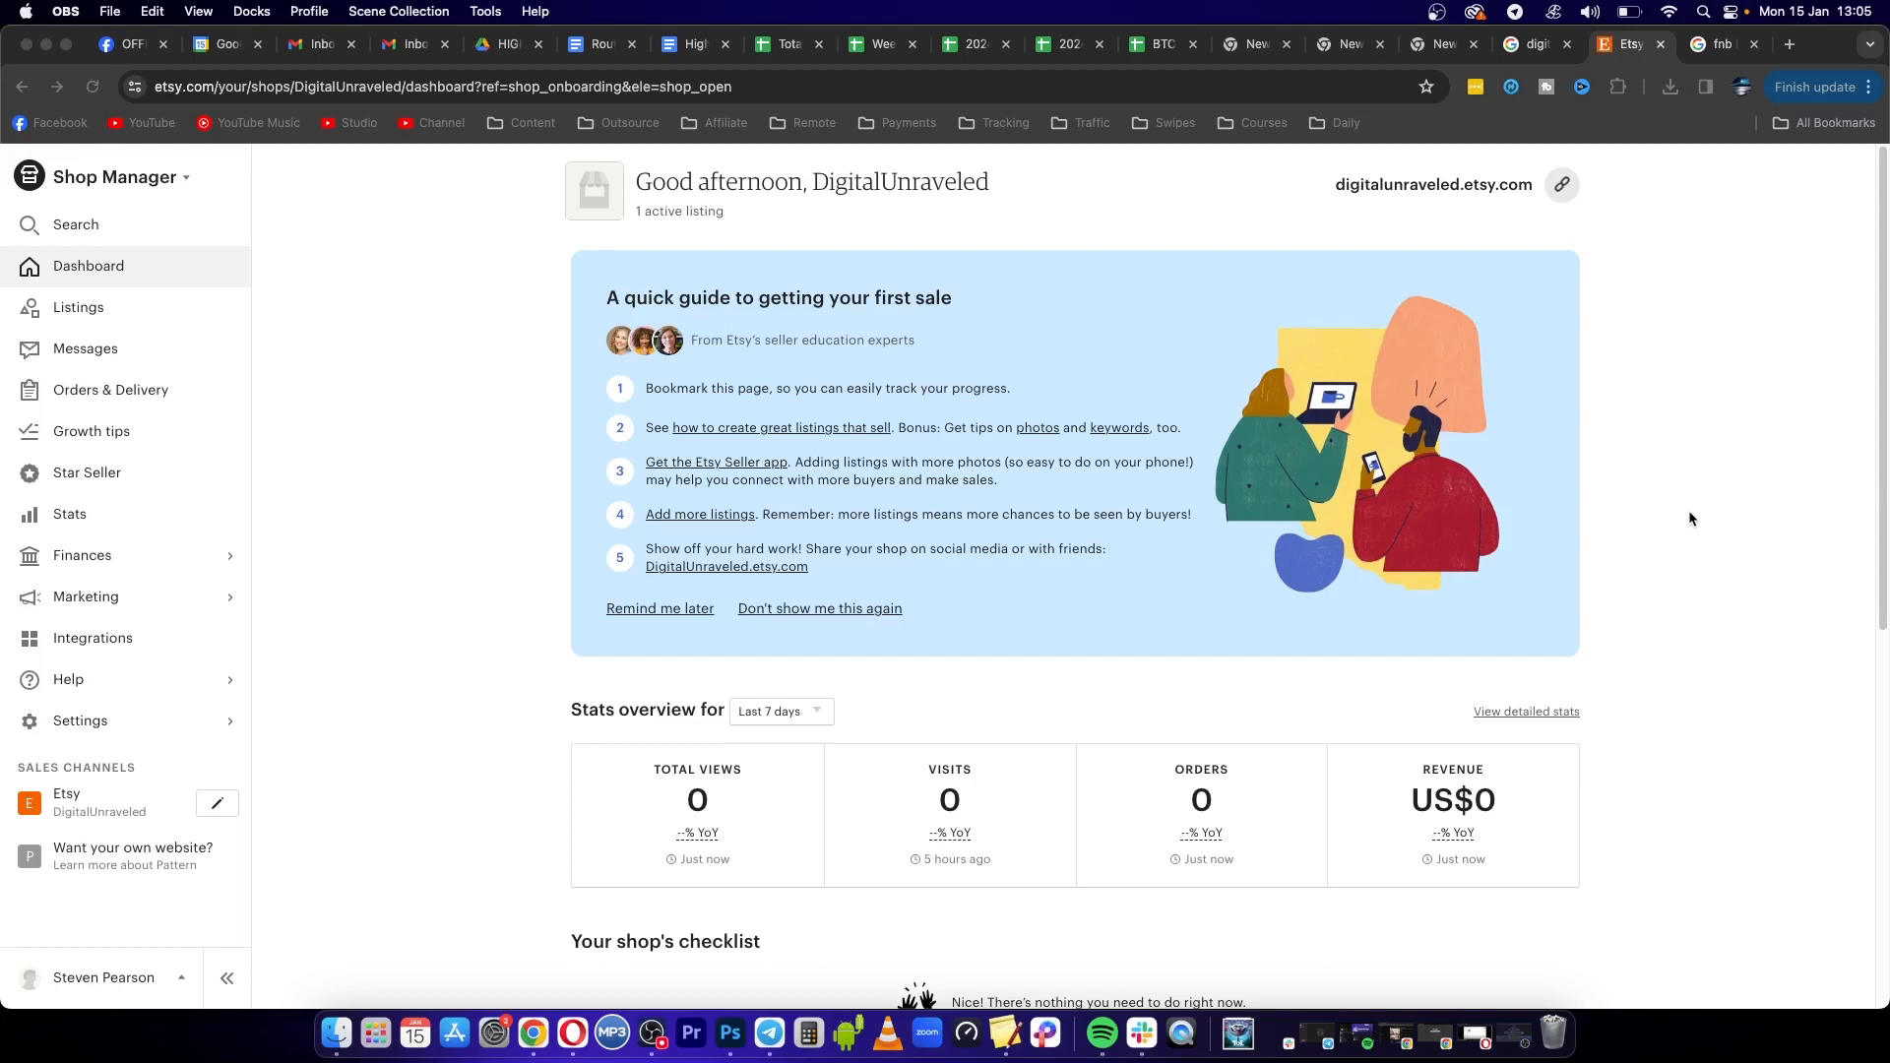
mouse_move(697, 788)
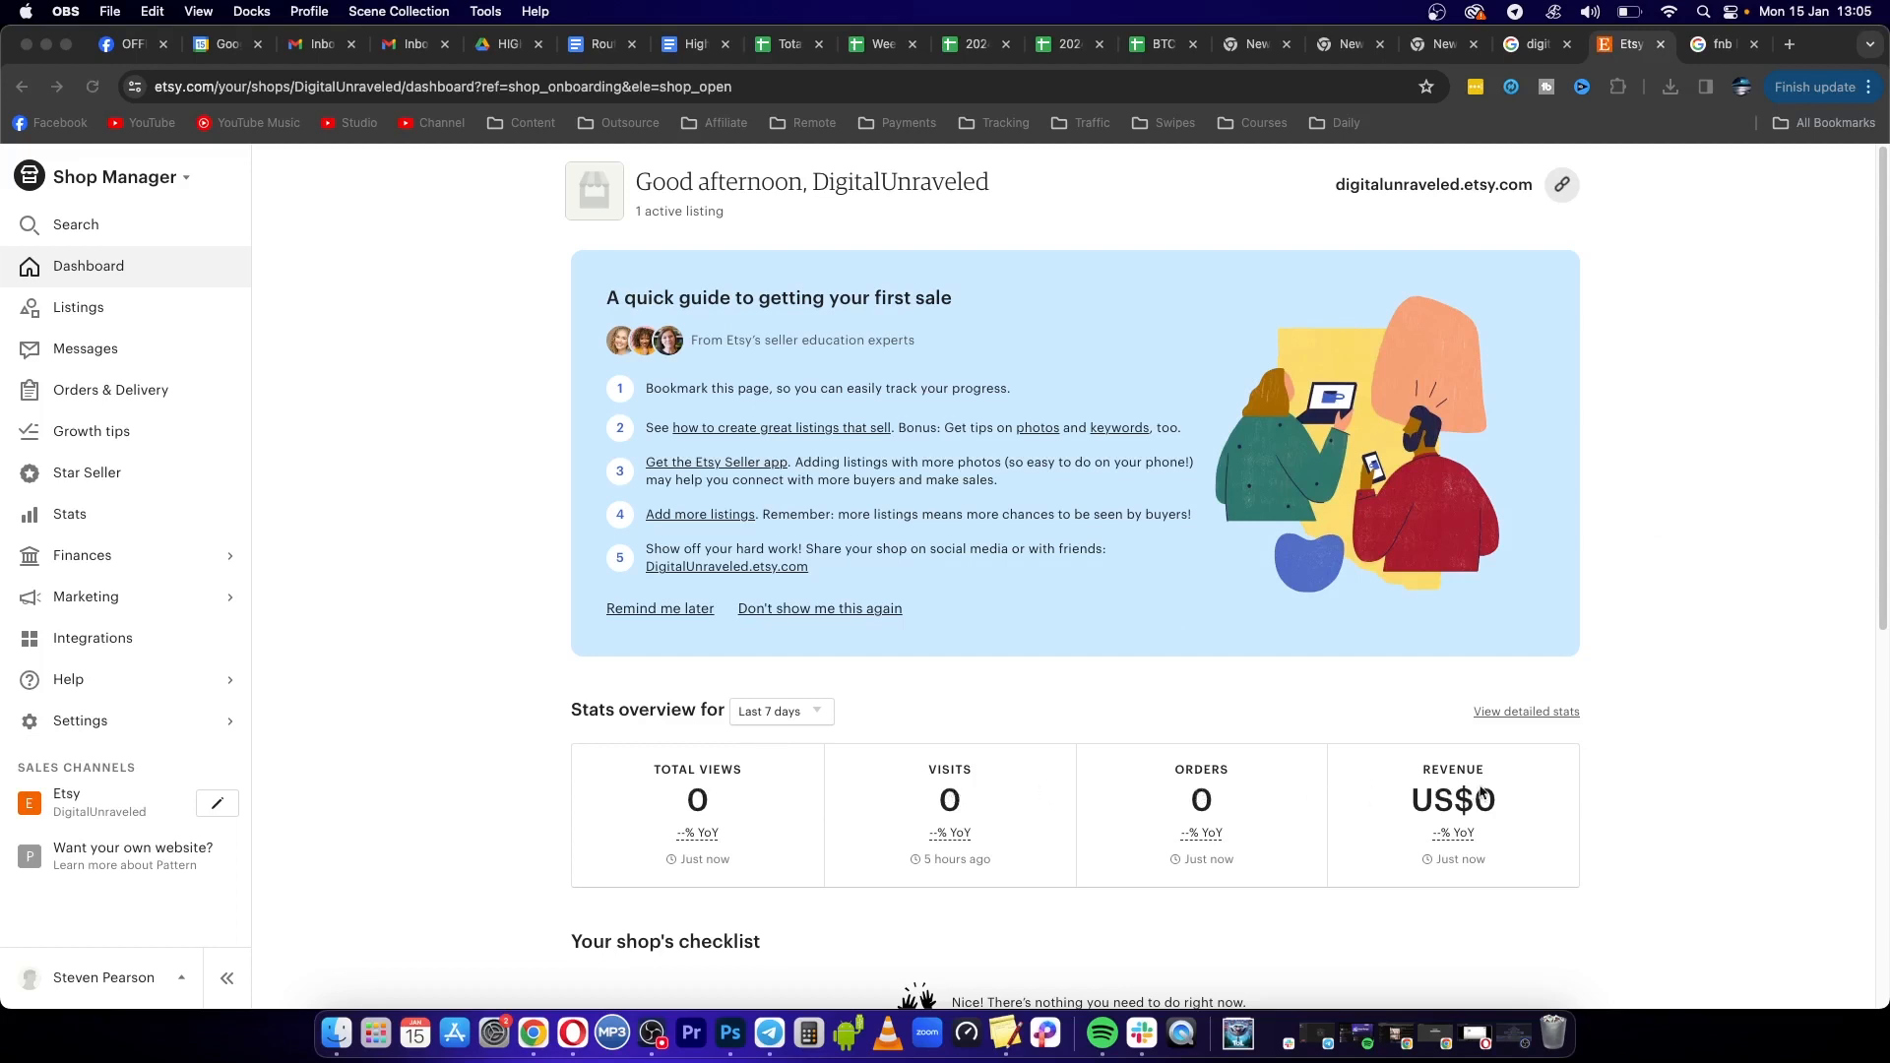
mouse_move(1664, 710)
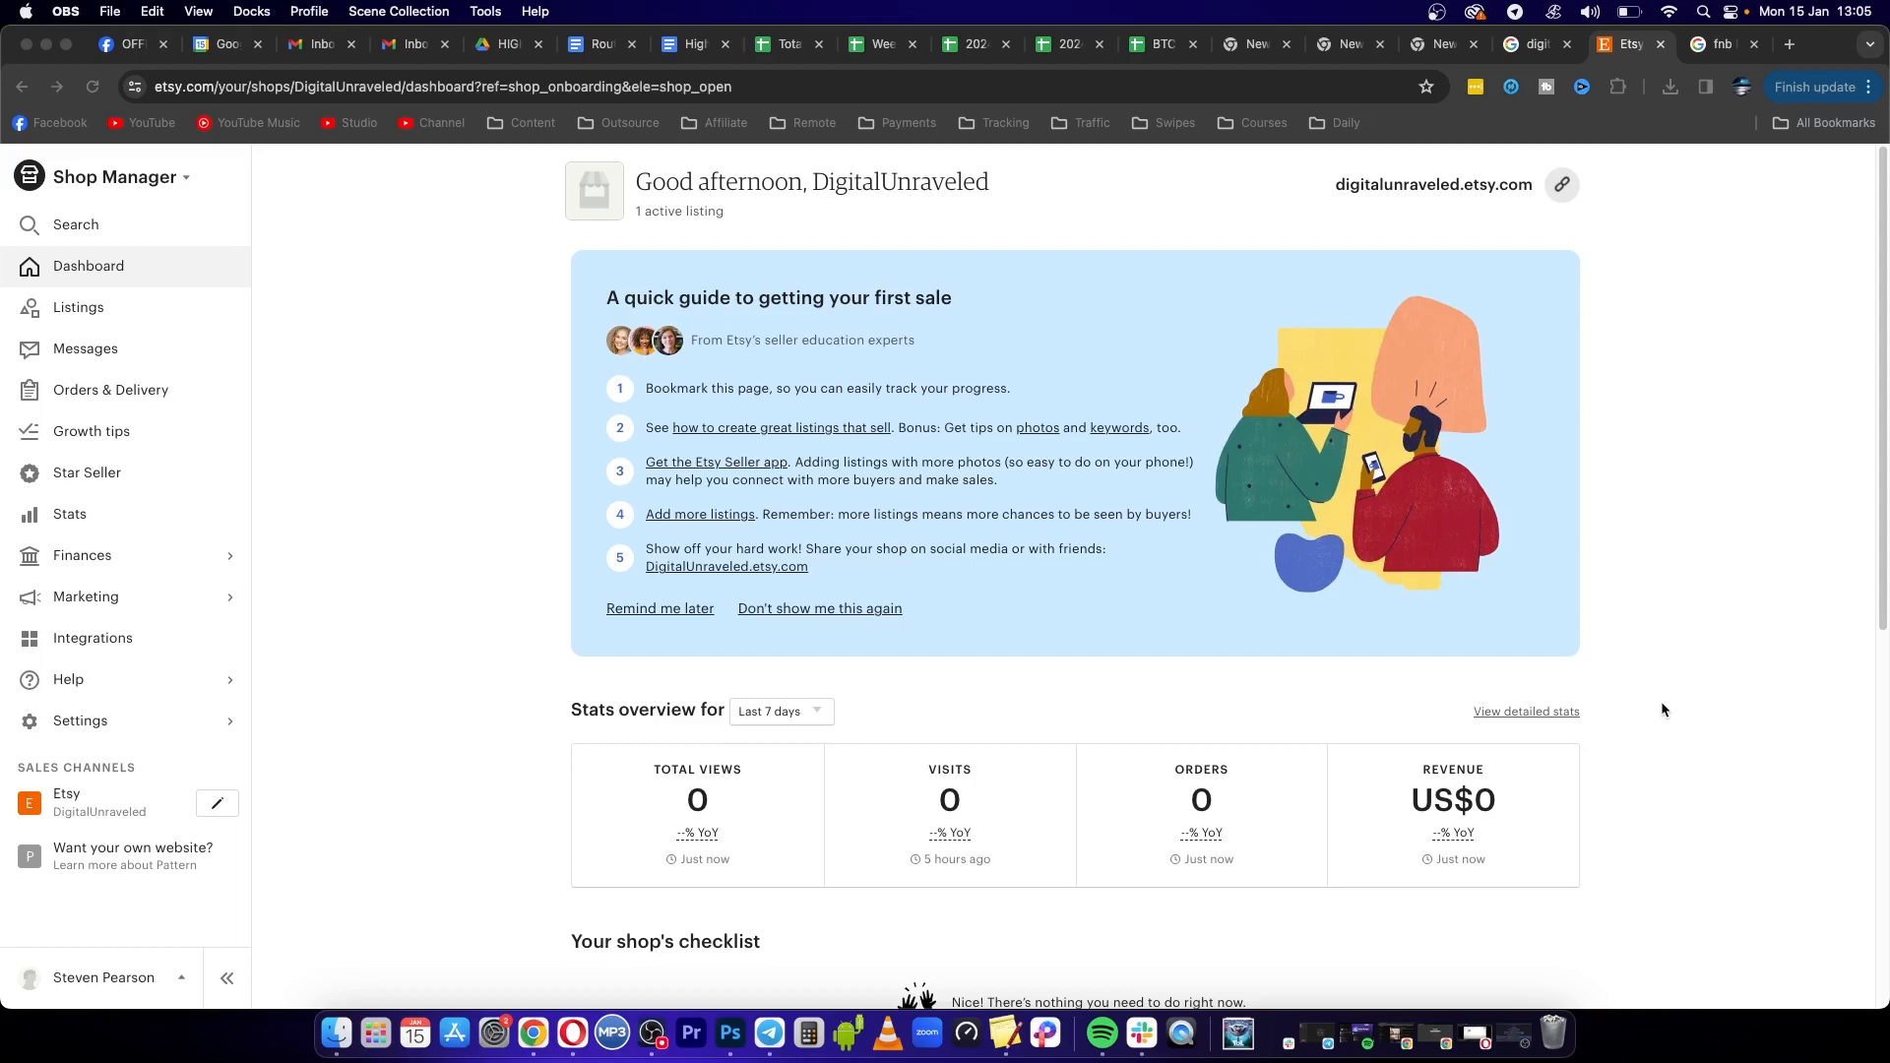
mouse_move(449, 411)
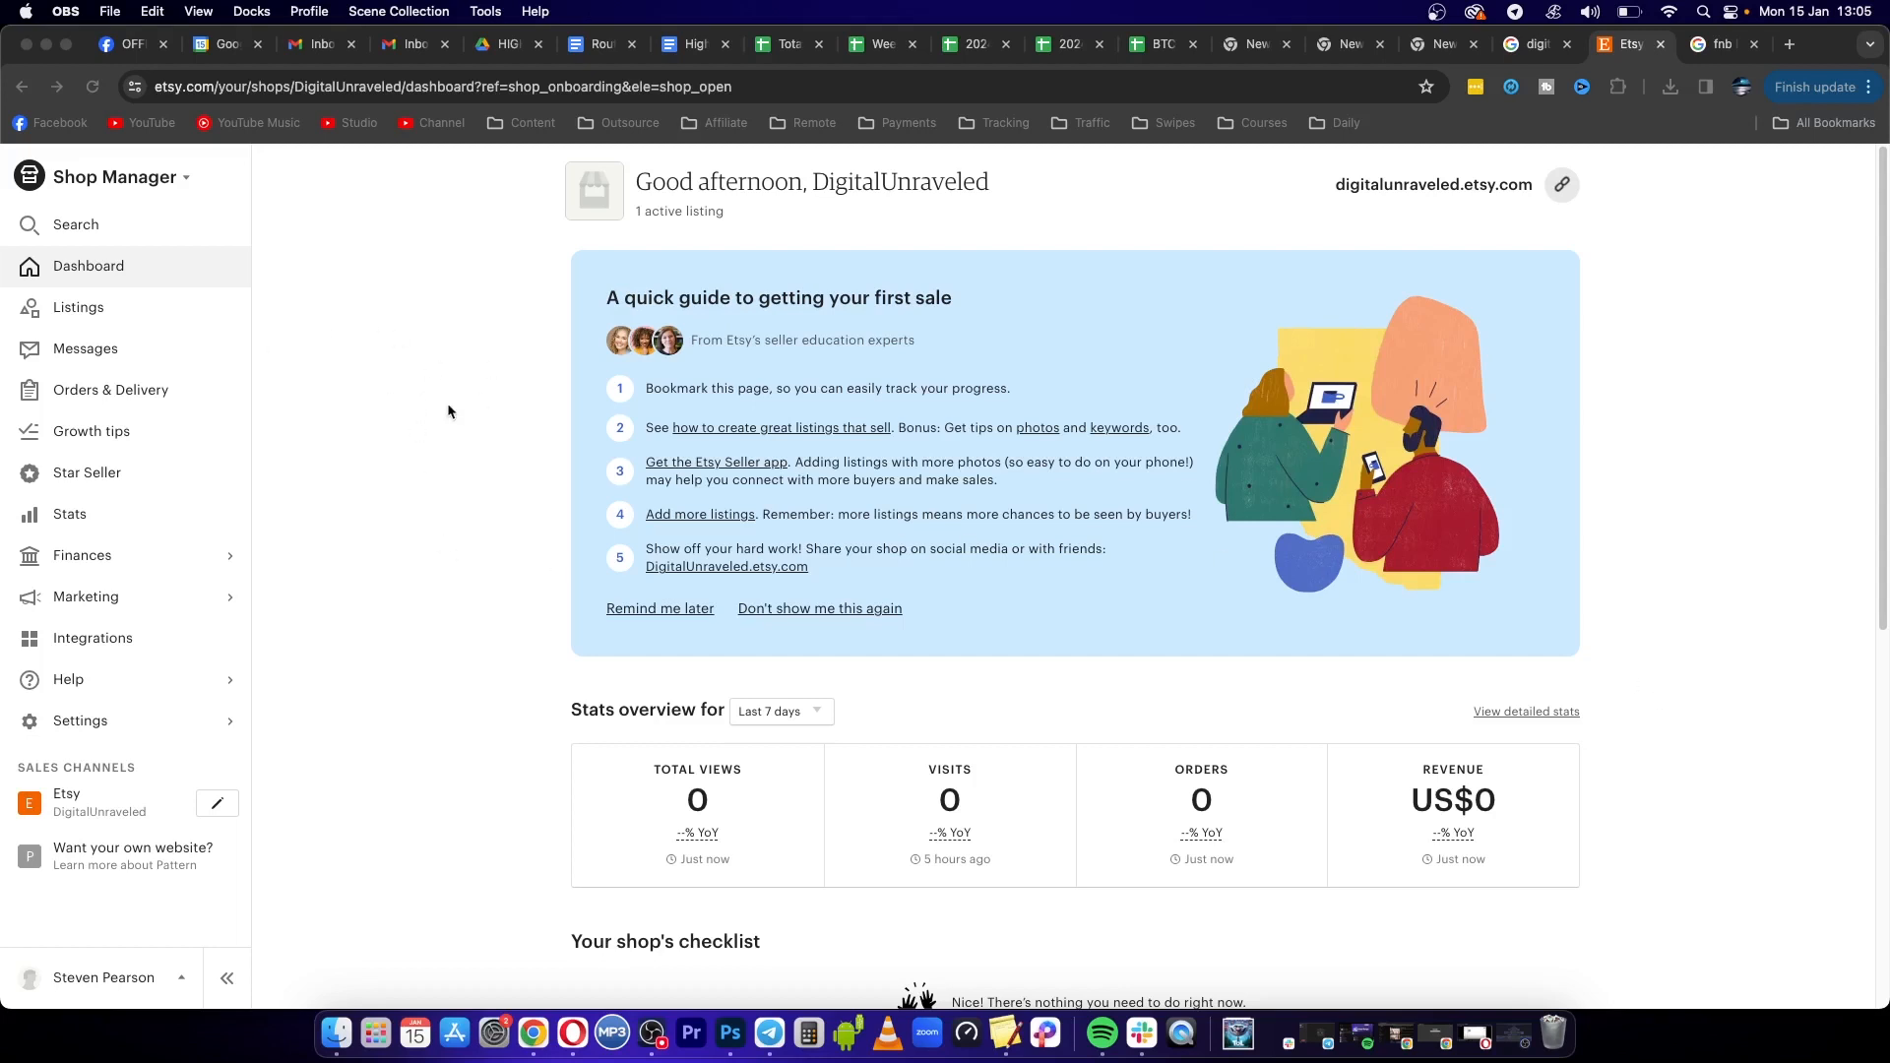
mouse_move(79, 809)
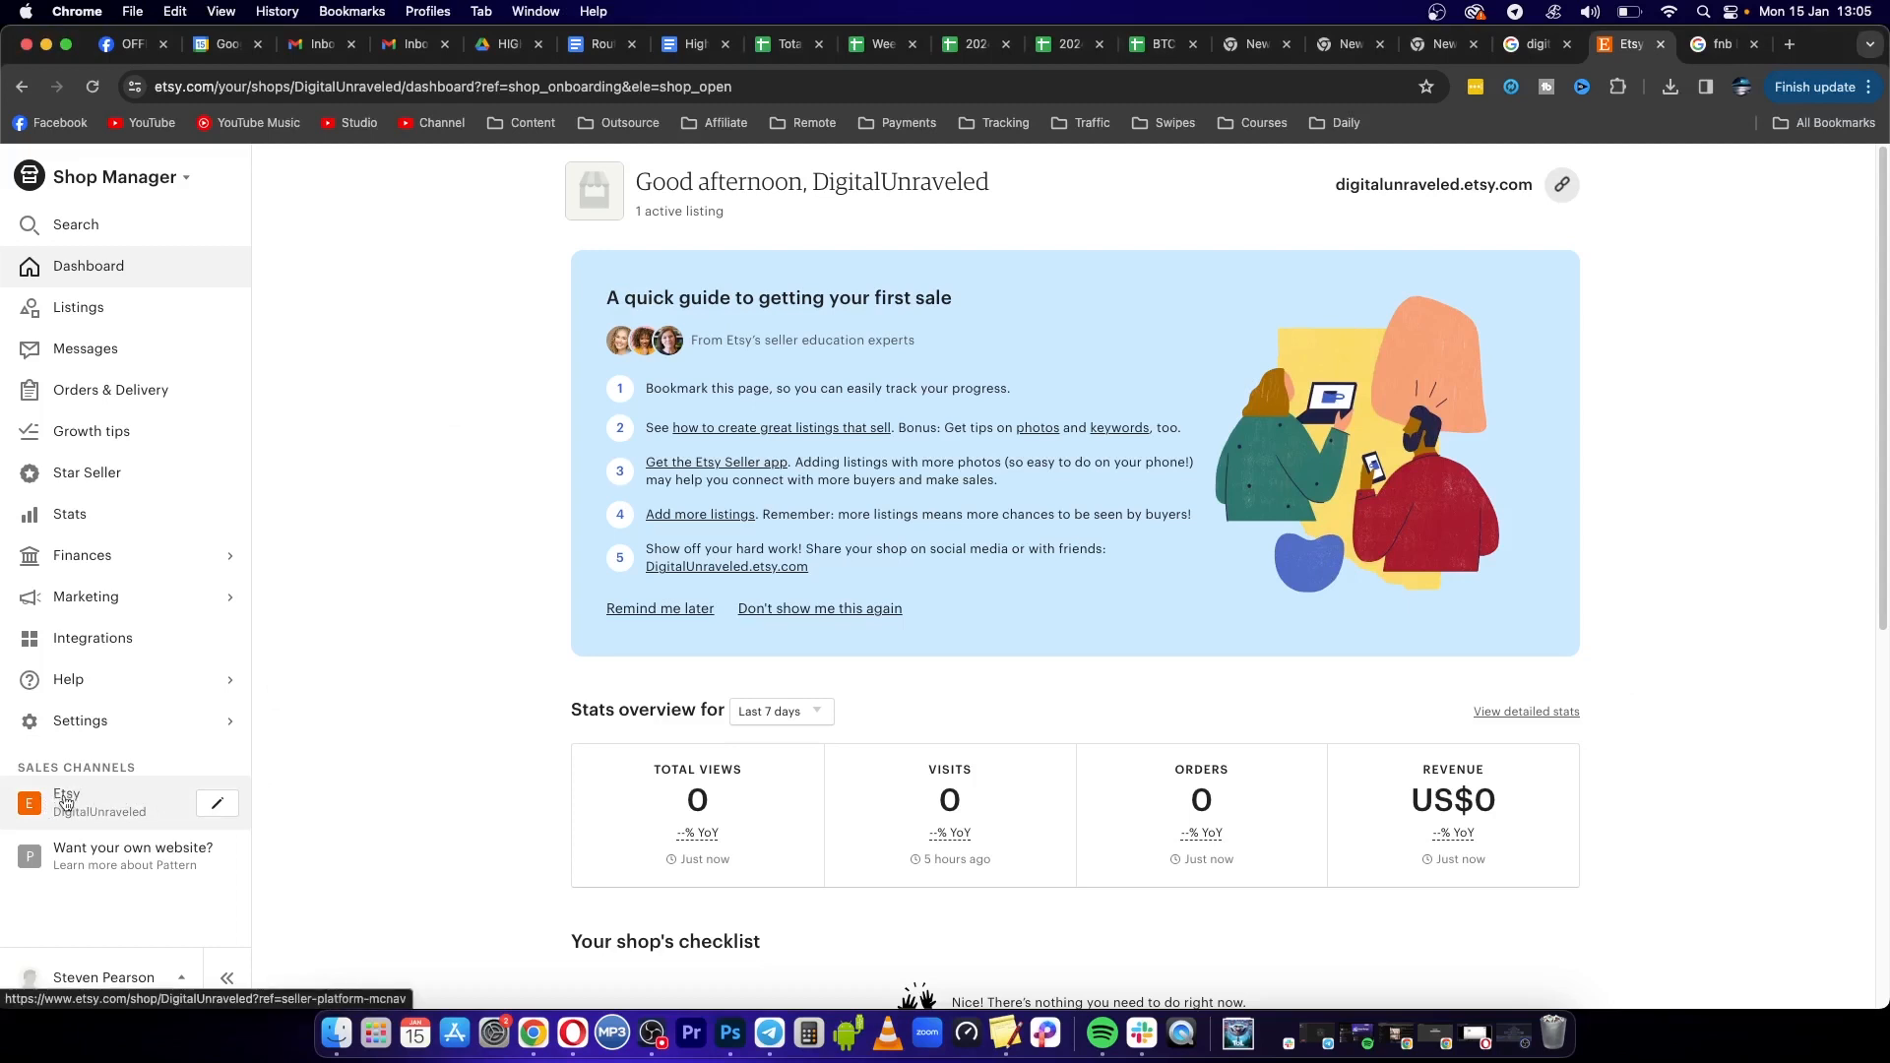
mouse_move(79, 808)
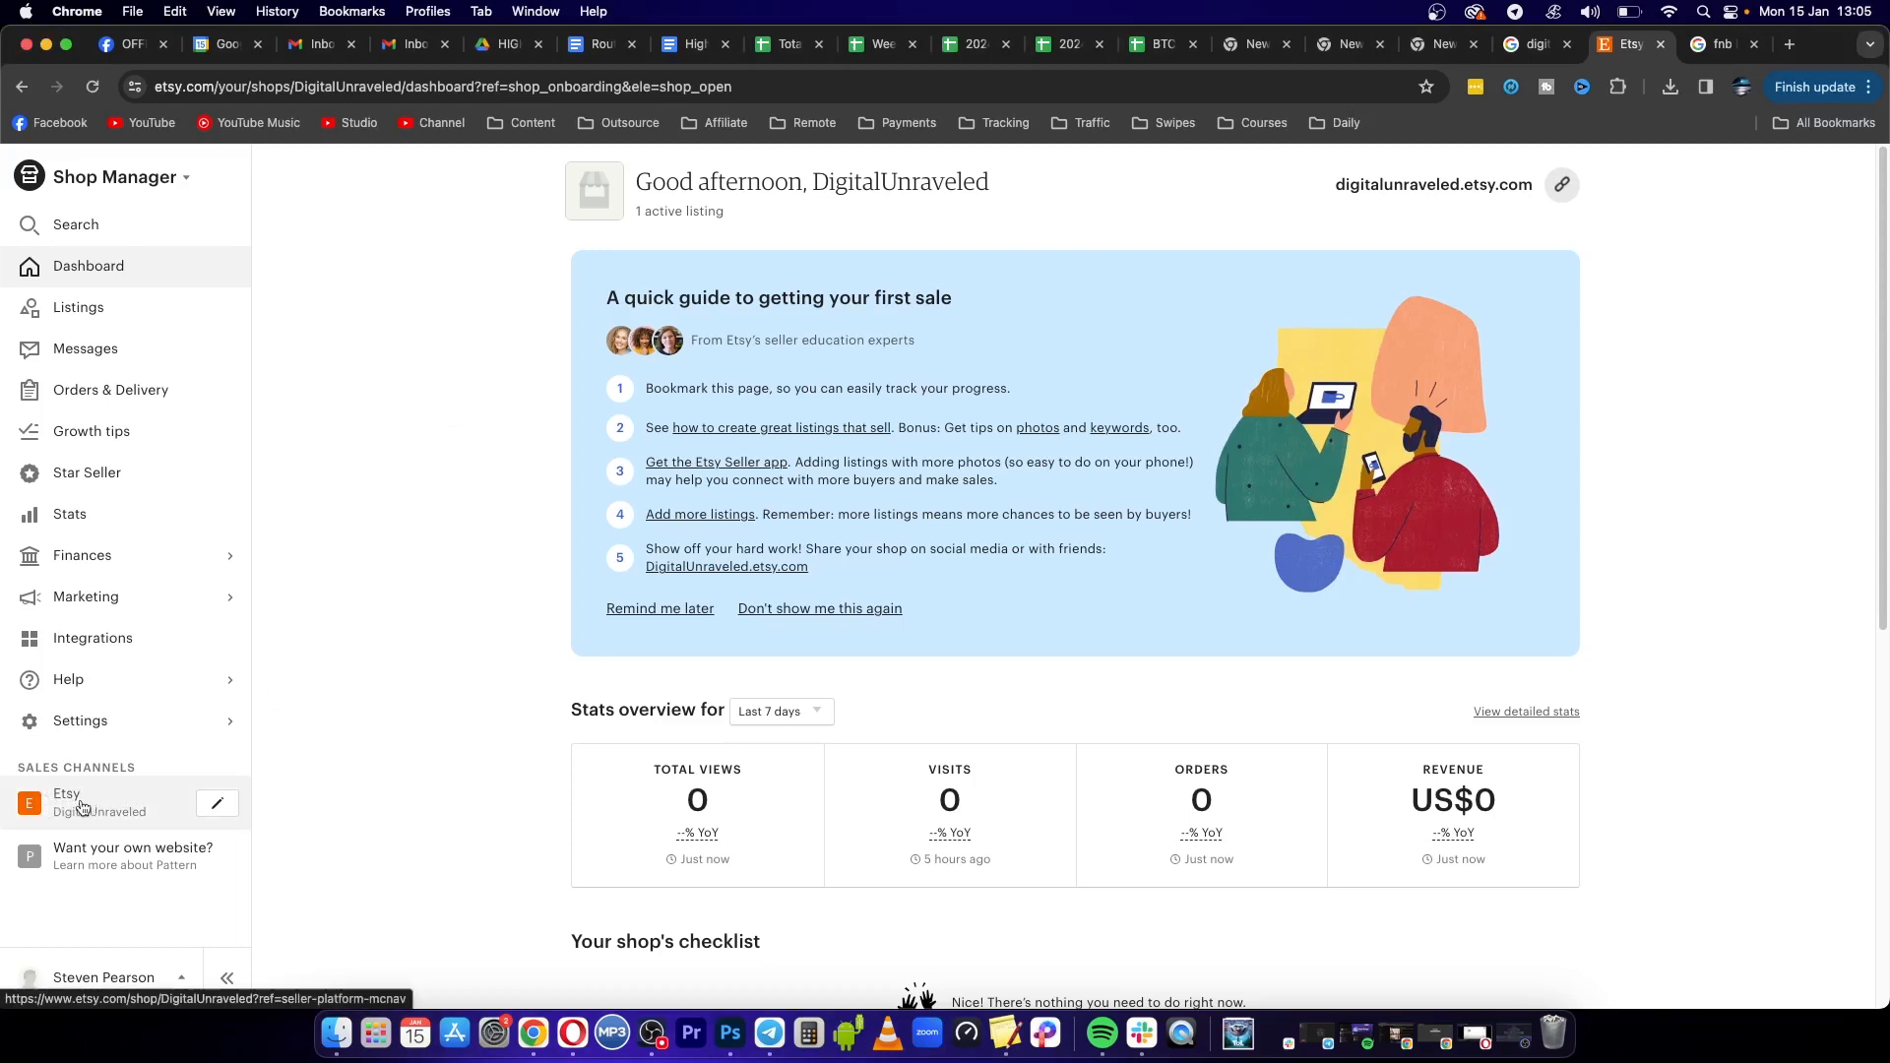
View the DigitalUnraveled storefront from Sales Channels, showing the panda Test Listing and zero sales
left_click(81, 802)
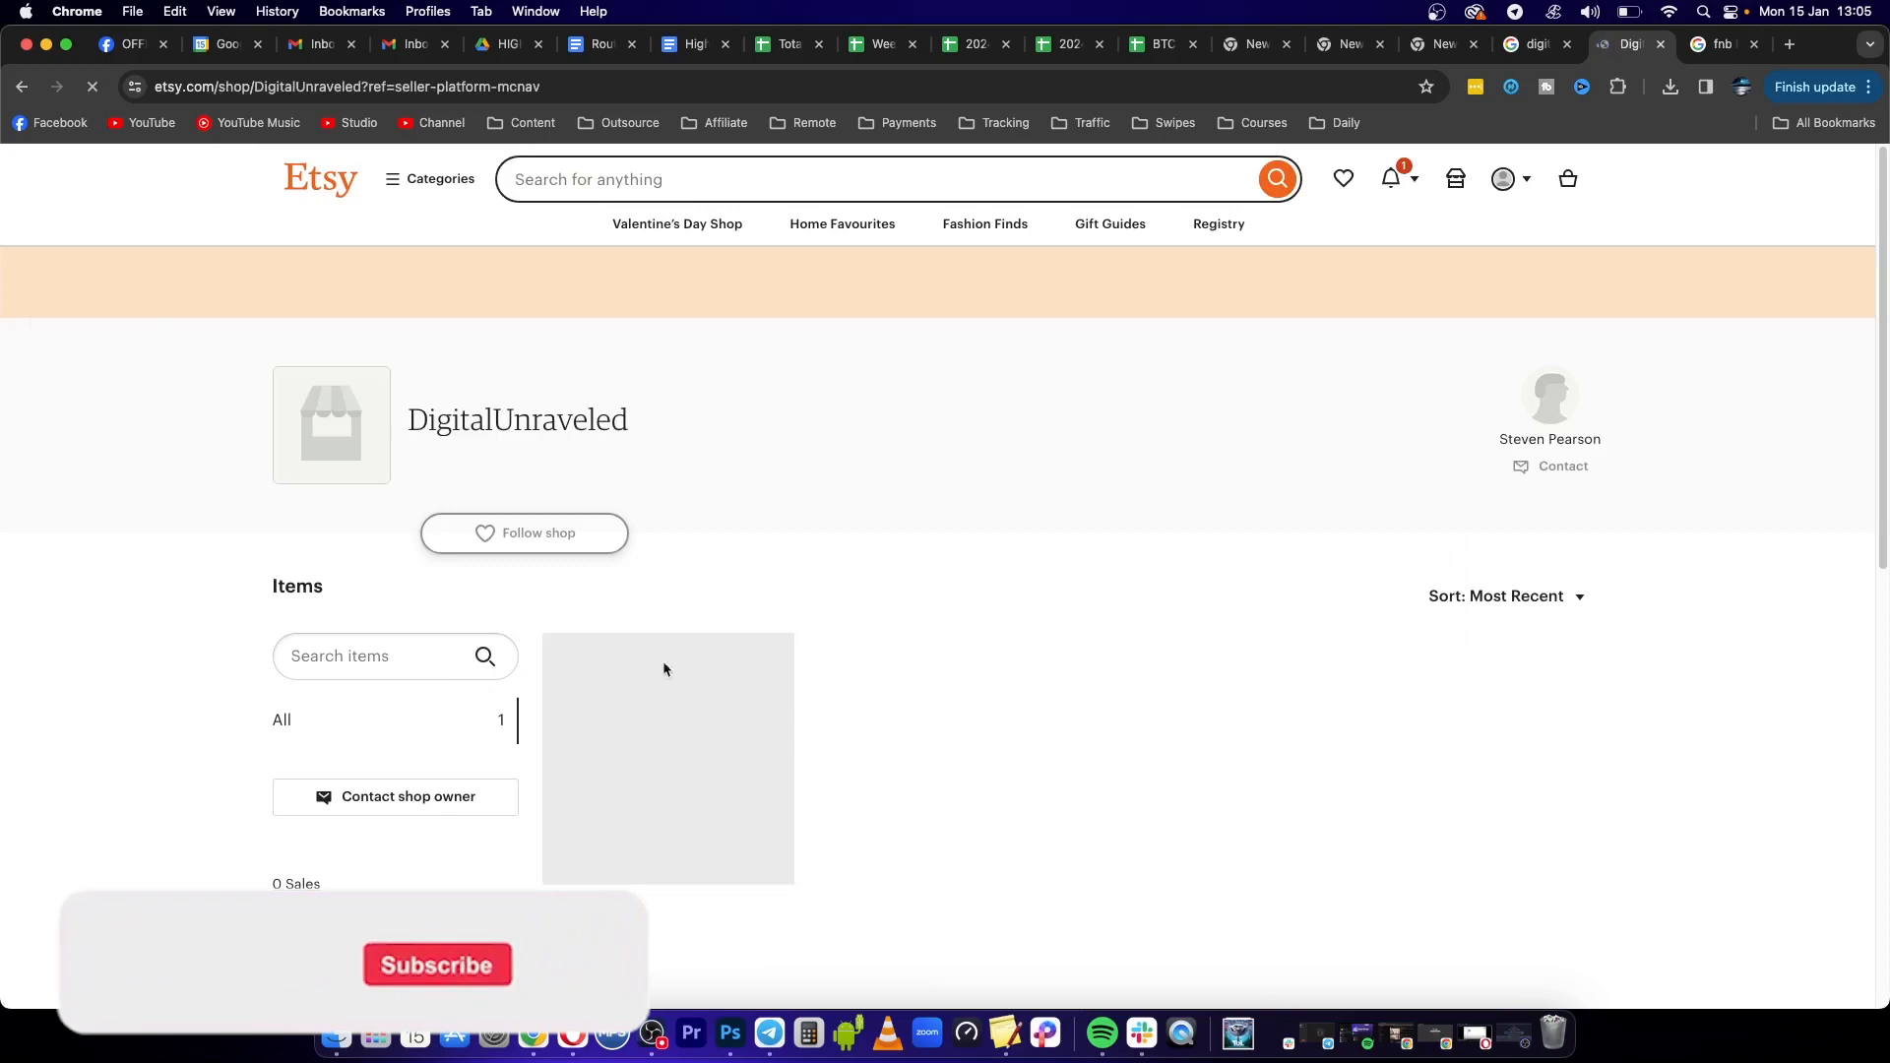
scroll("down", 3)
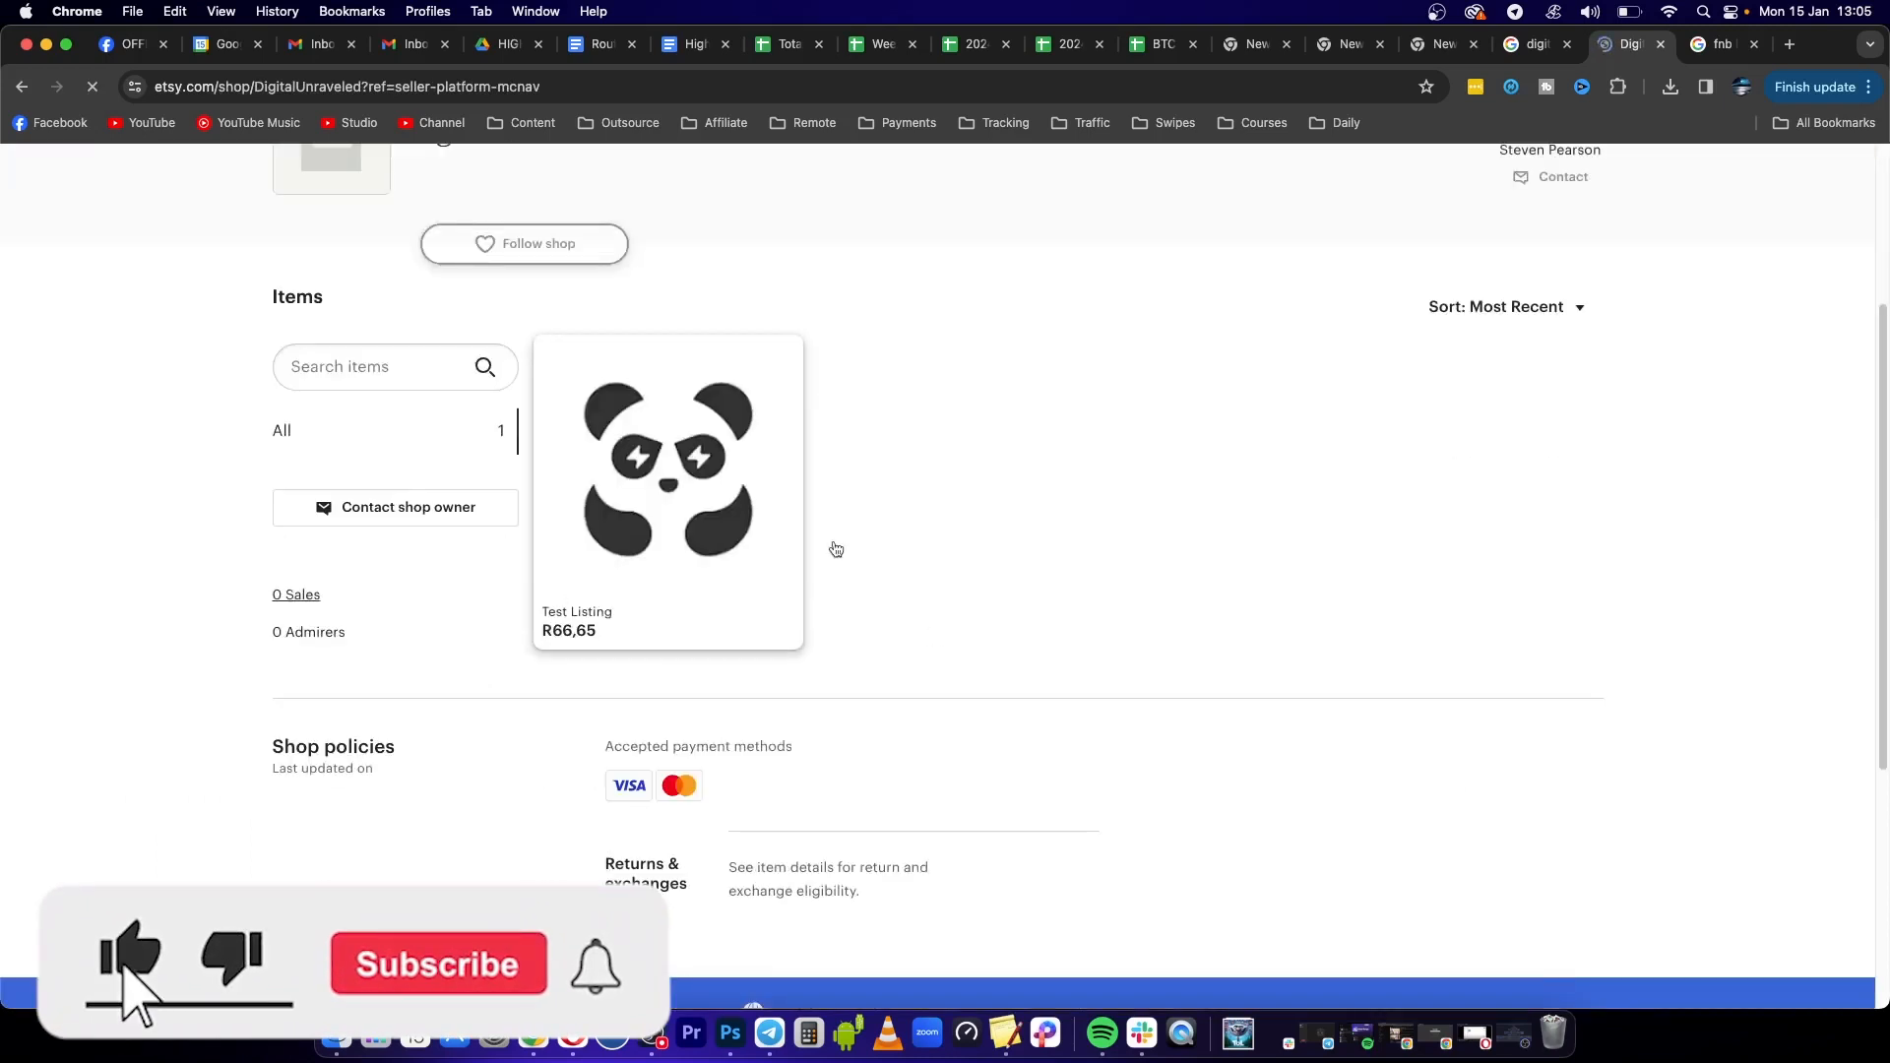
scroll("up", 3)
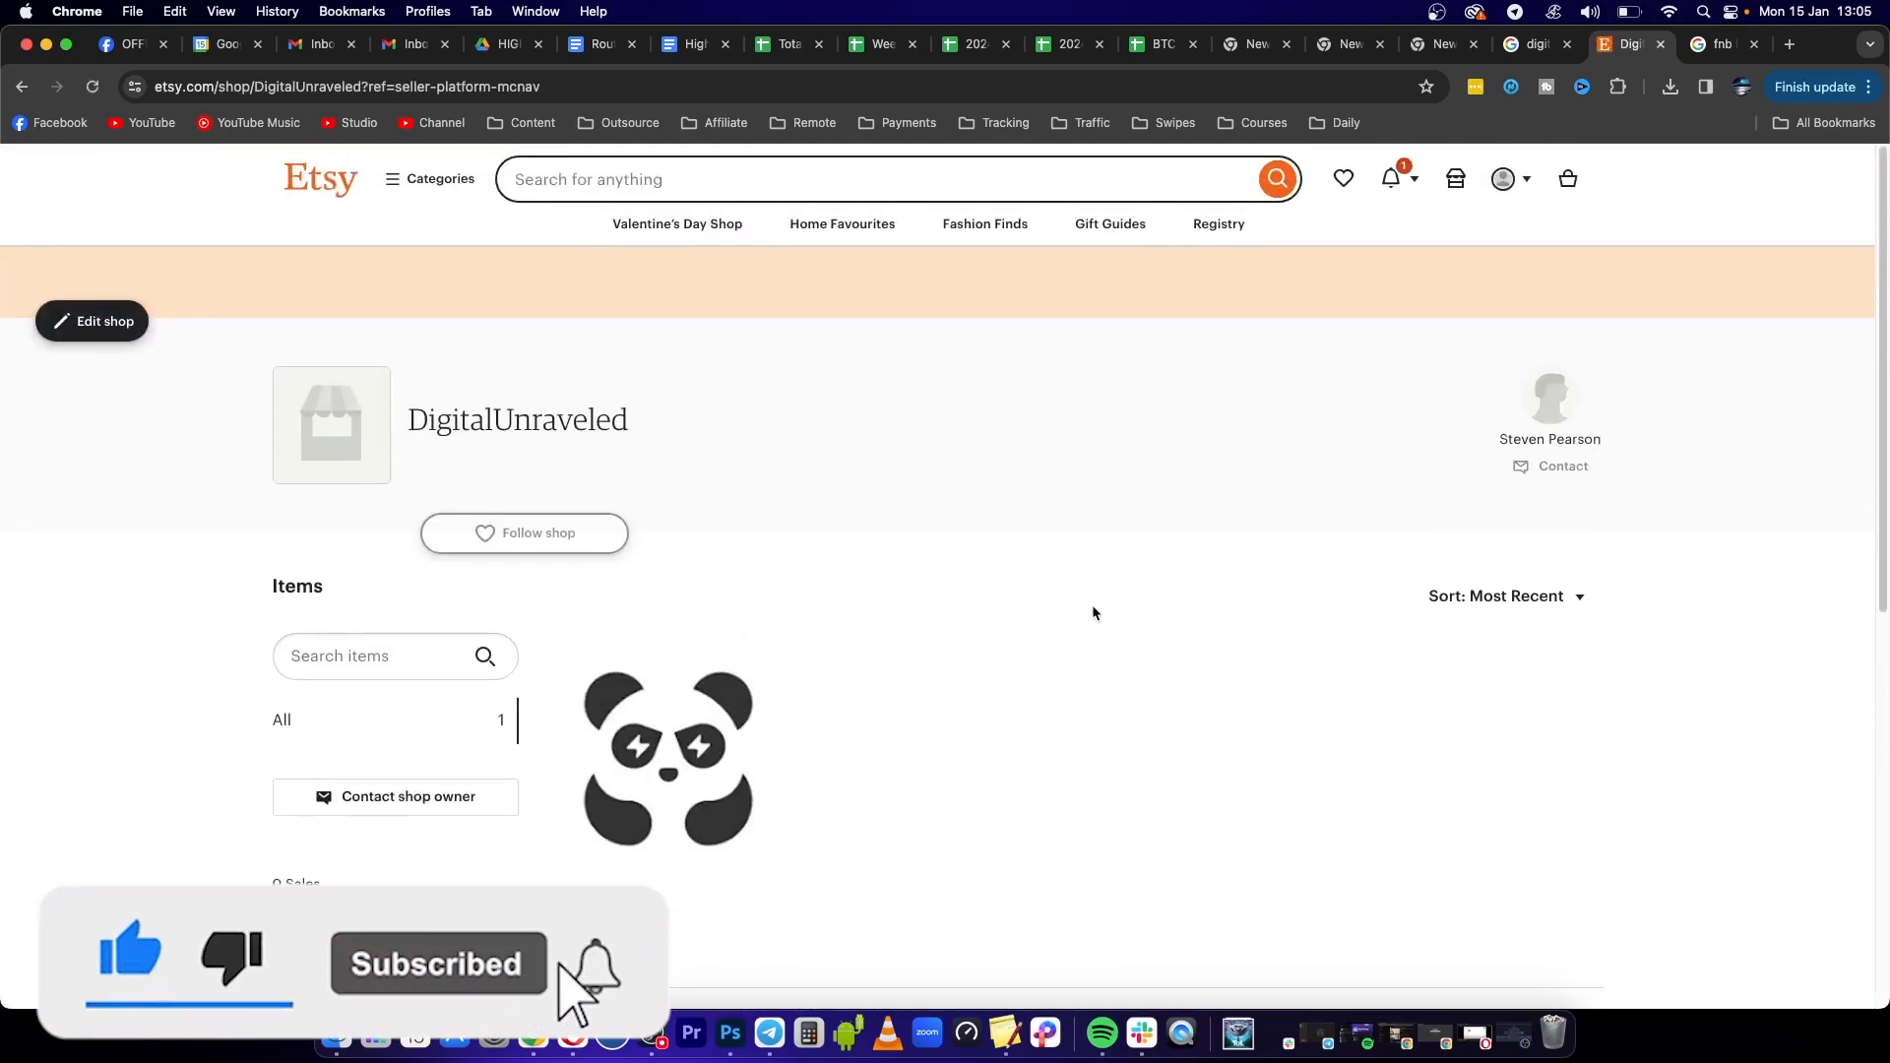
left_click(593, 965)
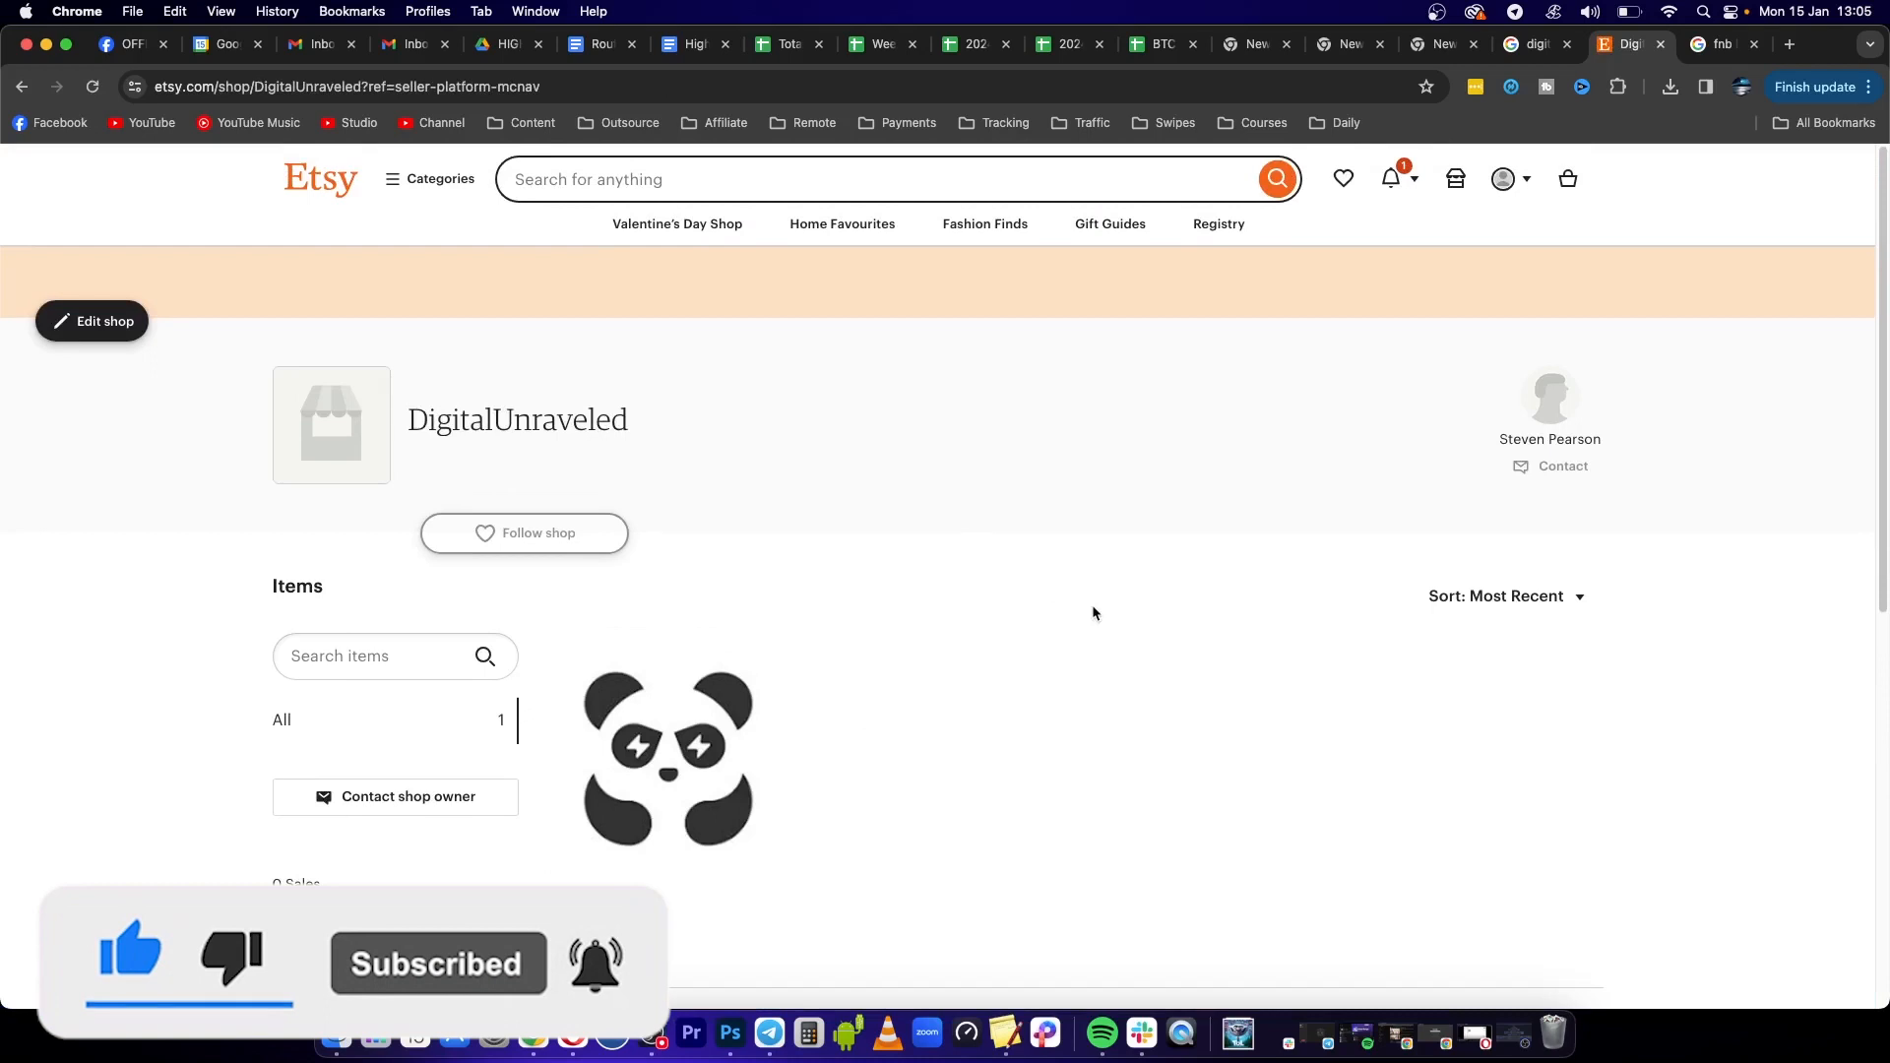